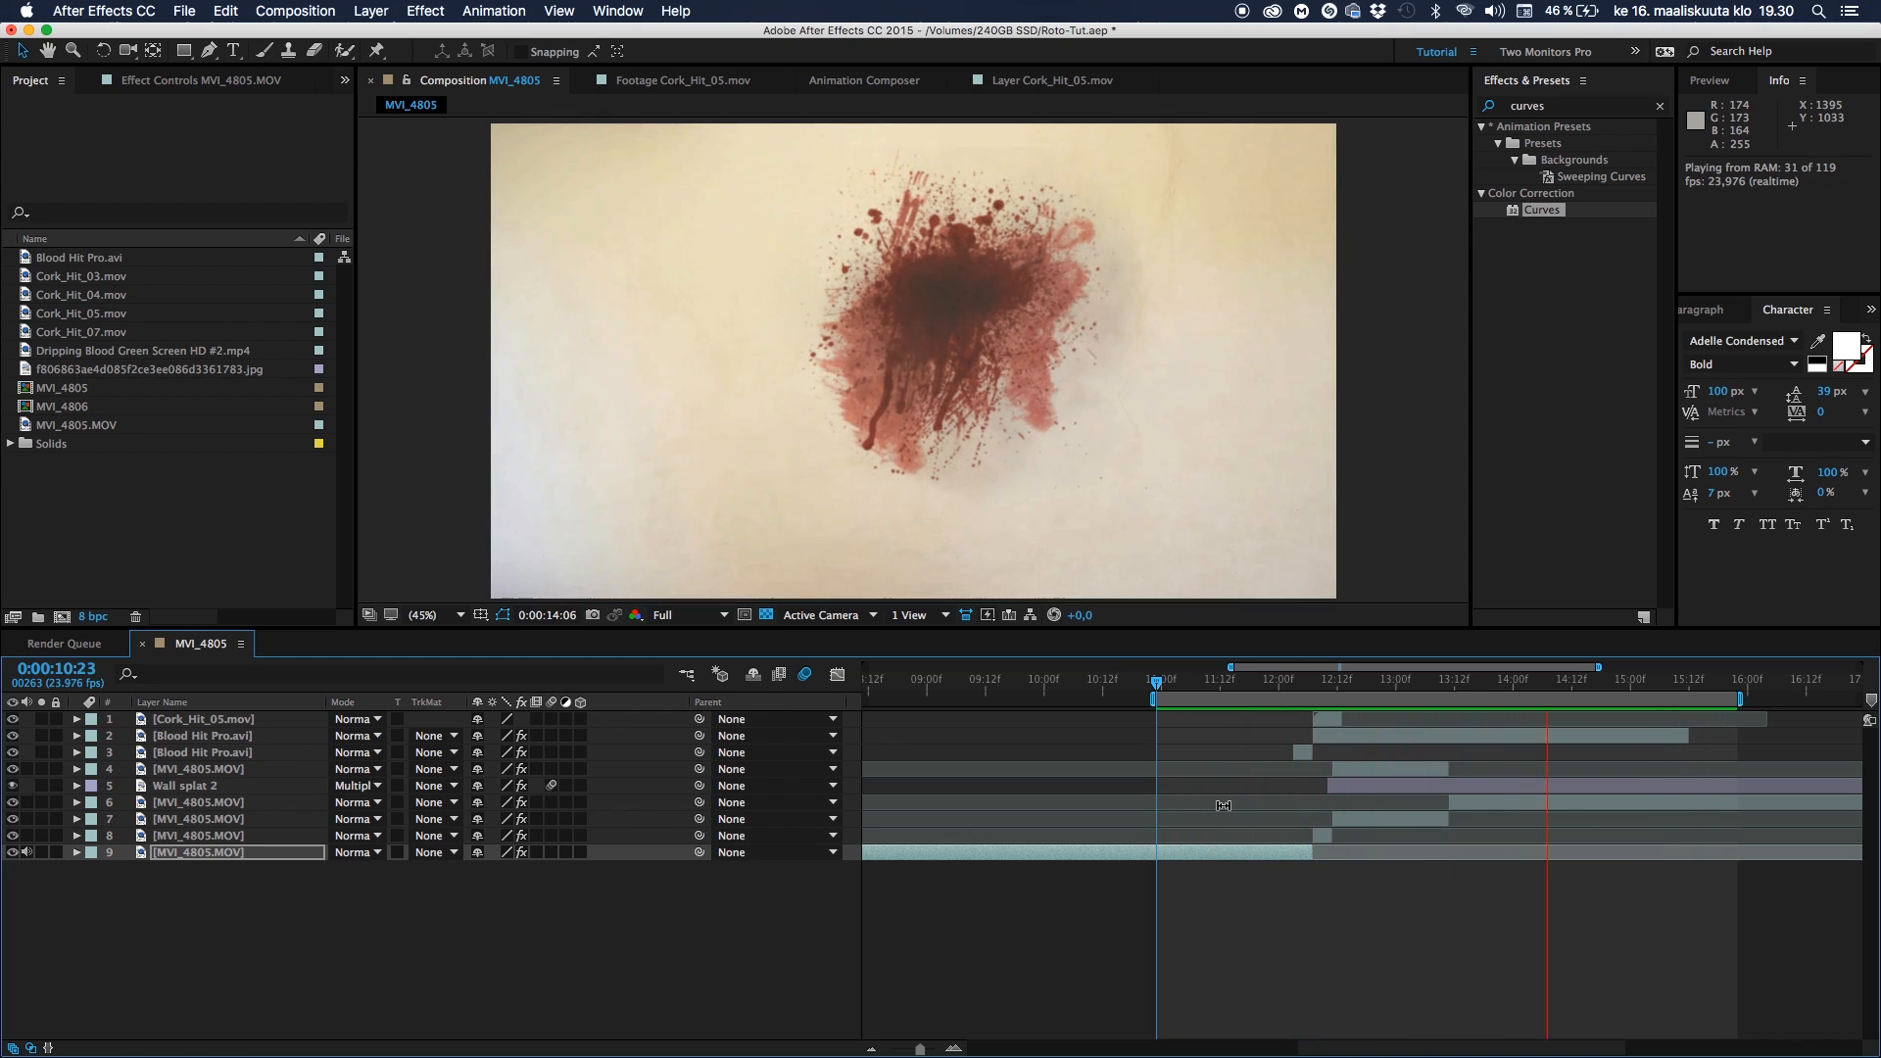
# Scrub the Main layer's timeline and set the work area from 0:00:11:05 to 0:00:13:22
pyautogui.click(1203, 678)
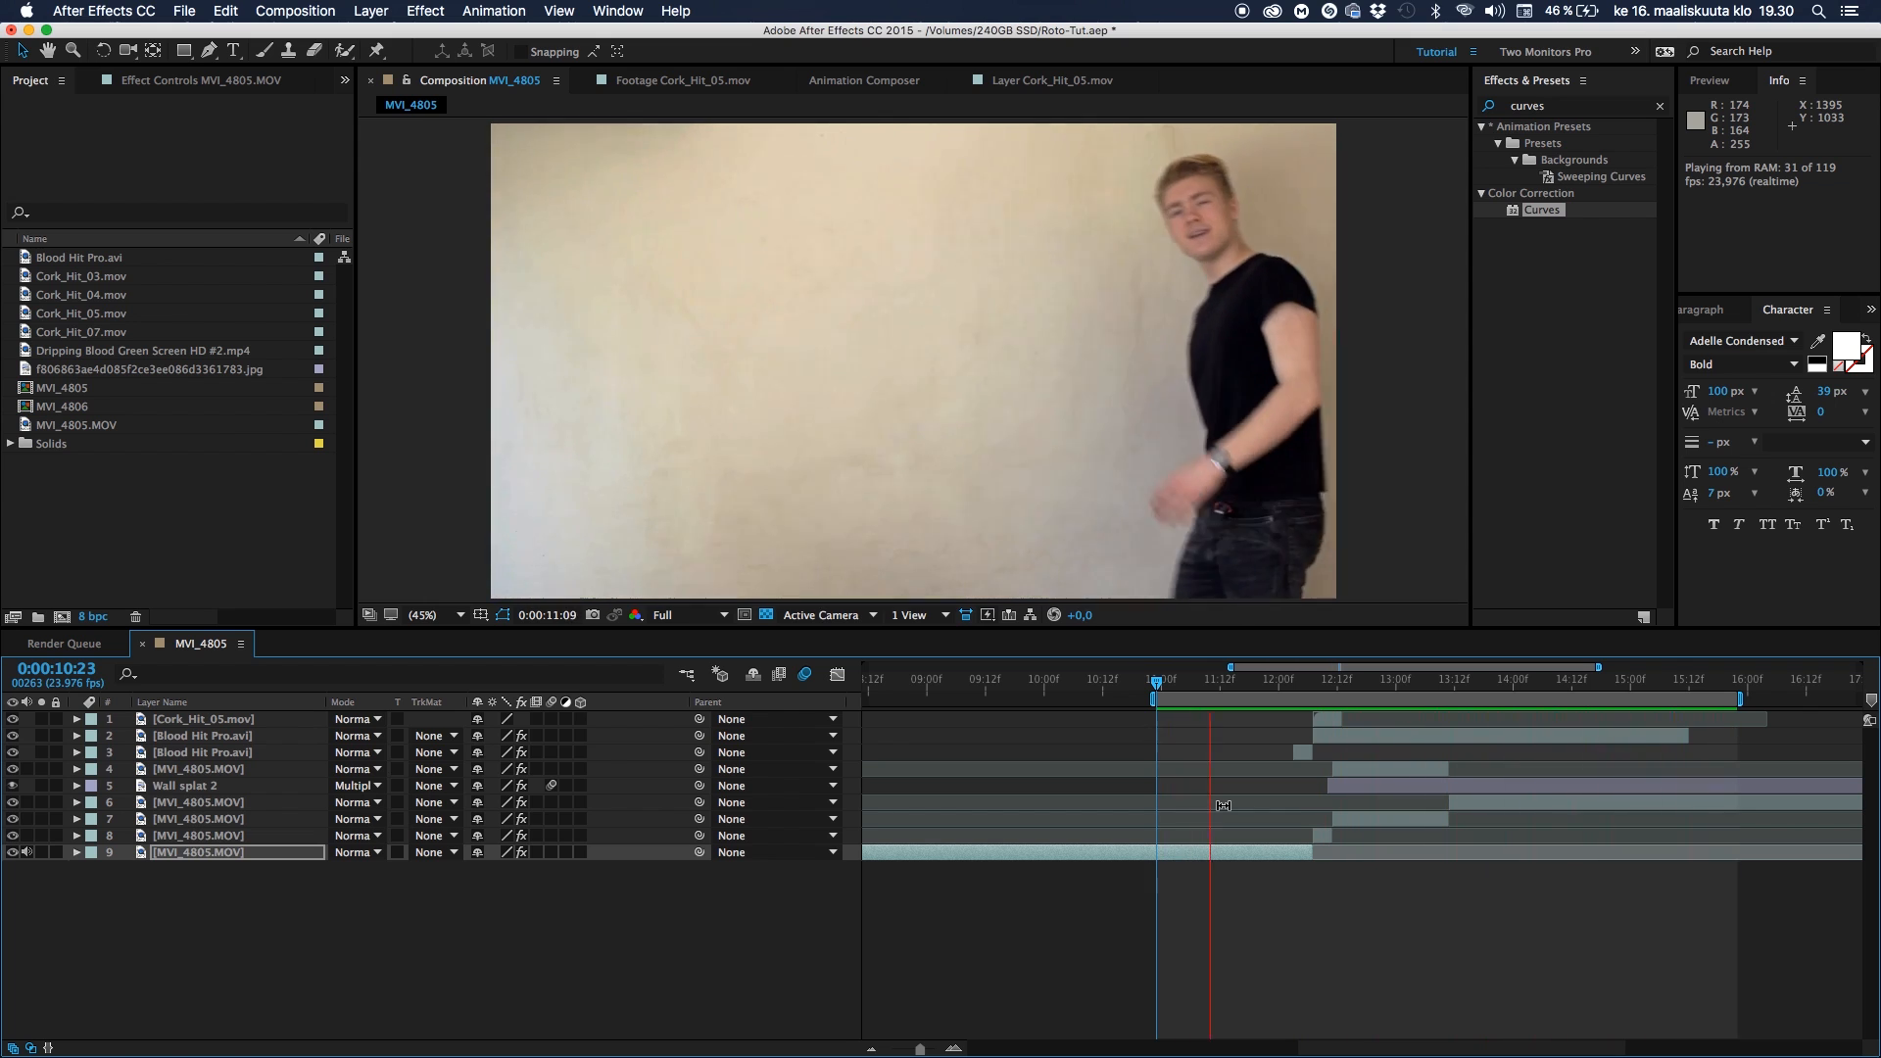
pyautogui.click(1443, 678)
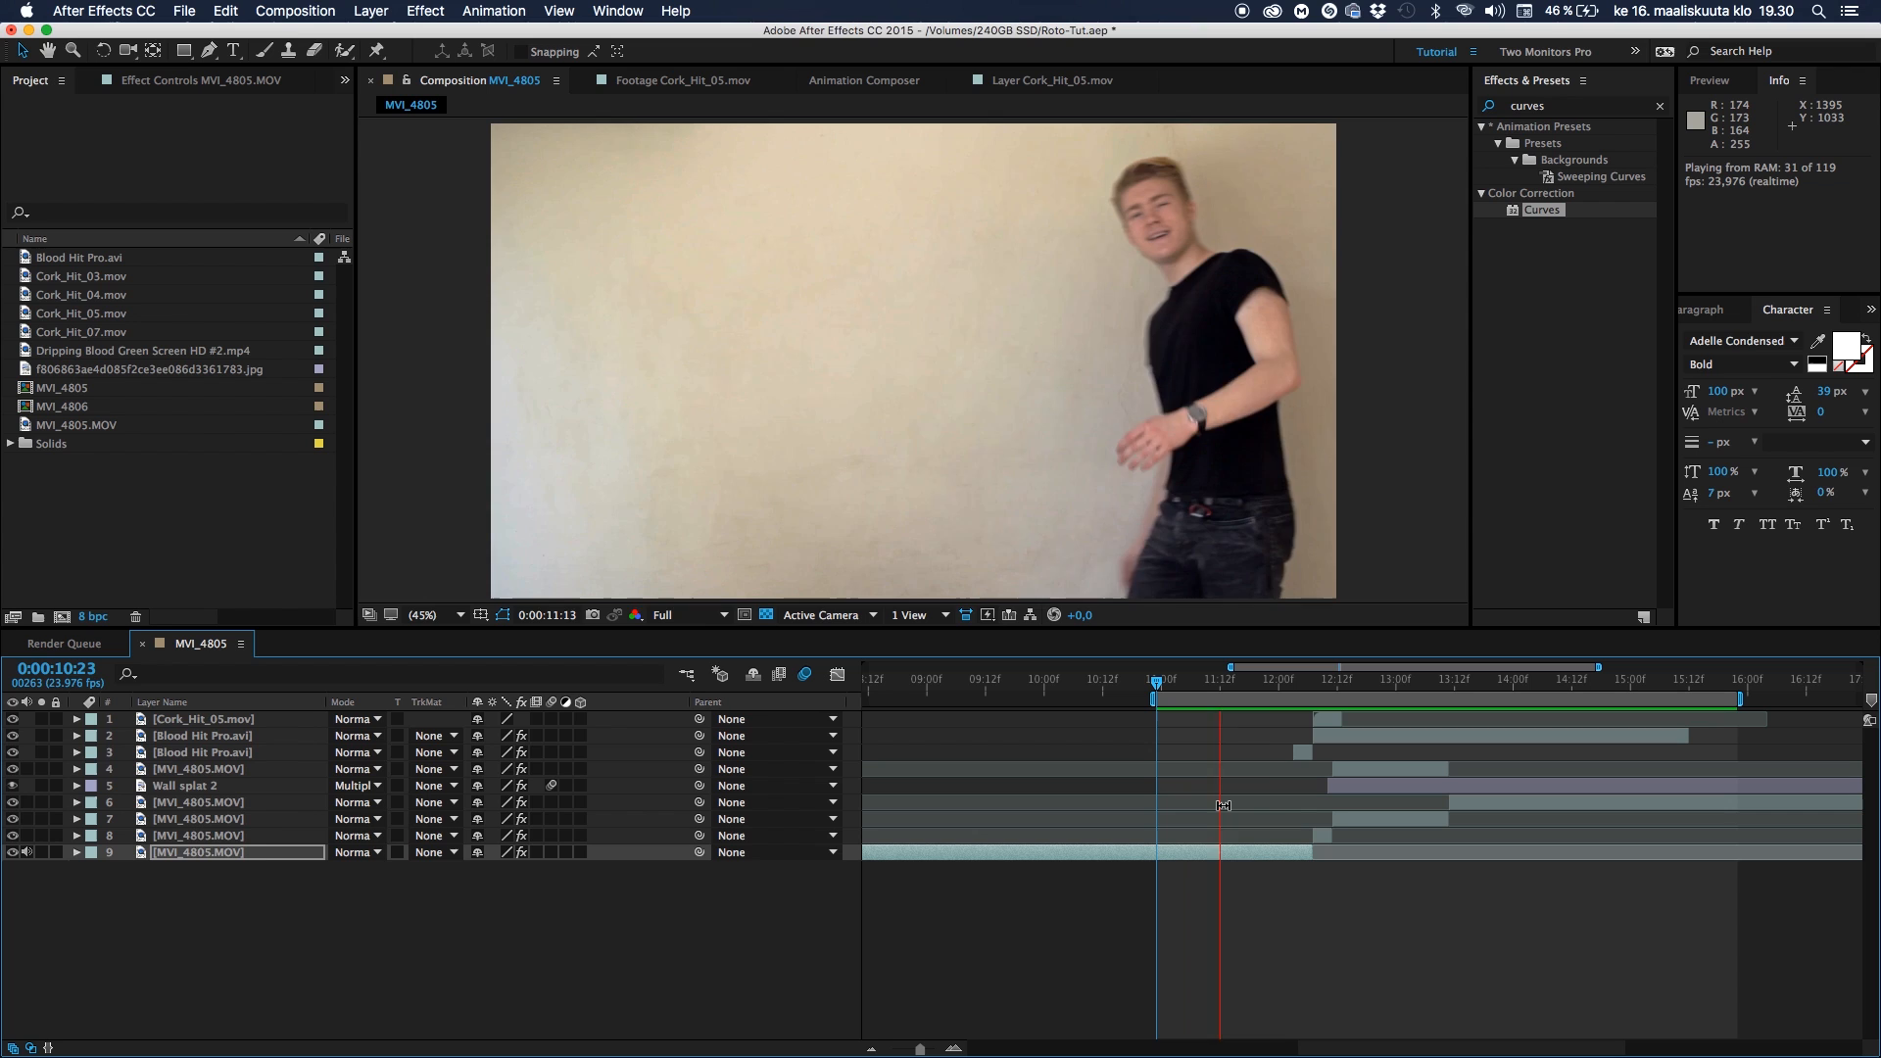
pyautogui.click(1461, 679)
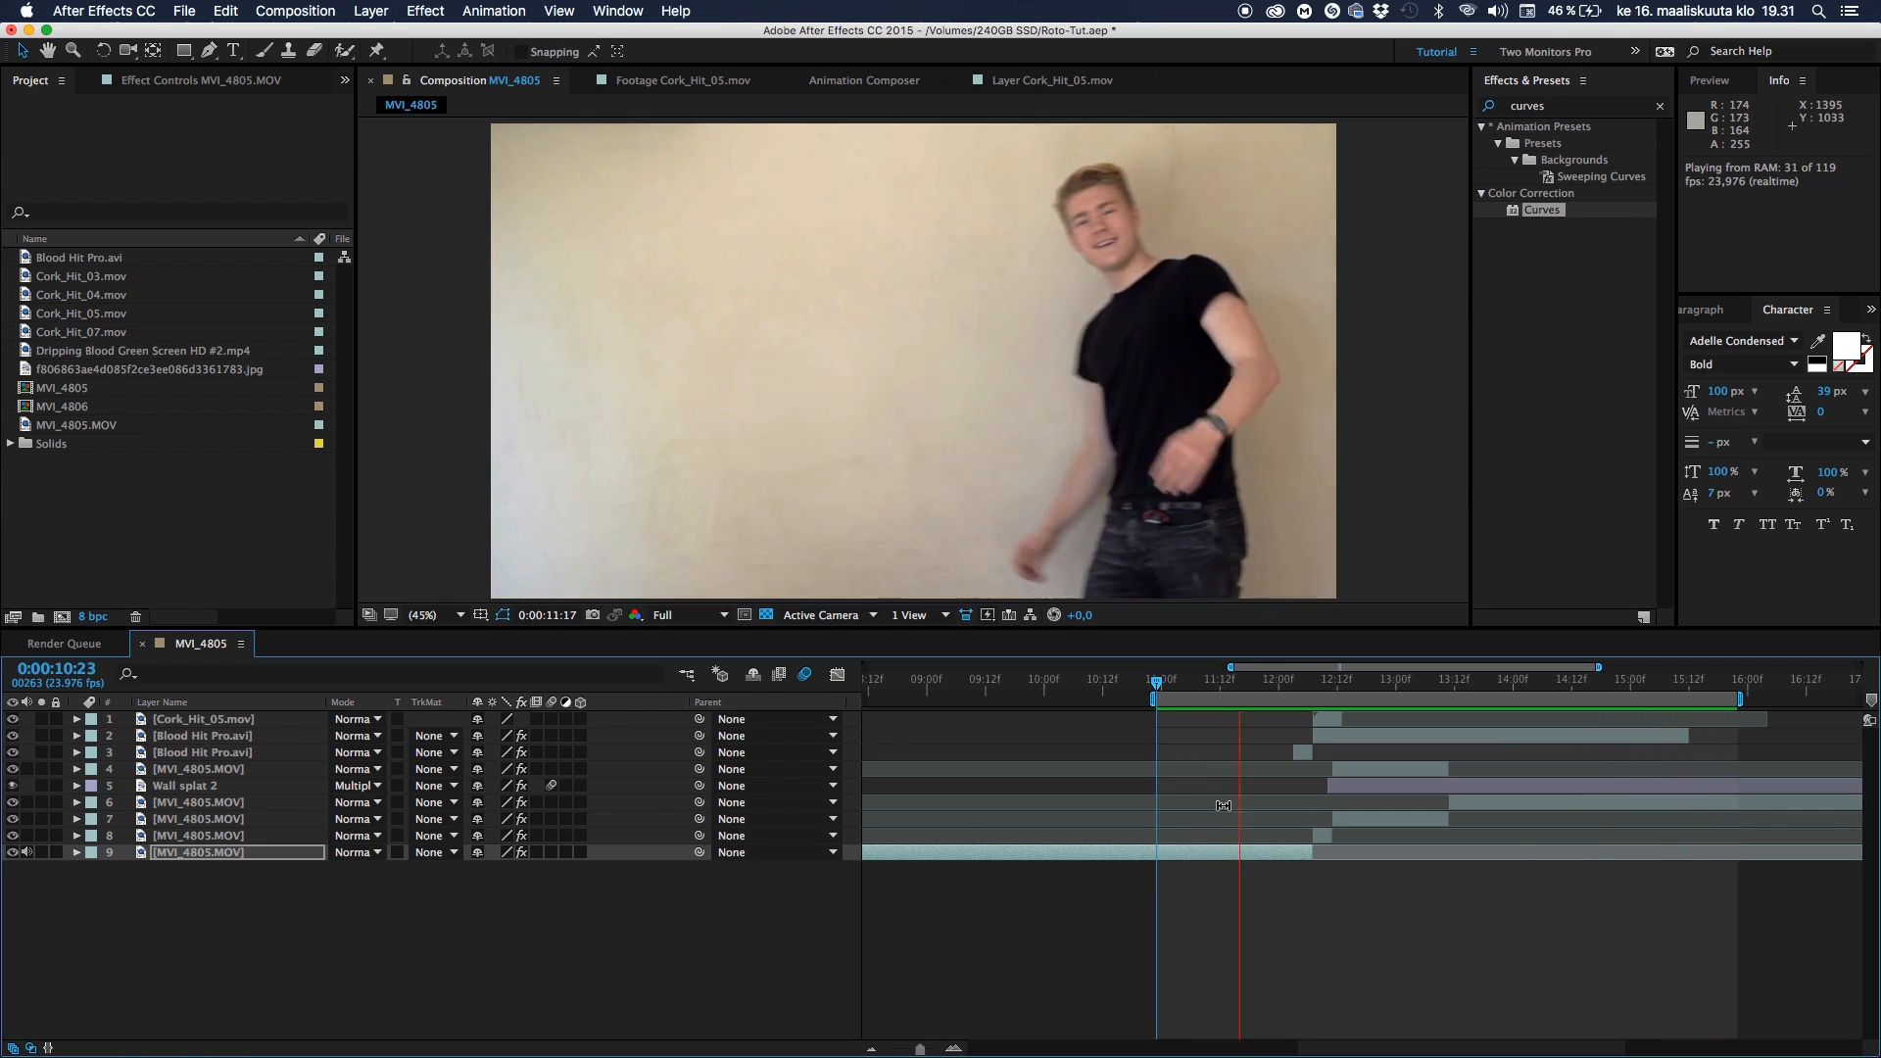
pyautogui.click(1464, 680)
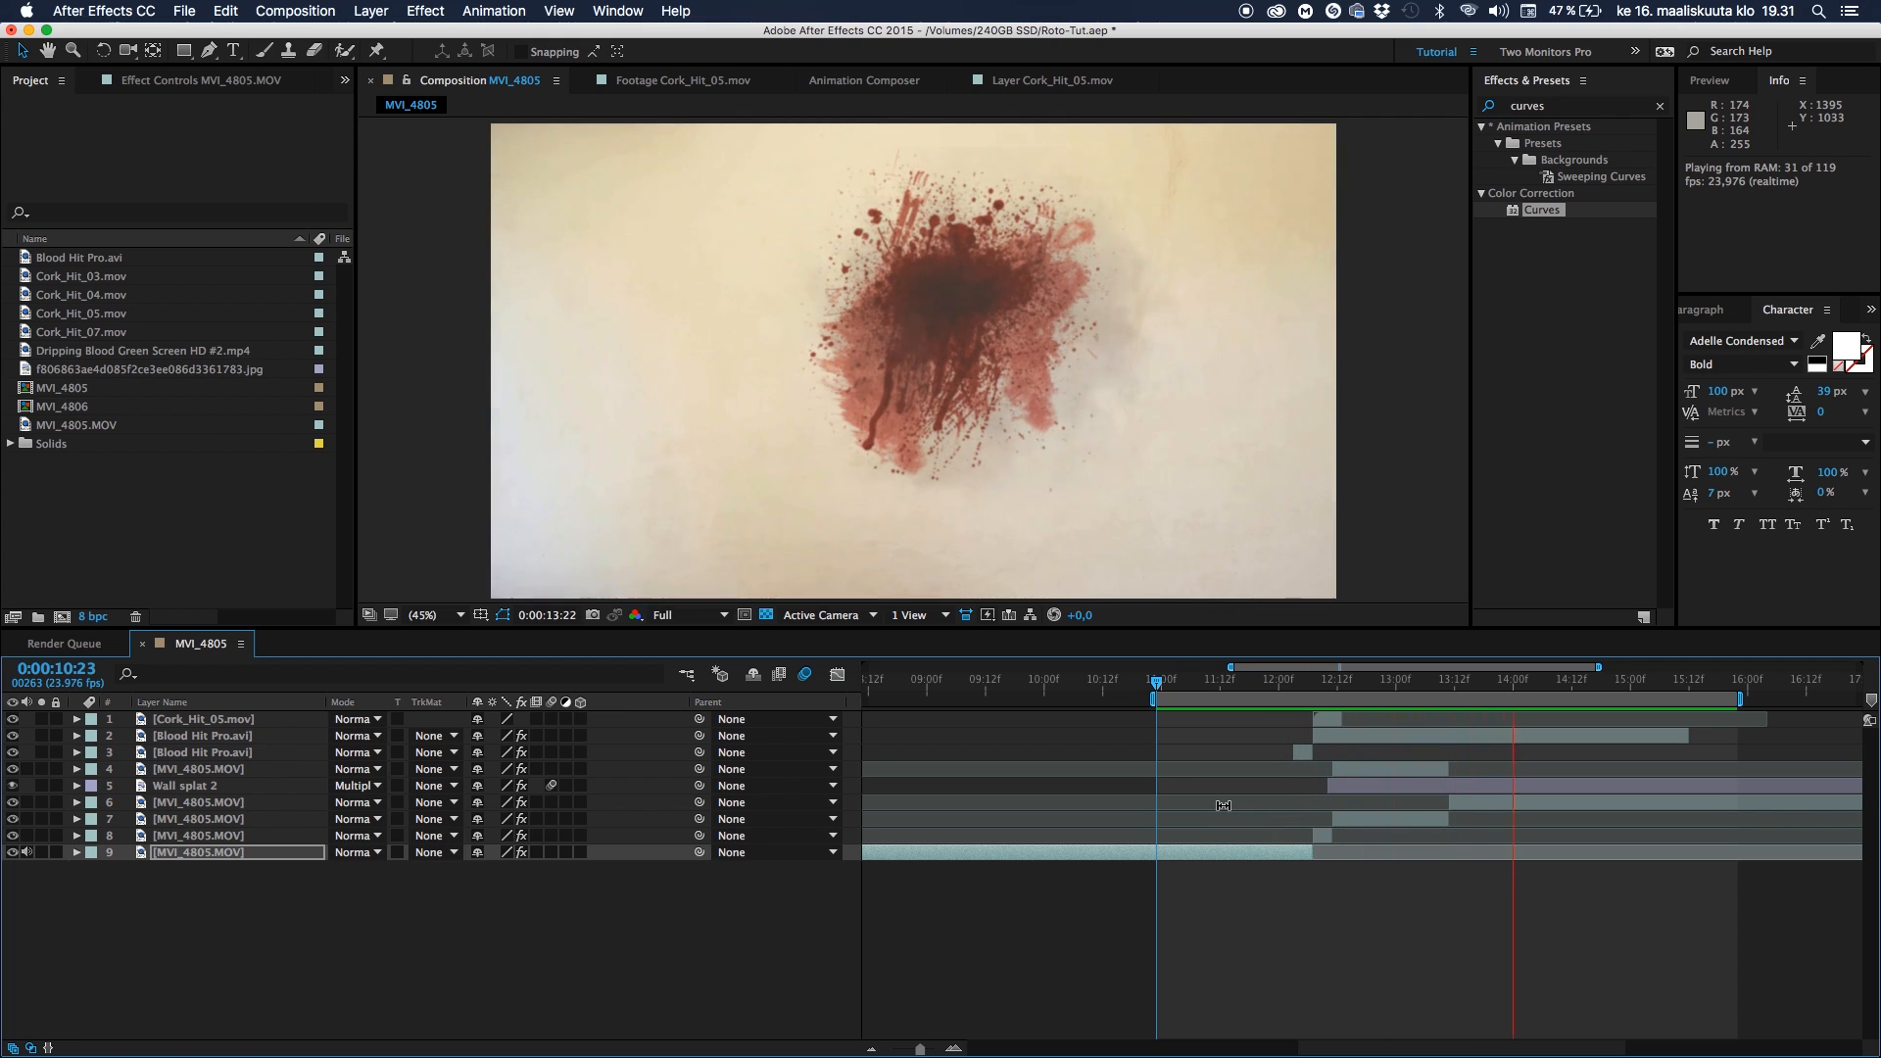
pyautogui.click(1160, 678)
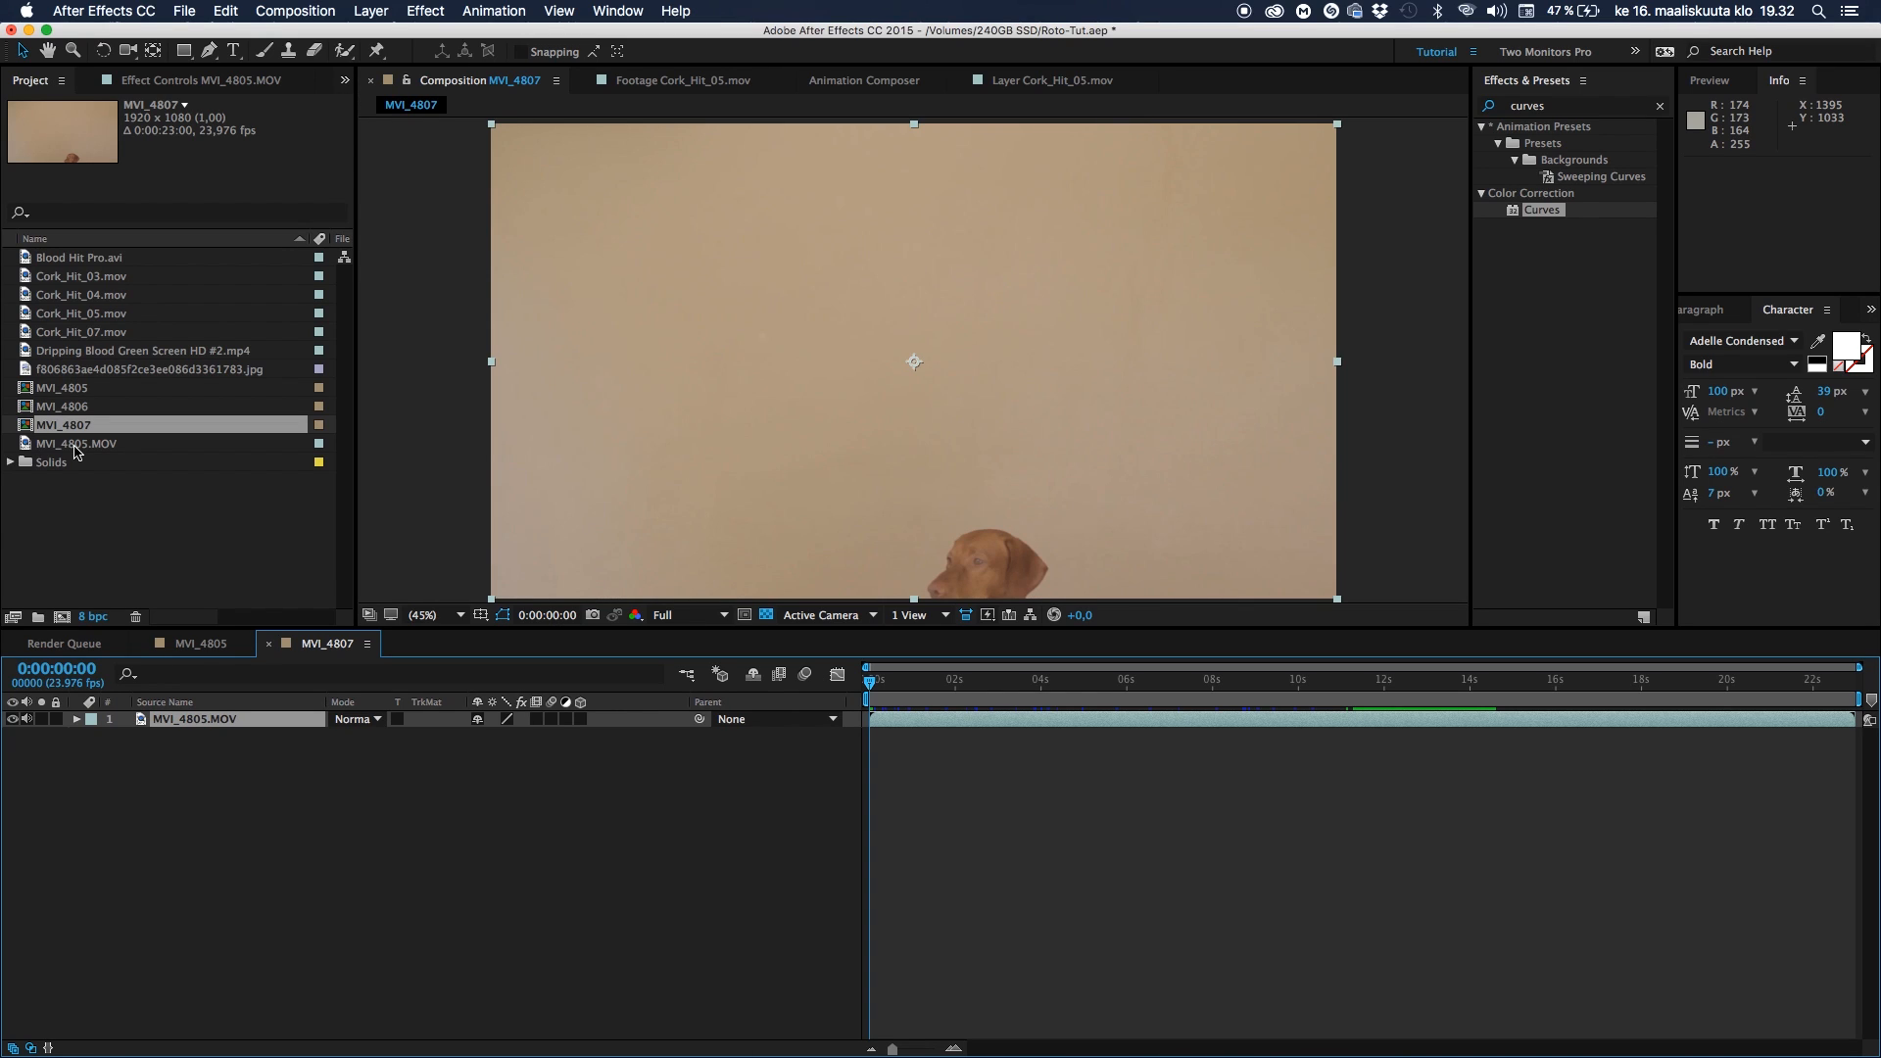
pyautogui.moveTo(256, 733)
pyautogui.write('Main')
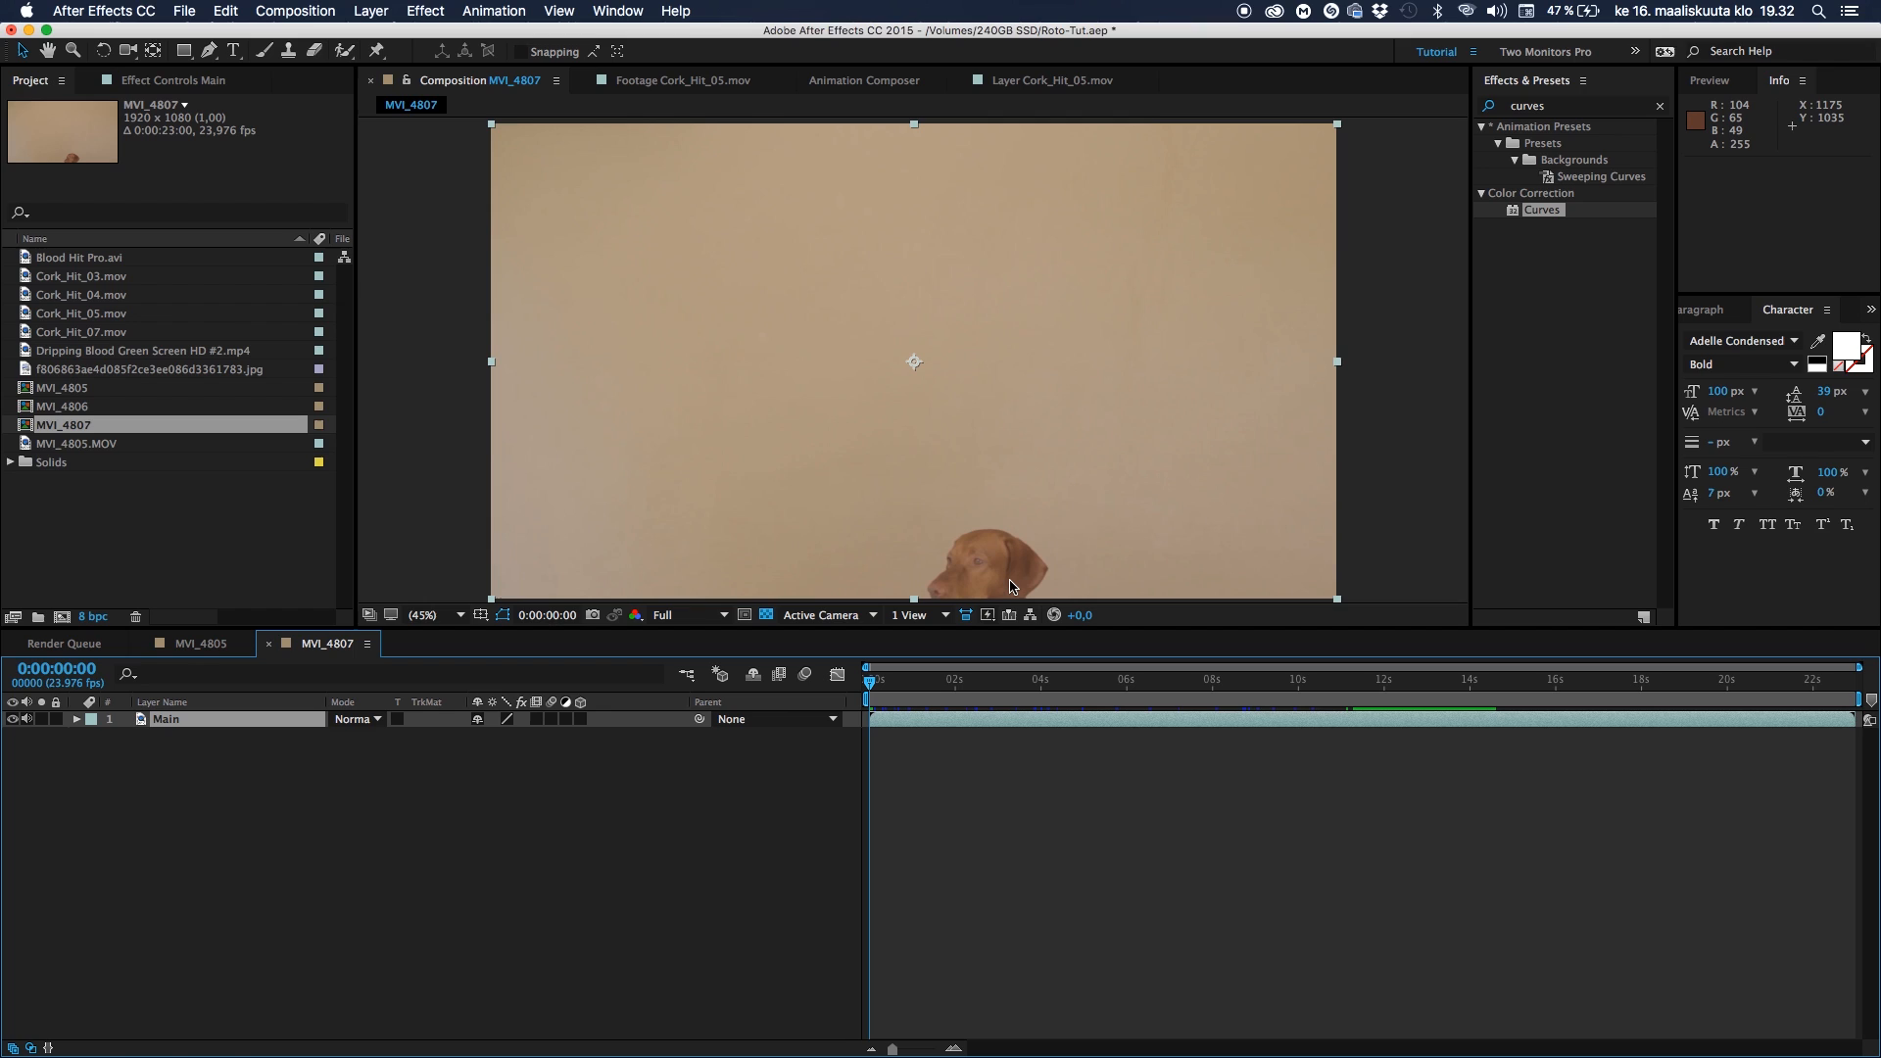
pyautogui.moveTo(992, 584)
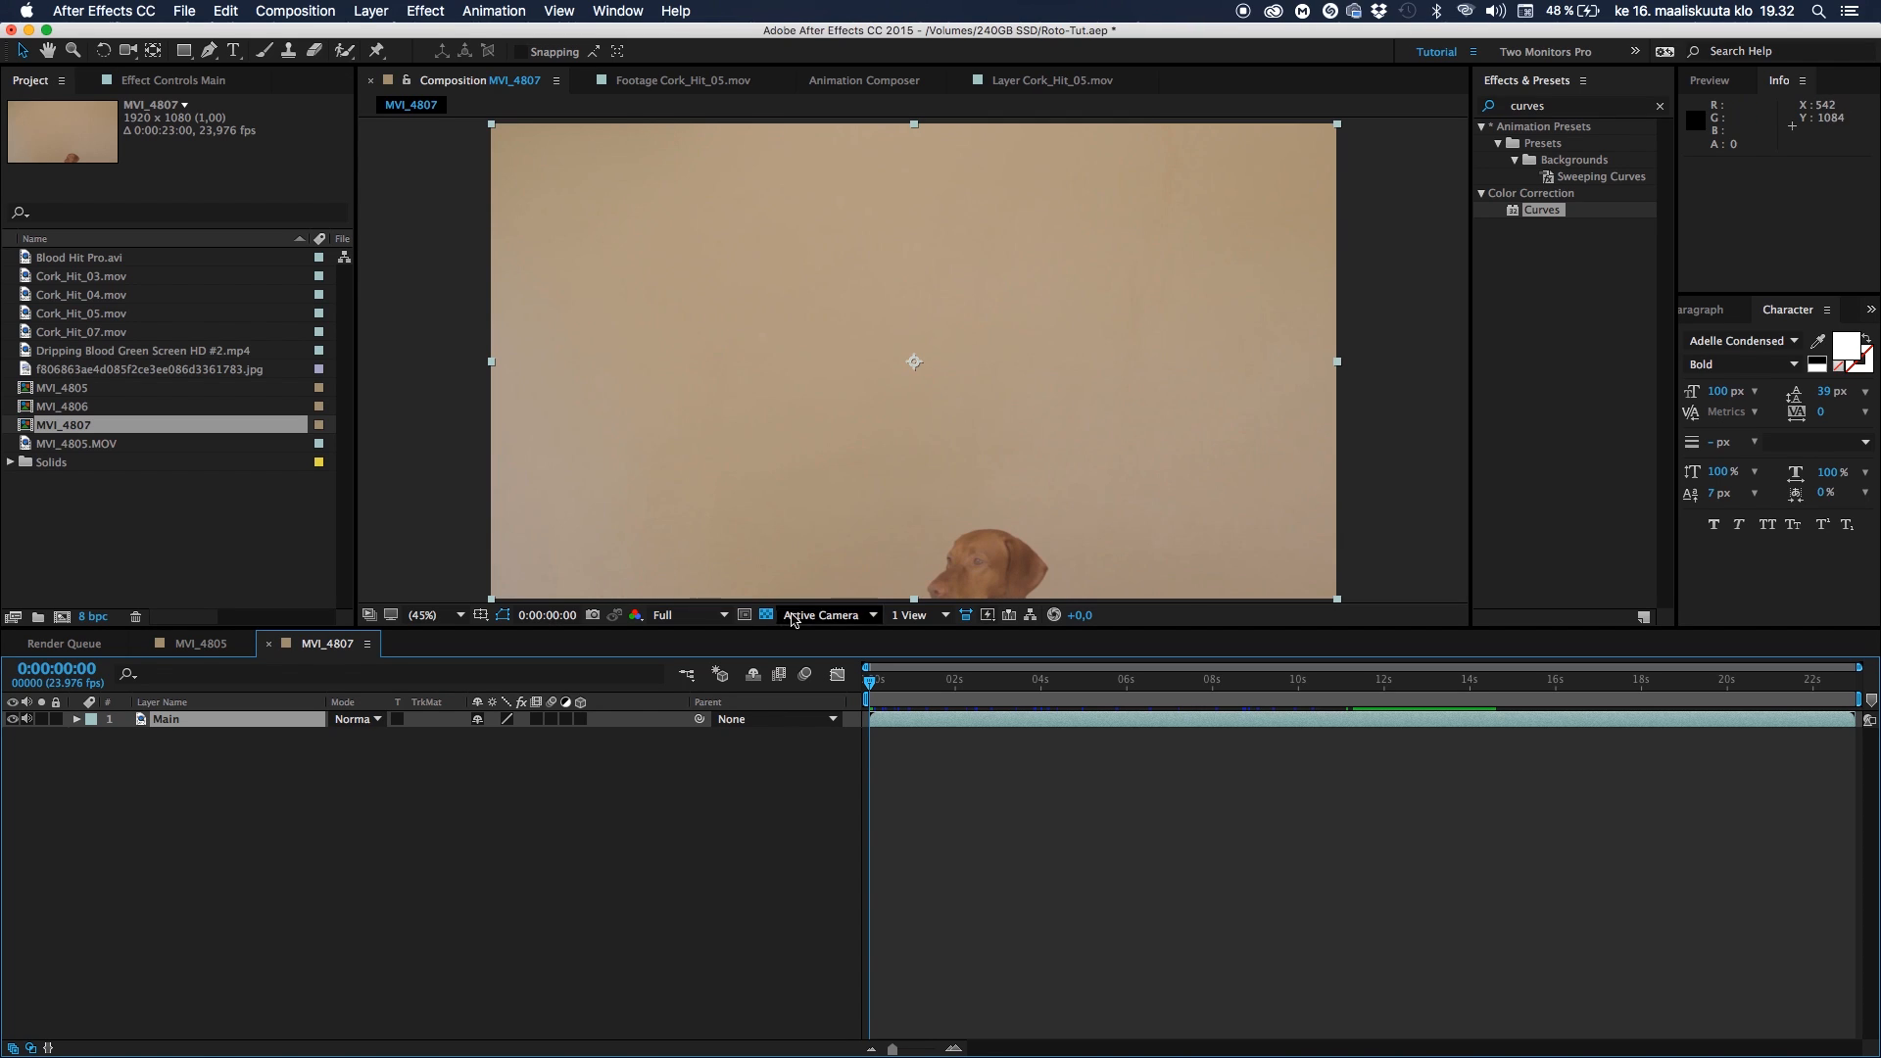
pyautogui.click(969, 679)
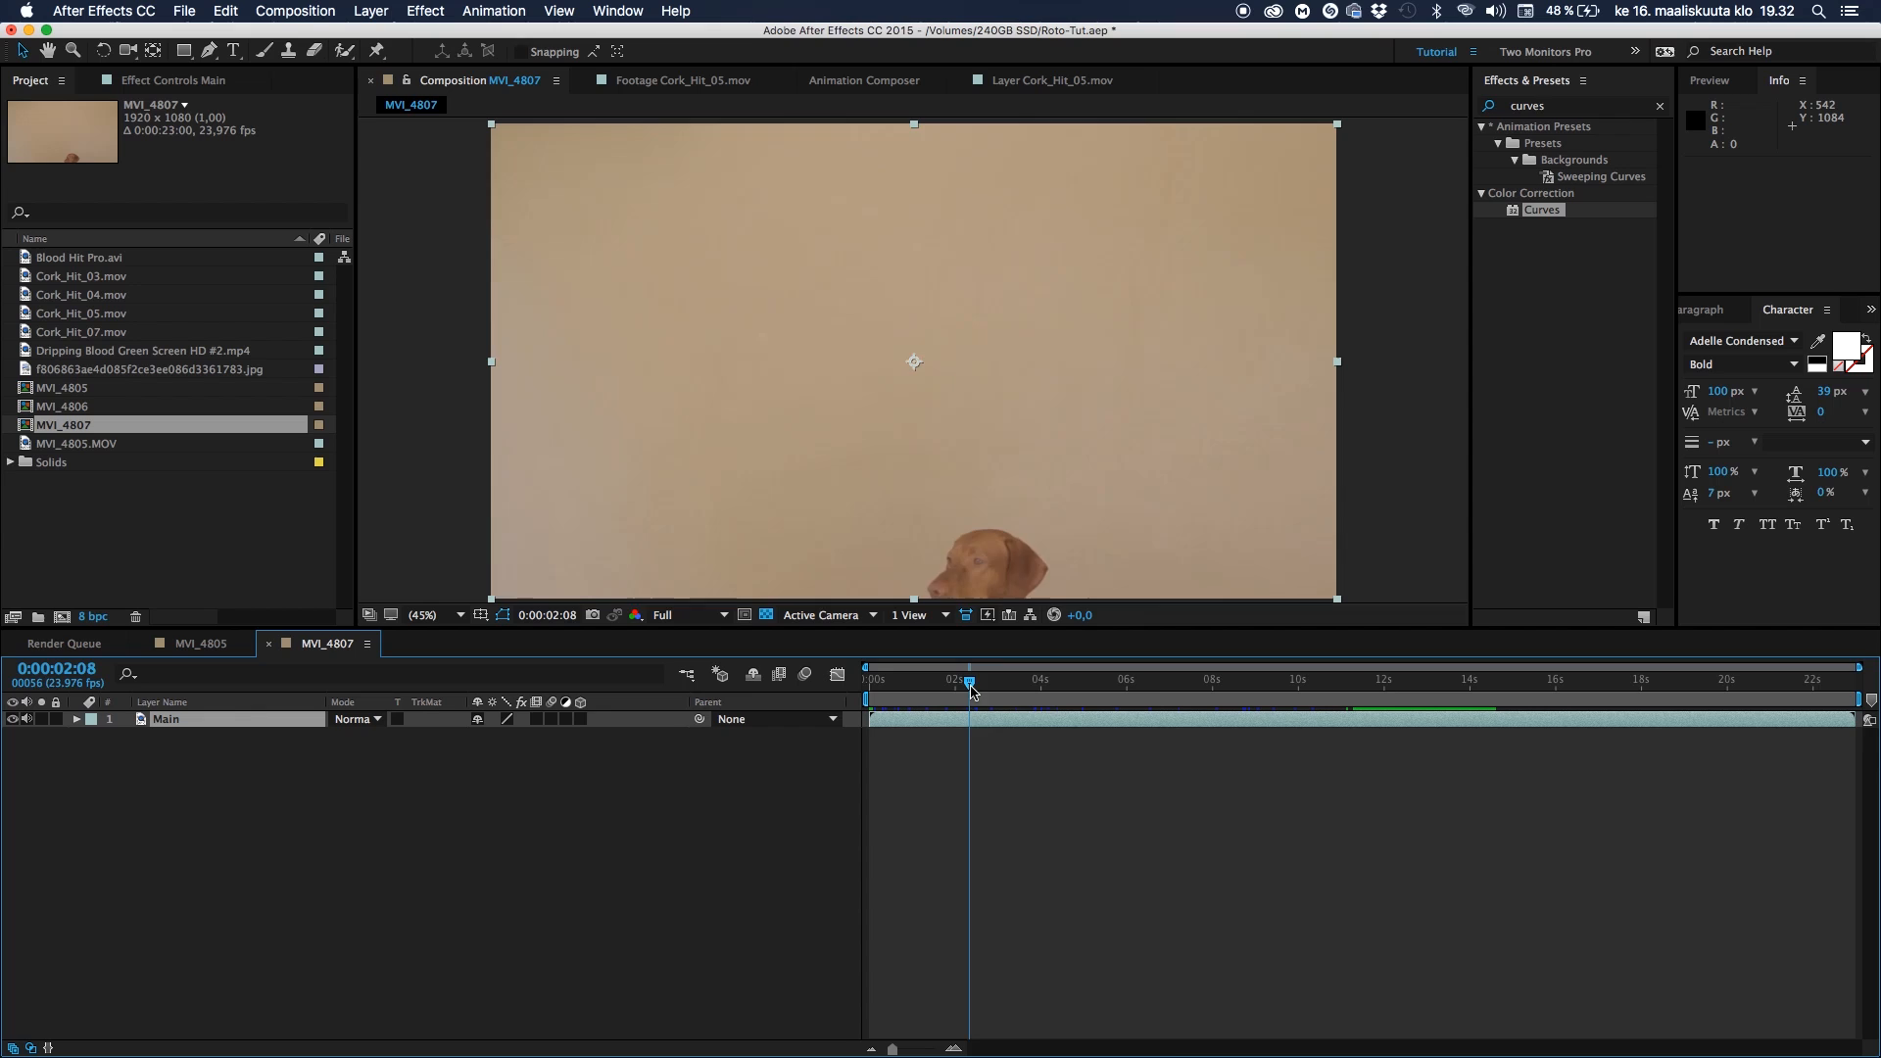
pyautogui.click(1268, 683)
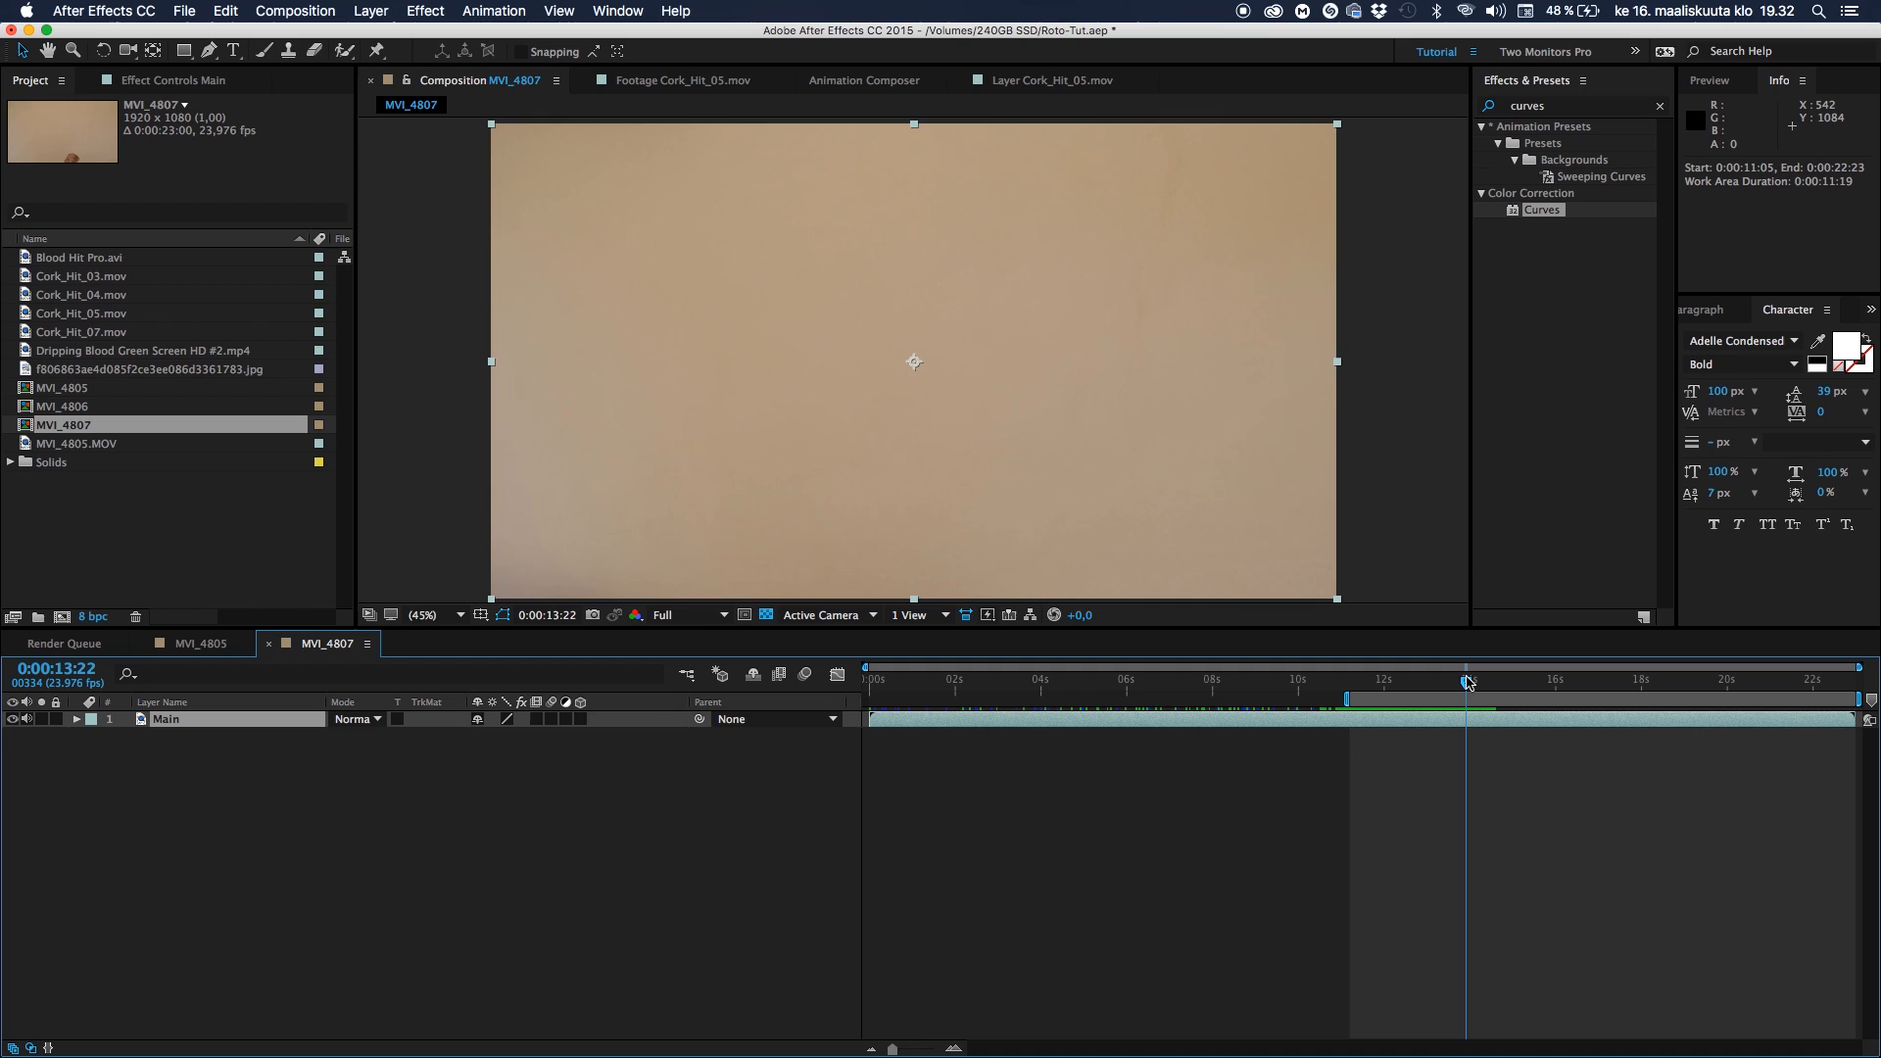
pyautogui.moveTo(1469, 682)
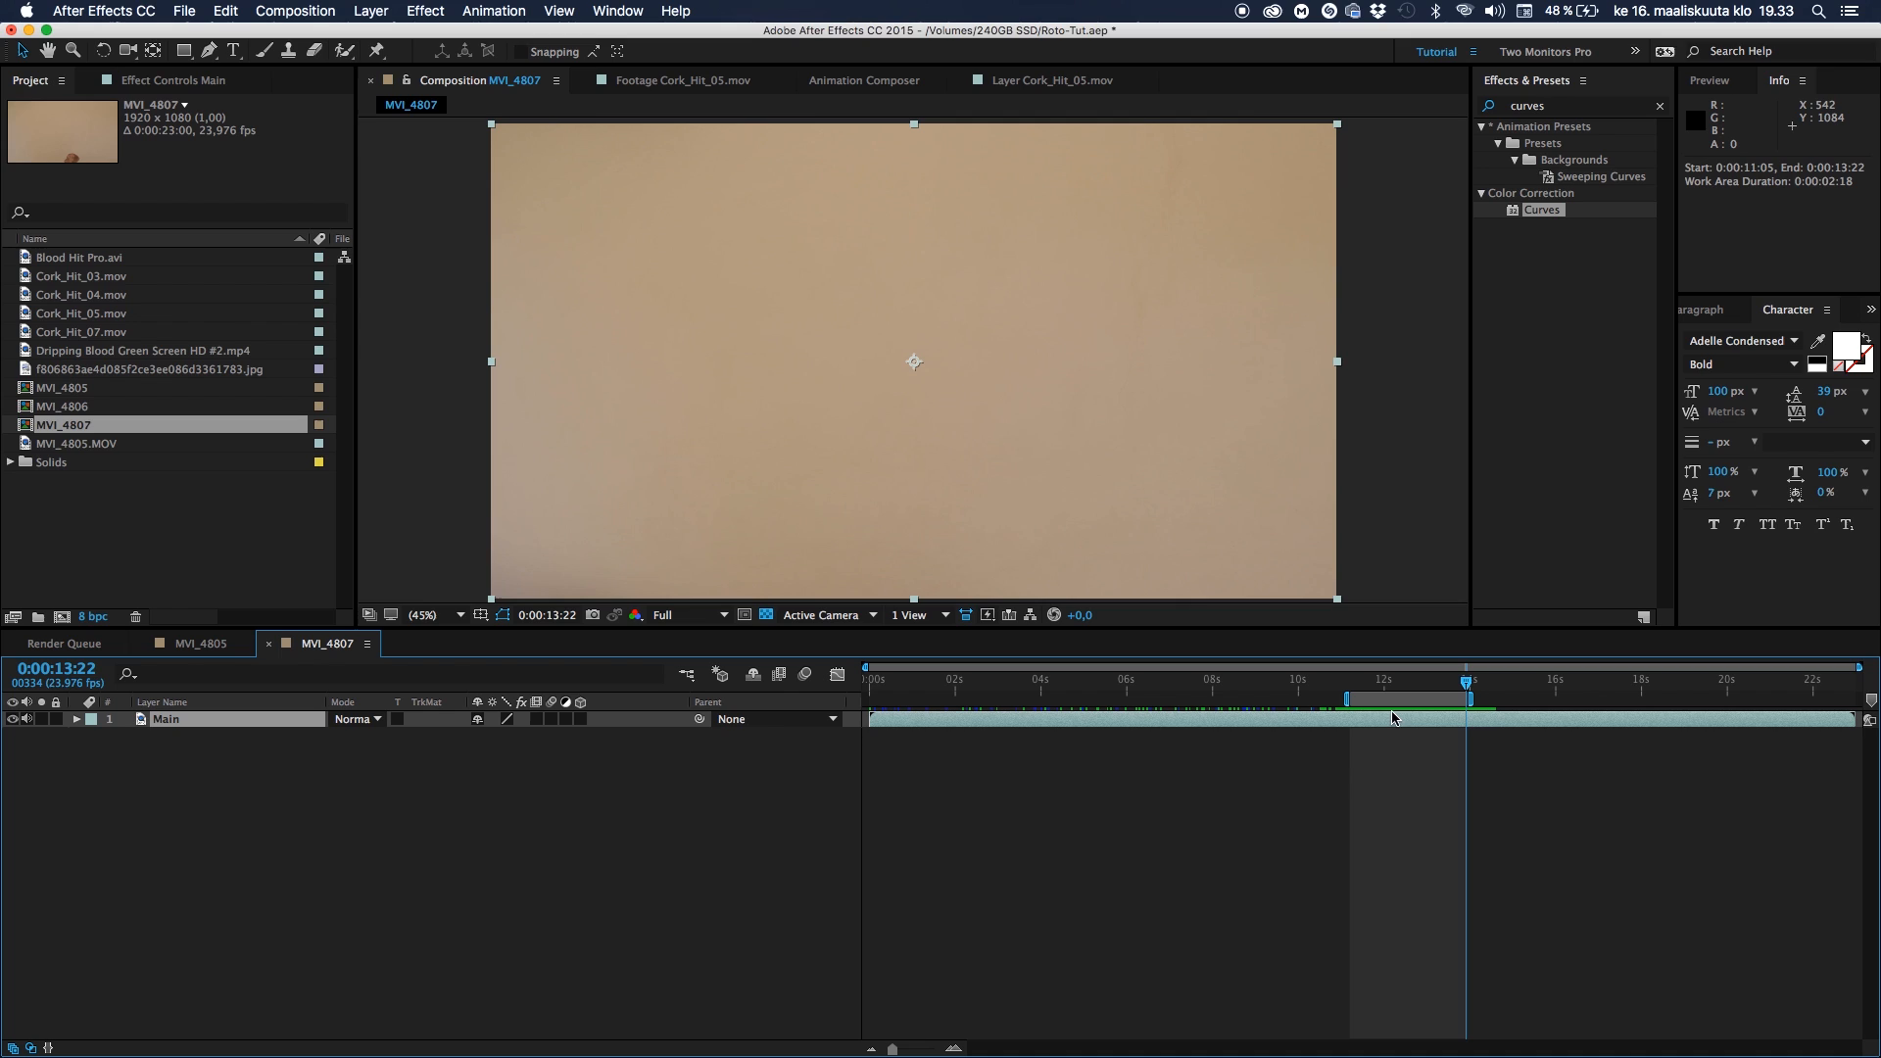
# Trim the comp to its work area, leaving a 2:18 clip, and scrub through it
pyautogui.rightClick(1372, 707)
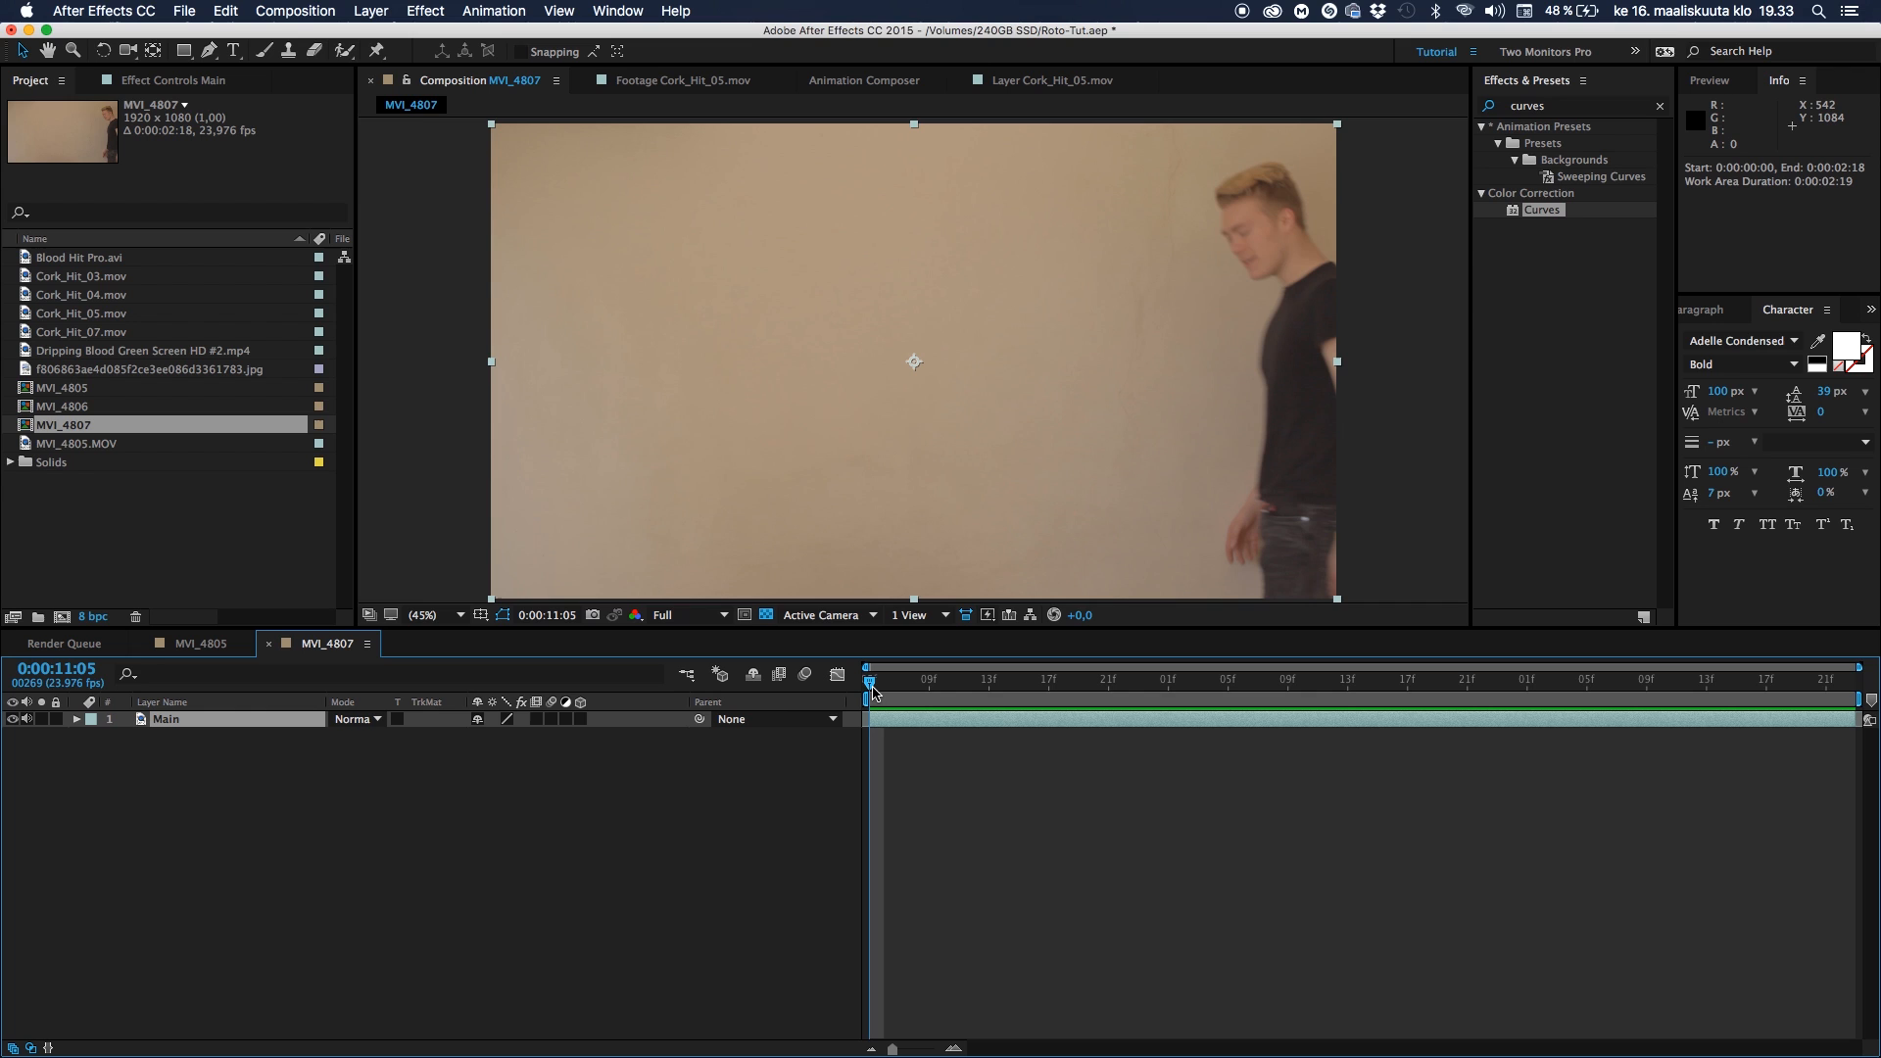
pyautogui.click(1138, 679)
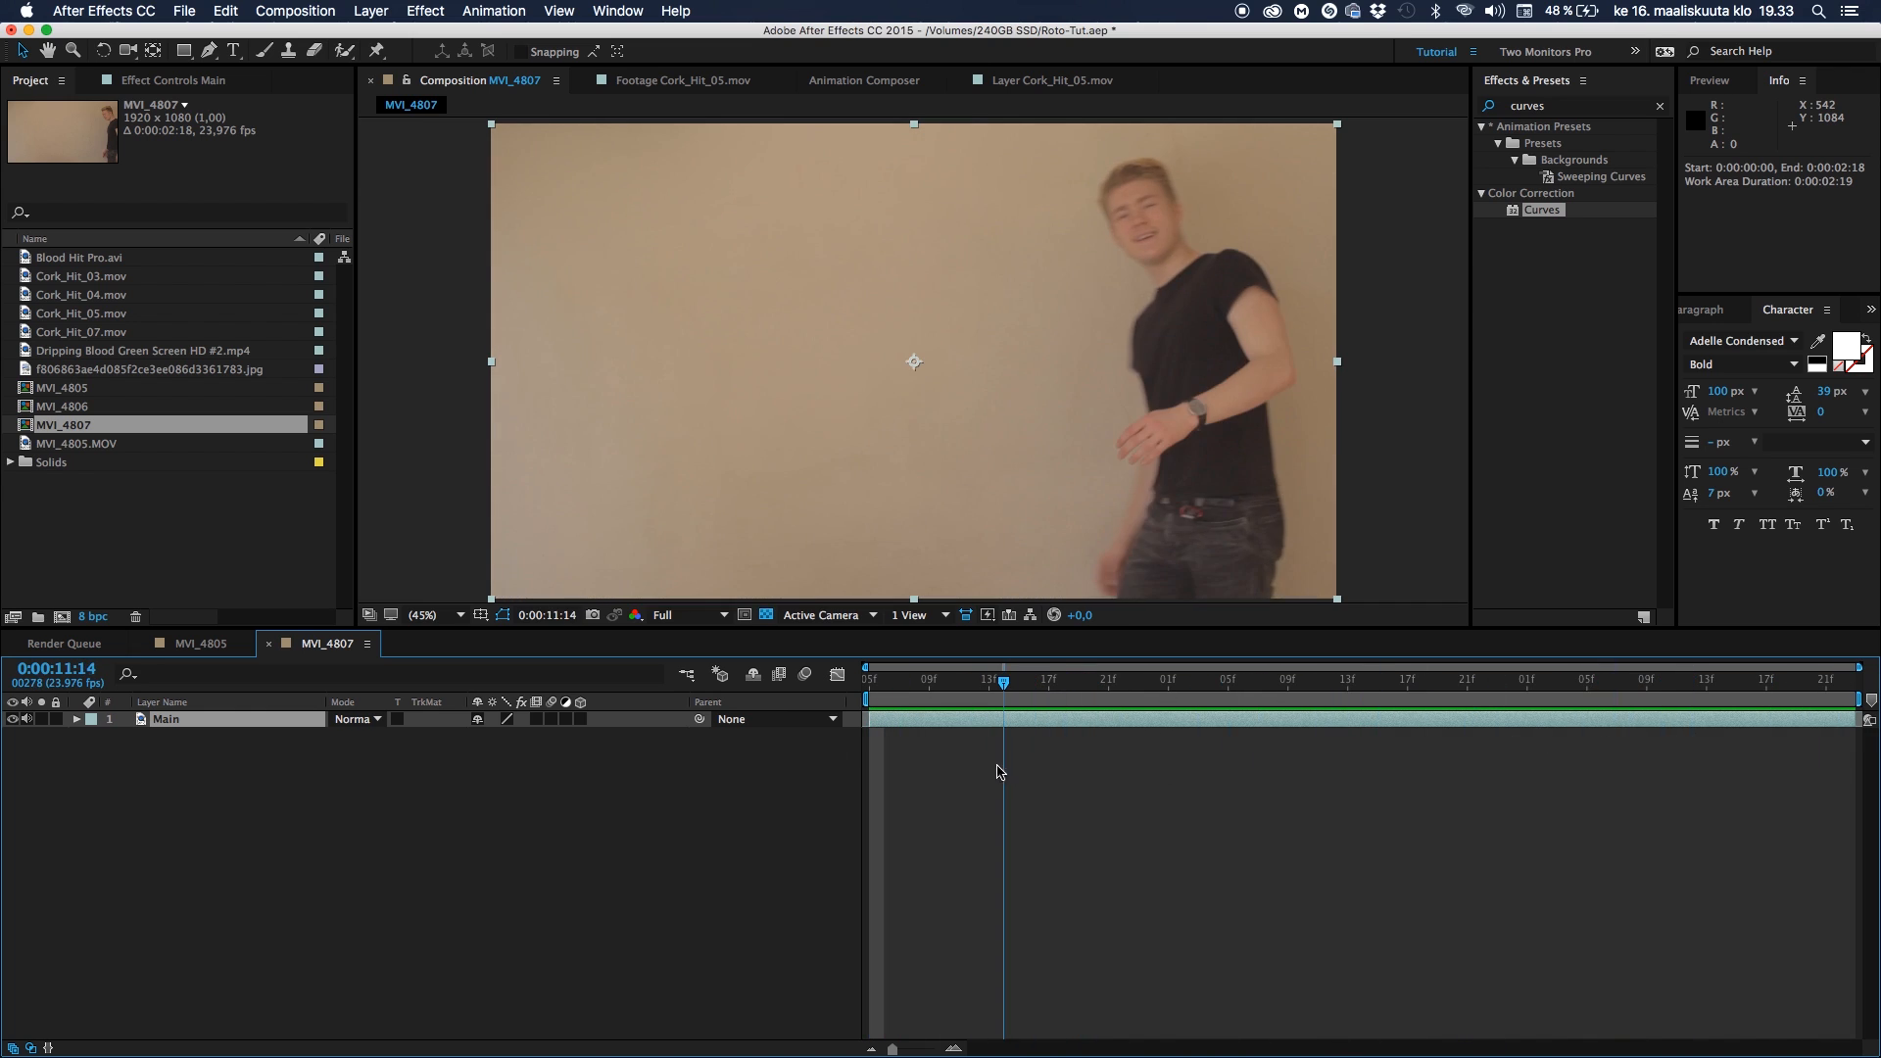
pyautogui.click(1332, 679)
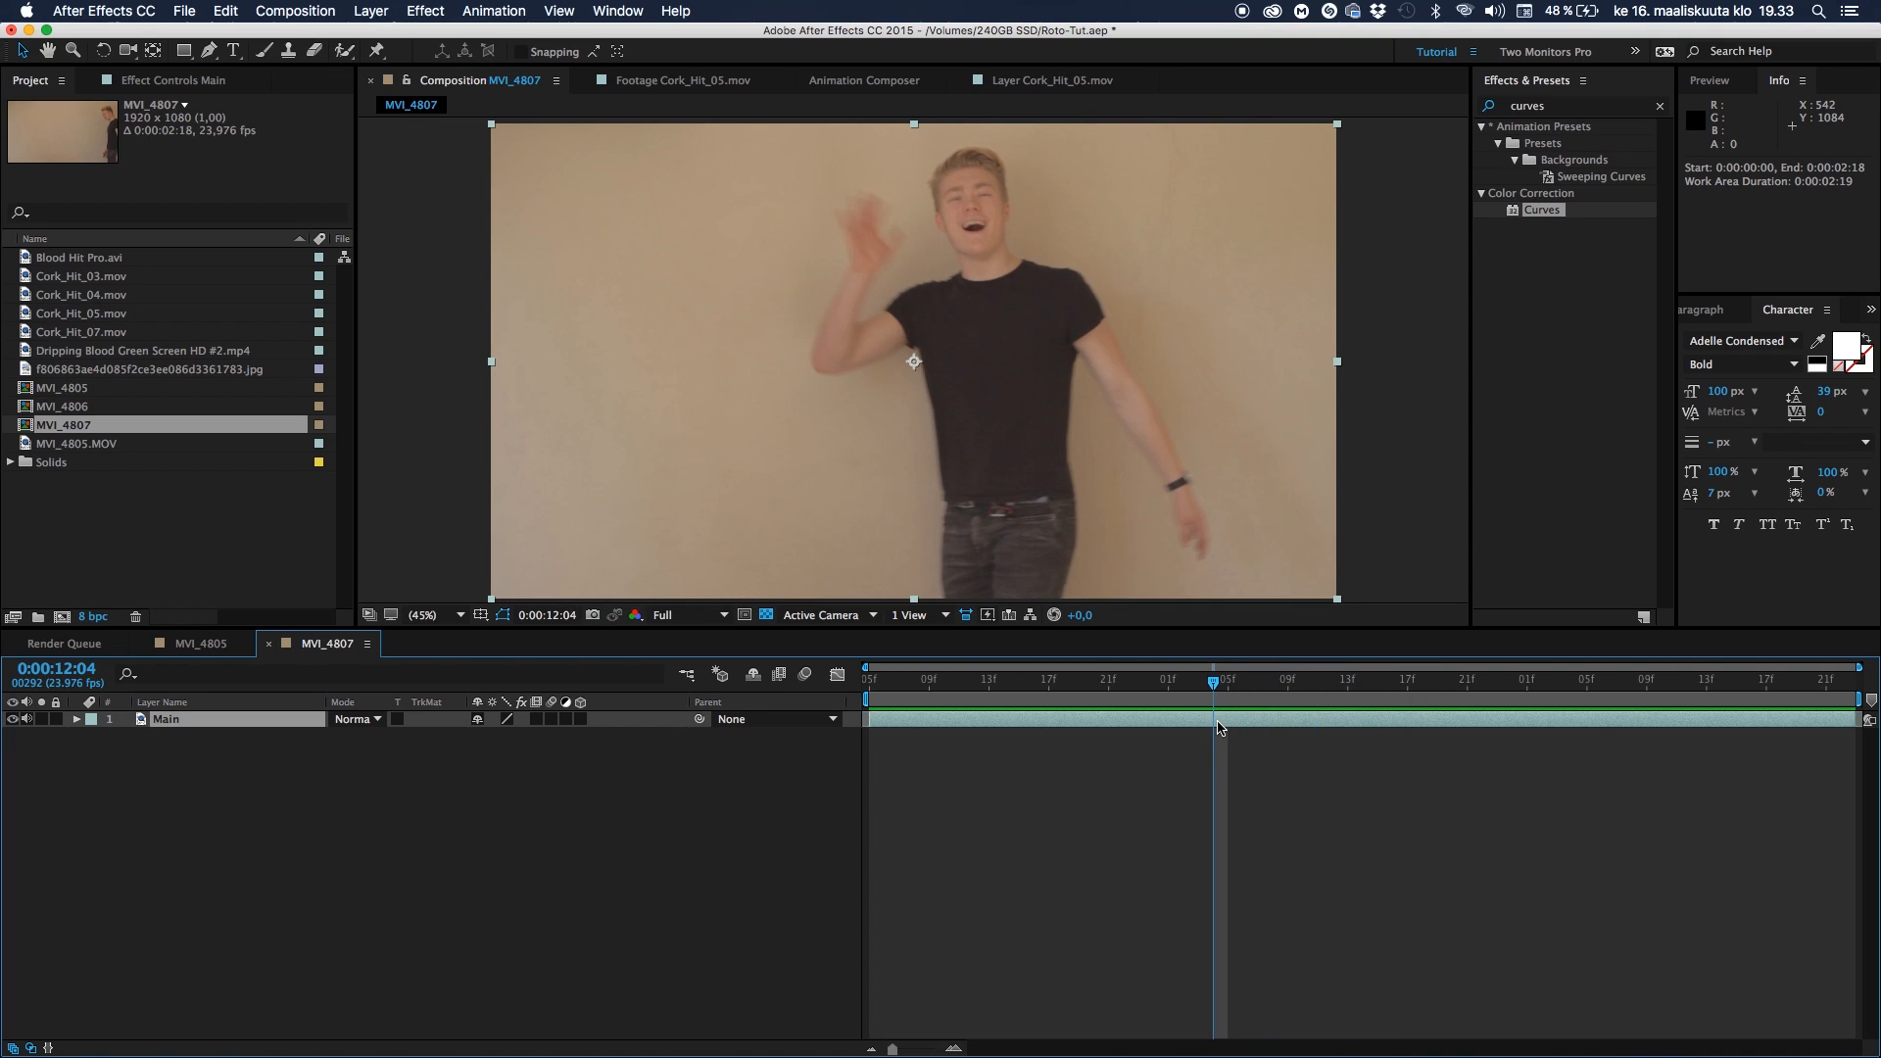
pyautogui.moveTo(951, 210)
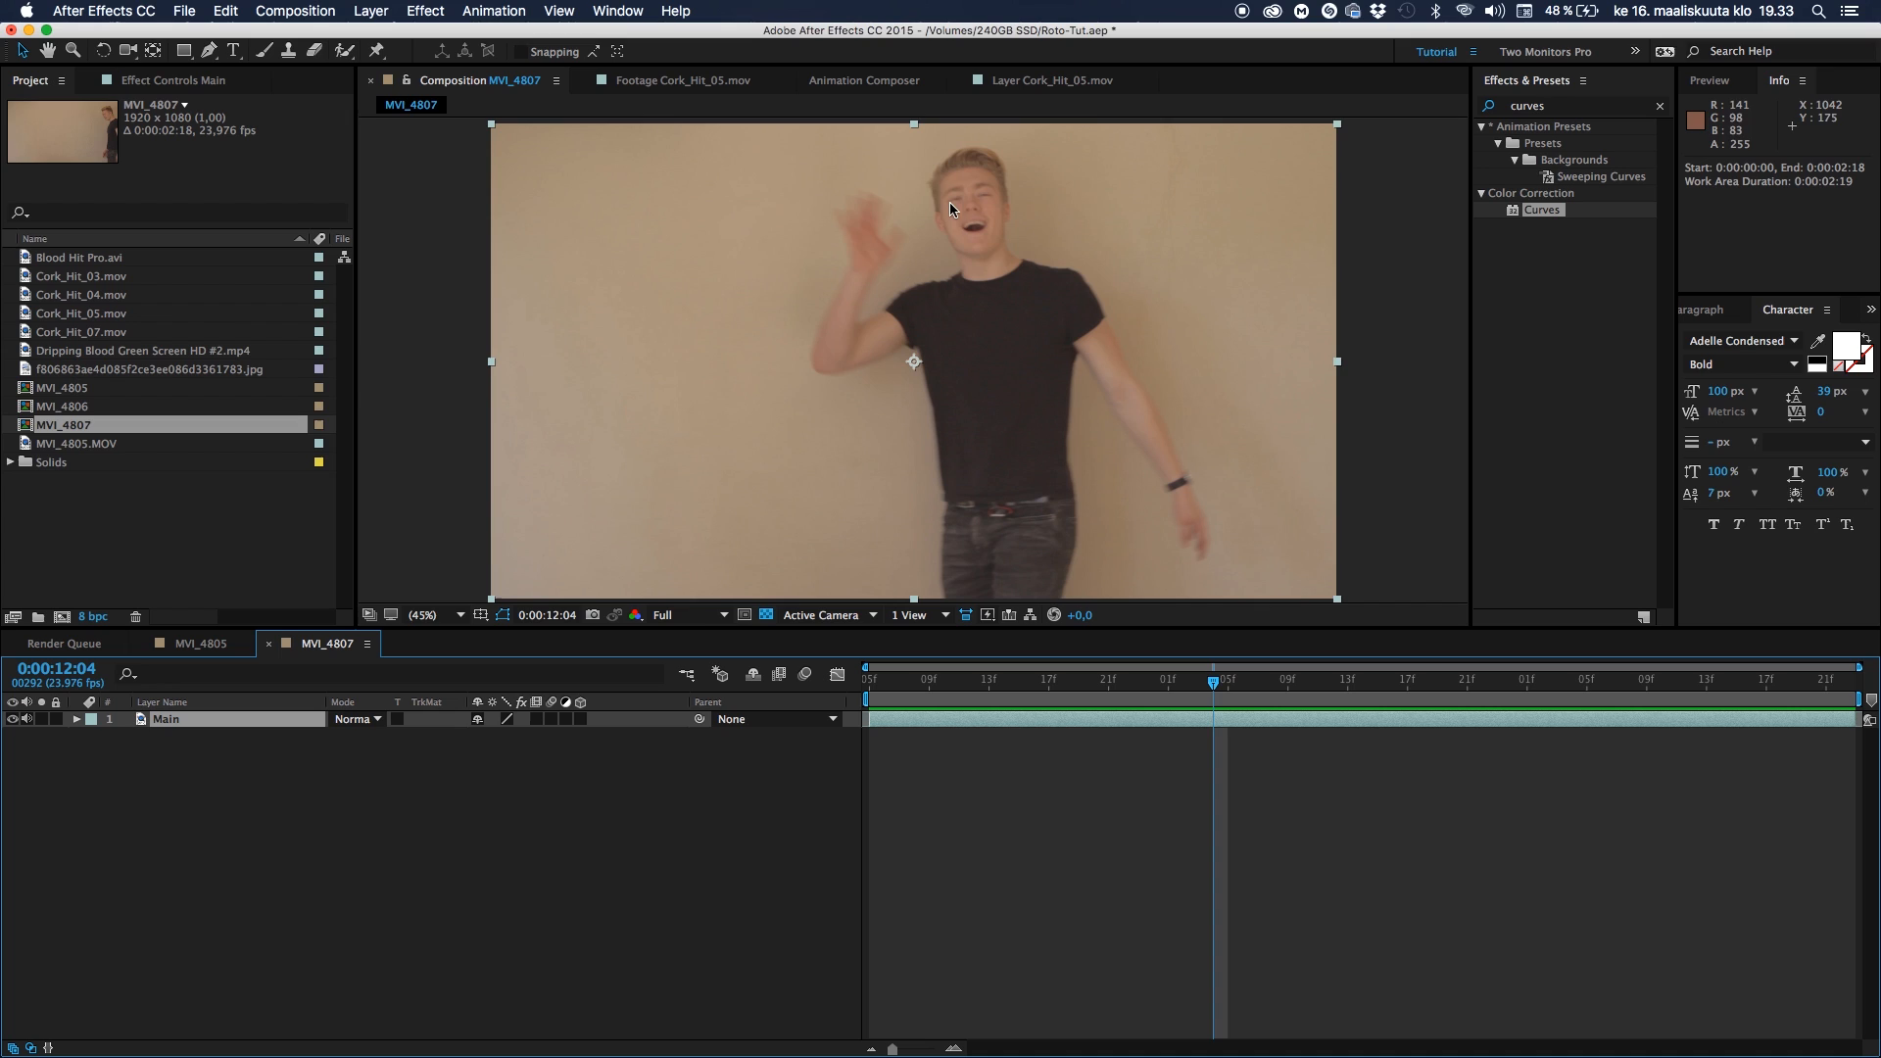
pyautogui.moveTo(996, 223)
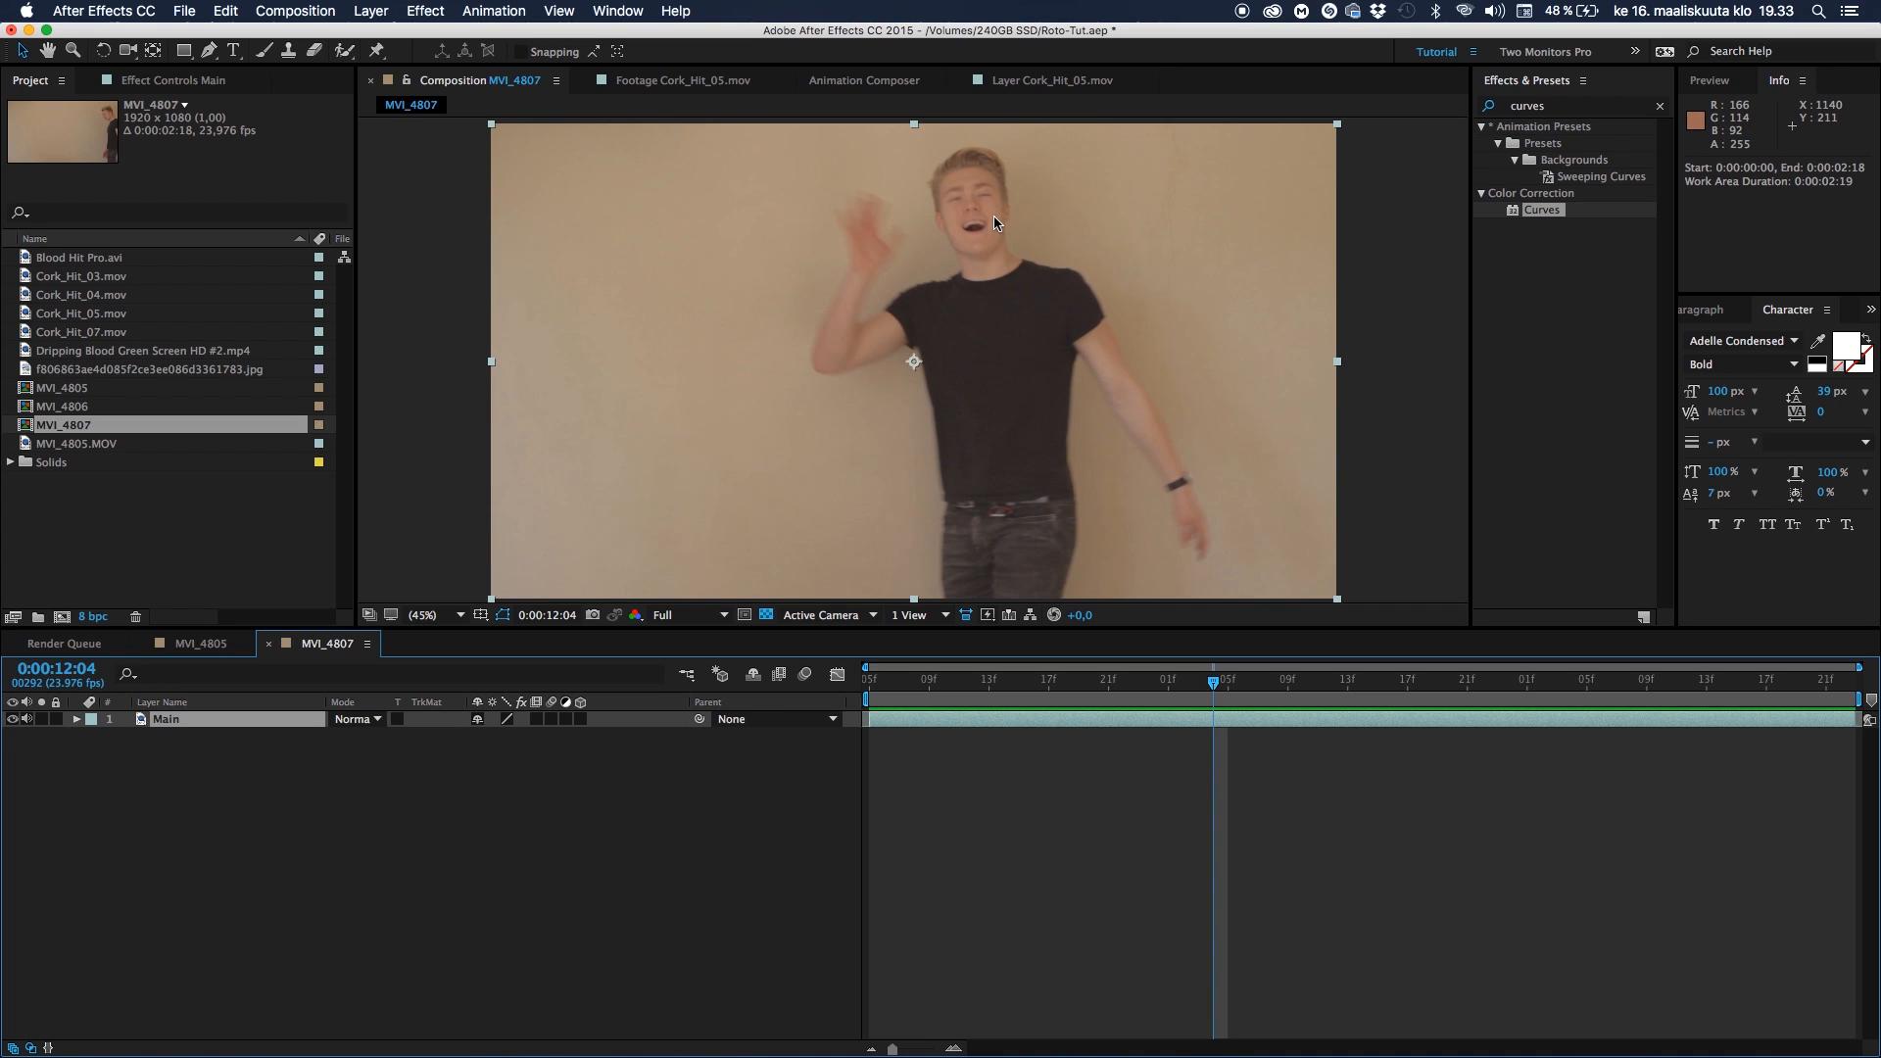
pyautogui.moveTo(188, 685)
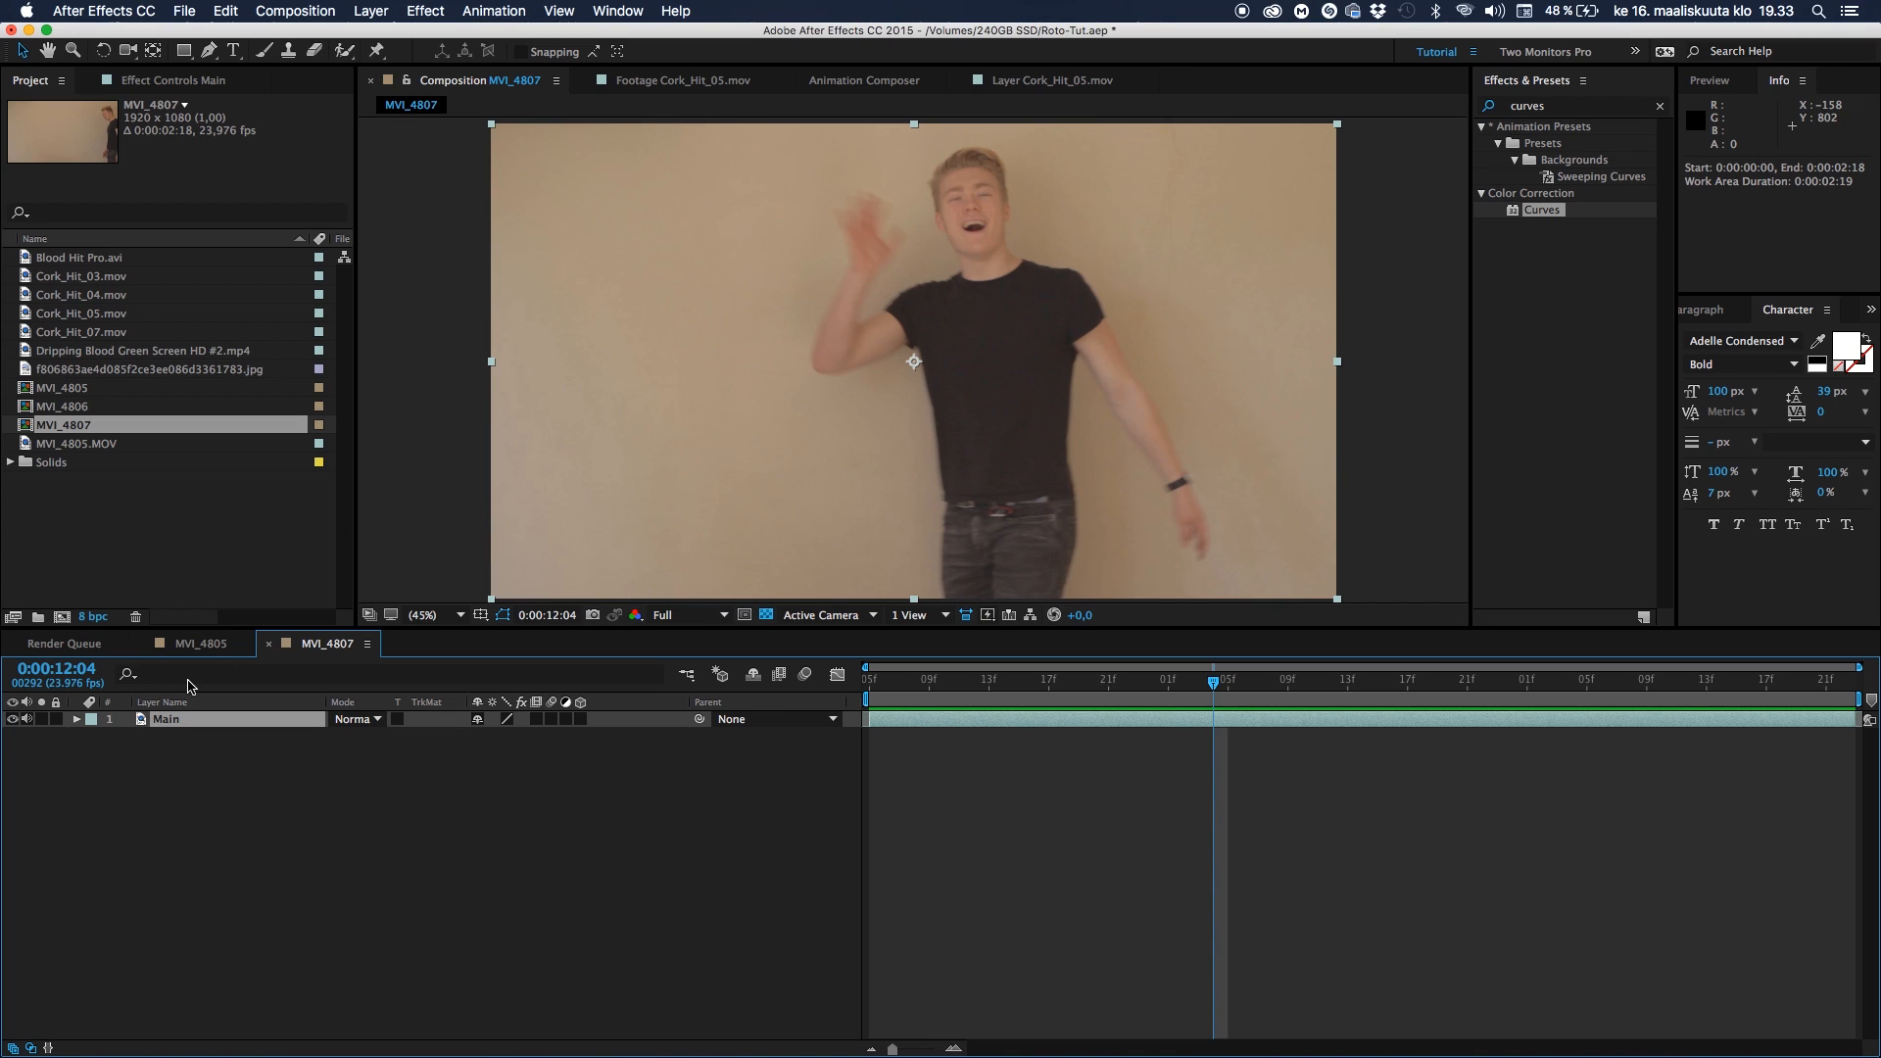
# Take the Looks grade from the MVI_4805.MOV layer over to Main in MVI_4807
pyautogui.click(200, 643)
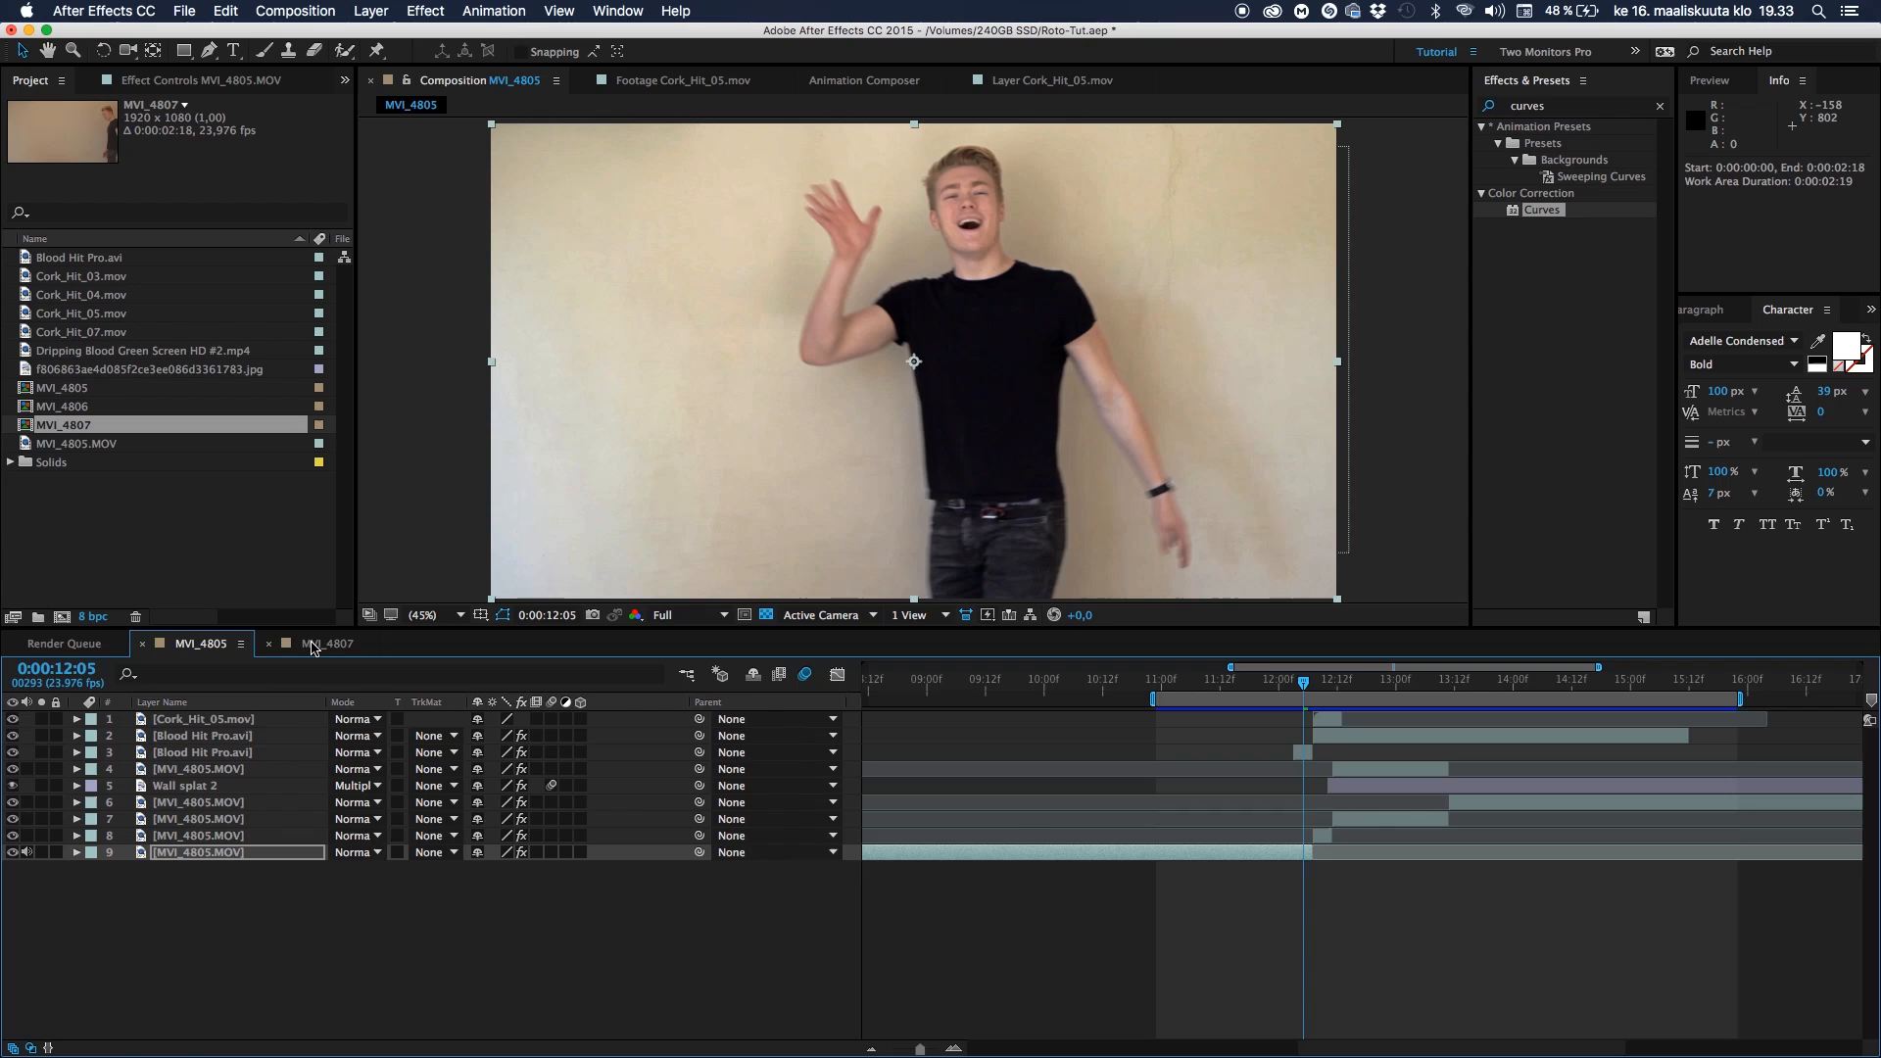
pyautogui.click(327, 642)
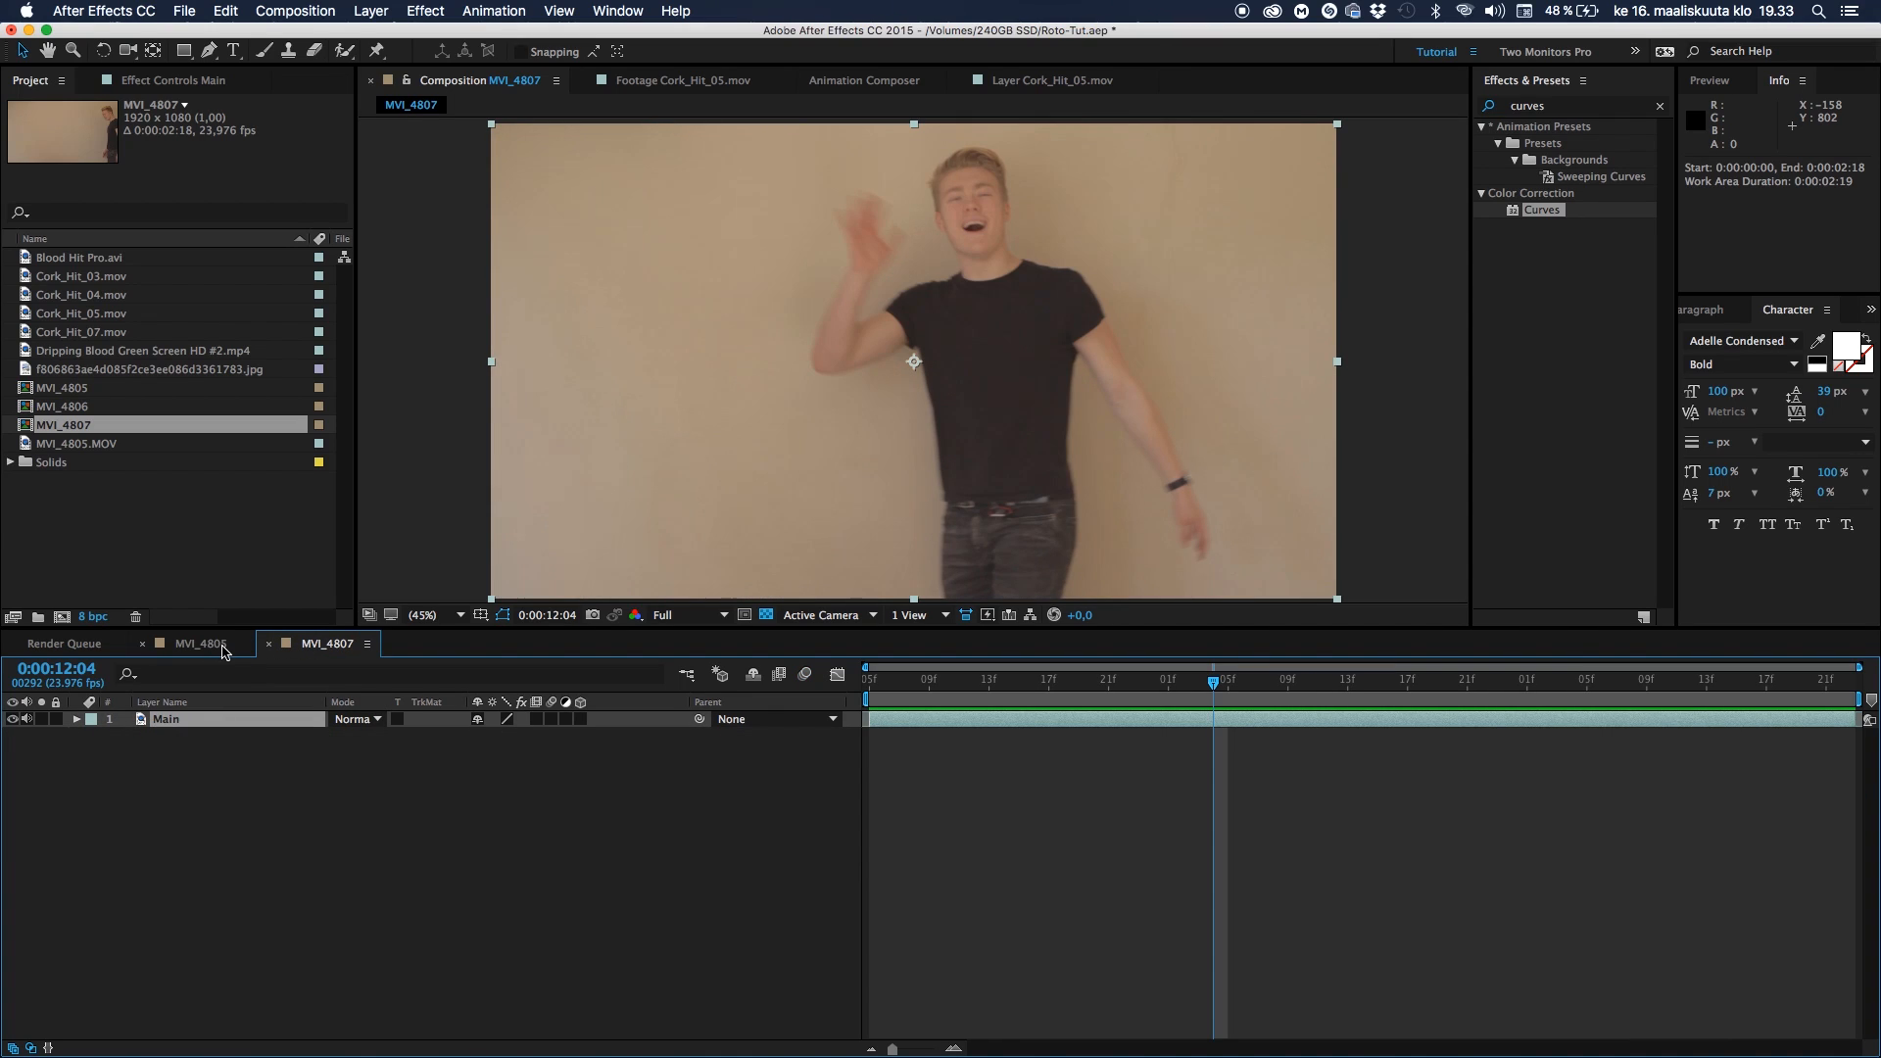
pyautogui.click(200, 642)
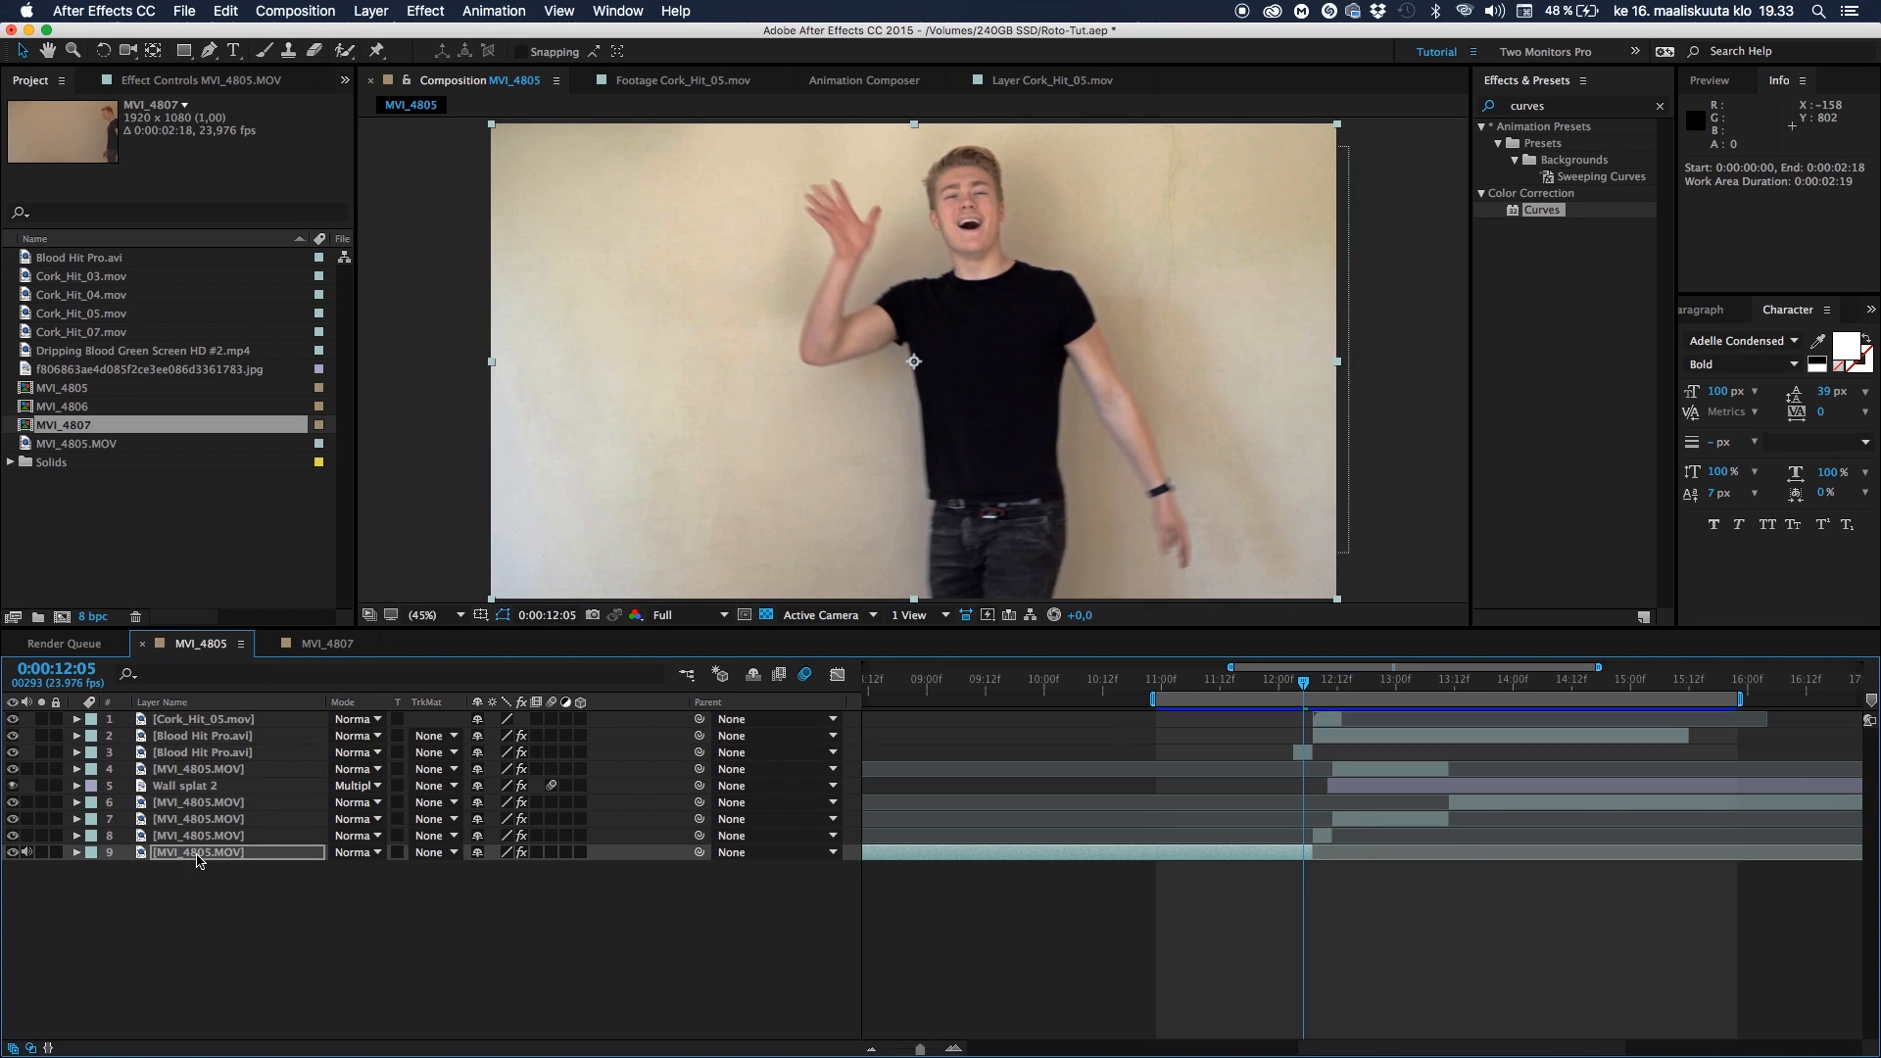
pyautogui.click(198, 851)
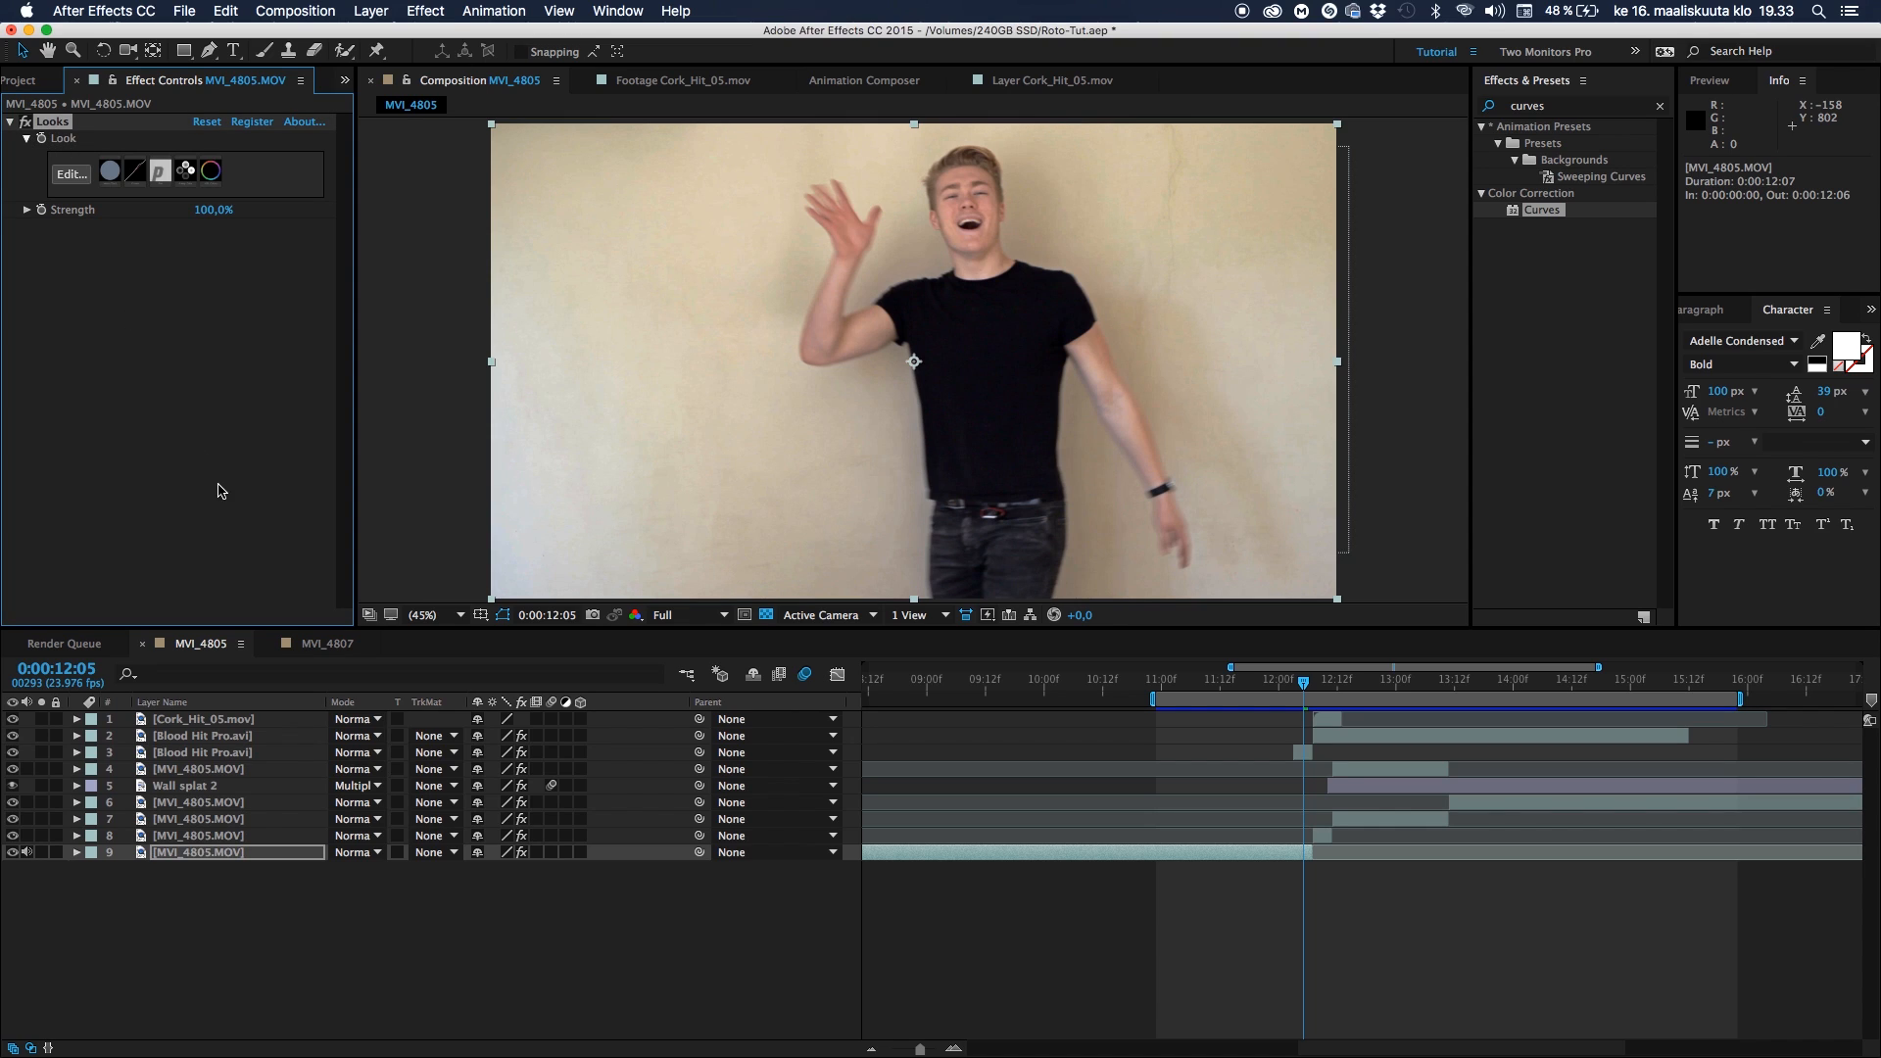
pyautogui.click(328, 643)
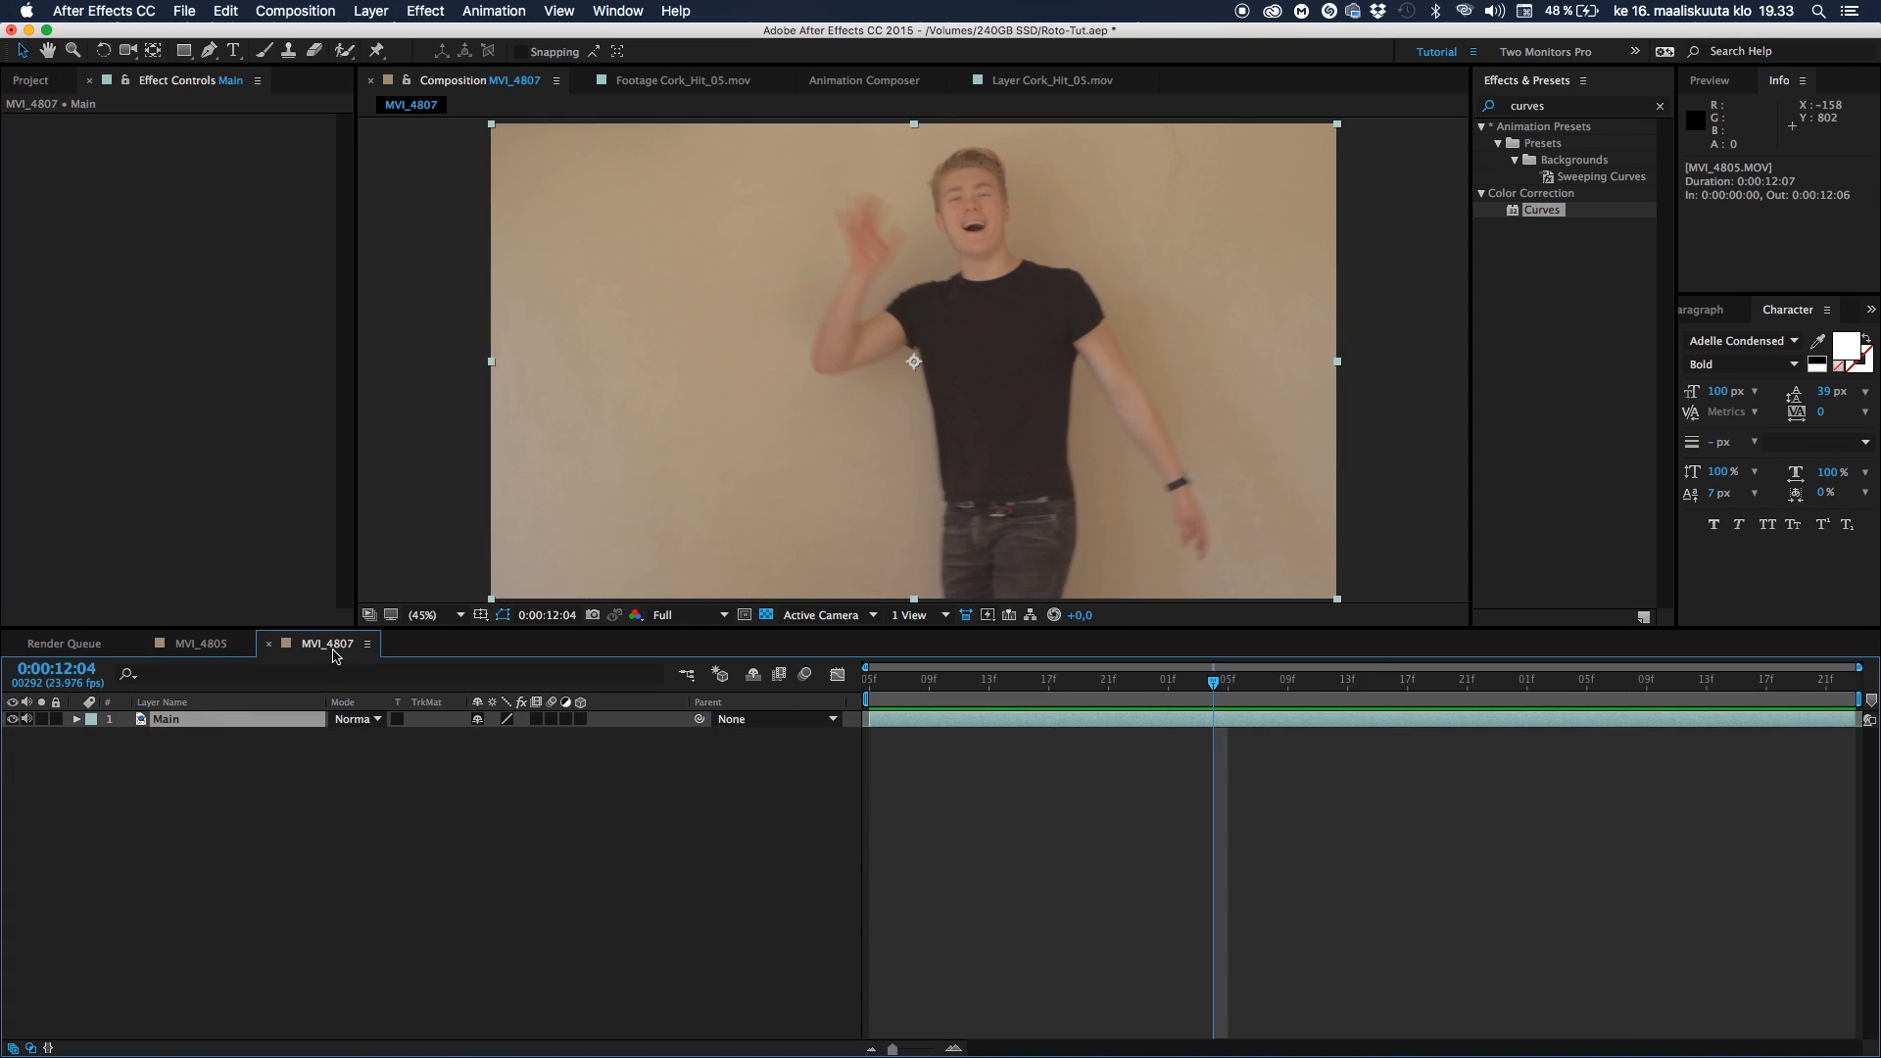
pyautogui.moveTo(183, 742)
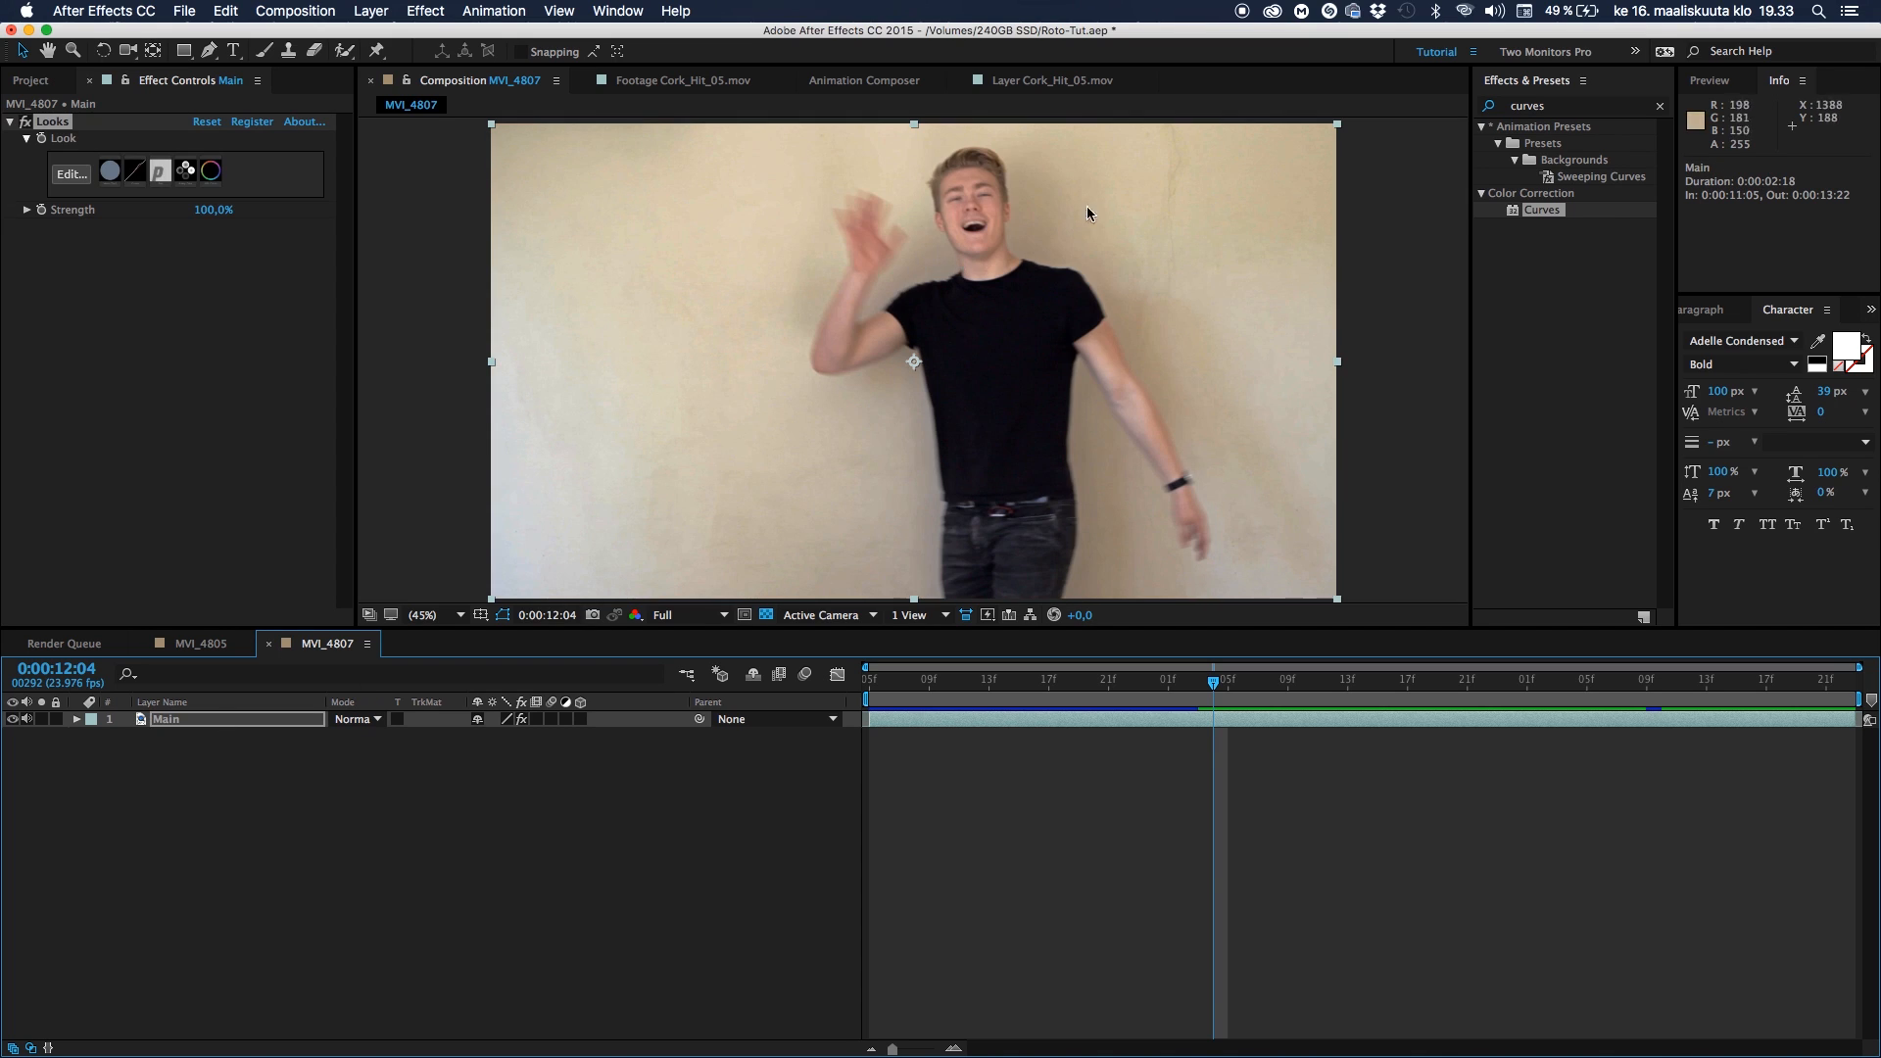
pyautogui.moveTo(1160, 555)
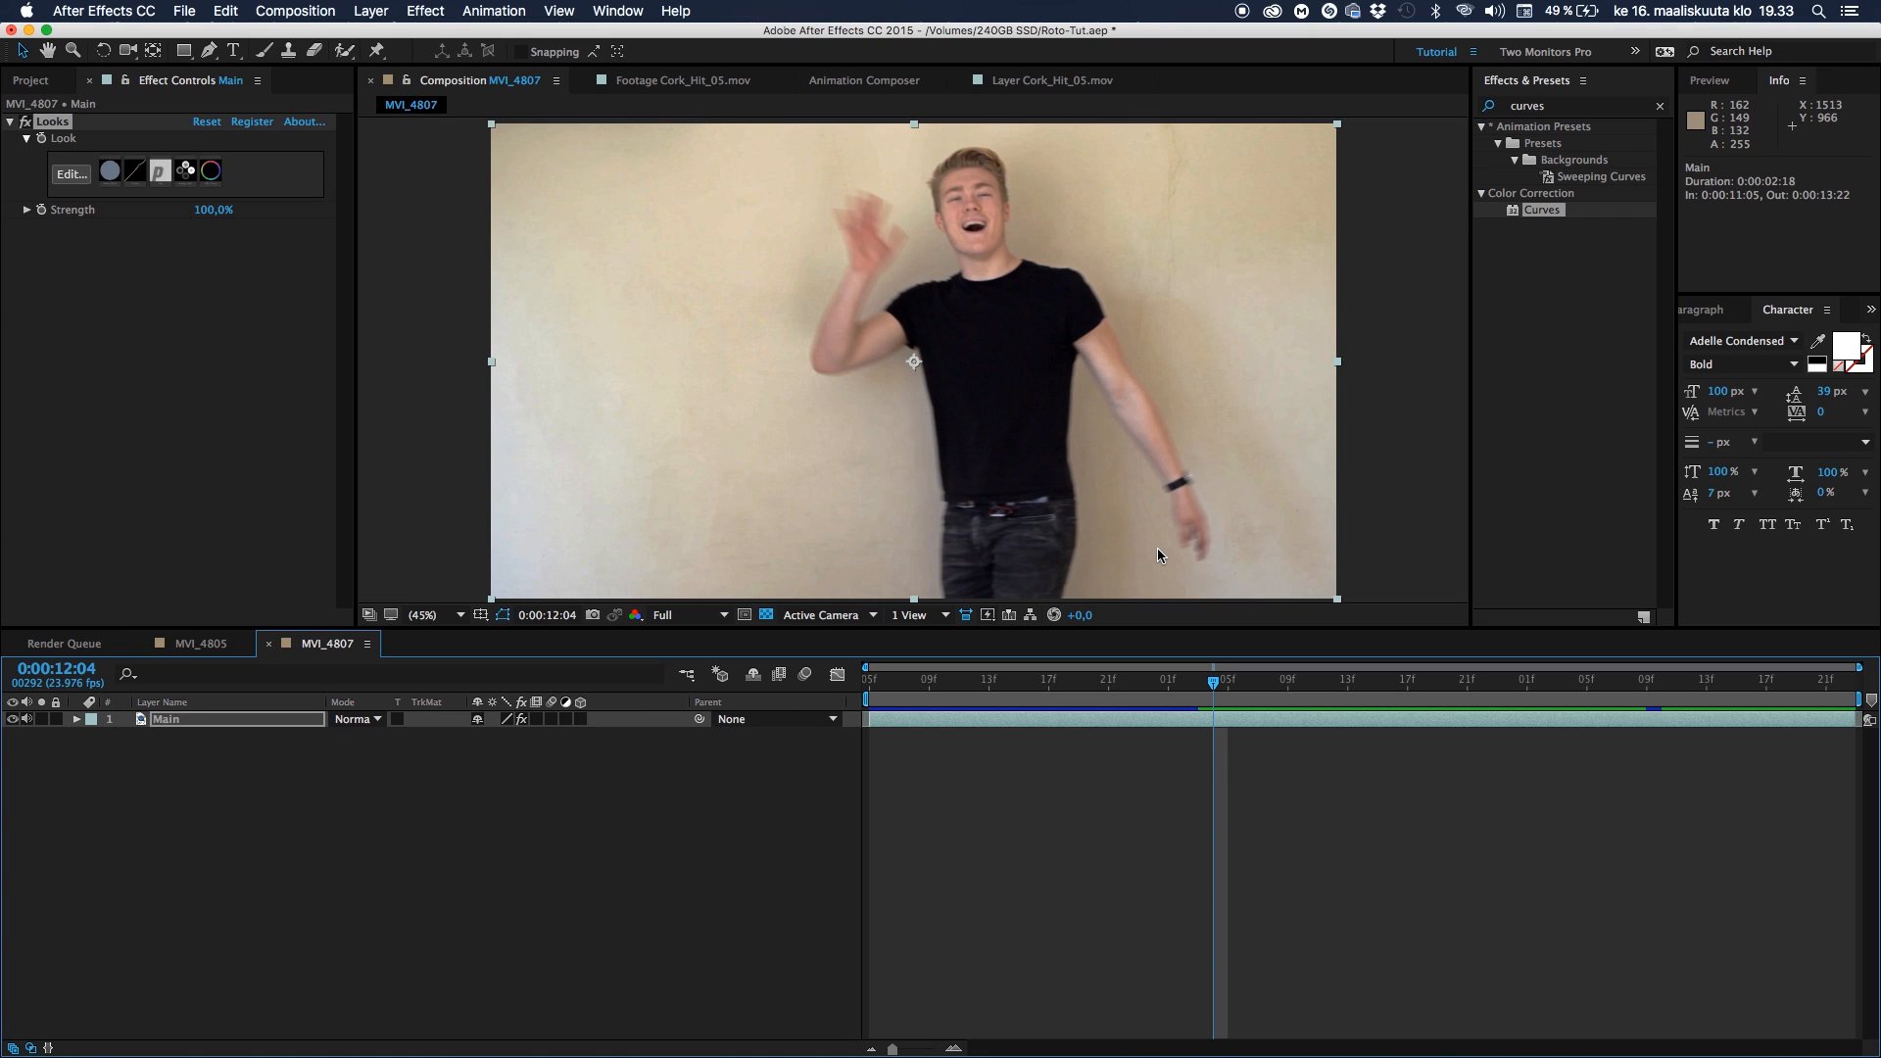
pyautogui.moveTo(925, 694)
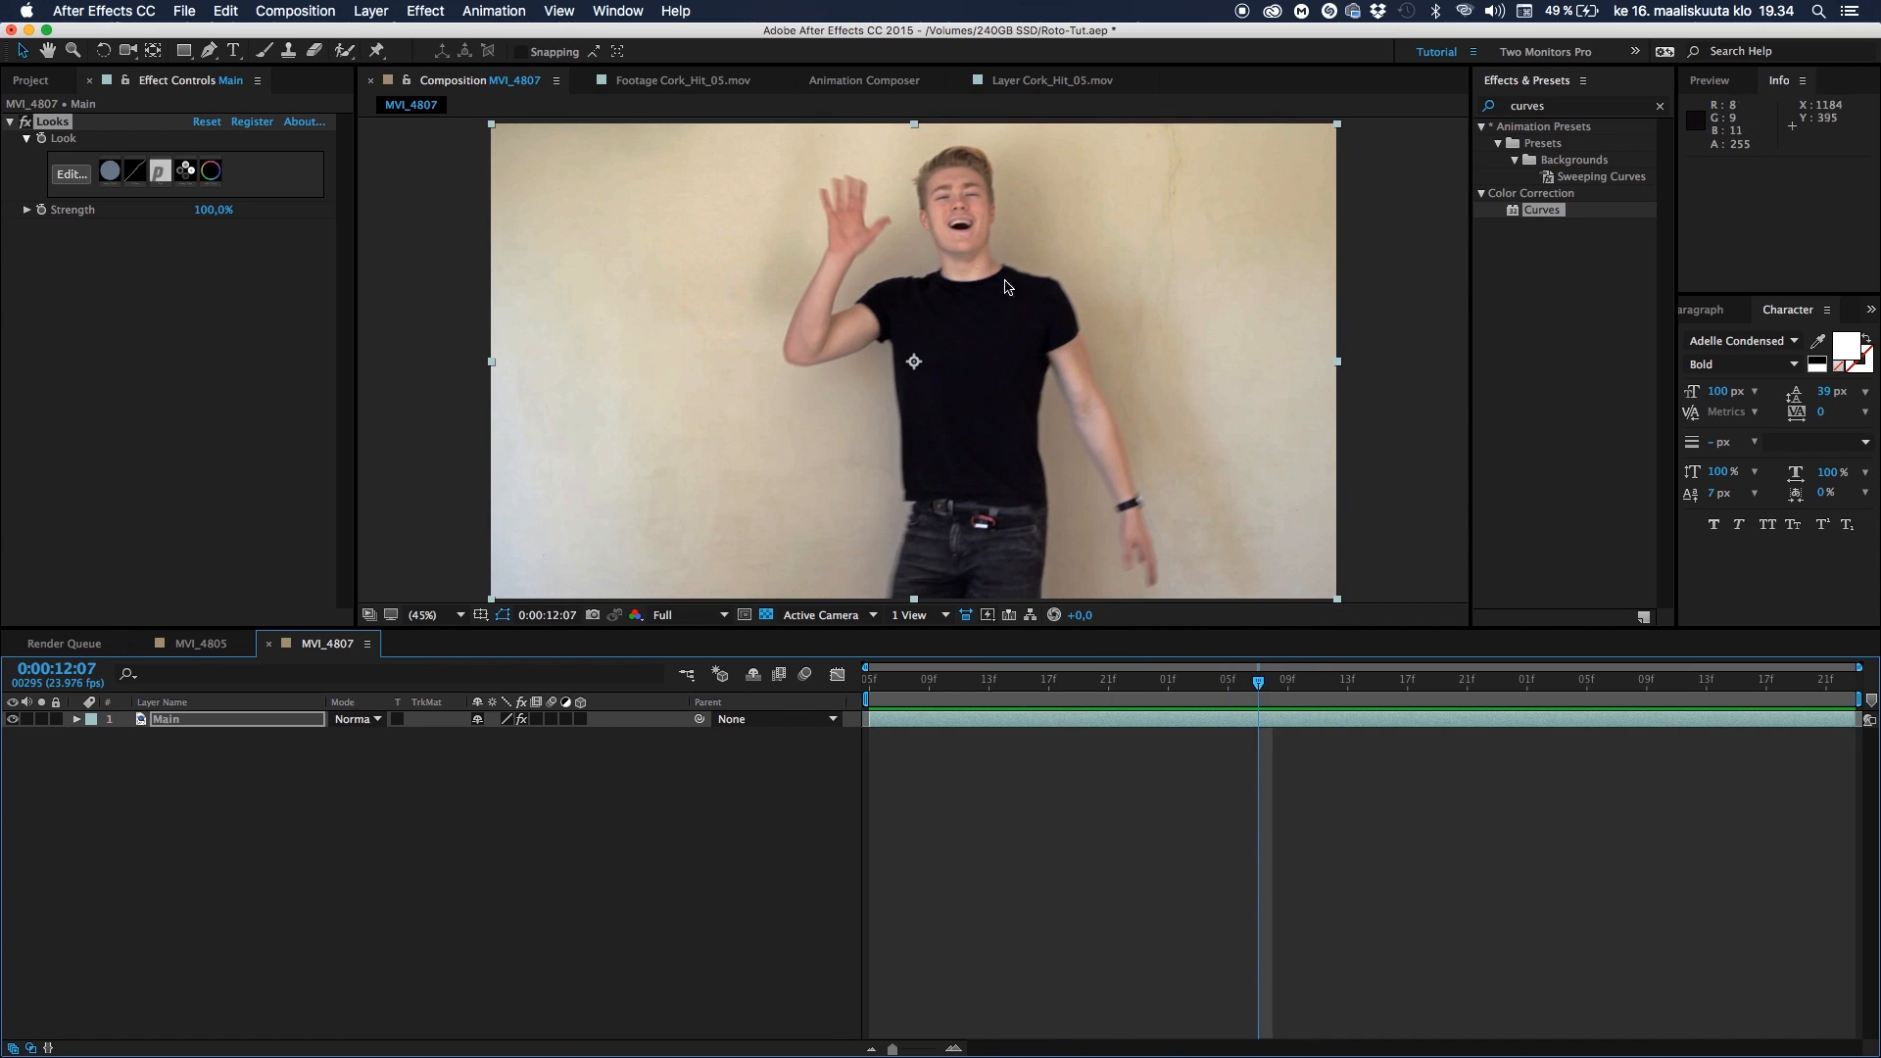
pyautogui.moveTo(974, 378)
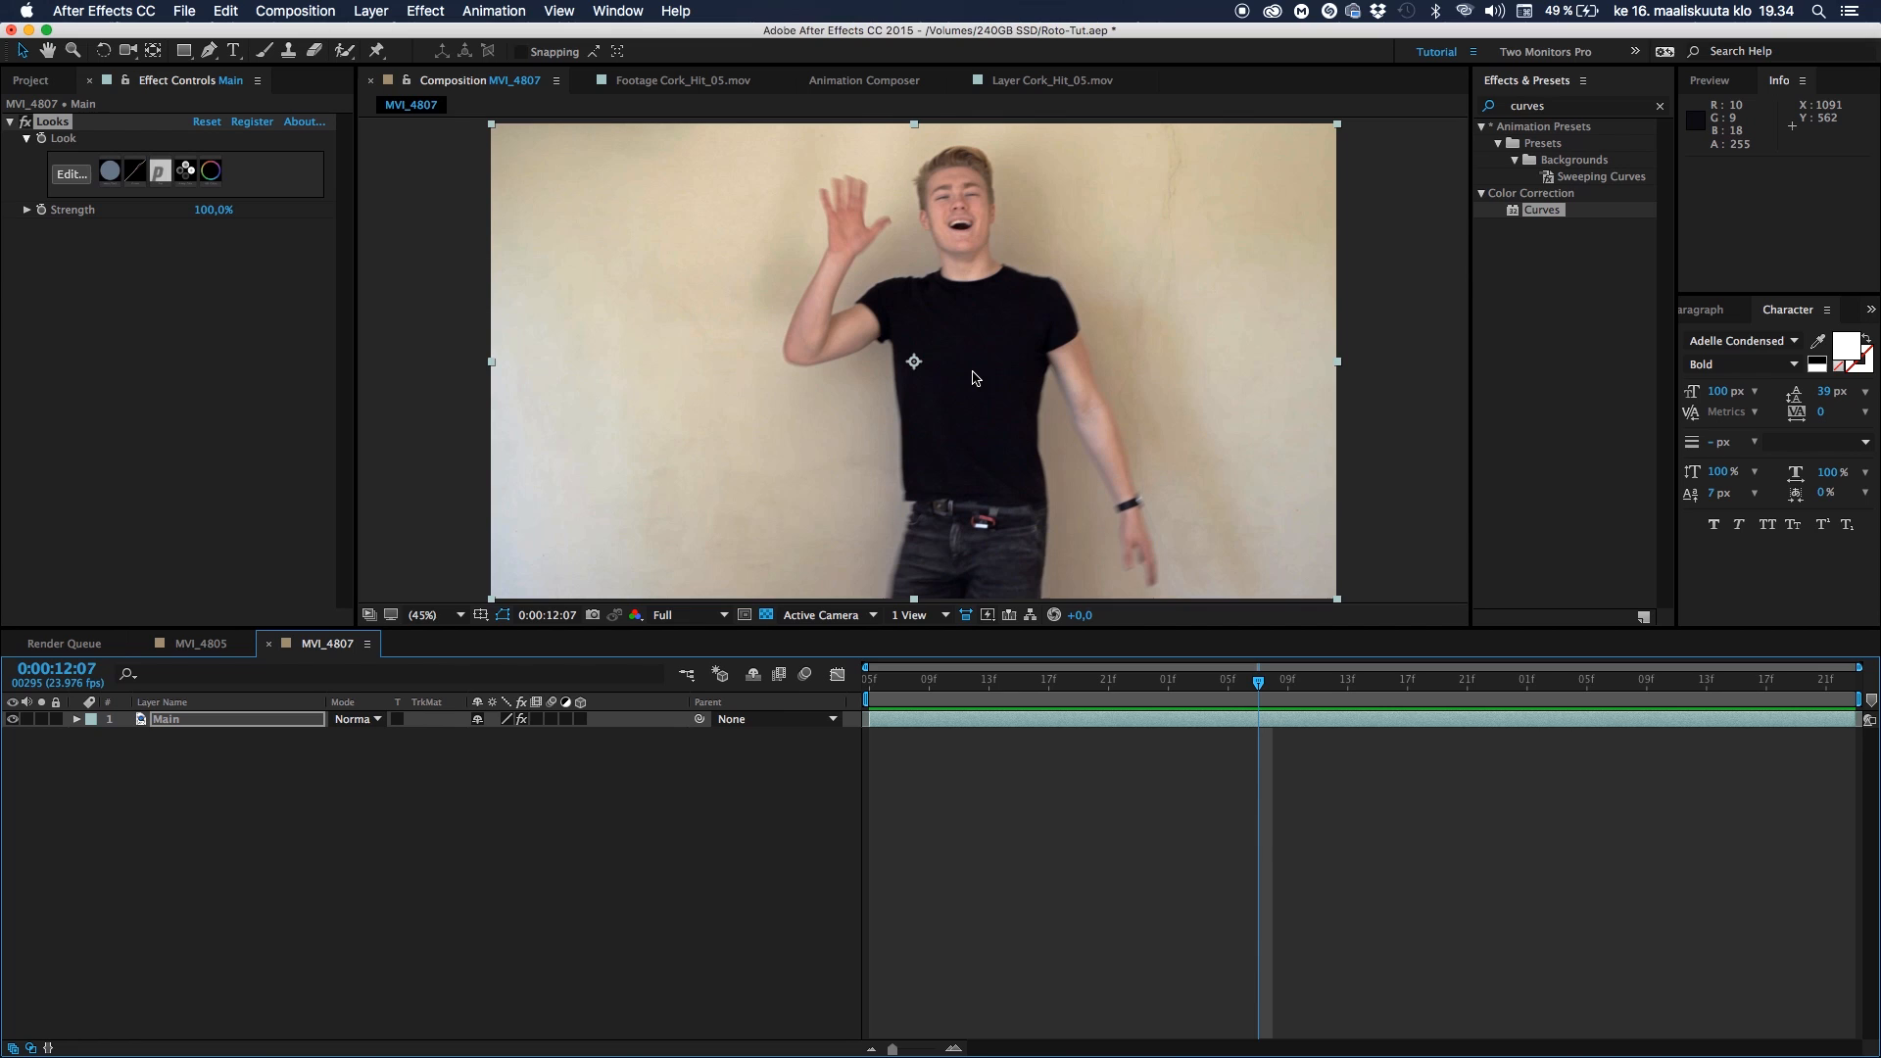
pyautogui.moveTo(1023, 688)
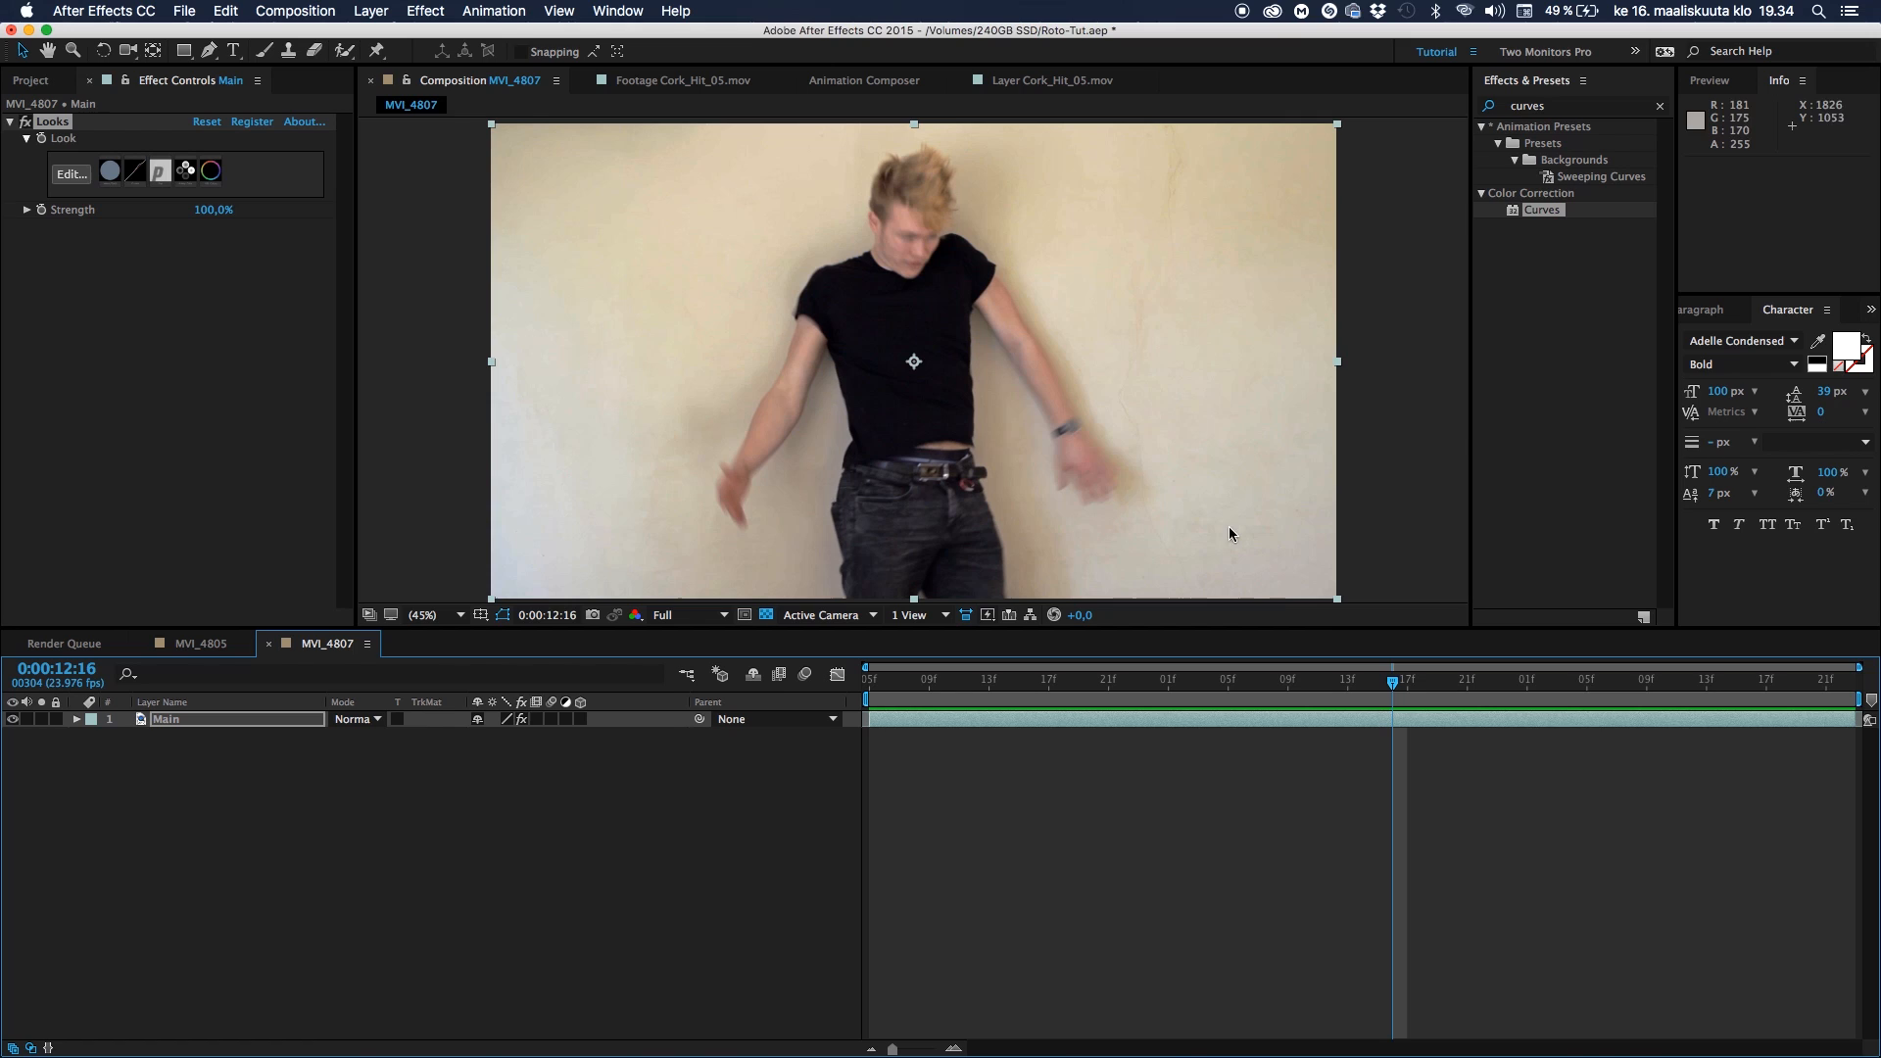
pyautogui.moveTo(941, 225)
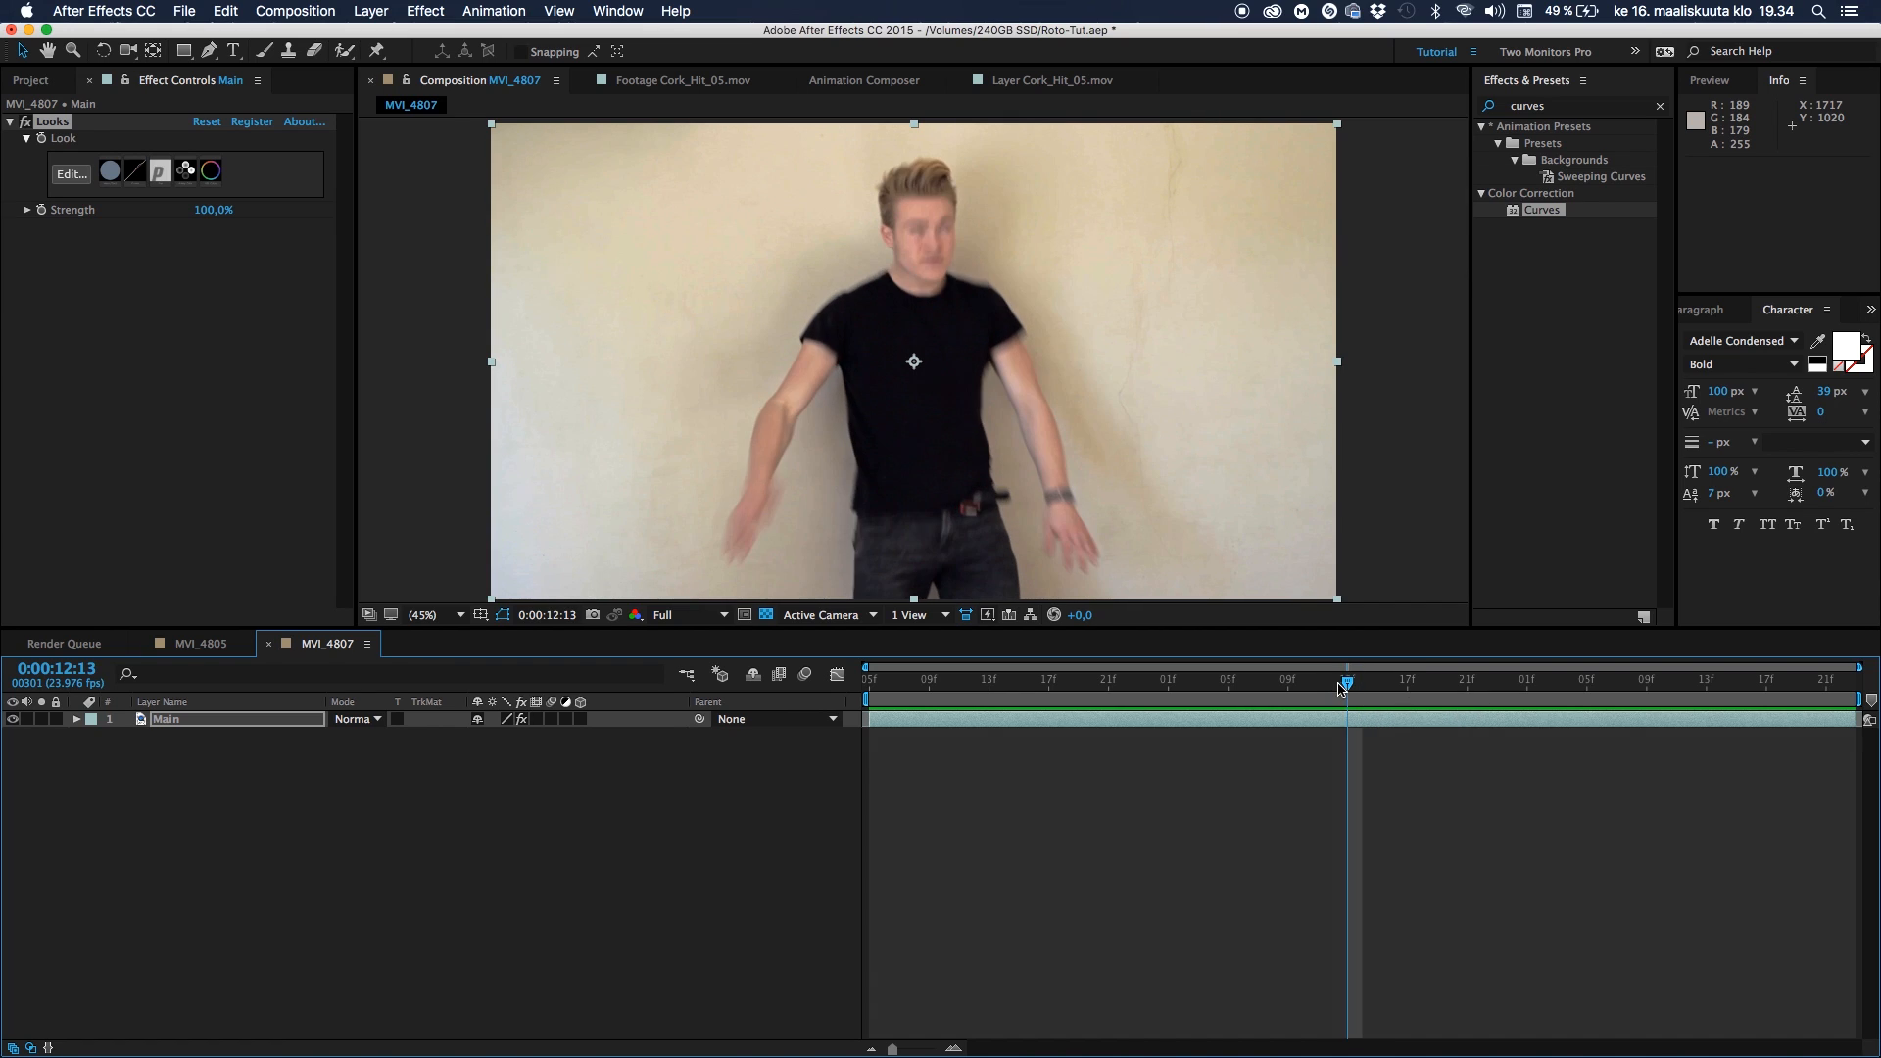
pyautogui.moveTo(1343, 688)
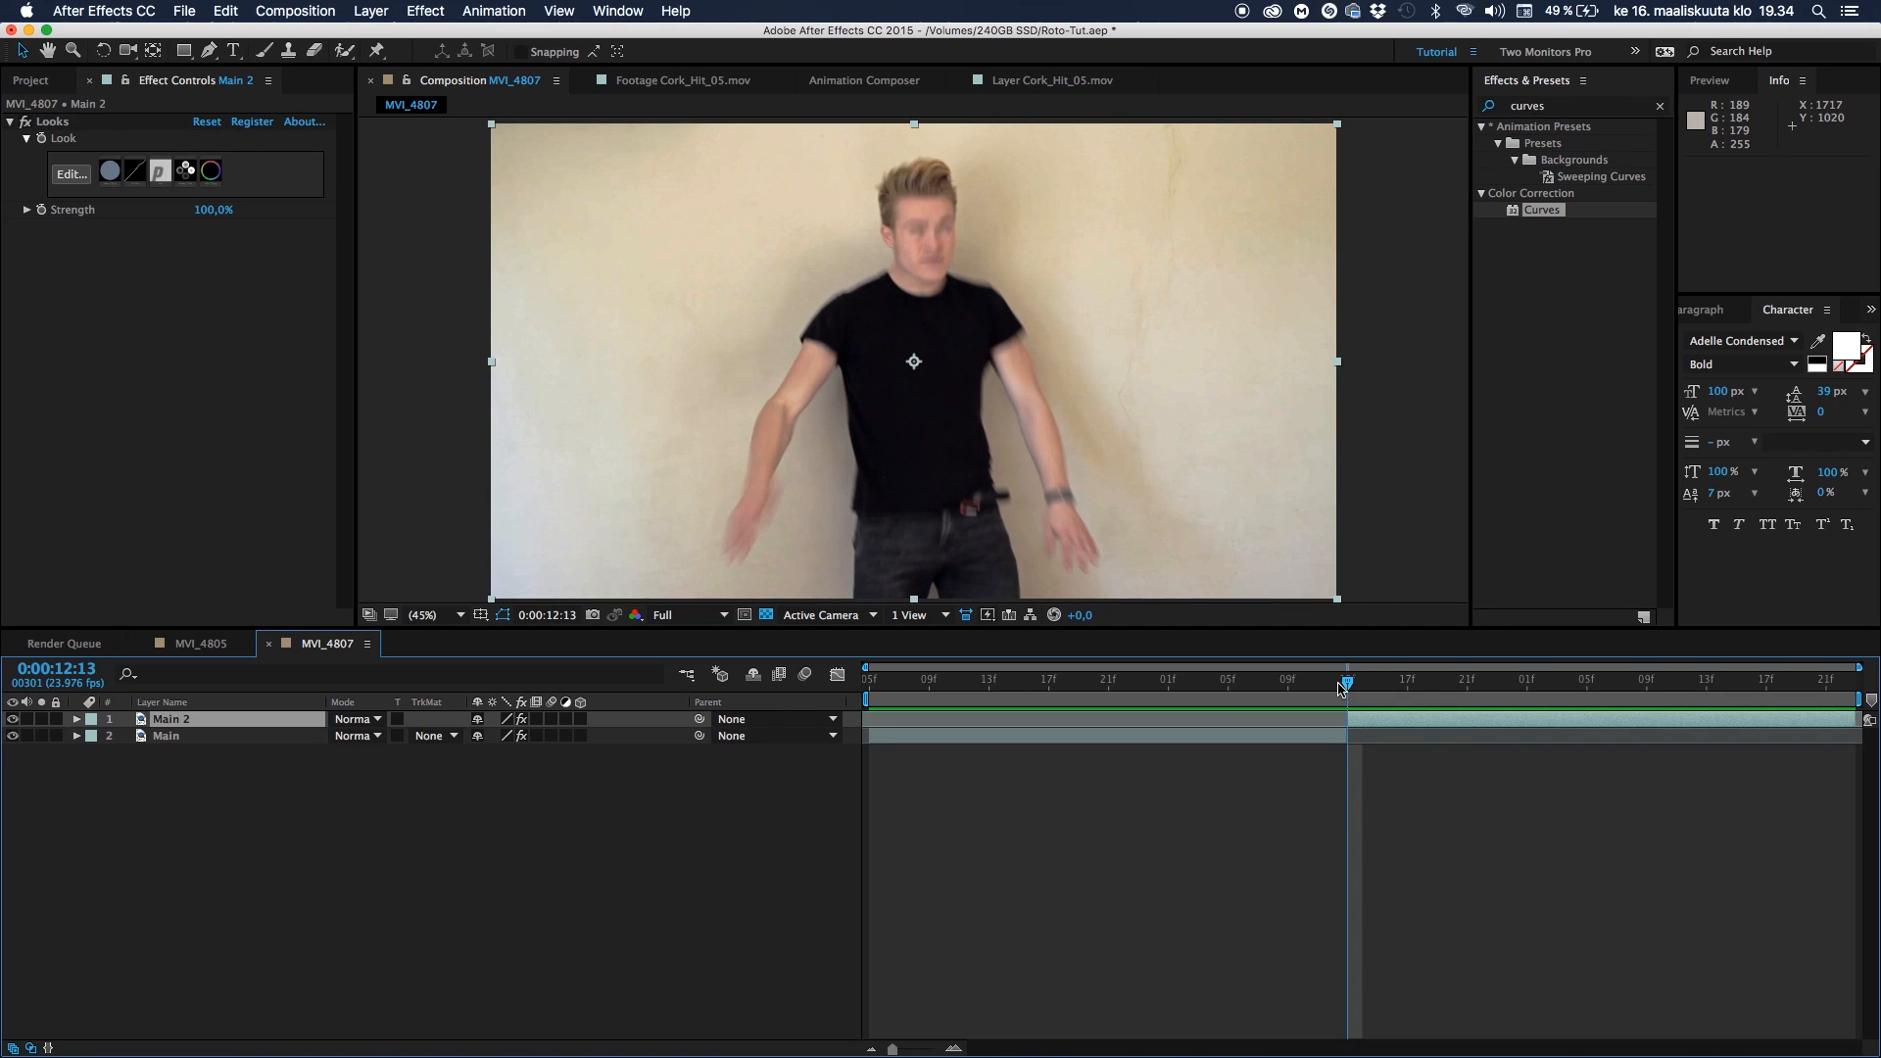
# Split the layer at 12:13 and 13:08, then duplicate middle section Main 2 as Main 4
pyautogui.click(224, 11)
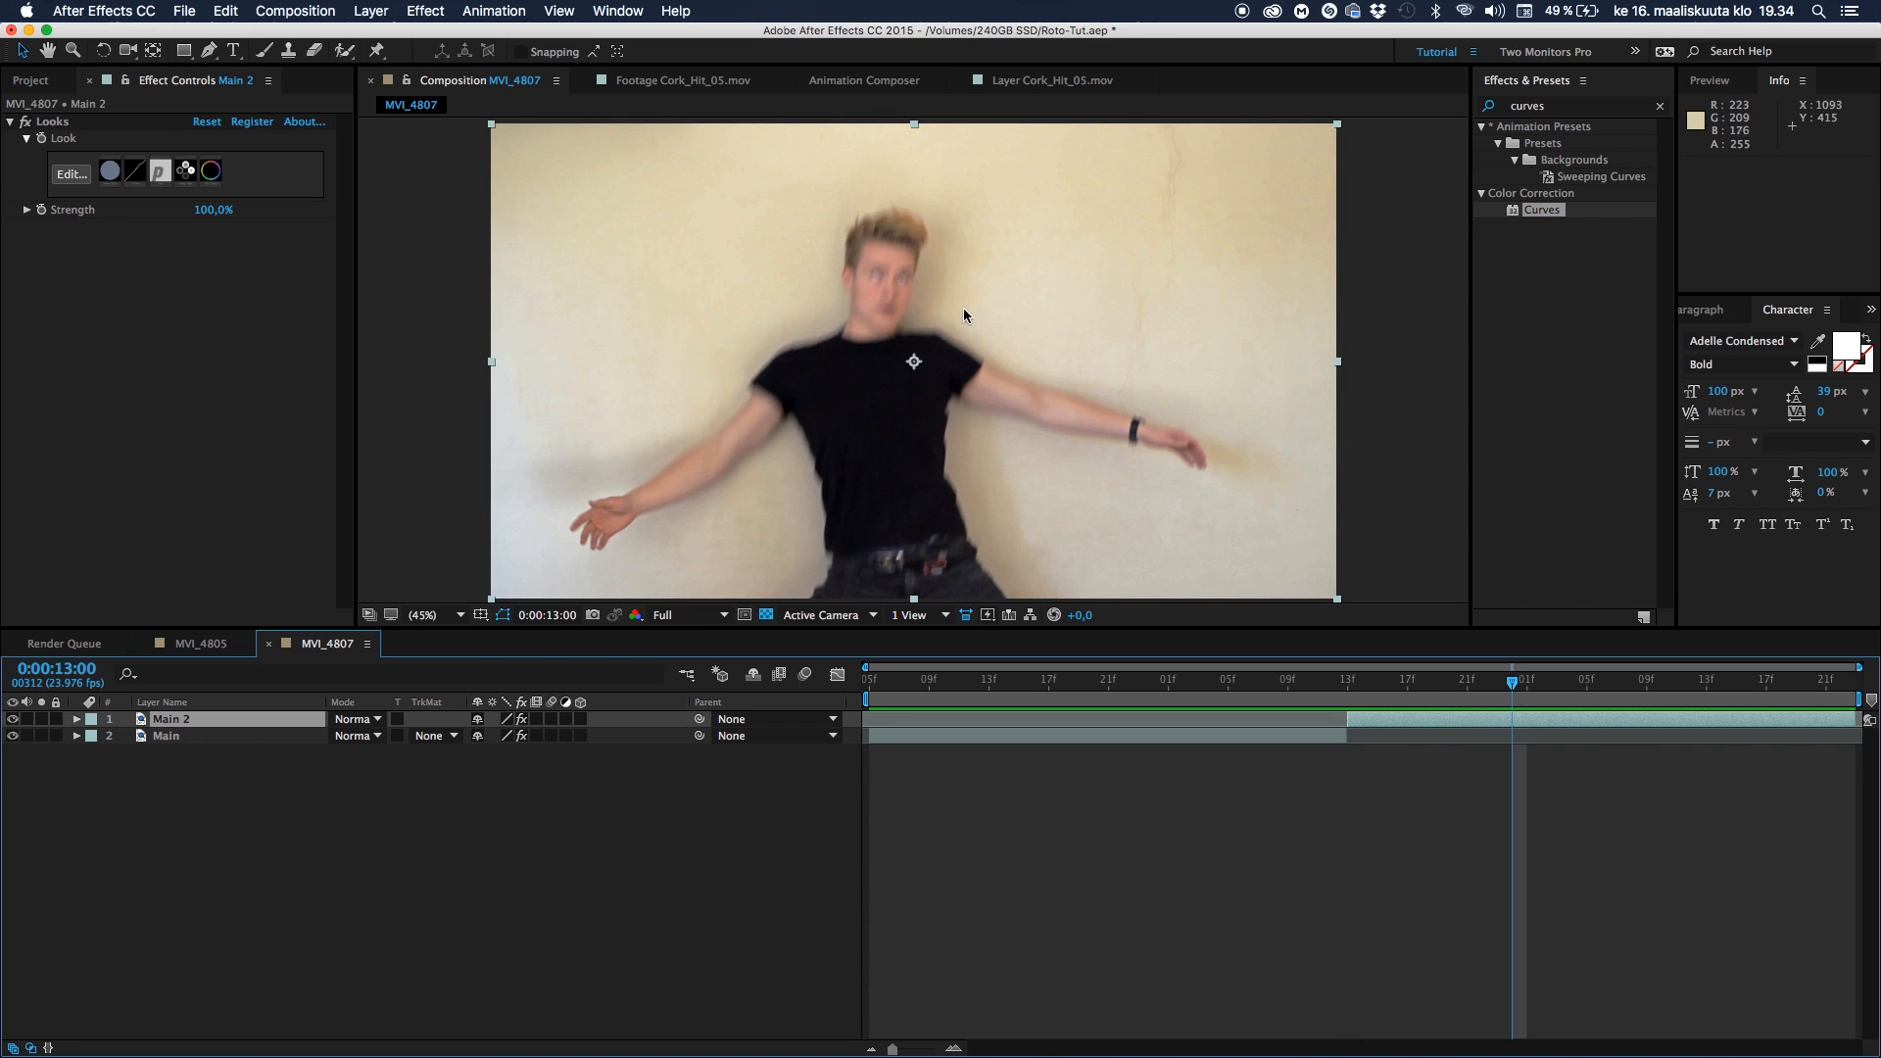
pyautogui.moveTo(970, 370)
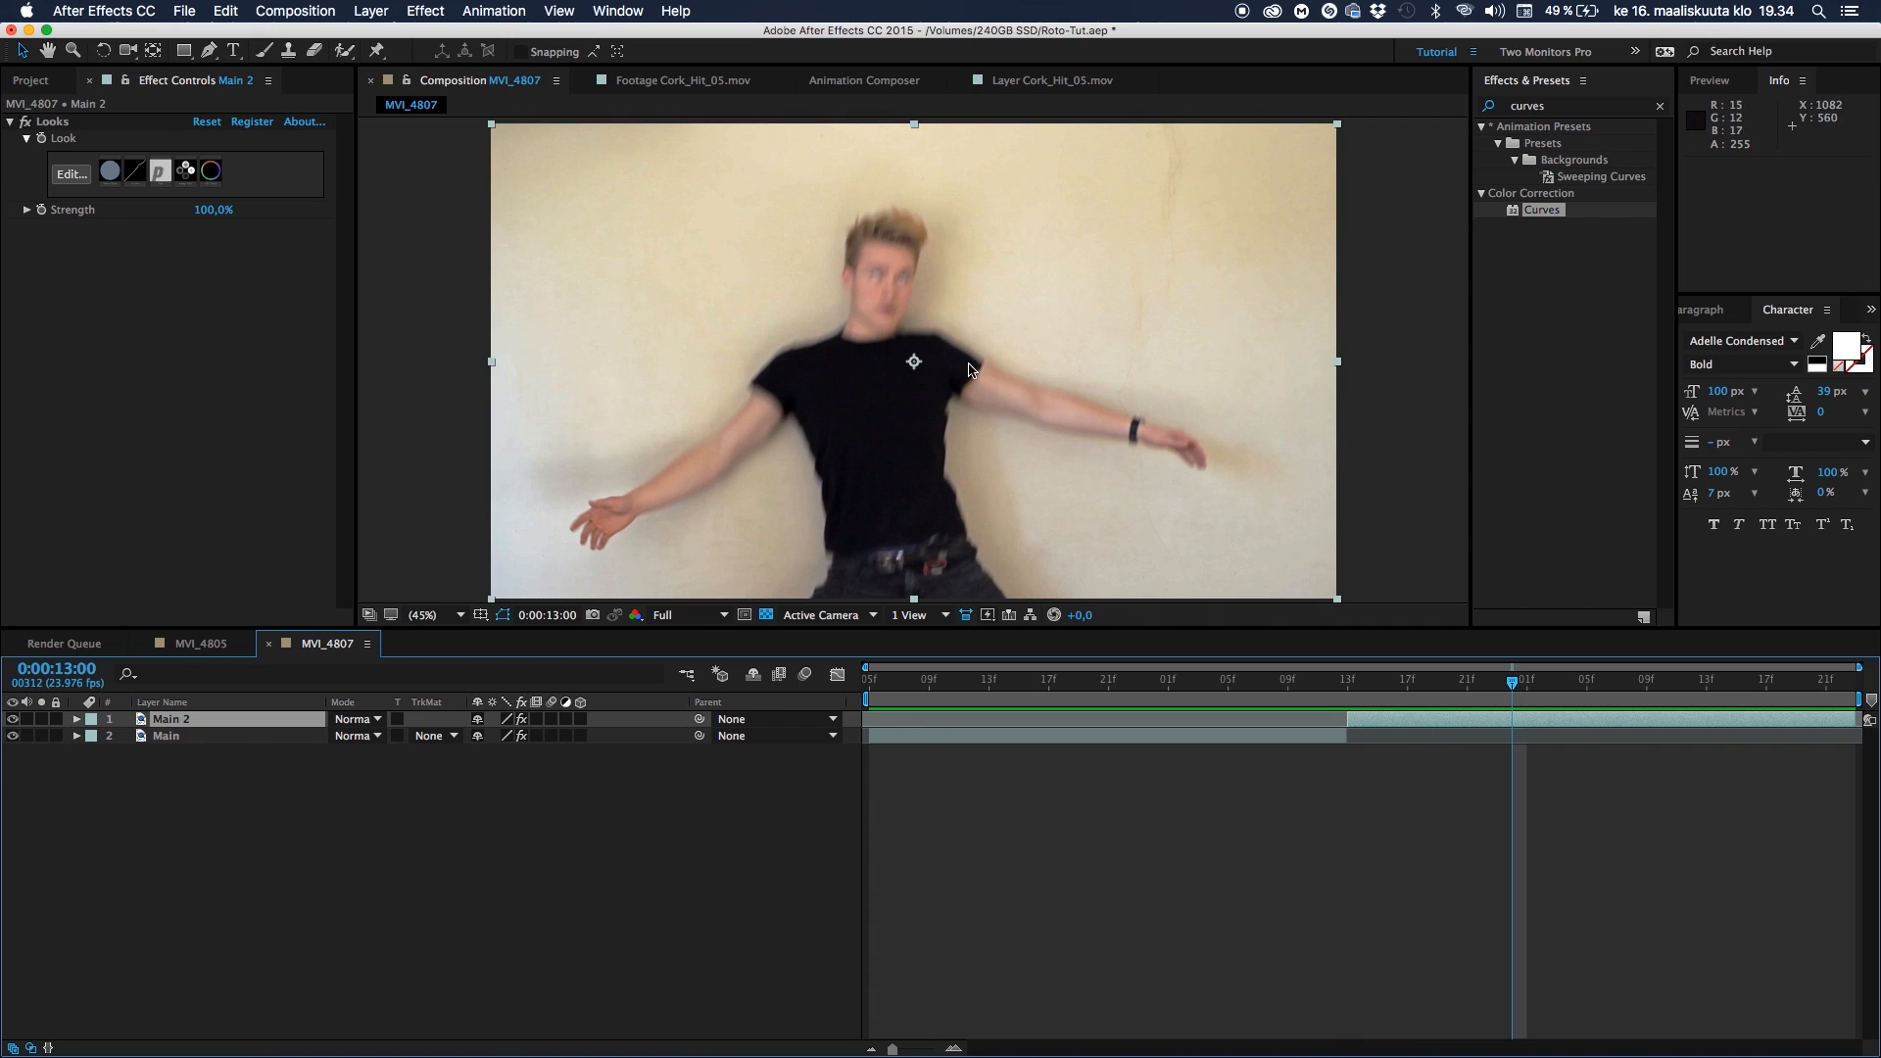
pyautogui.moveTo(1485, 616)
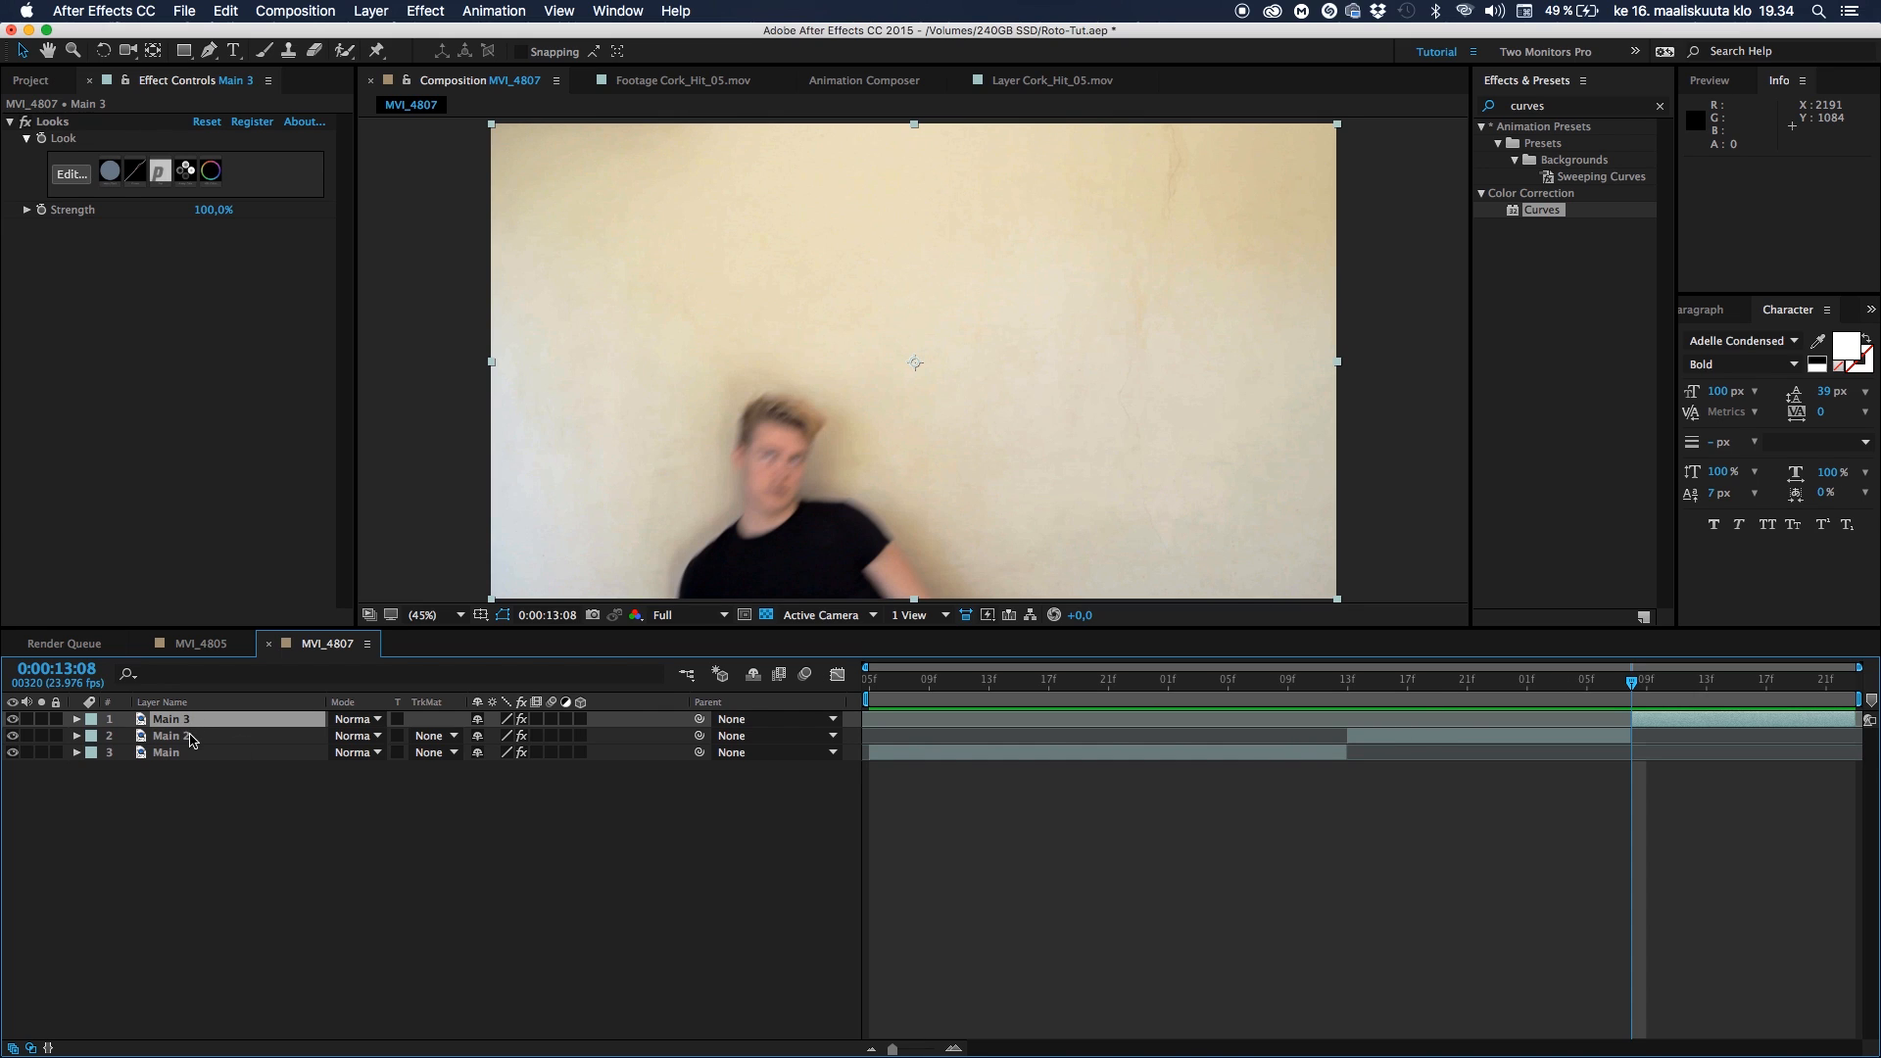
pyautogui.click(174, 735)
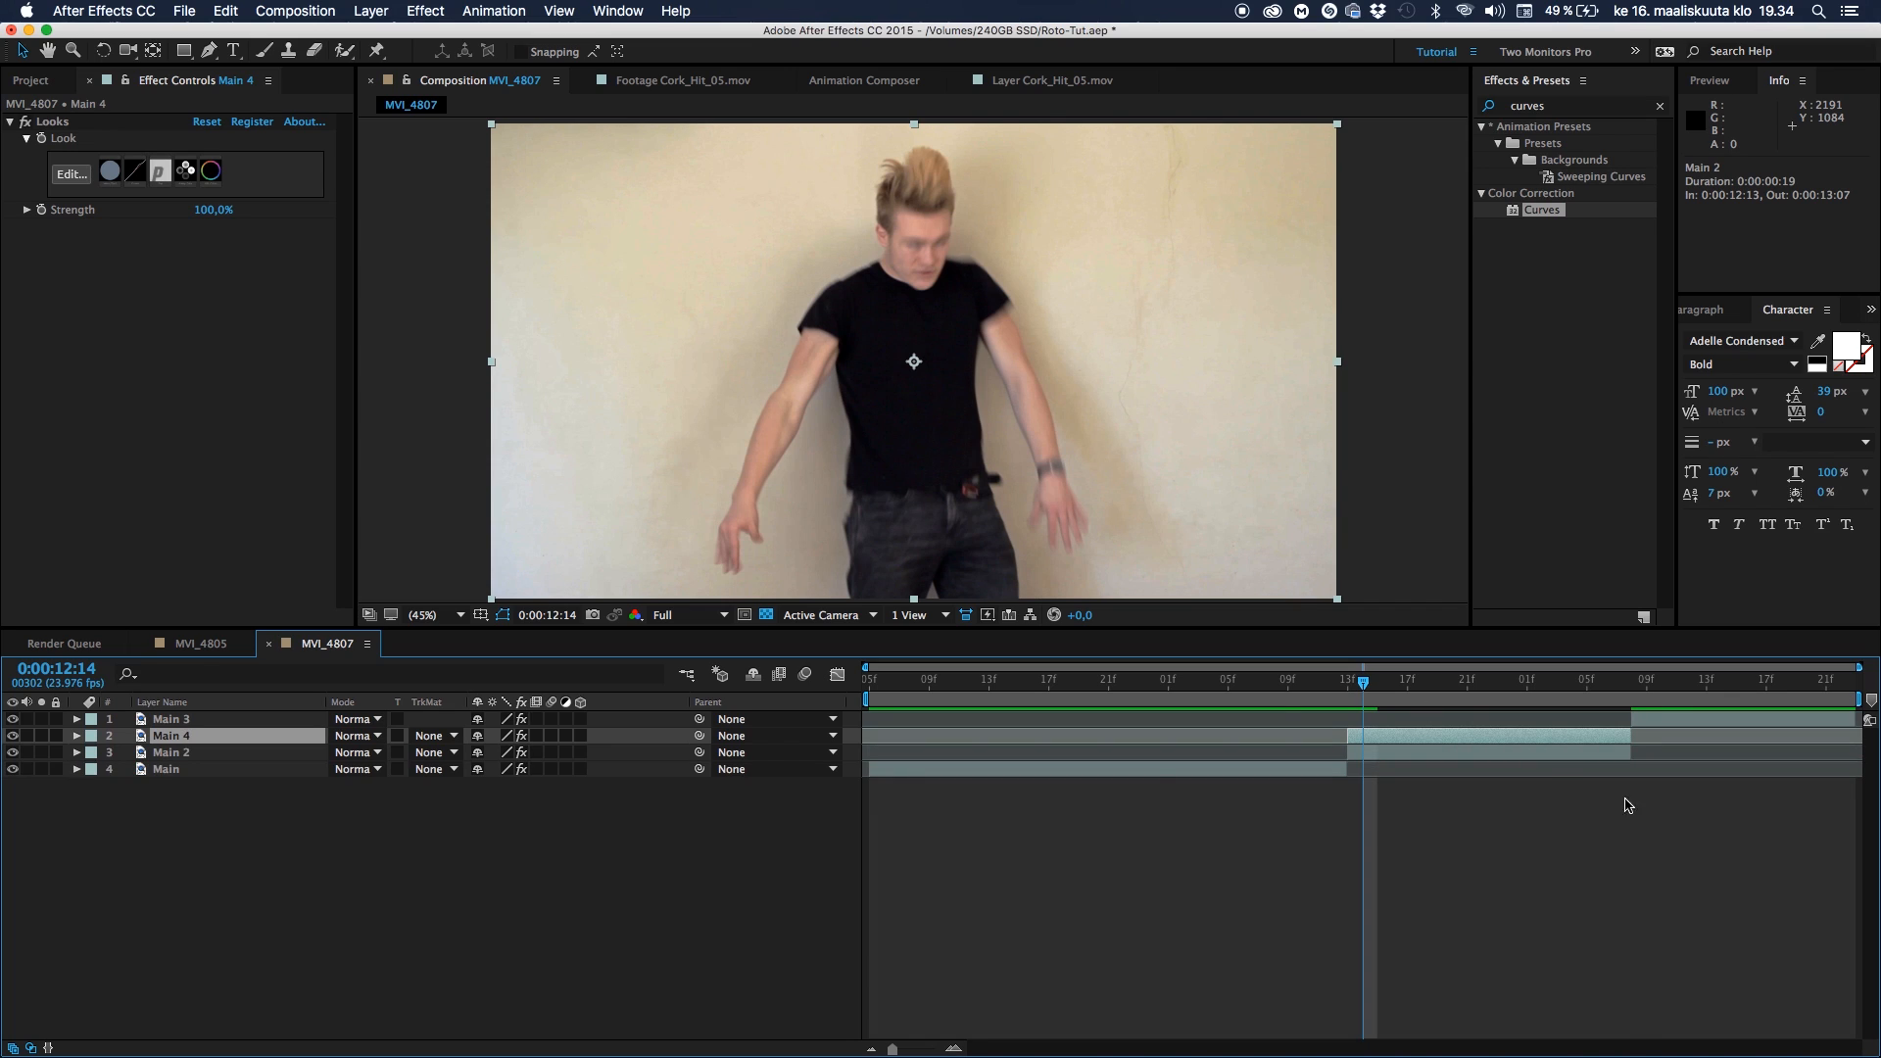
pyautogui.click(171, 752)
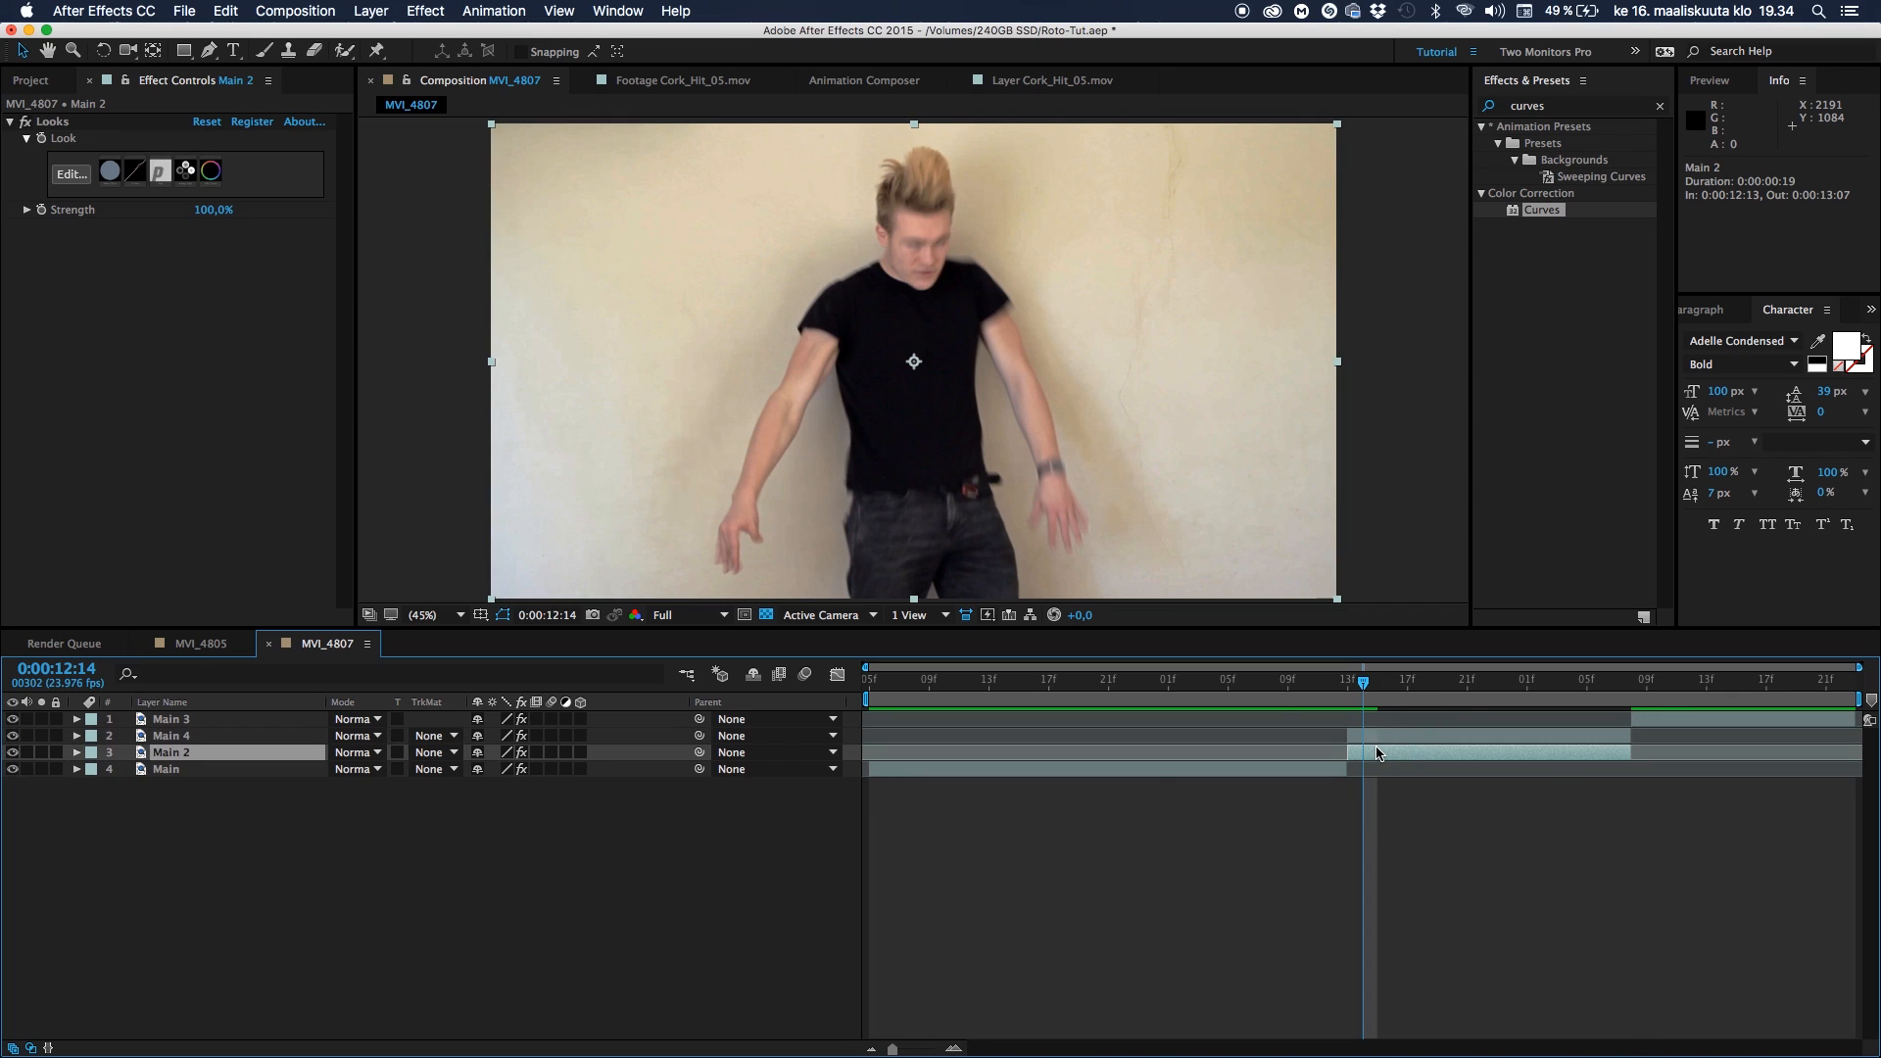
pyautogui.moveTo(1356, 745)
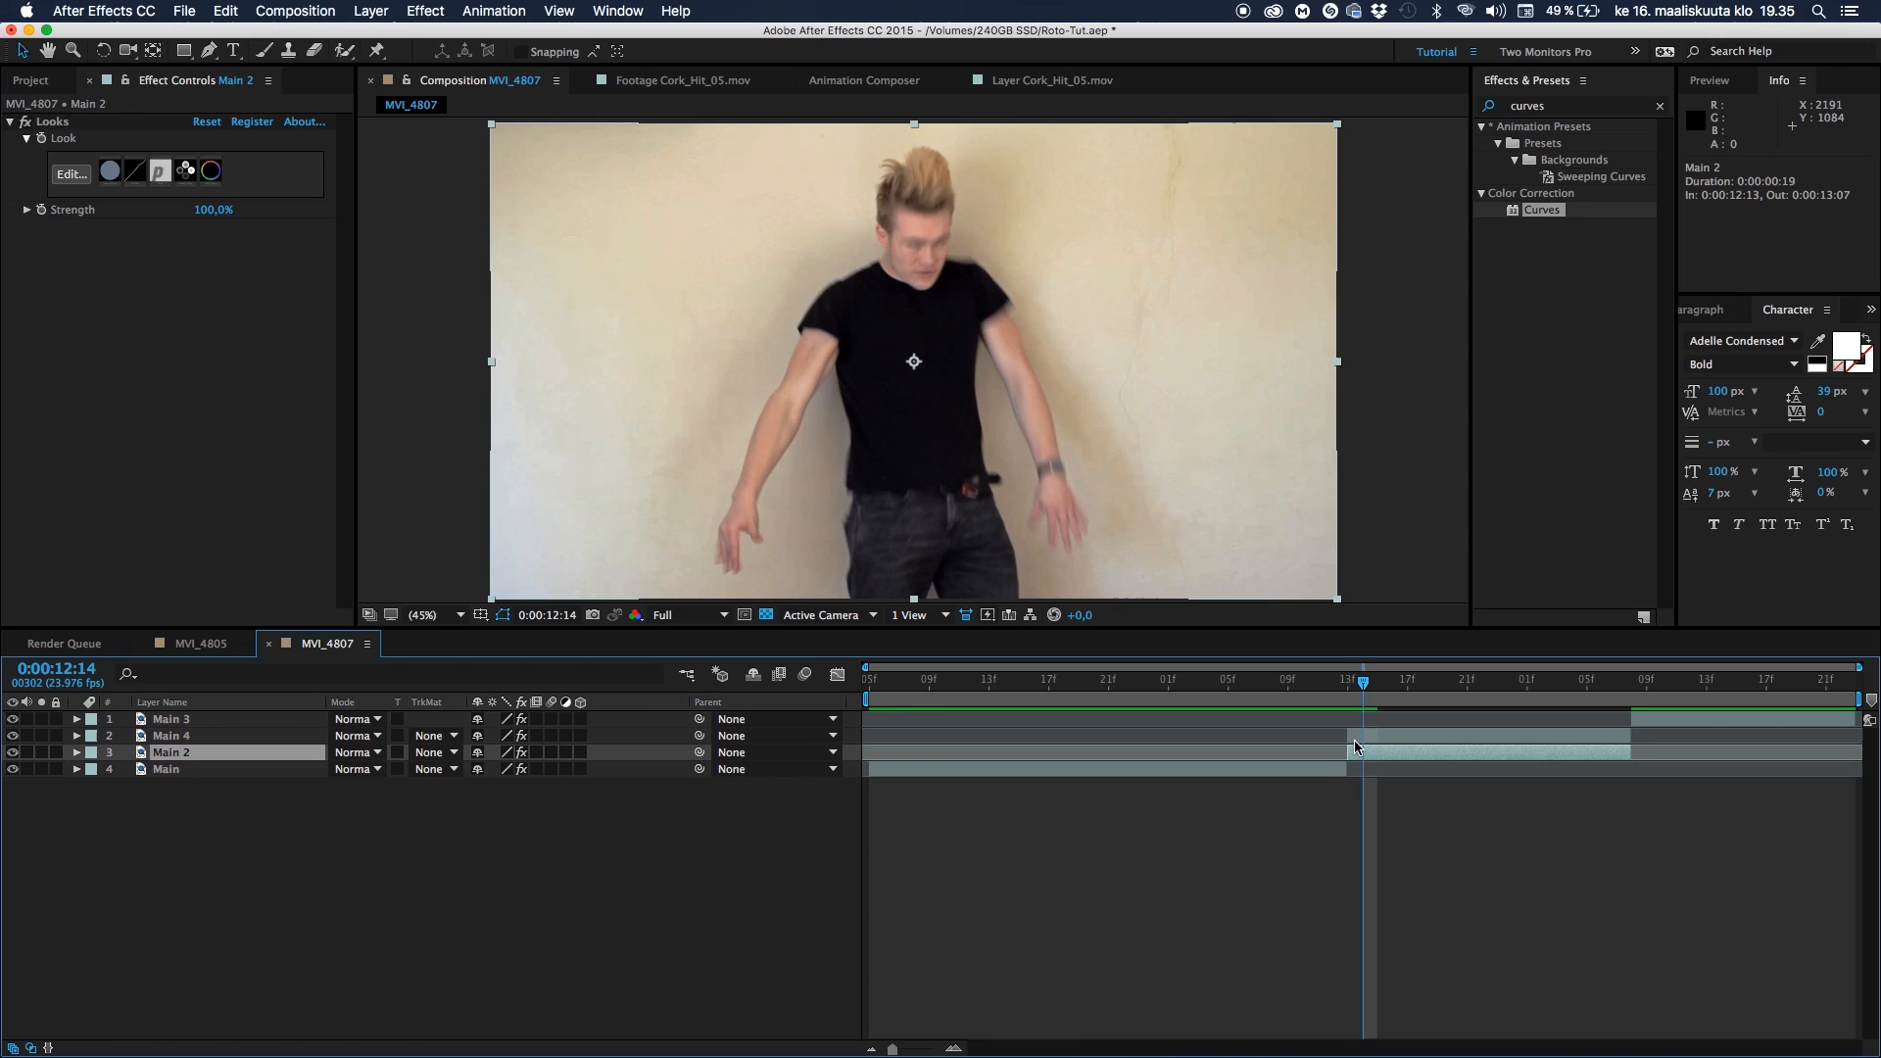
pyautogui.click(170, 736)
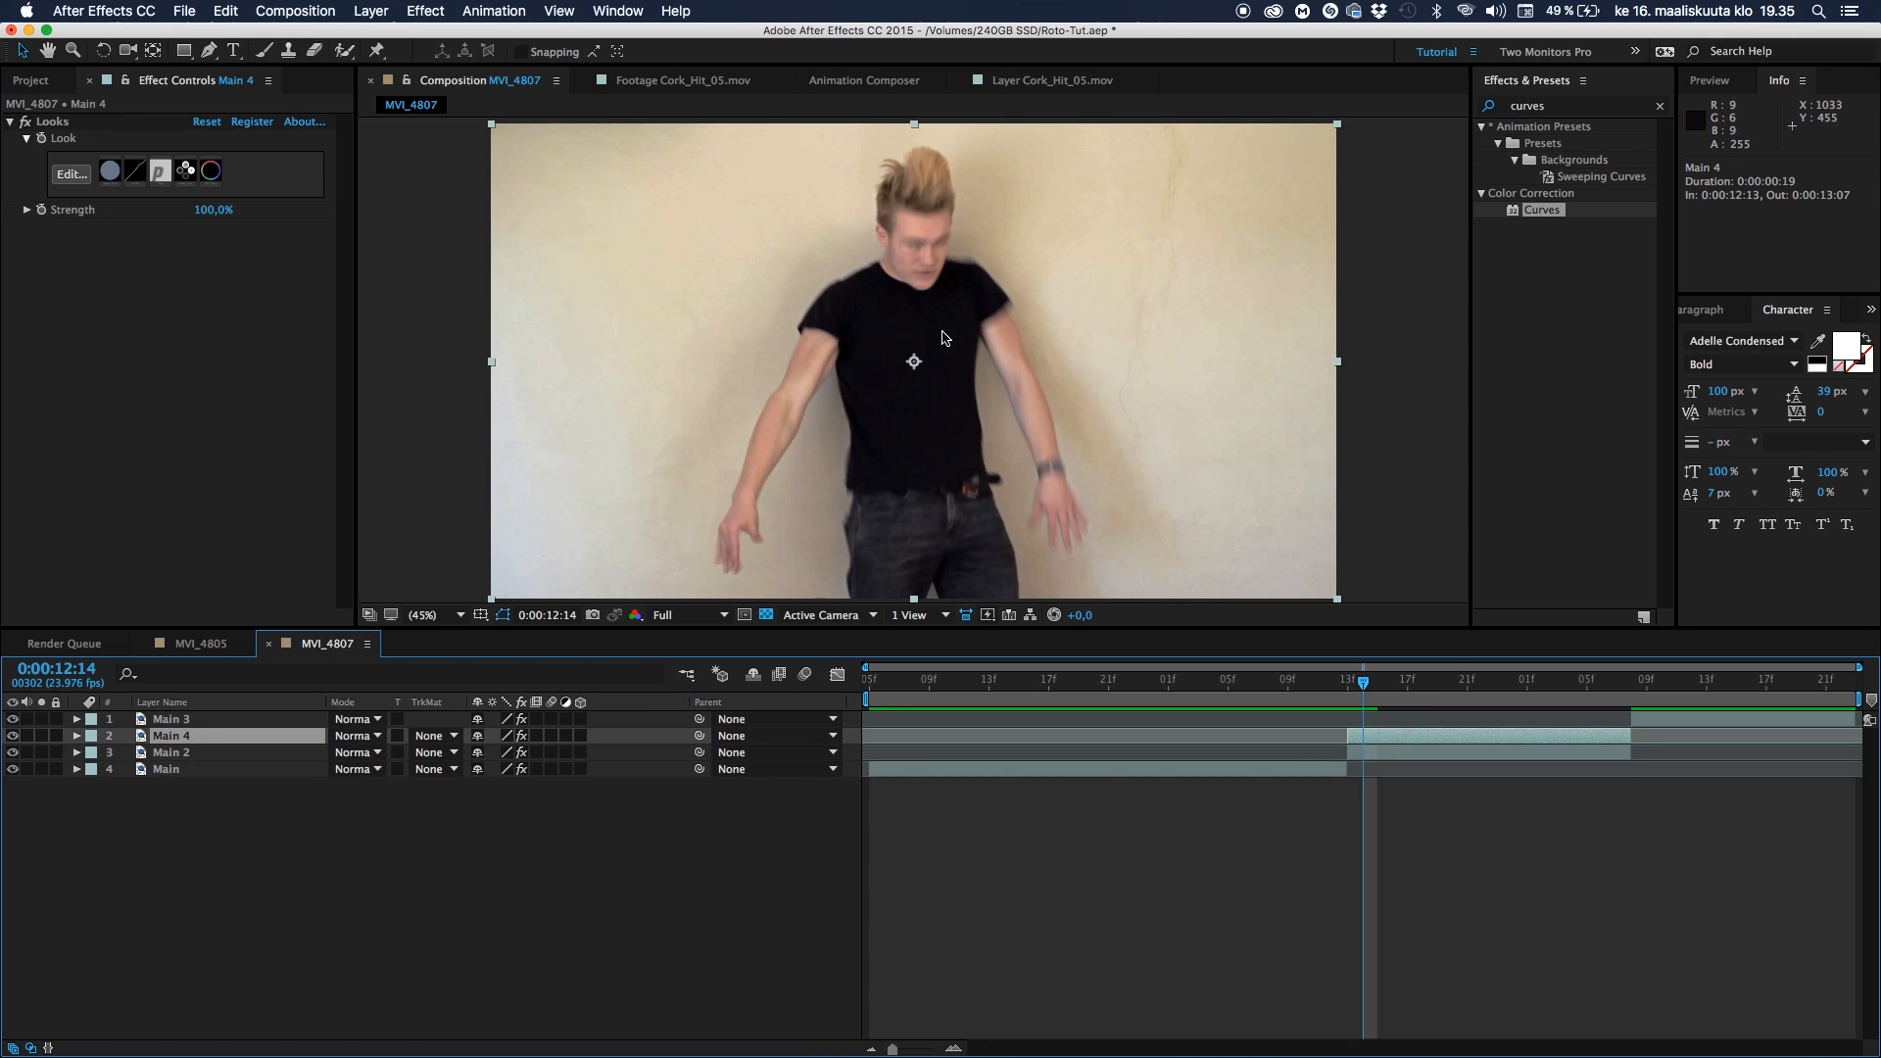
pyautogui.moveTo(1448, 757)
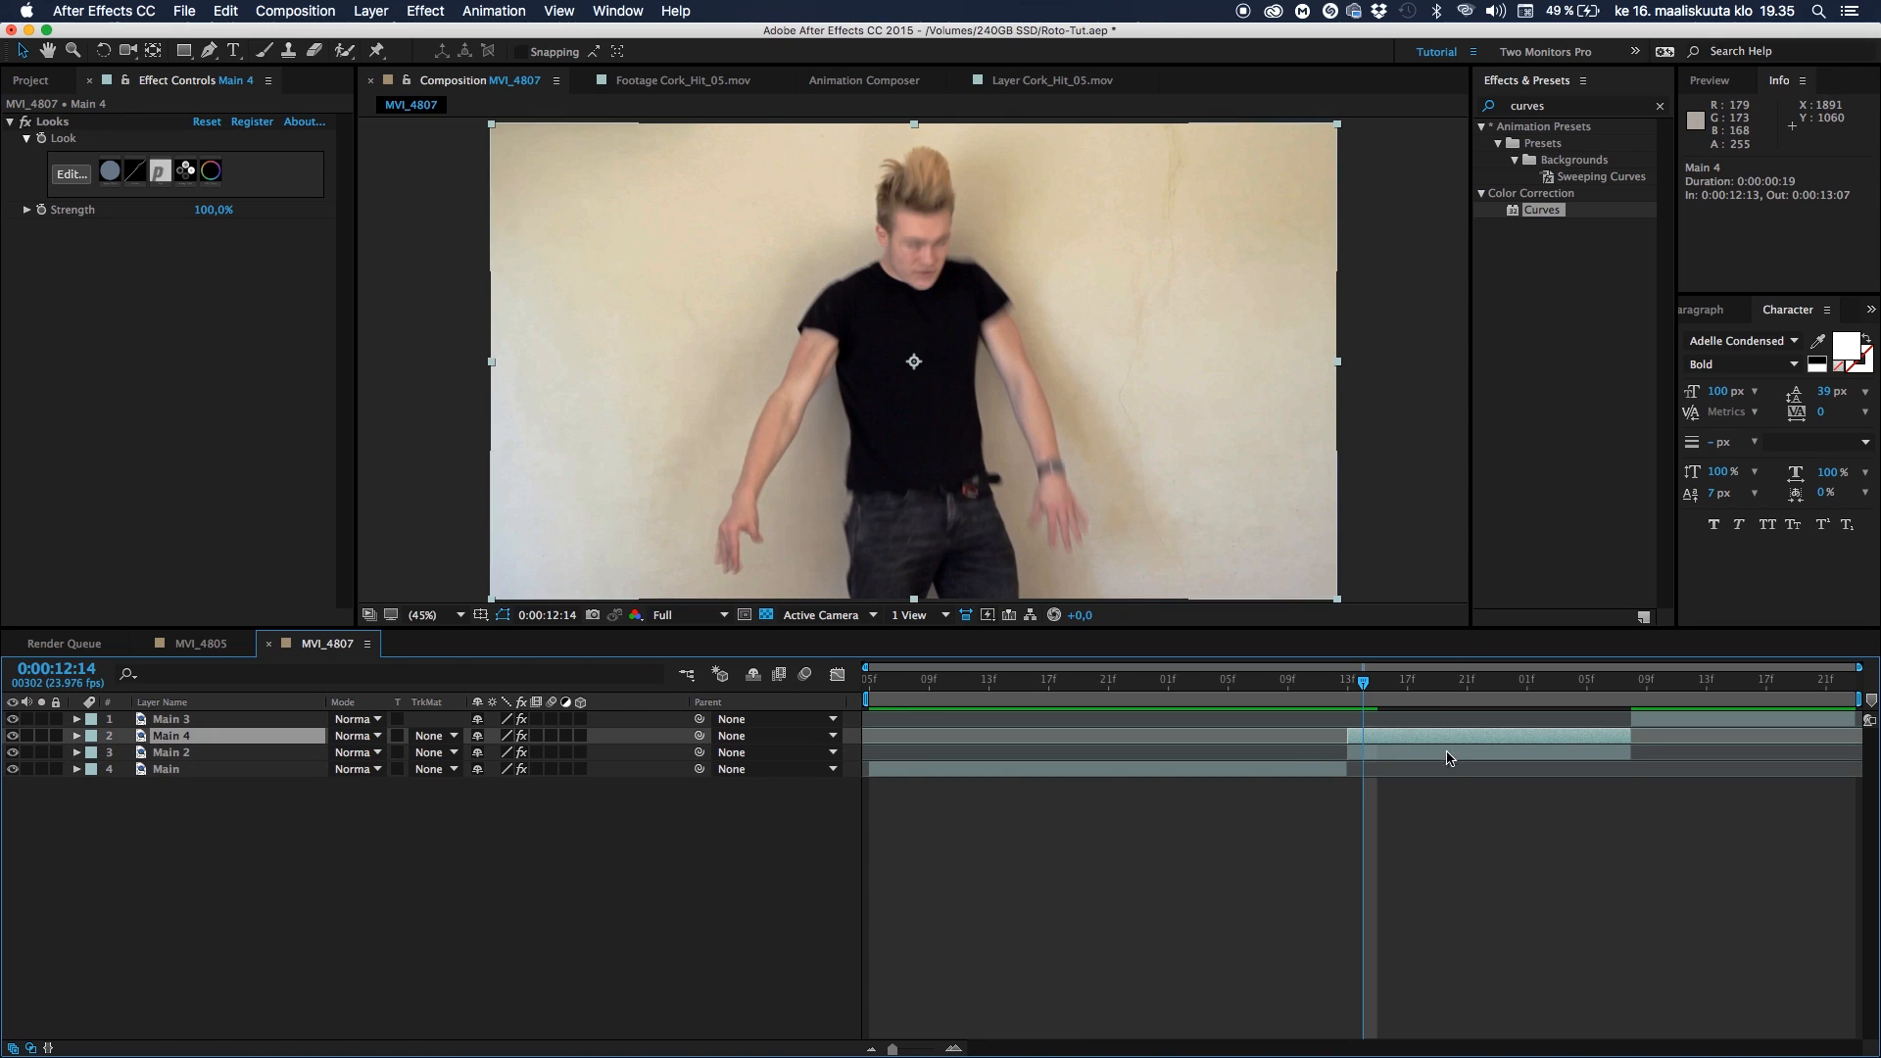
pyautogui.click(172, 752)
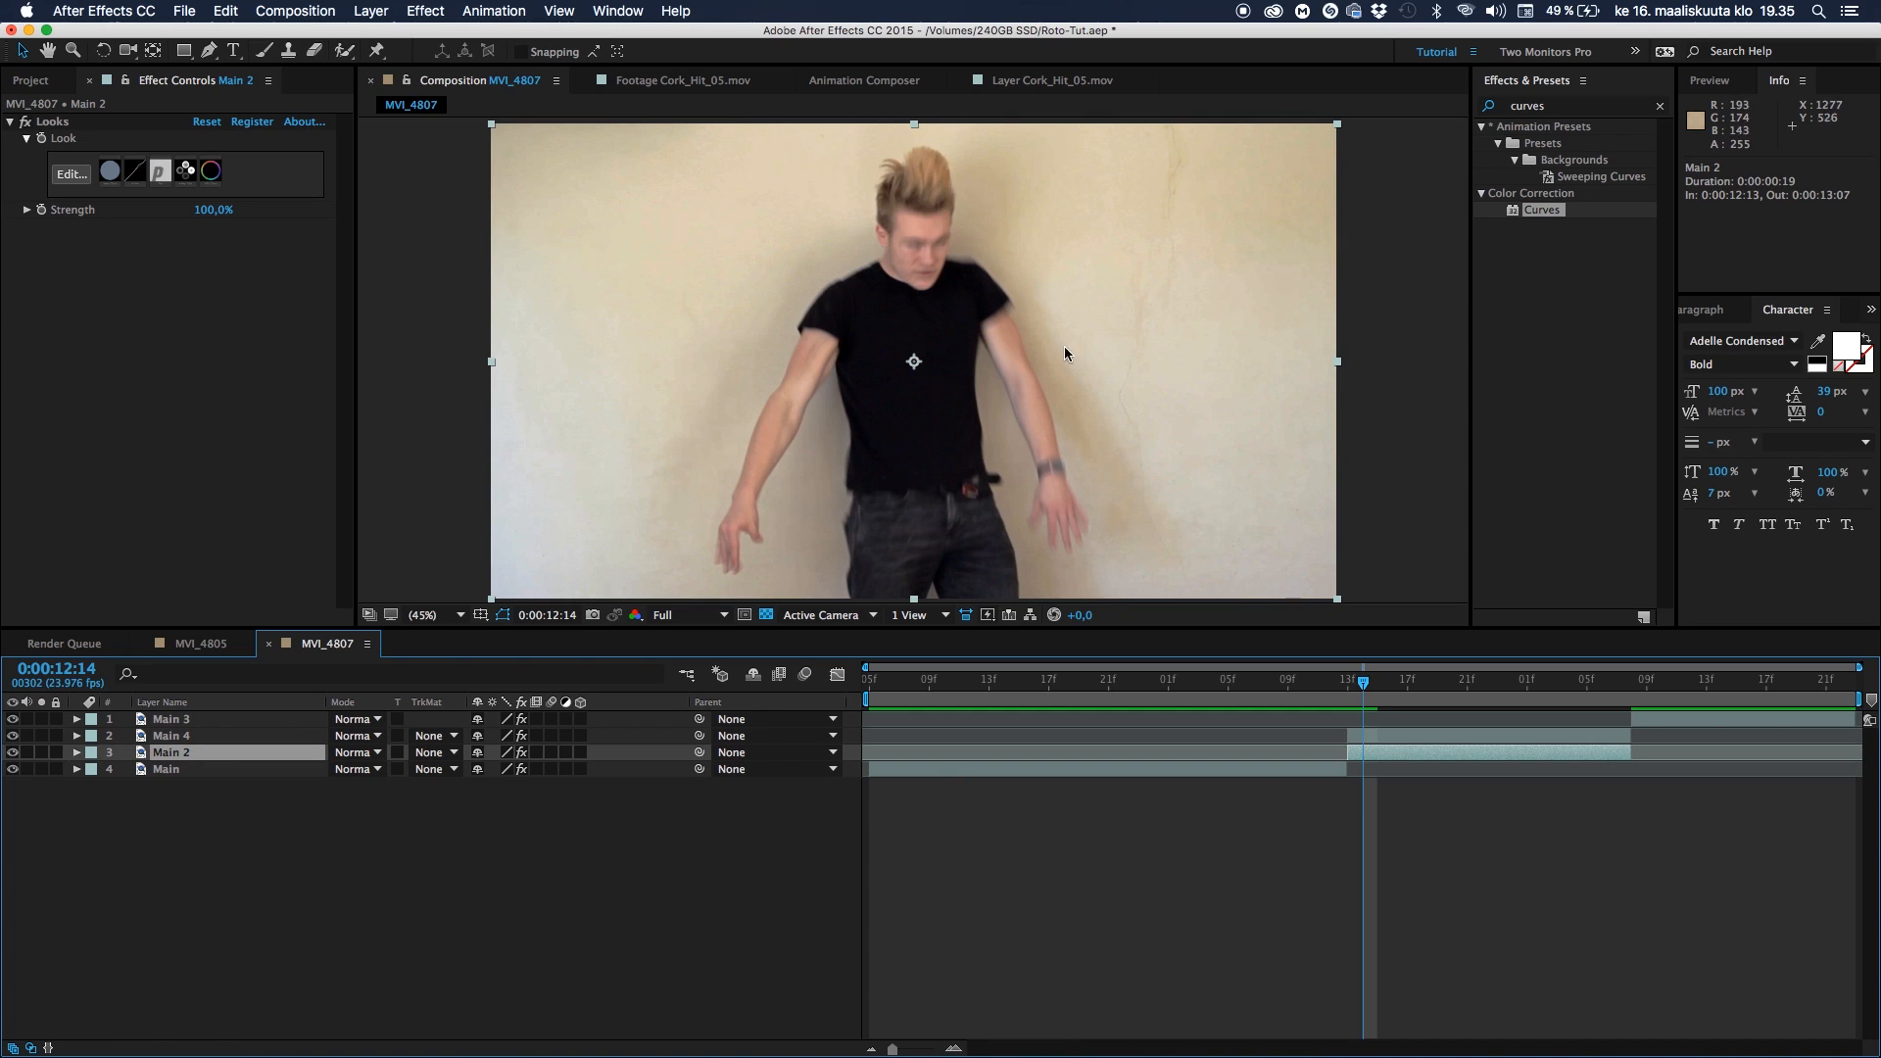
pyautogui.moveTo(1372, 605)
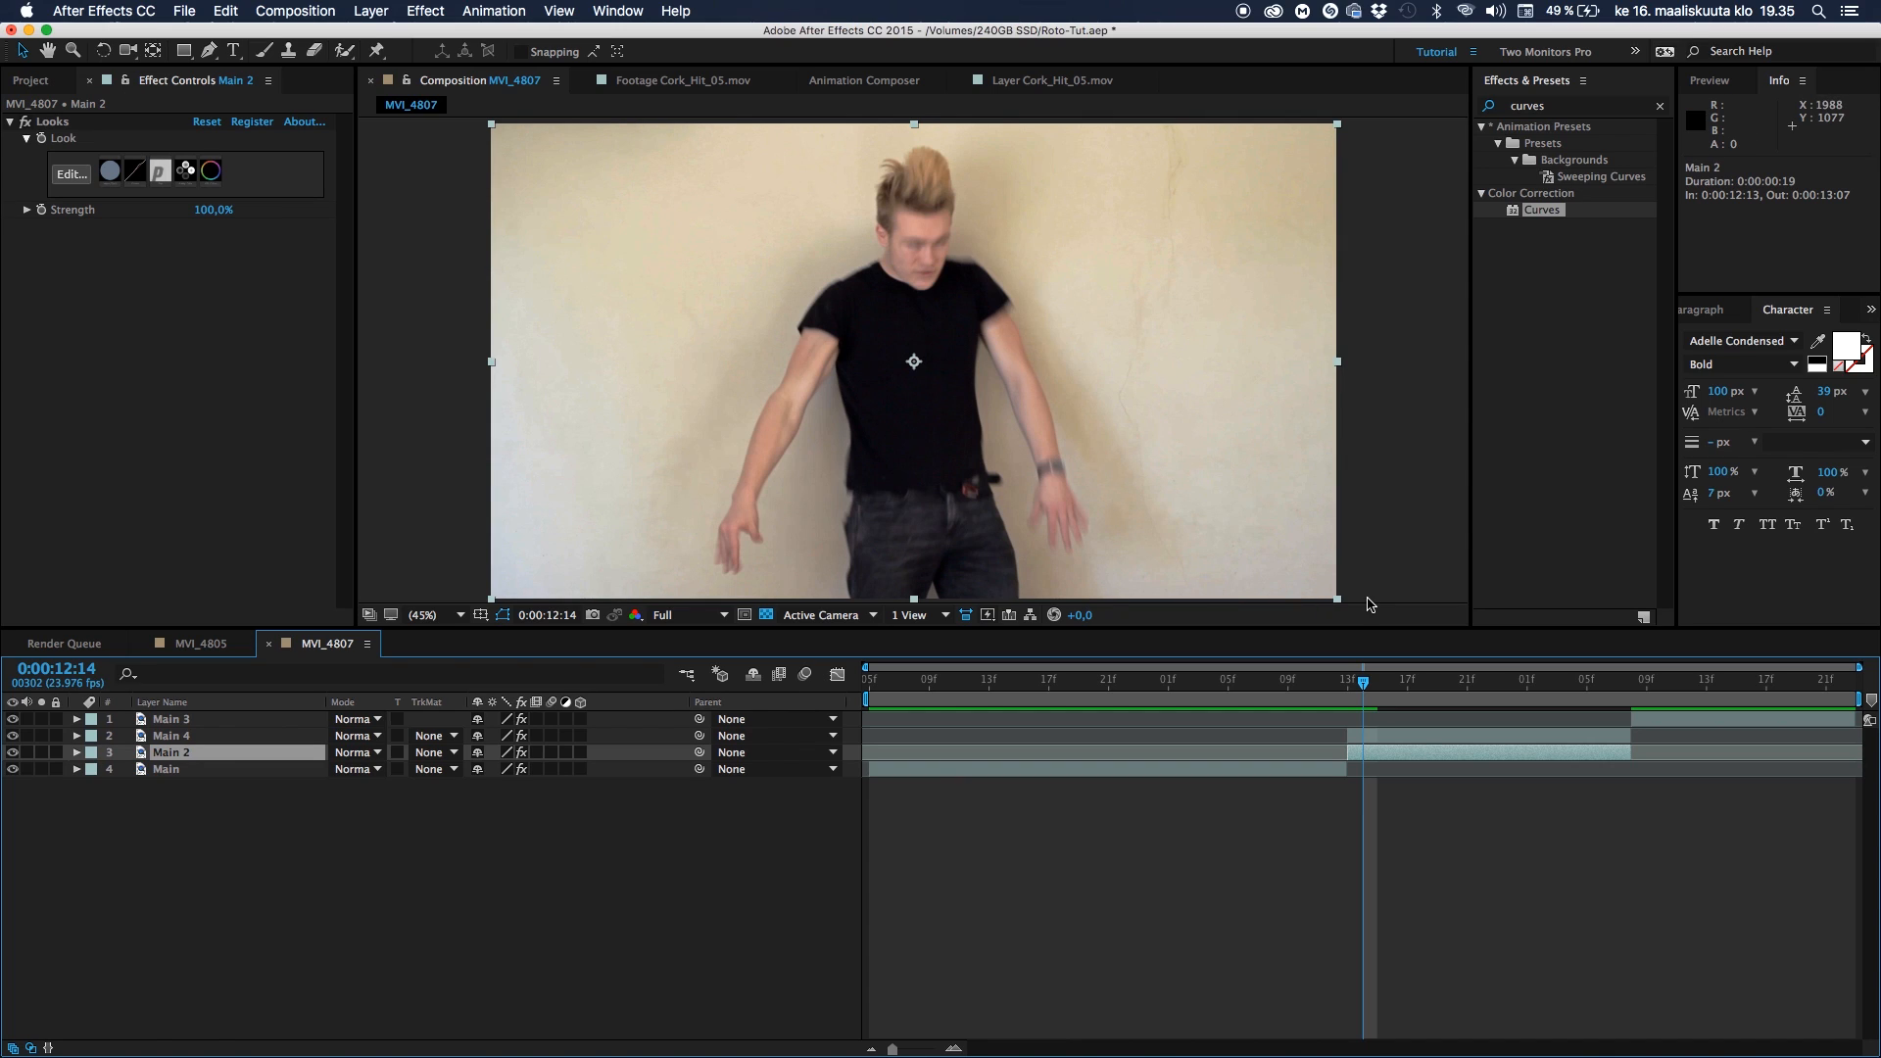
pyautogui.moveTo(510, 699)
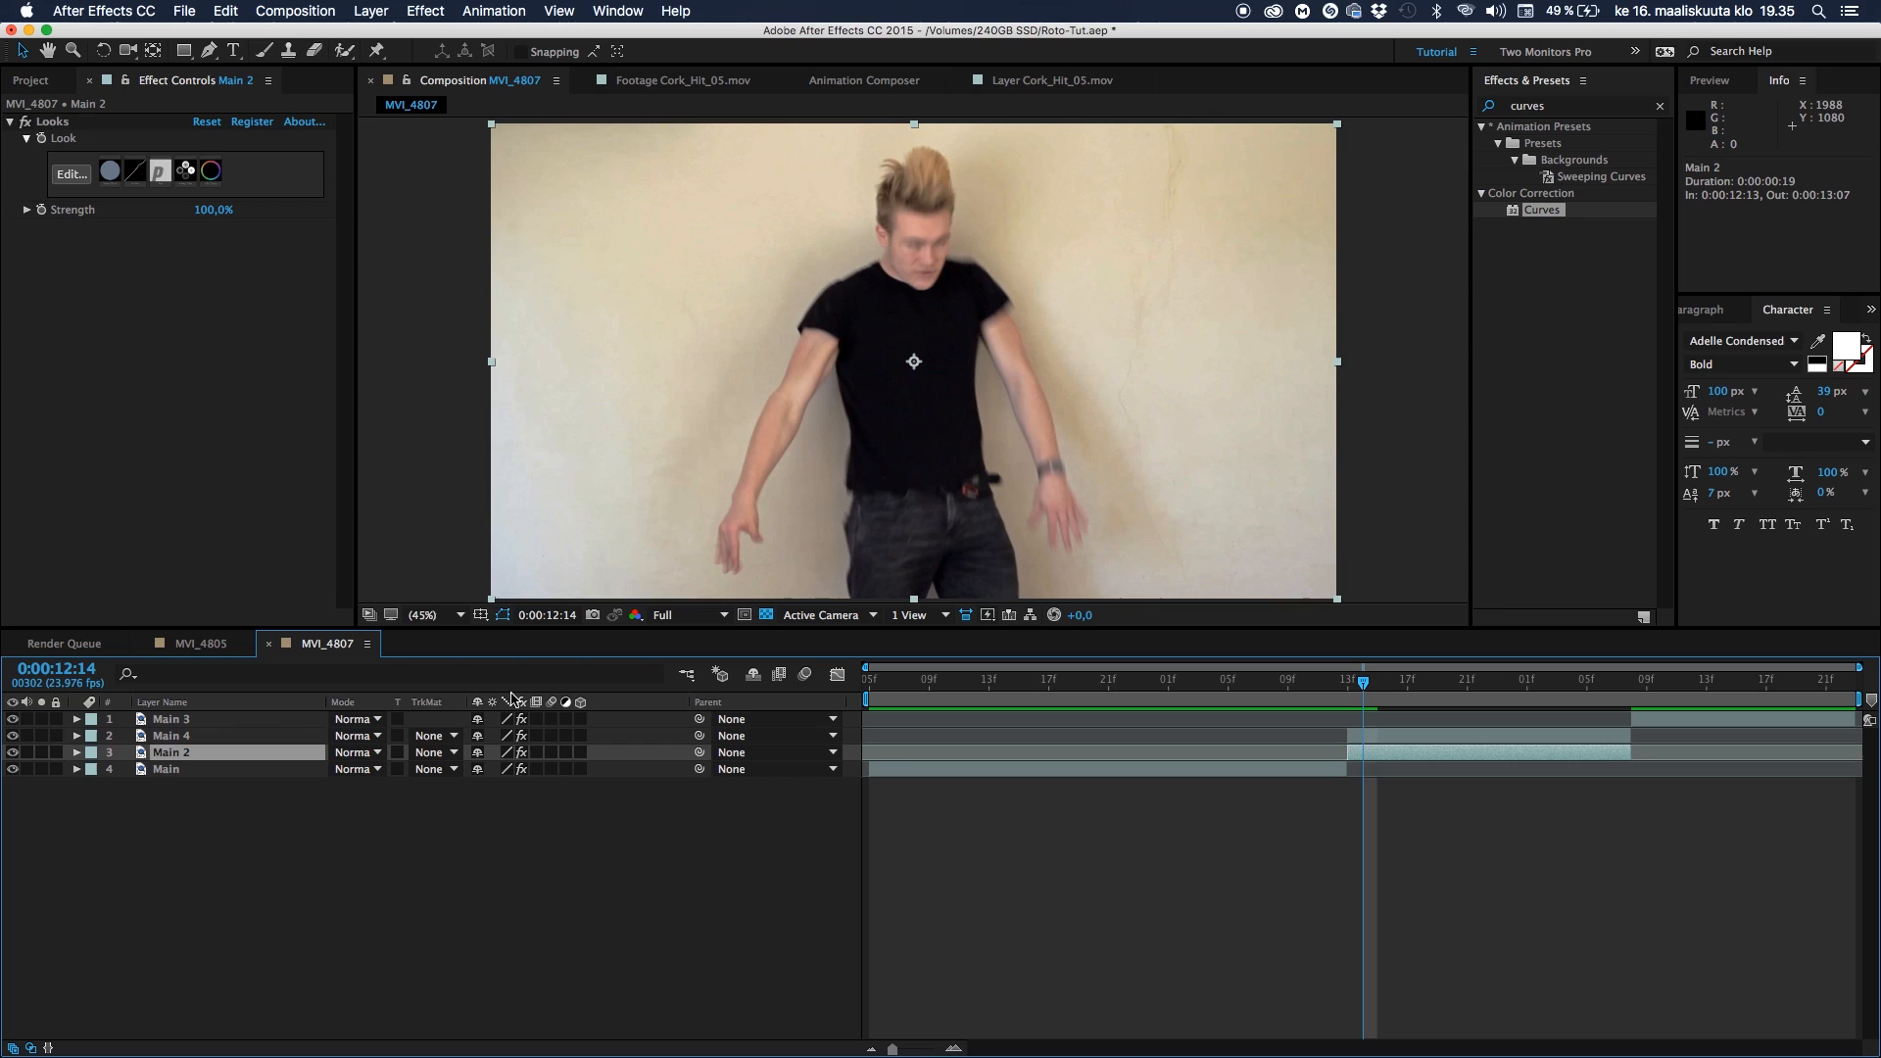
pyautogui.click(171, 736)
pyautogui.write('Roto')
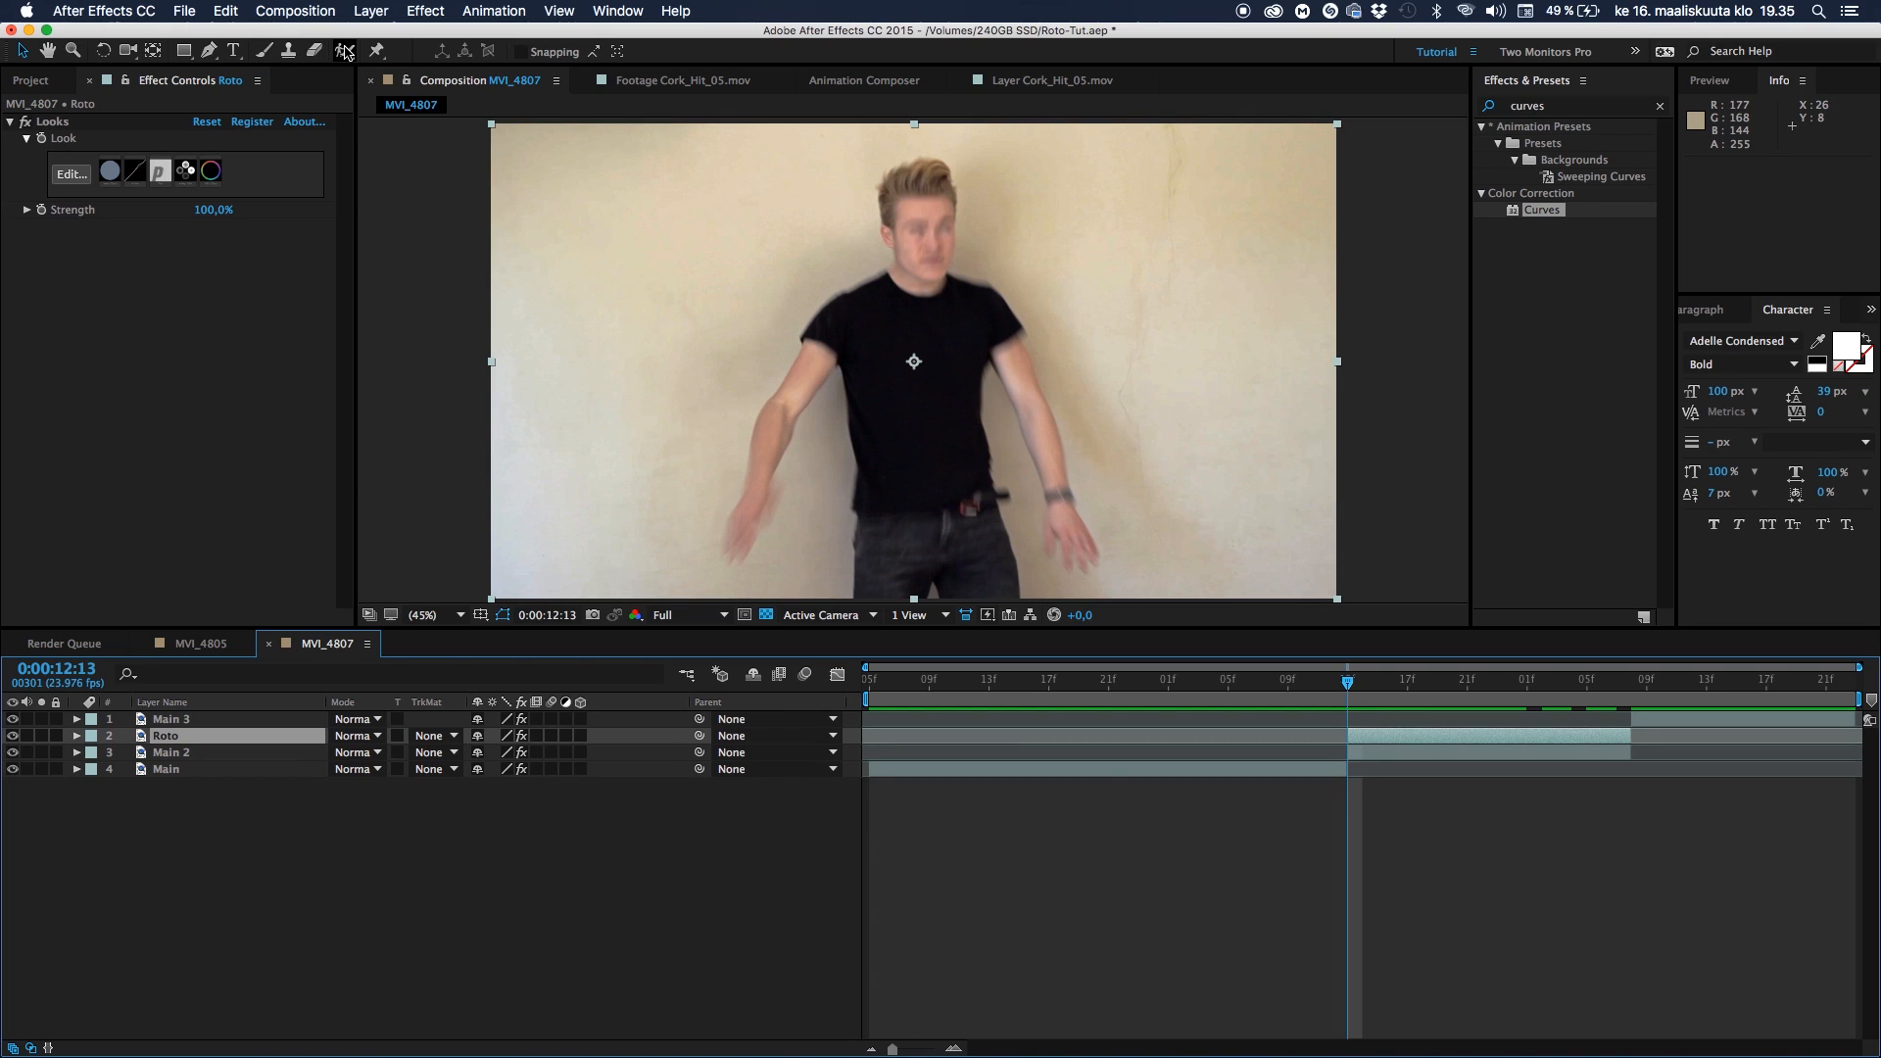
pyautogui.moveTo(344, 50)
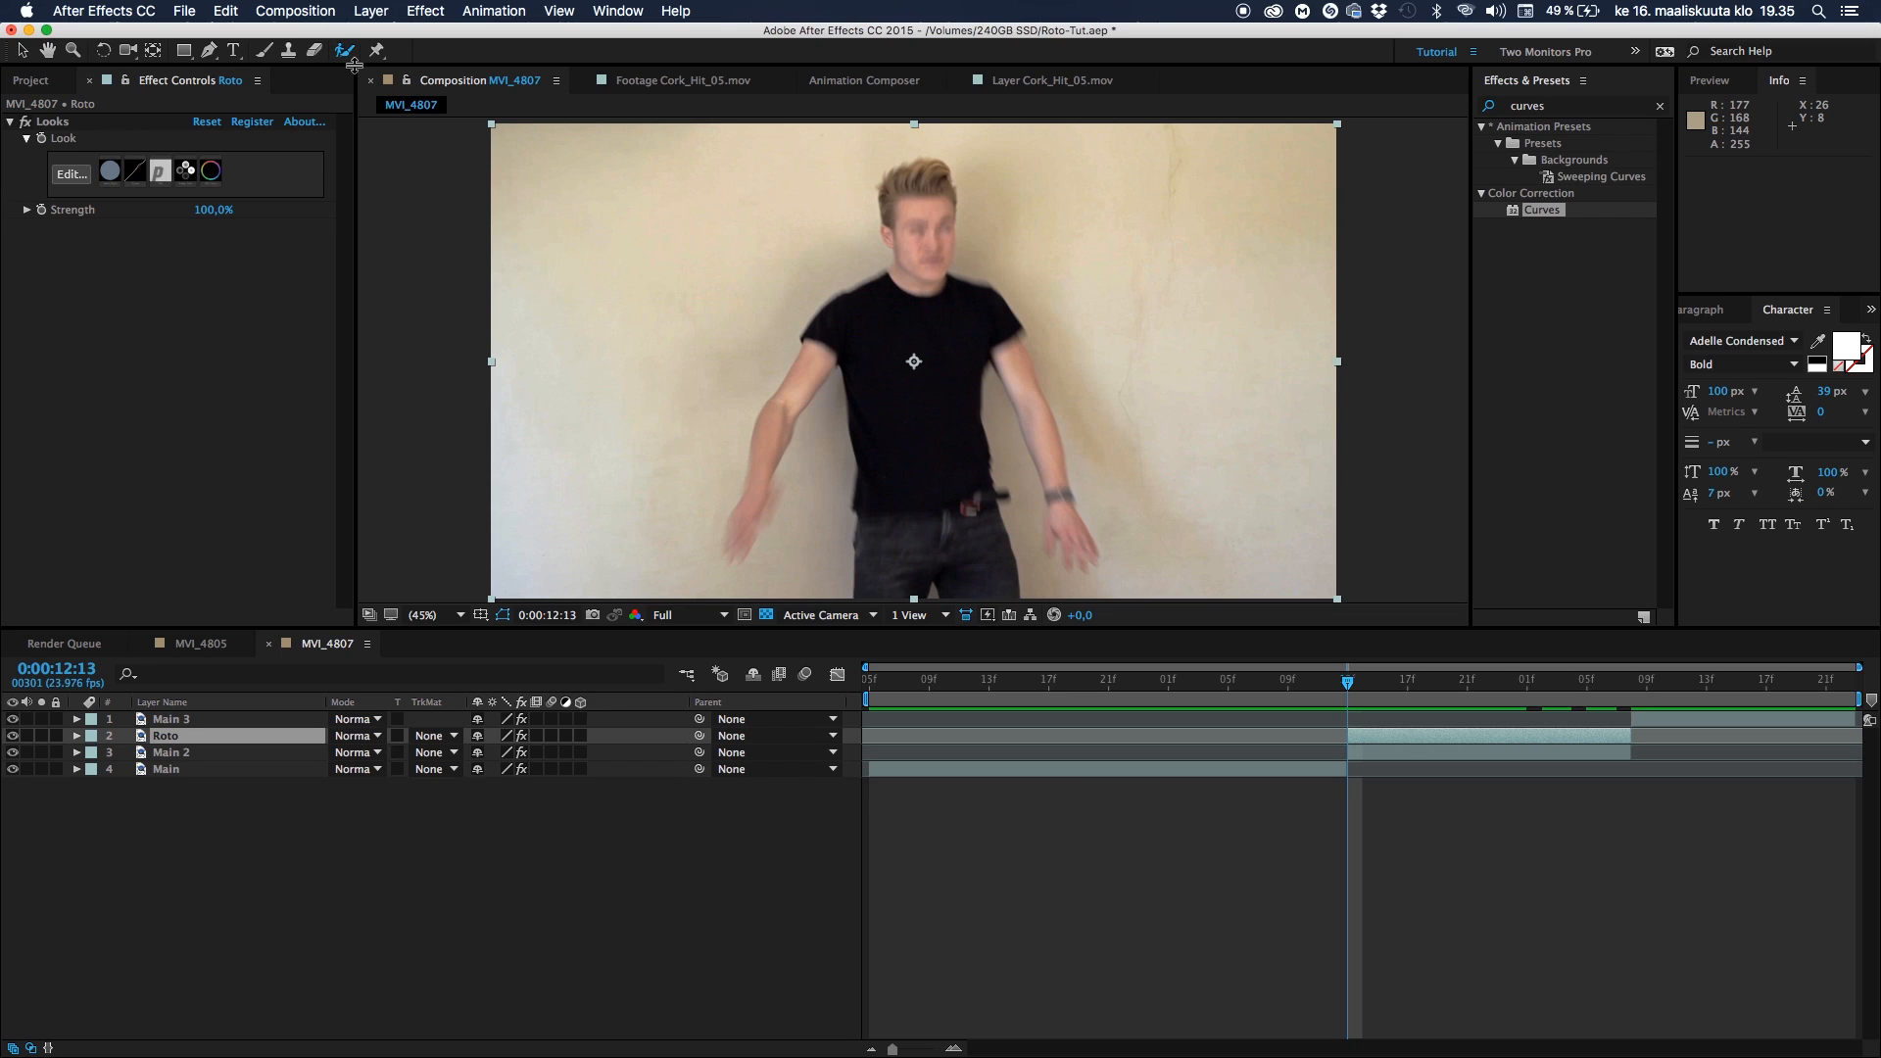
pyautogui.moveTo(233, 717)
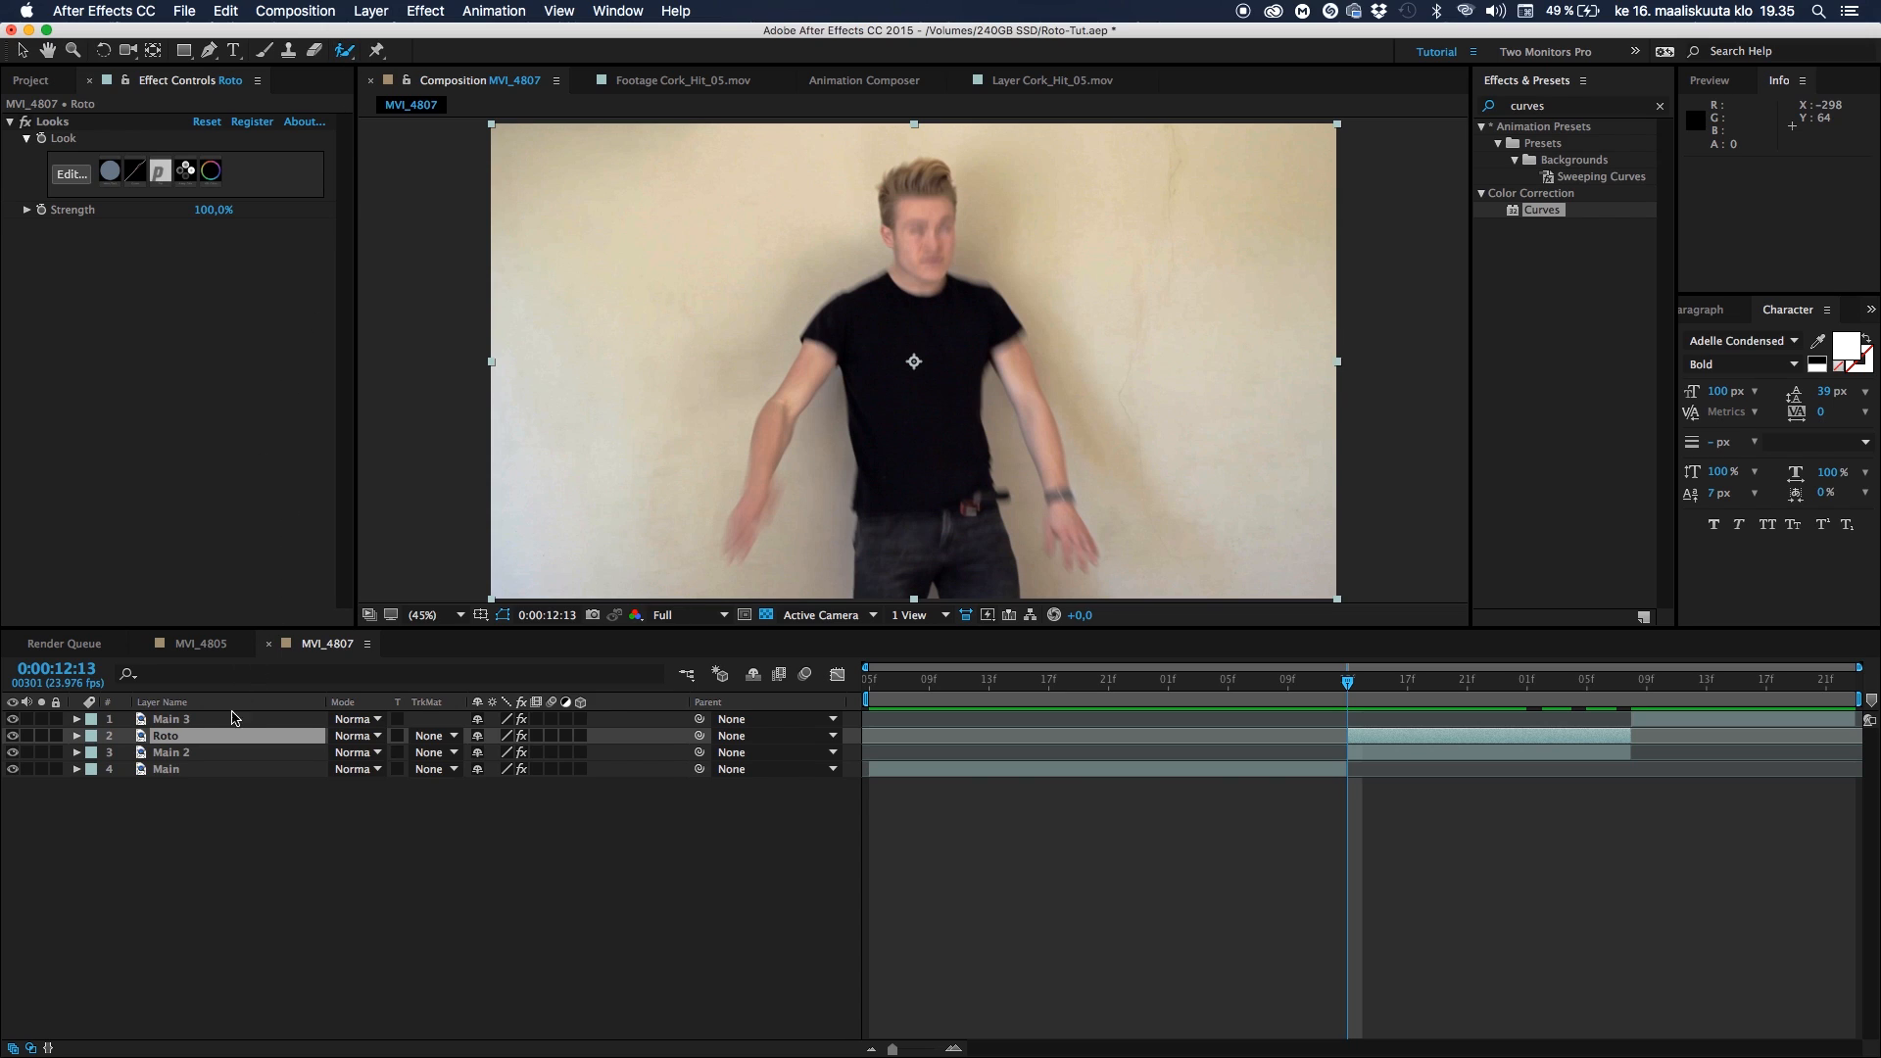
# Open the Roto layer in the Layer panel at 50% magnification
pyautogui.click(166, 736)
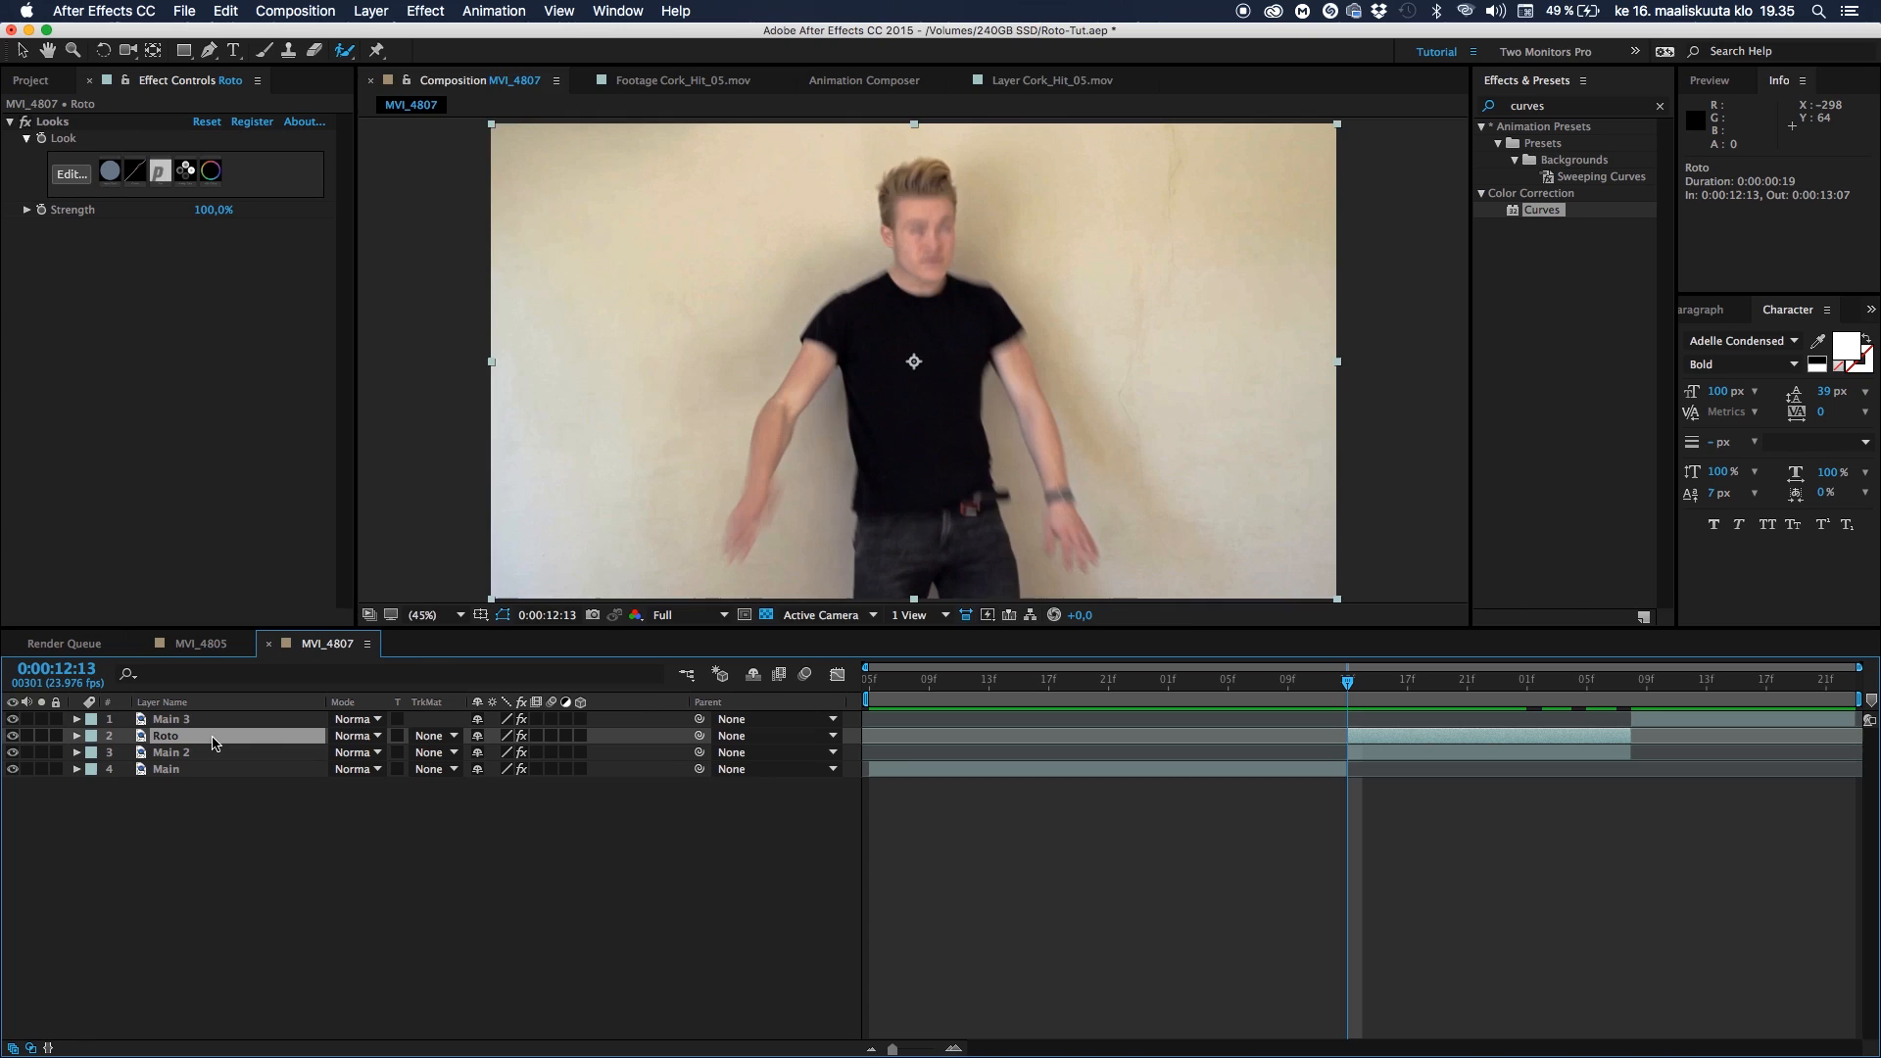
pyautogui.doubleClick(166, 736)
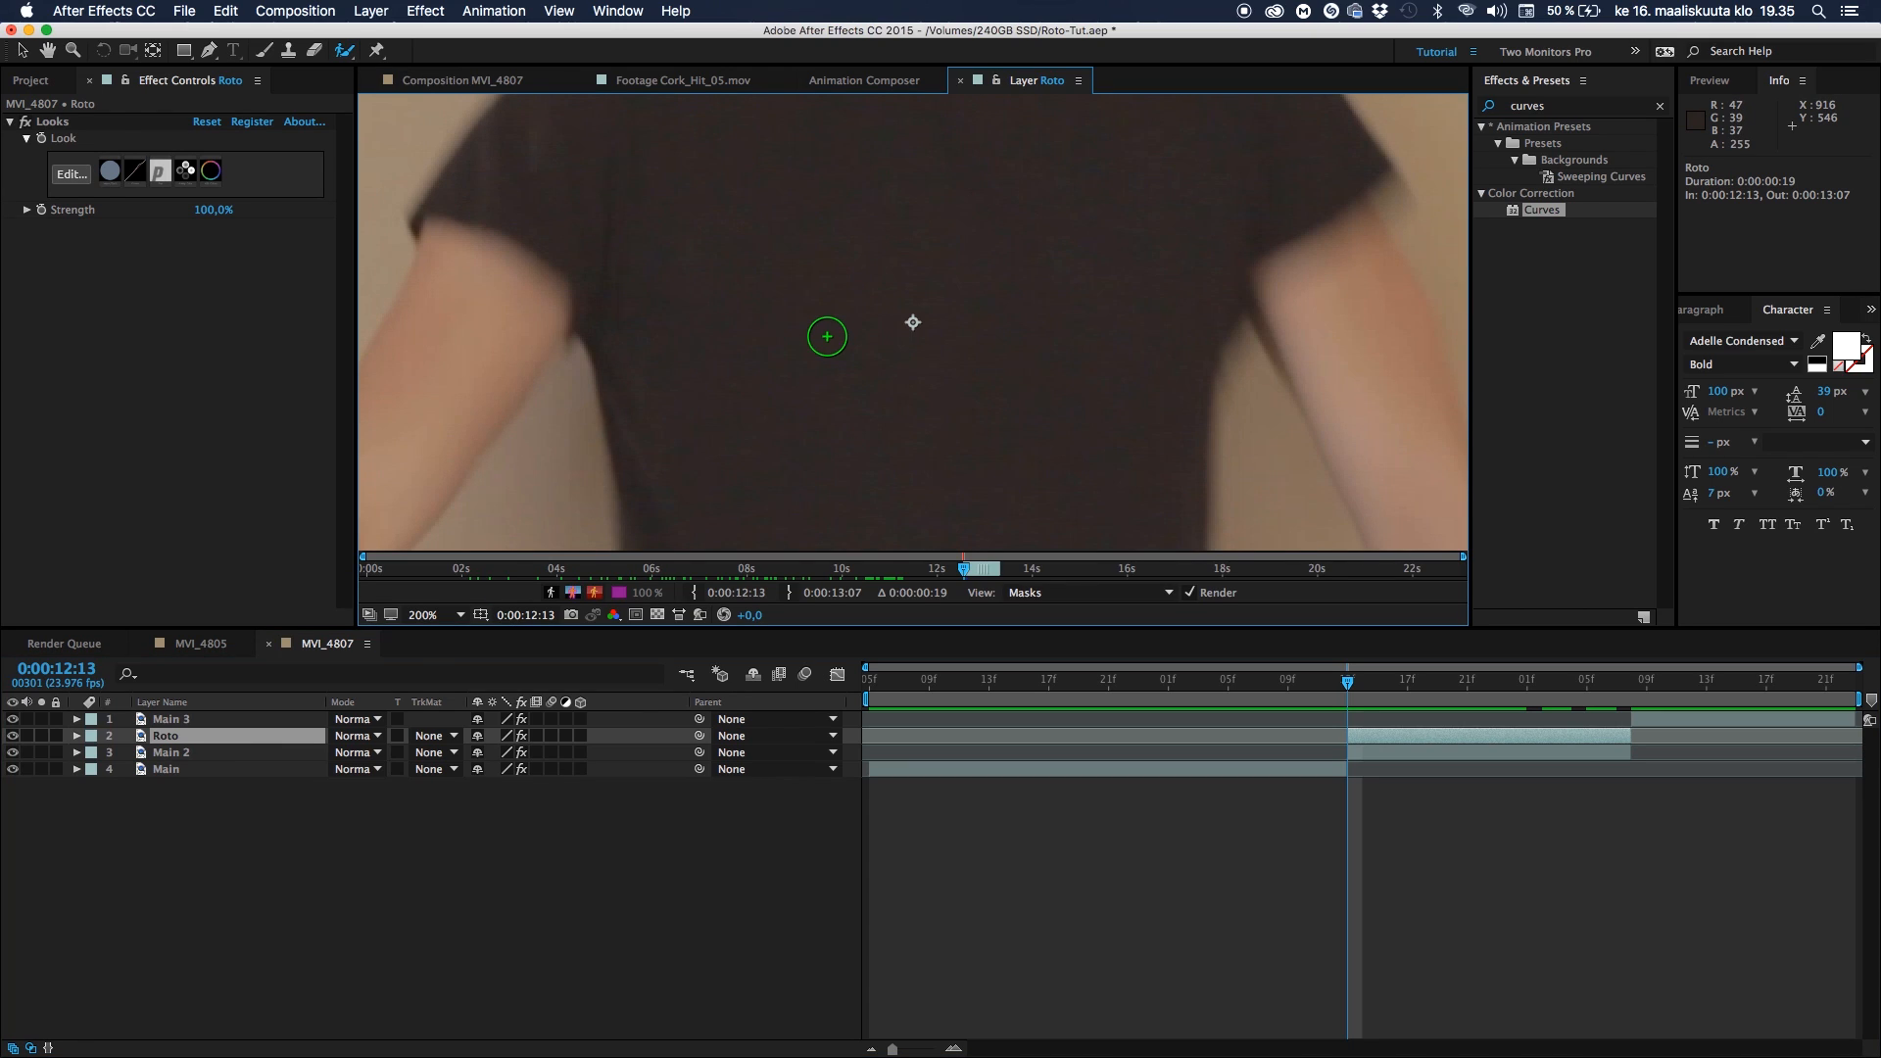
pyautogui.click(422, 614)
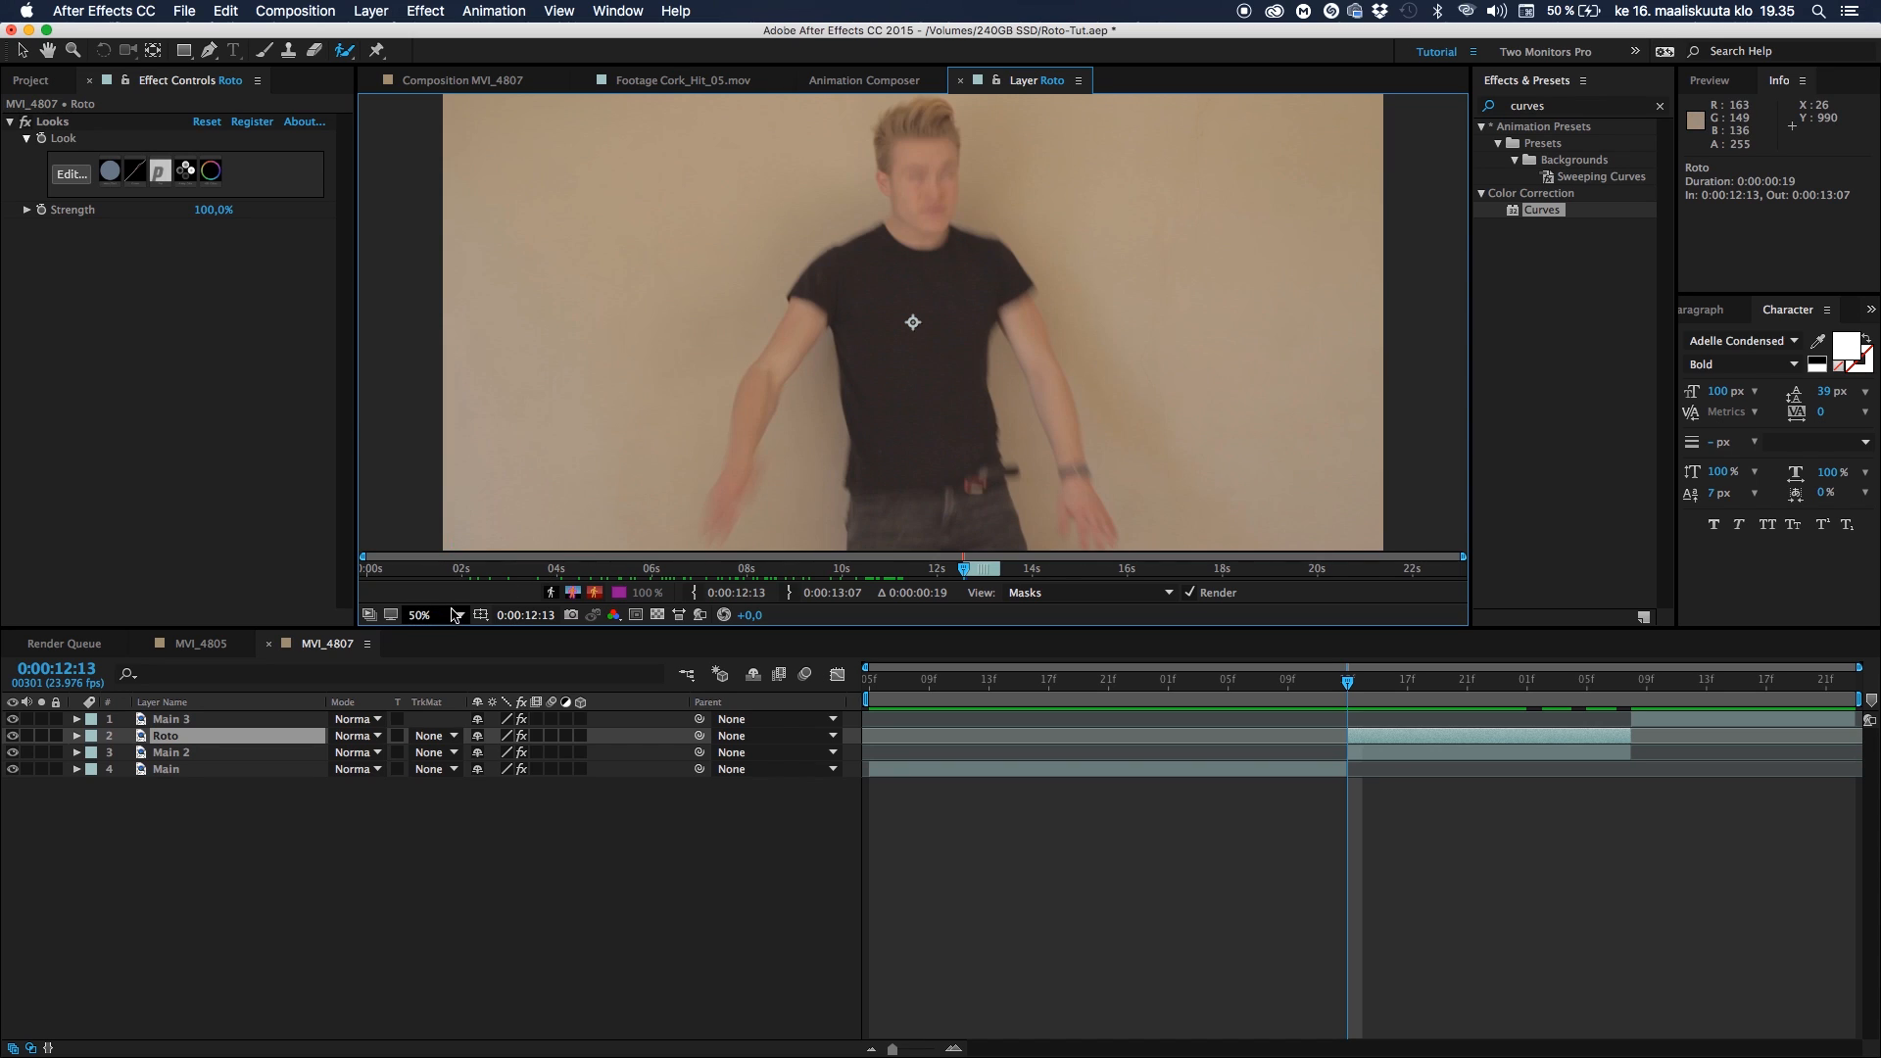
pyautogui.moveTo(497, 622)
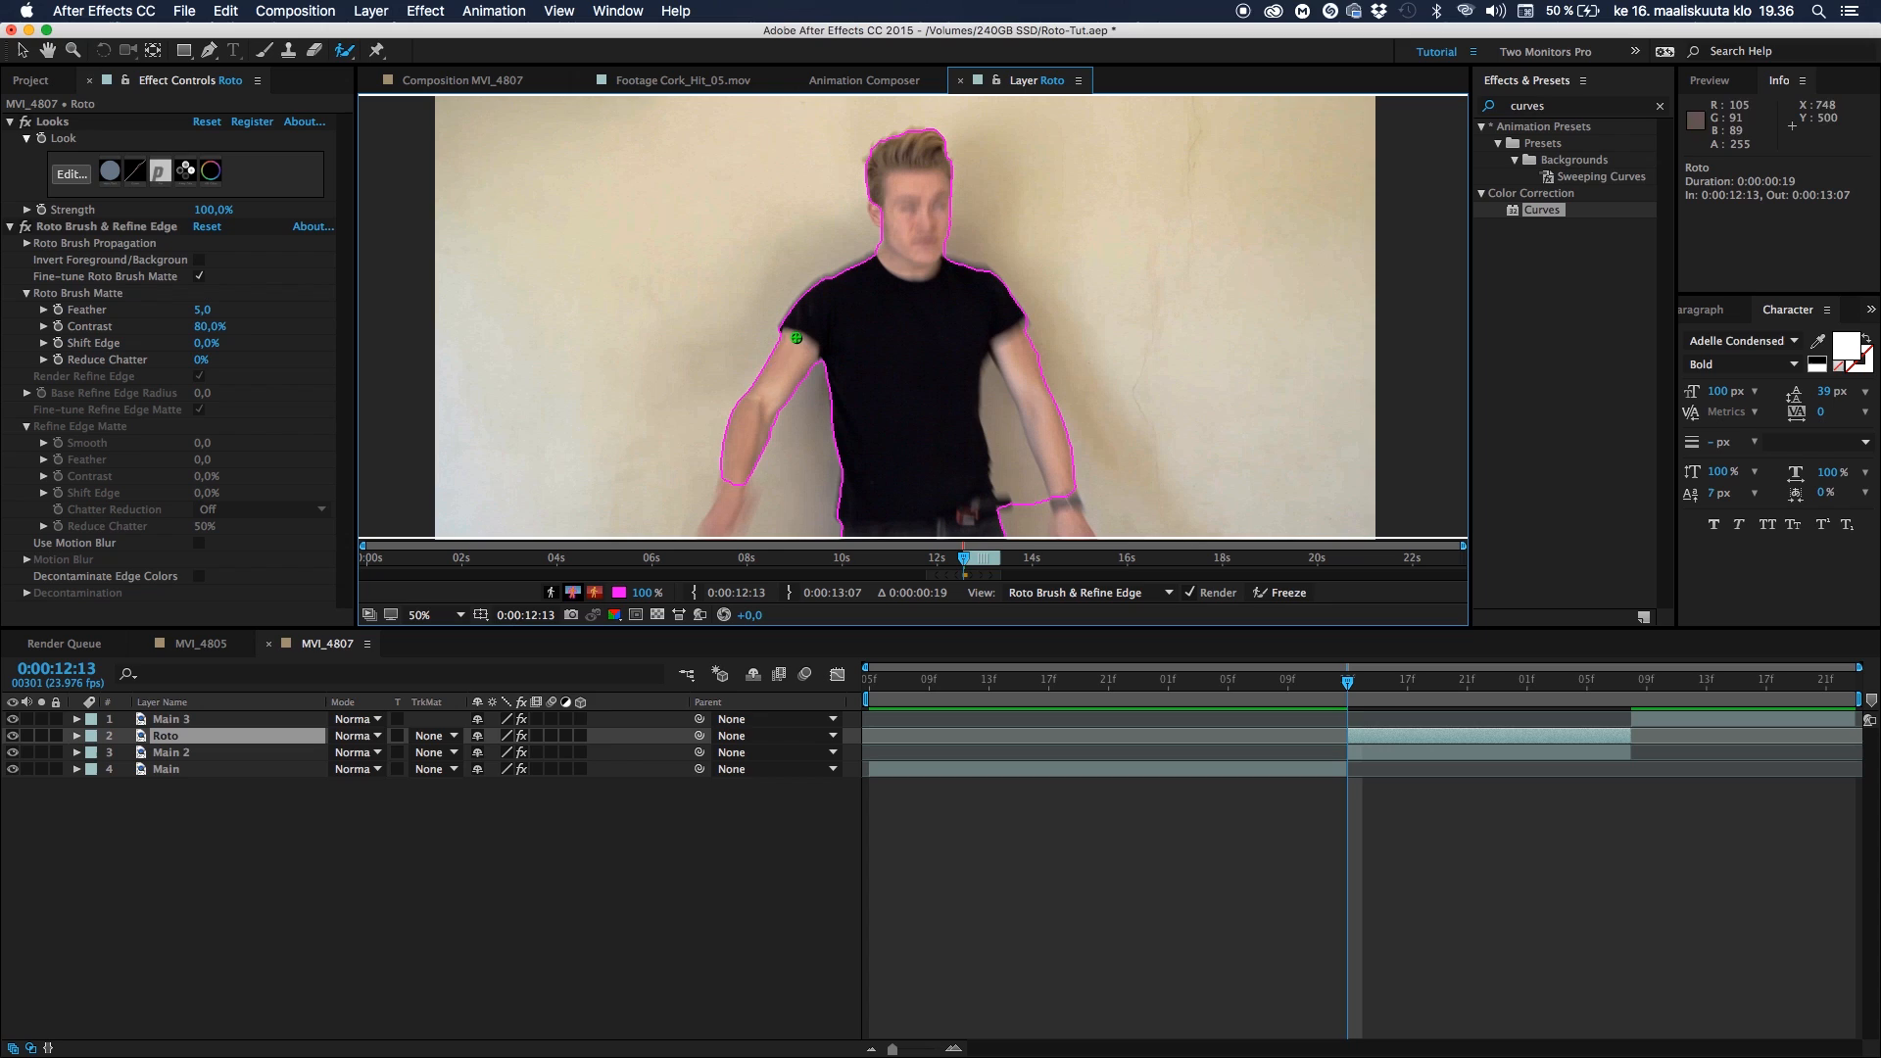
pyautogui.moveTo(987, 459)
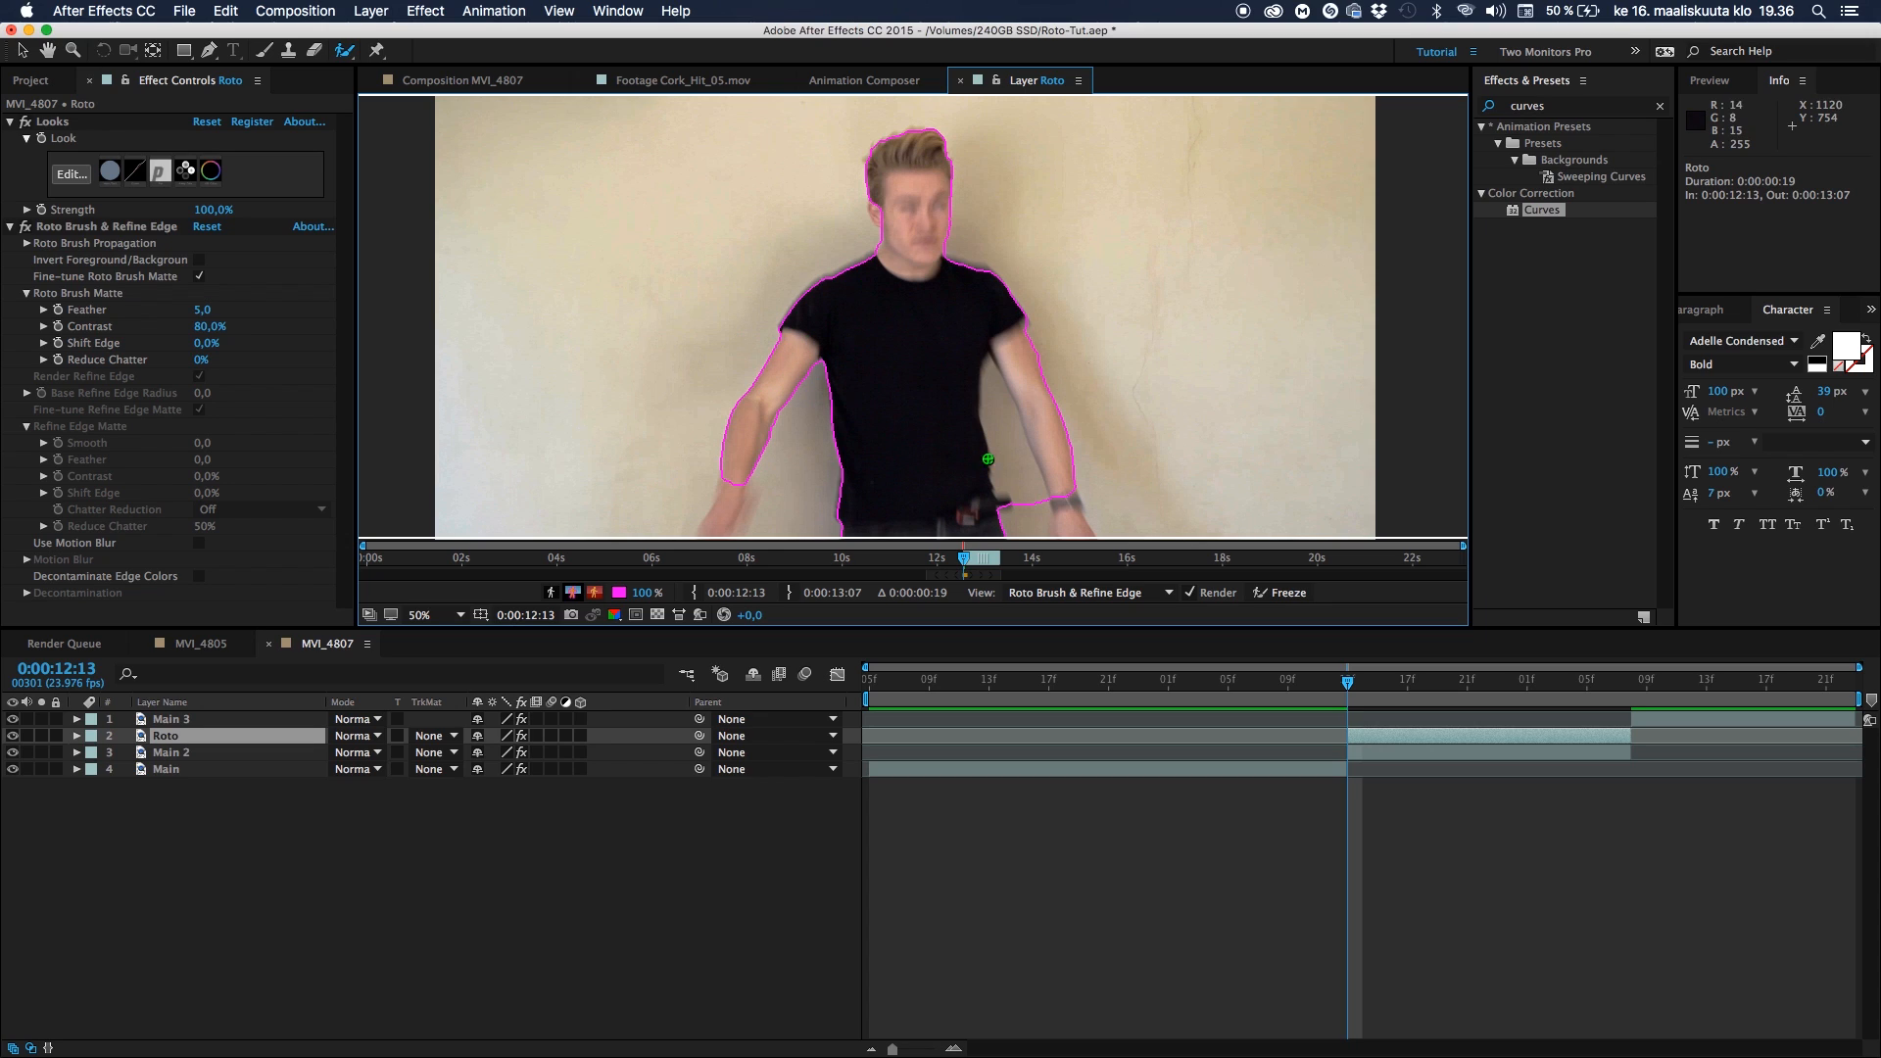
pyautogui.moveTo(880, 220)
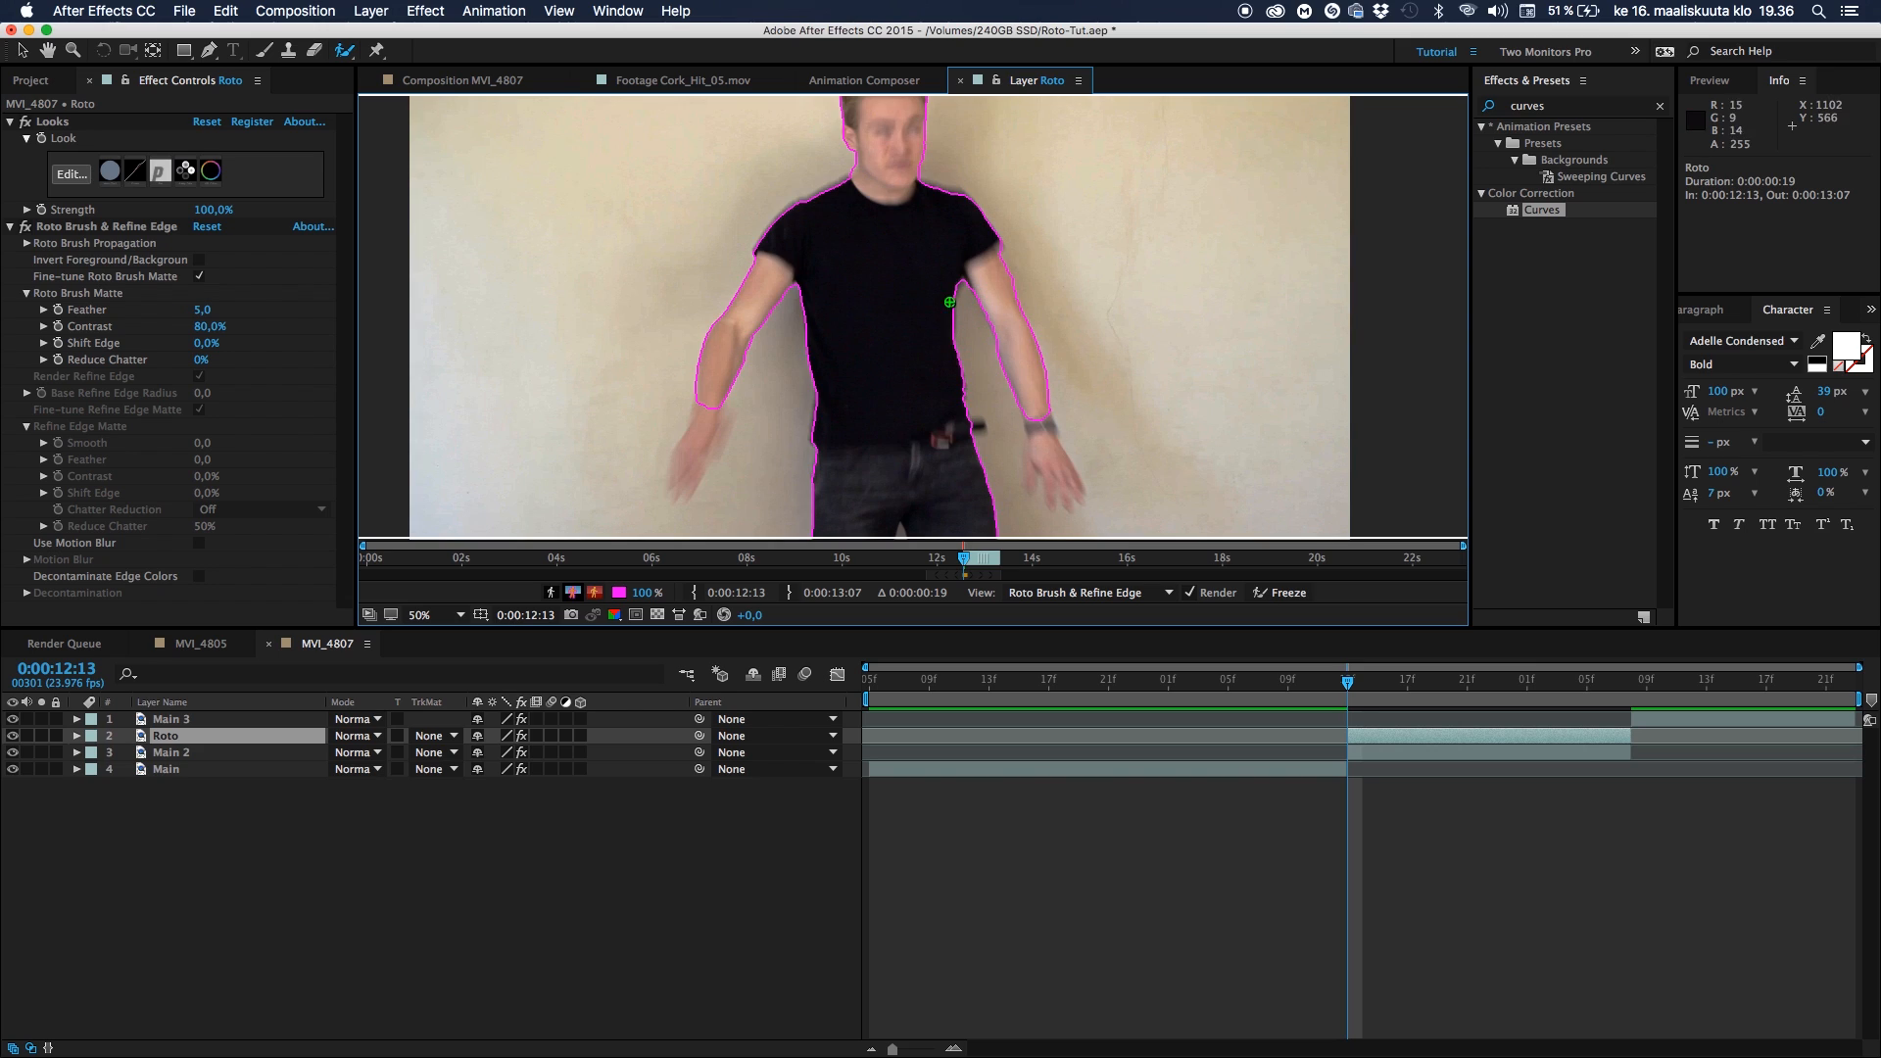
pyautogui.moveTo(1063, 360)
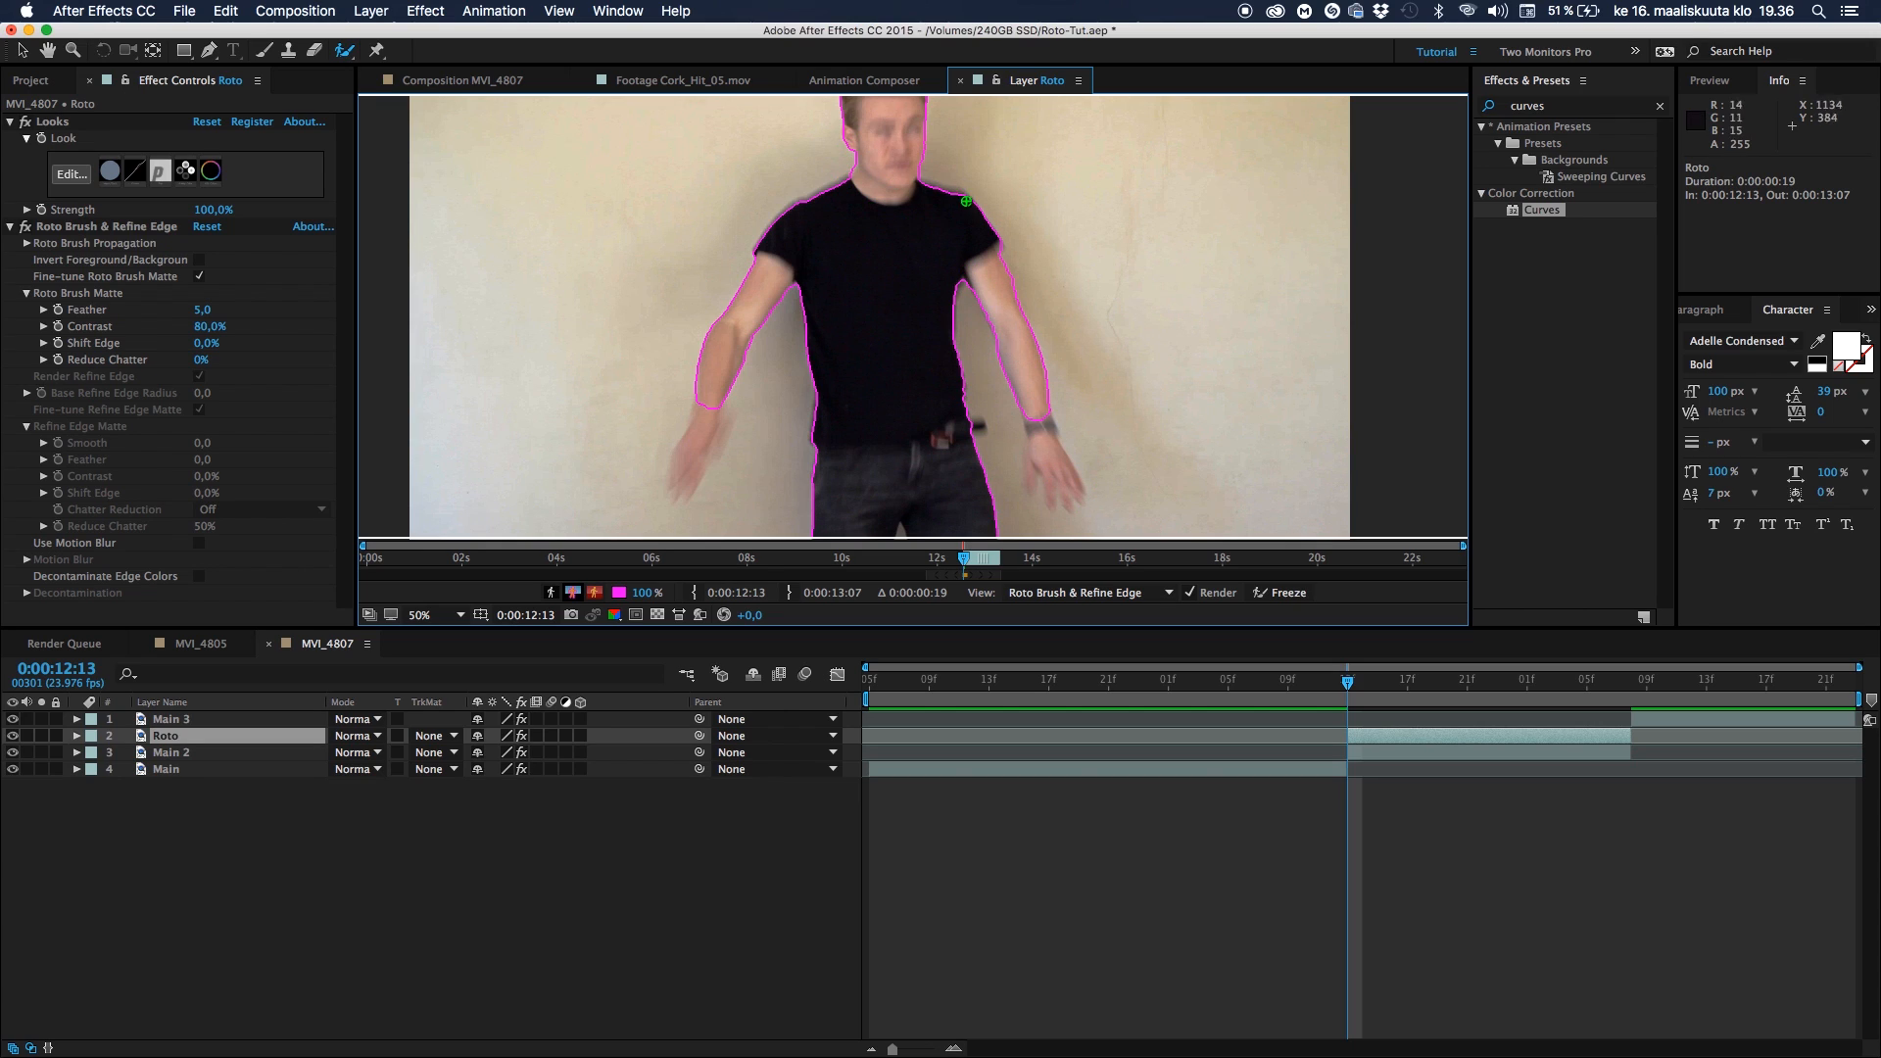
pyautogui.moveTo(928, 235)
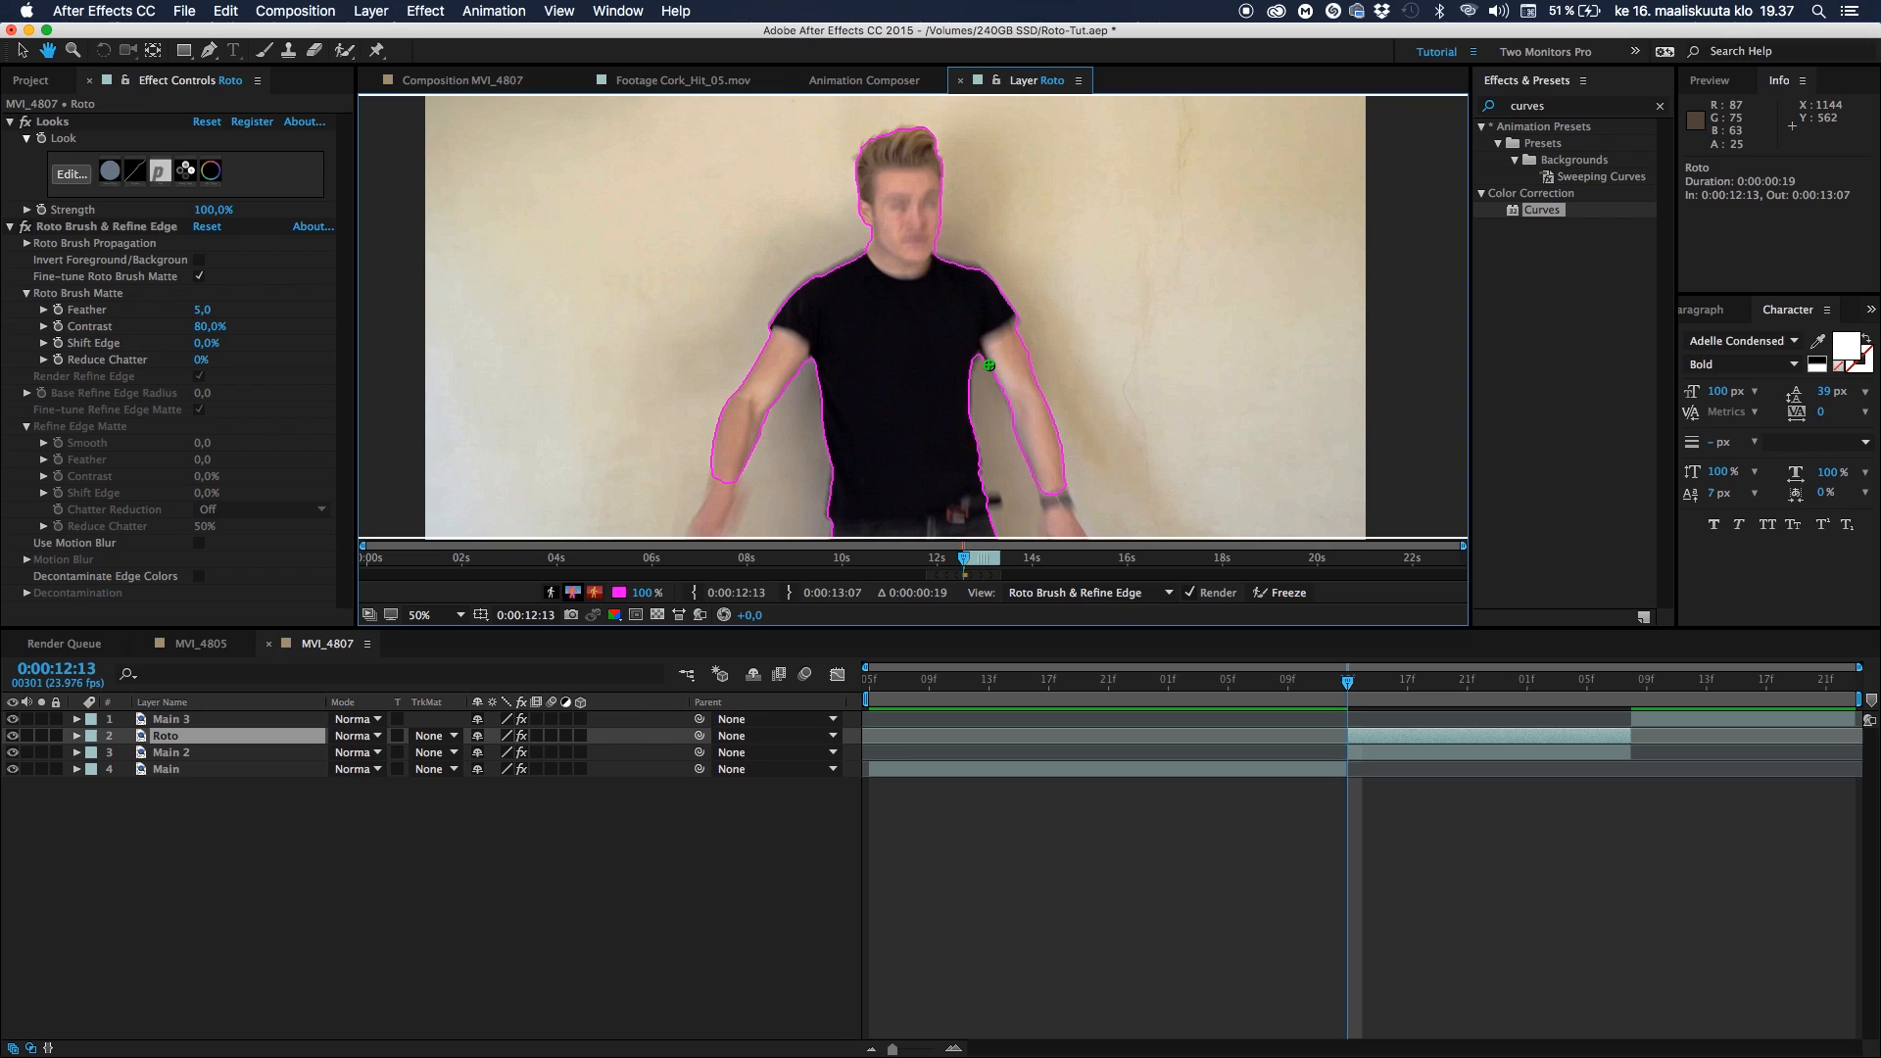
# Paint a Roto Brush selection around the person's head, torso and arms
pyautogui.click(418, 614)
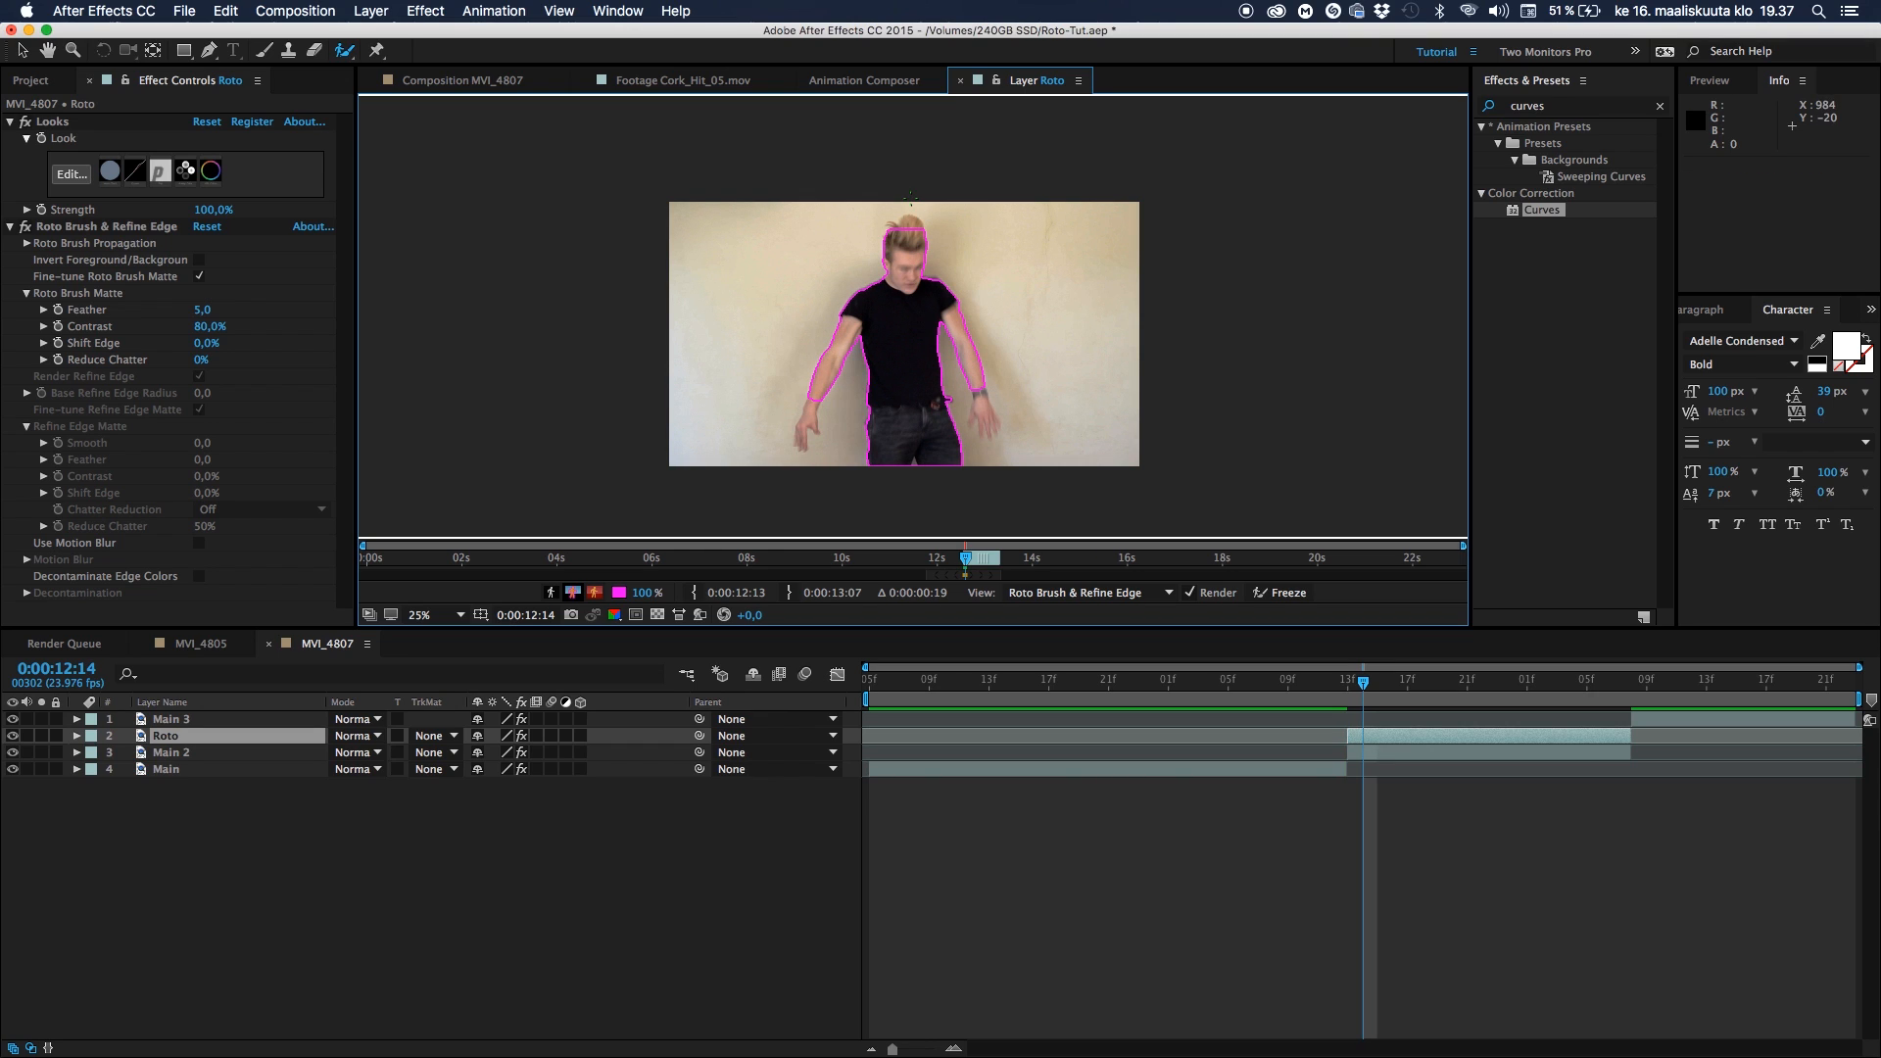
# Propagate and correct the Roto Brush outline frame by frame through 0:00:13:00
pyautogui.click(420, 614)
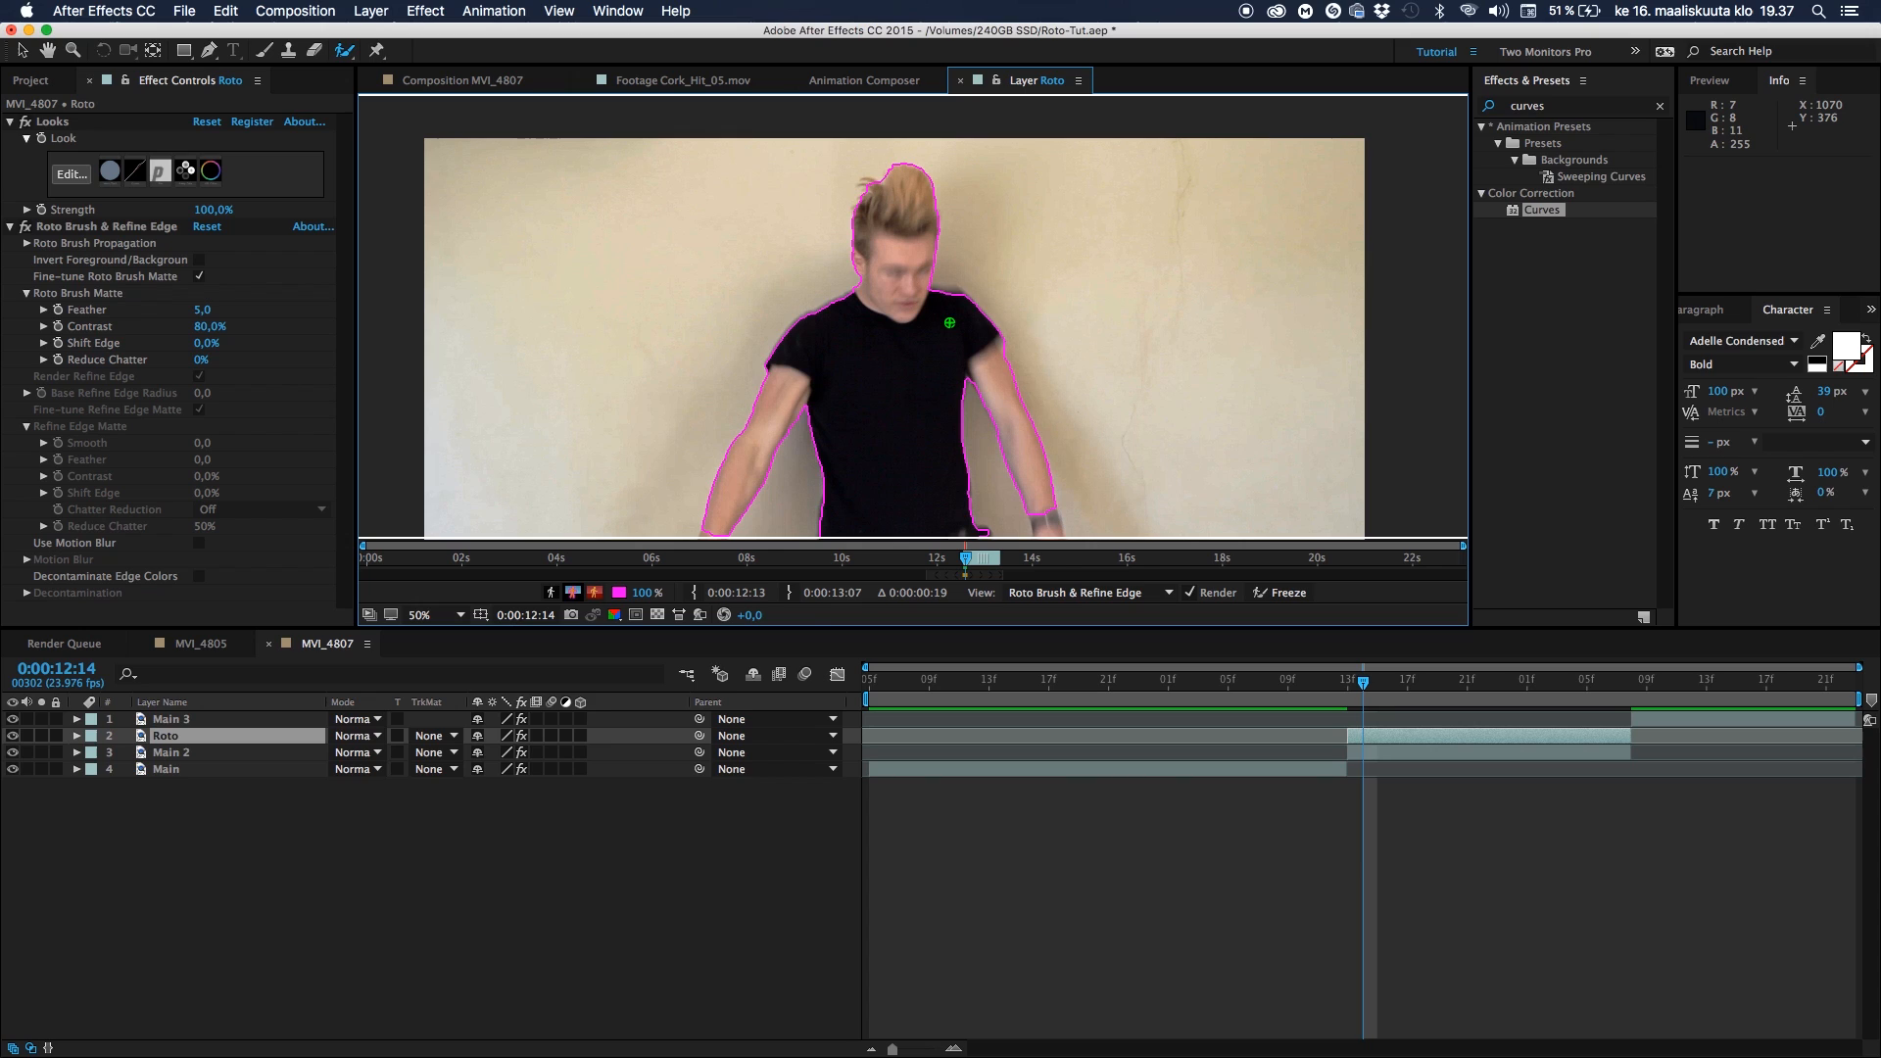
pyautogui.moveTo(981, 381)
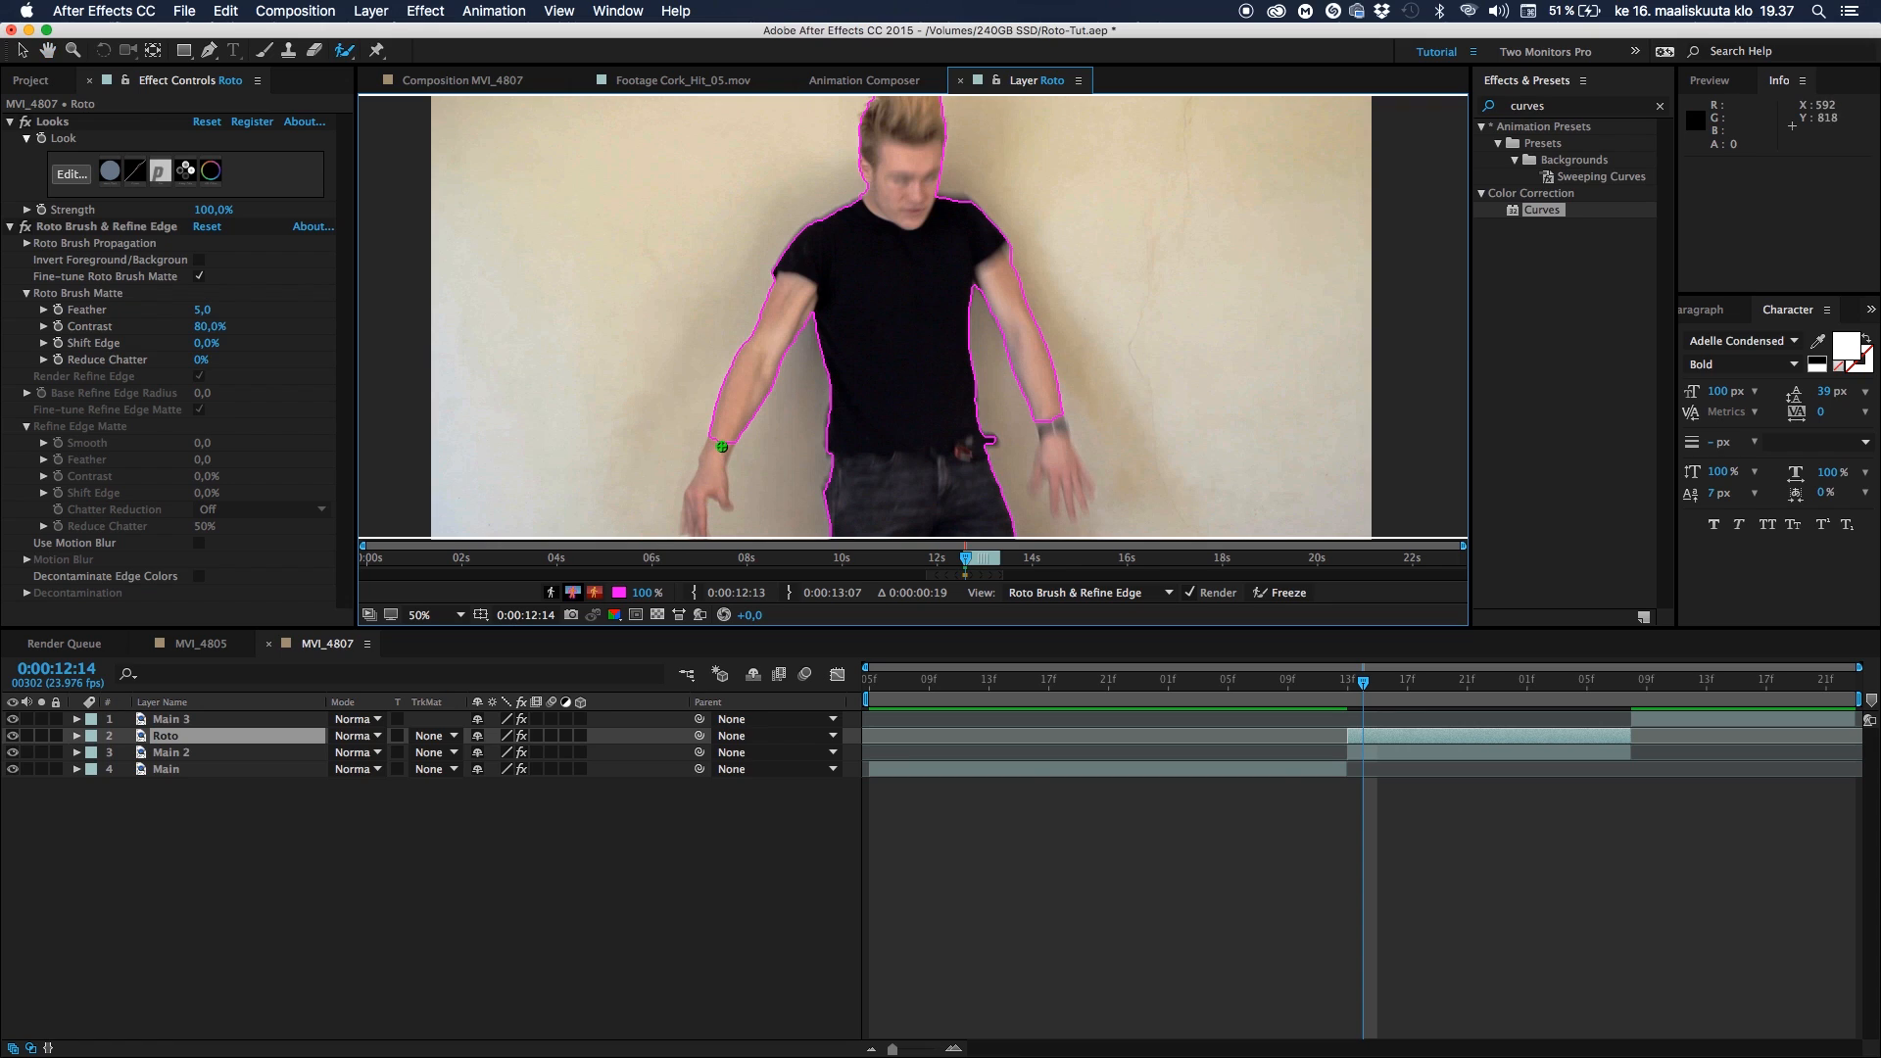
pyautogui.moveTo(860, 306)
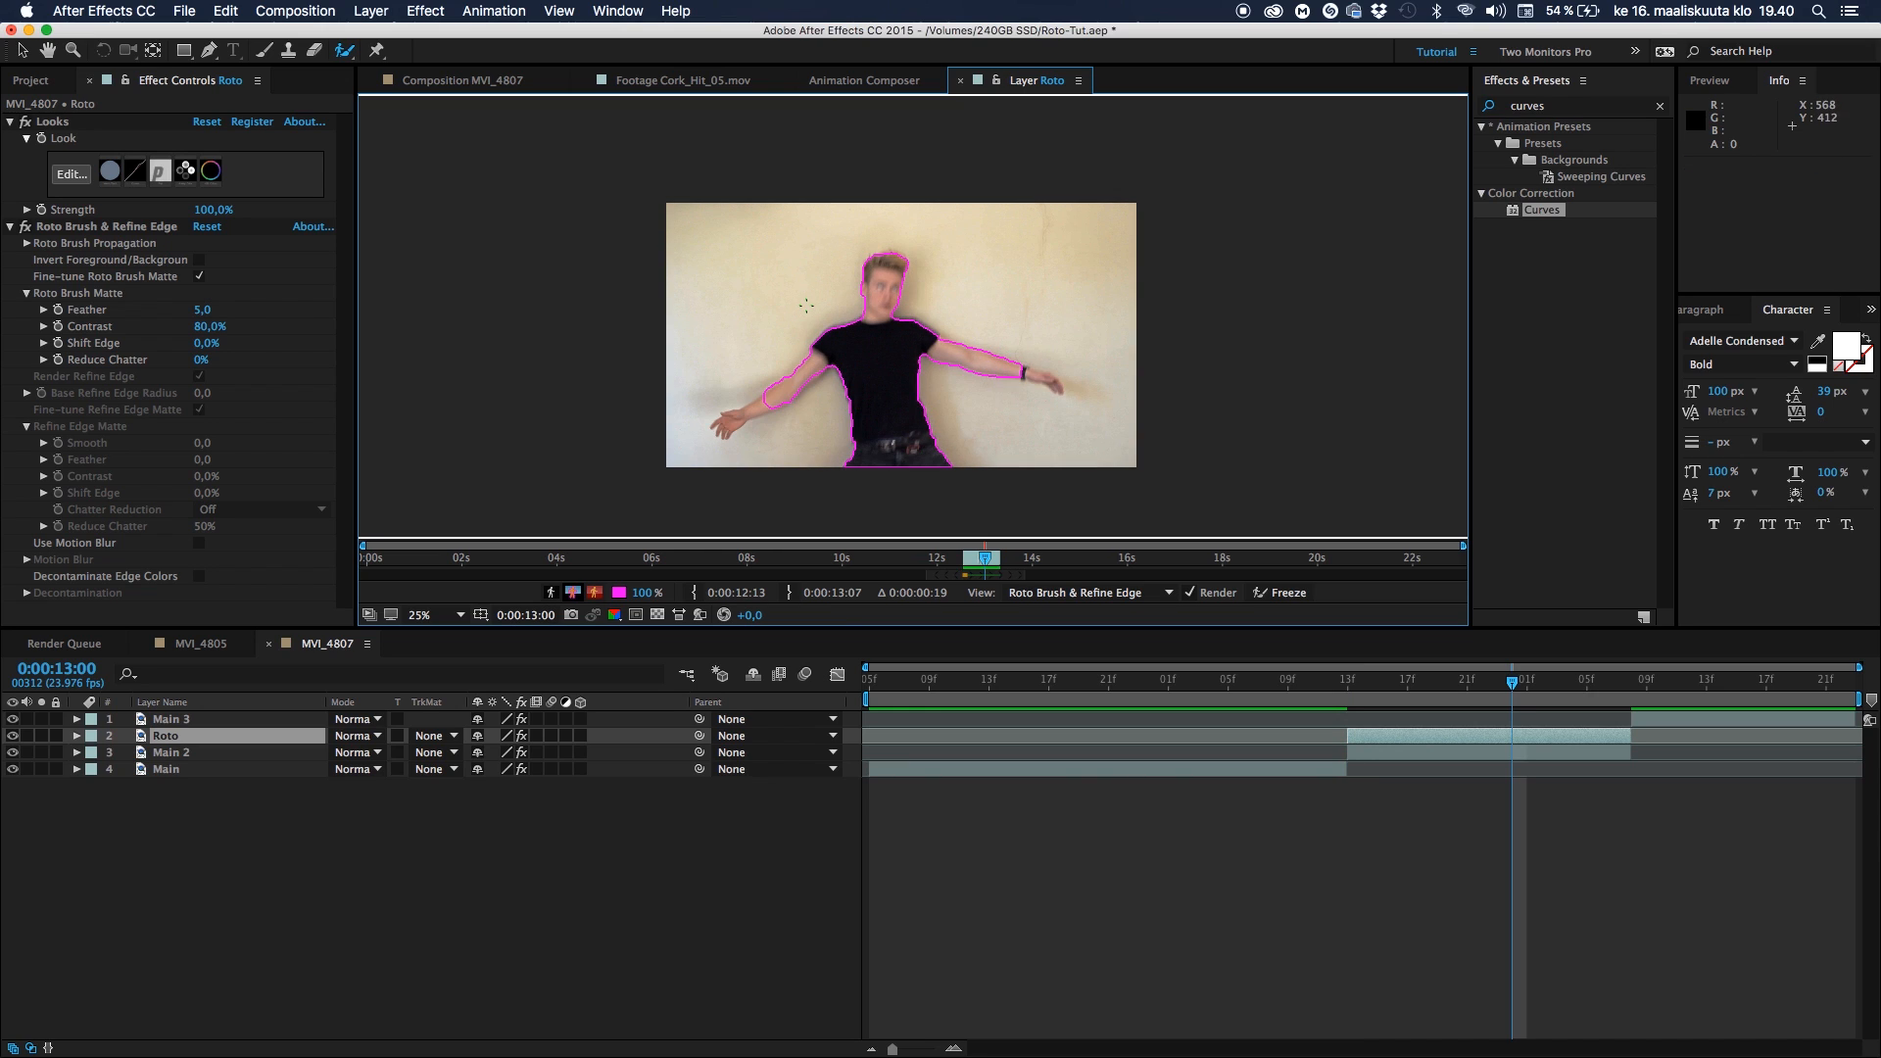
# Return to the MVI_4807 composition, select Main 2 and show the Project panel
pyautogui.click(453, 79)
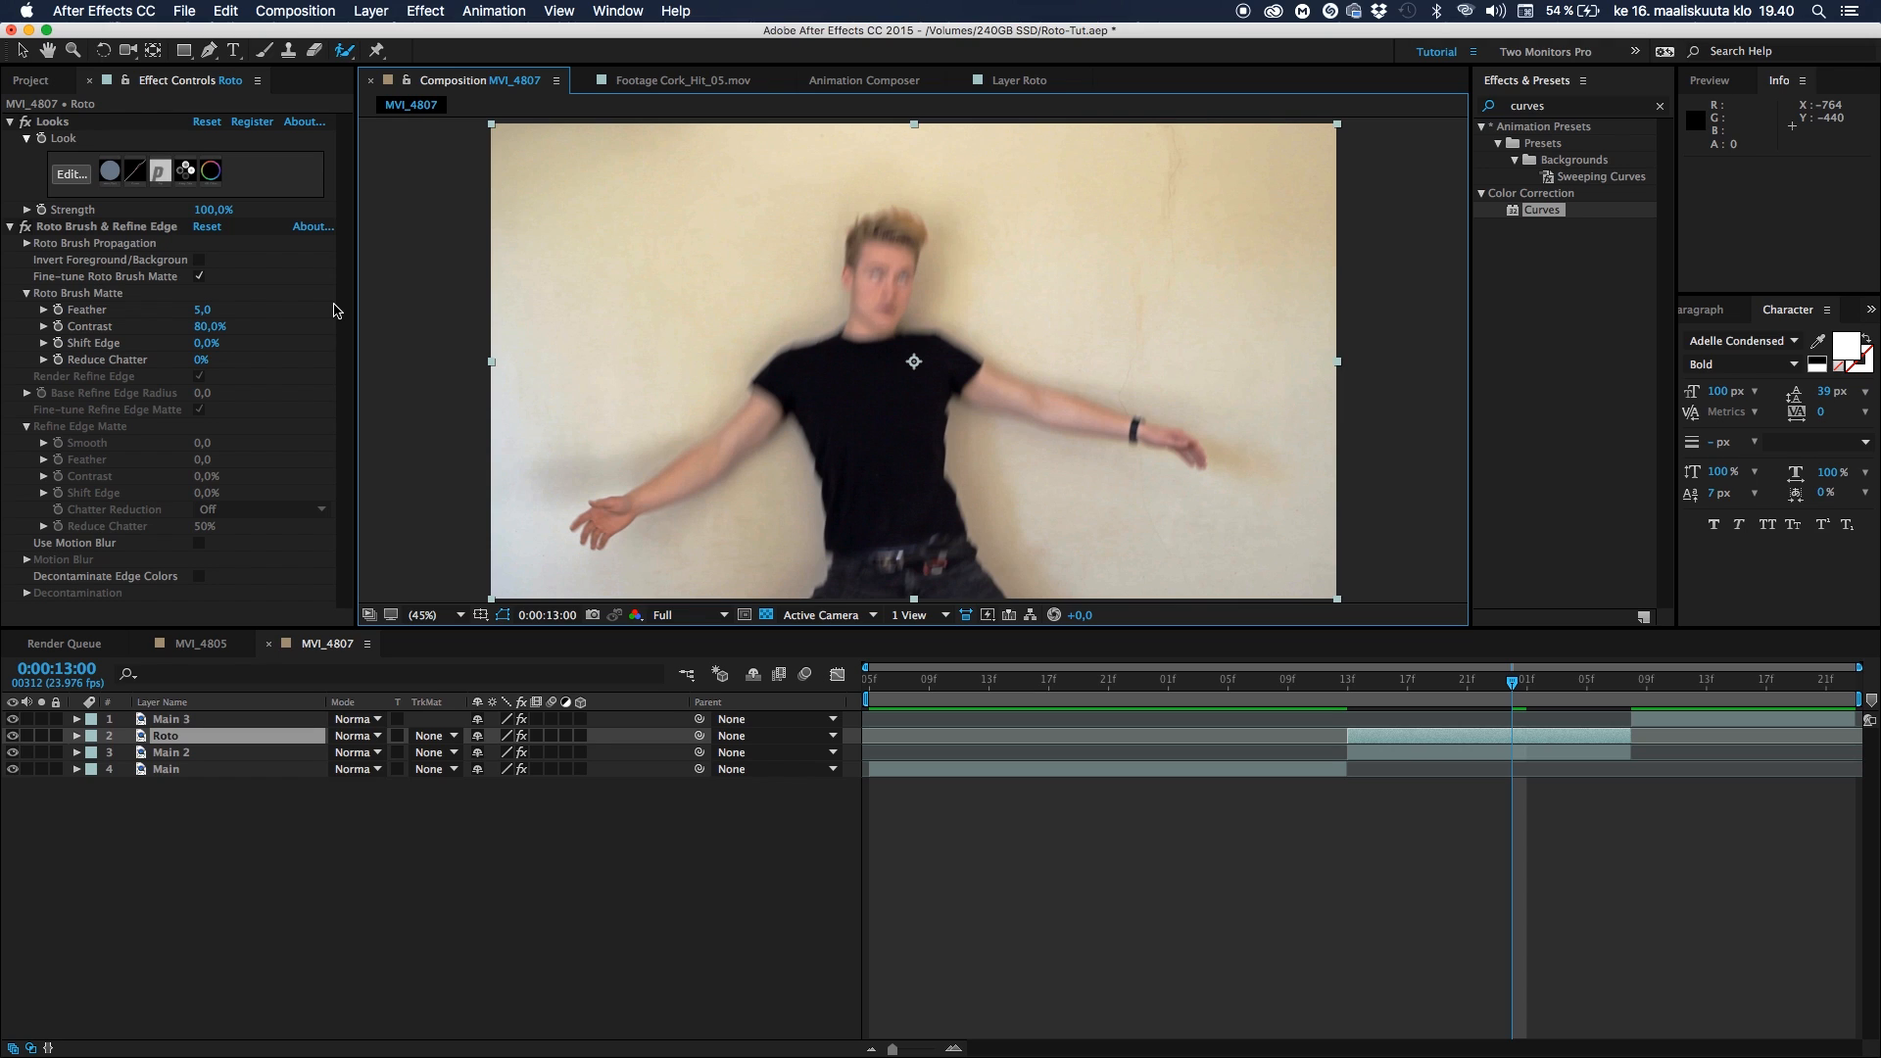
pyautogui.moveTo(1094, 301)
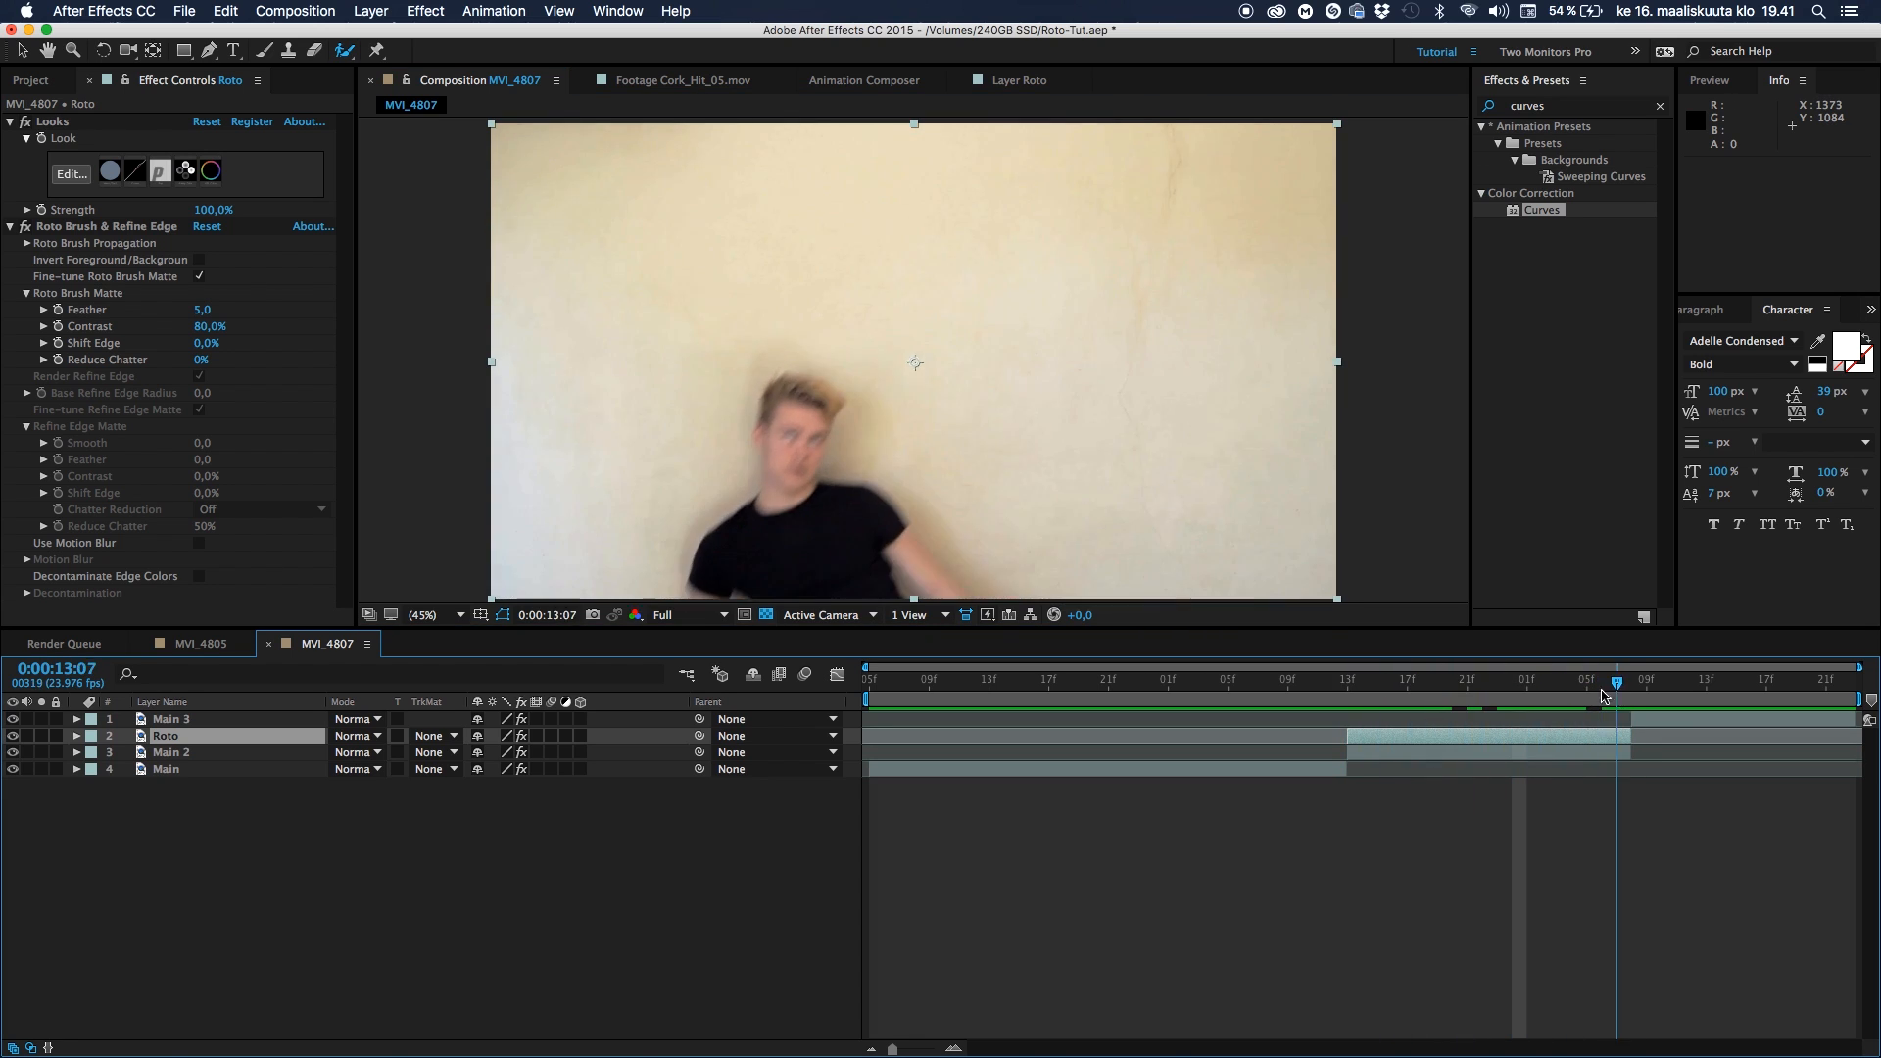
pyautogui.click(1391, 690)
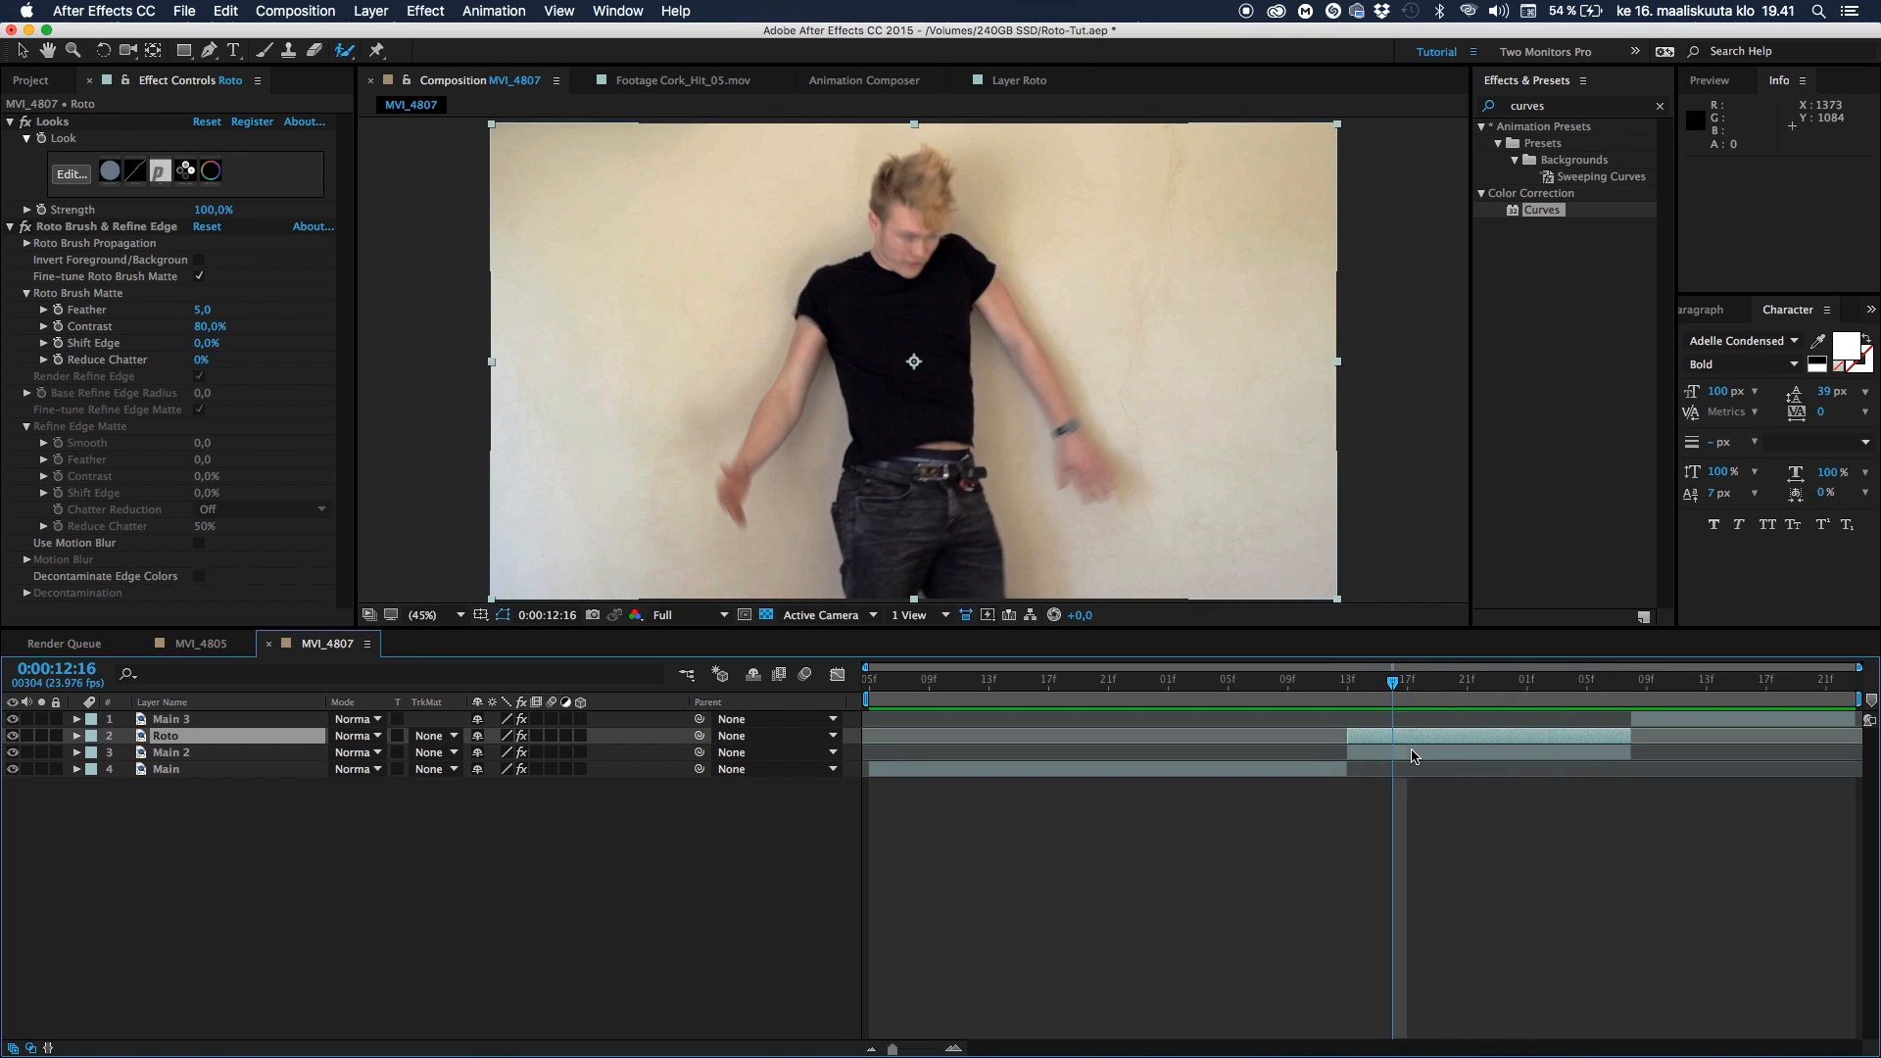
pyautogui.click(169, 752)
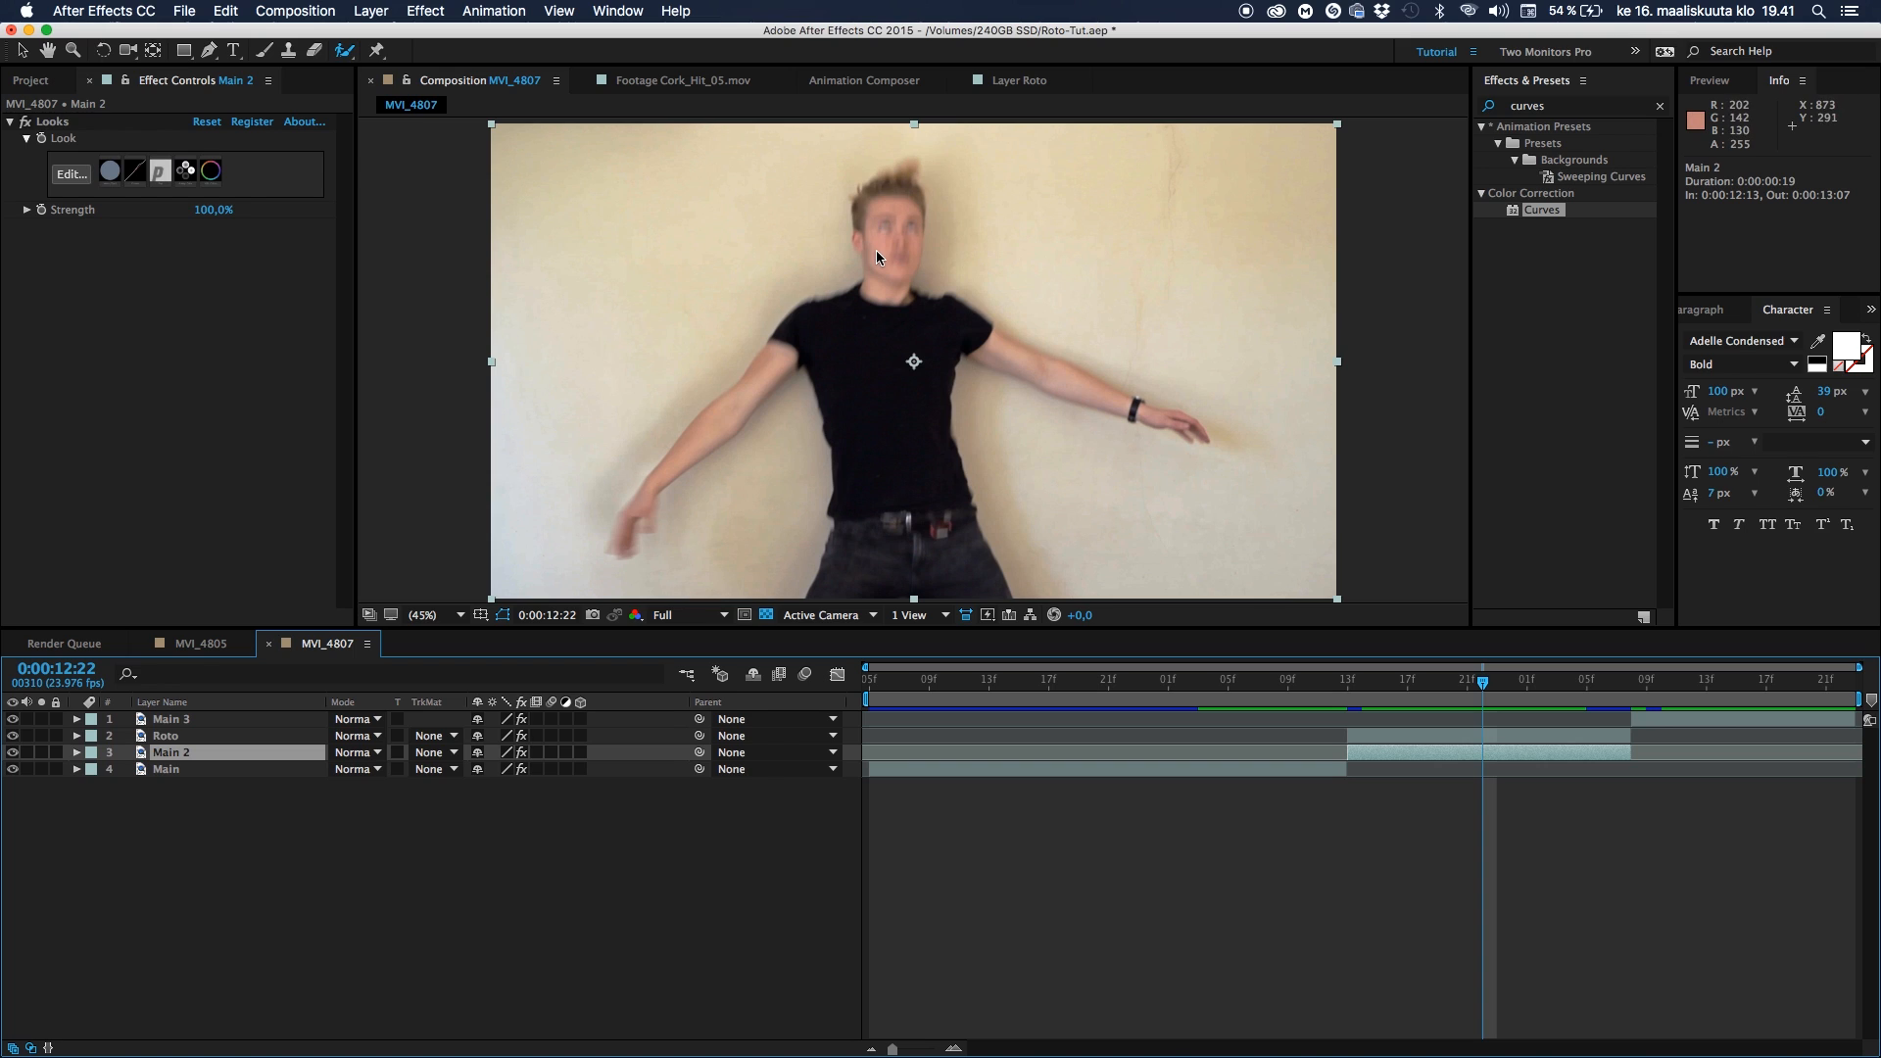
pyautogui.click(30, 79)
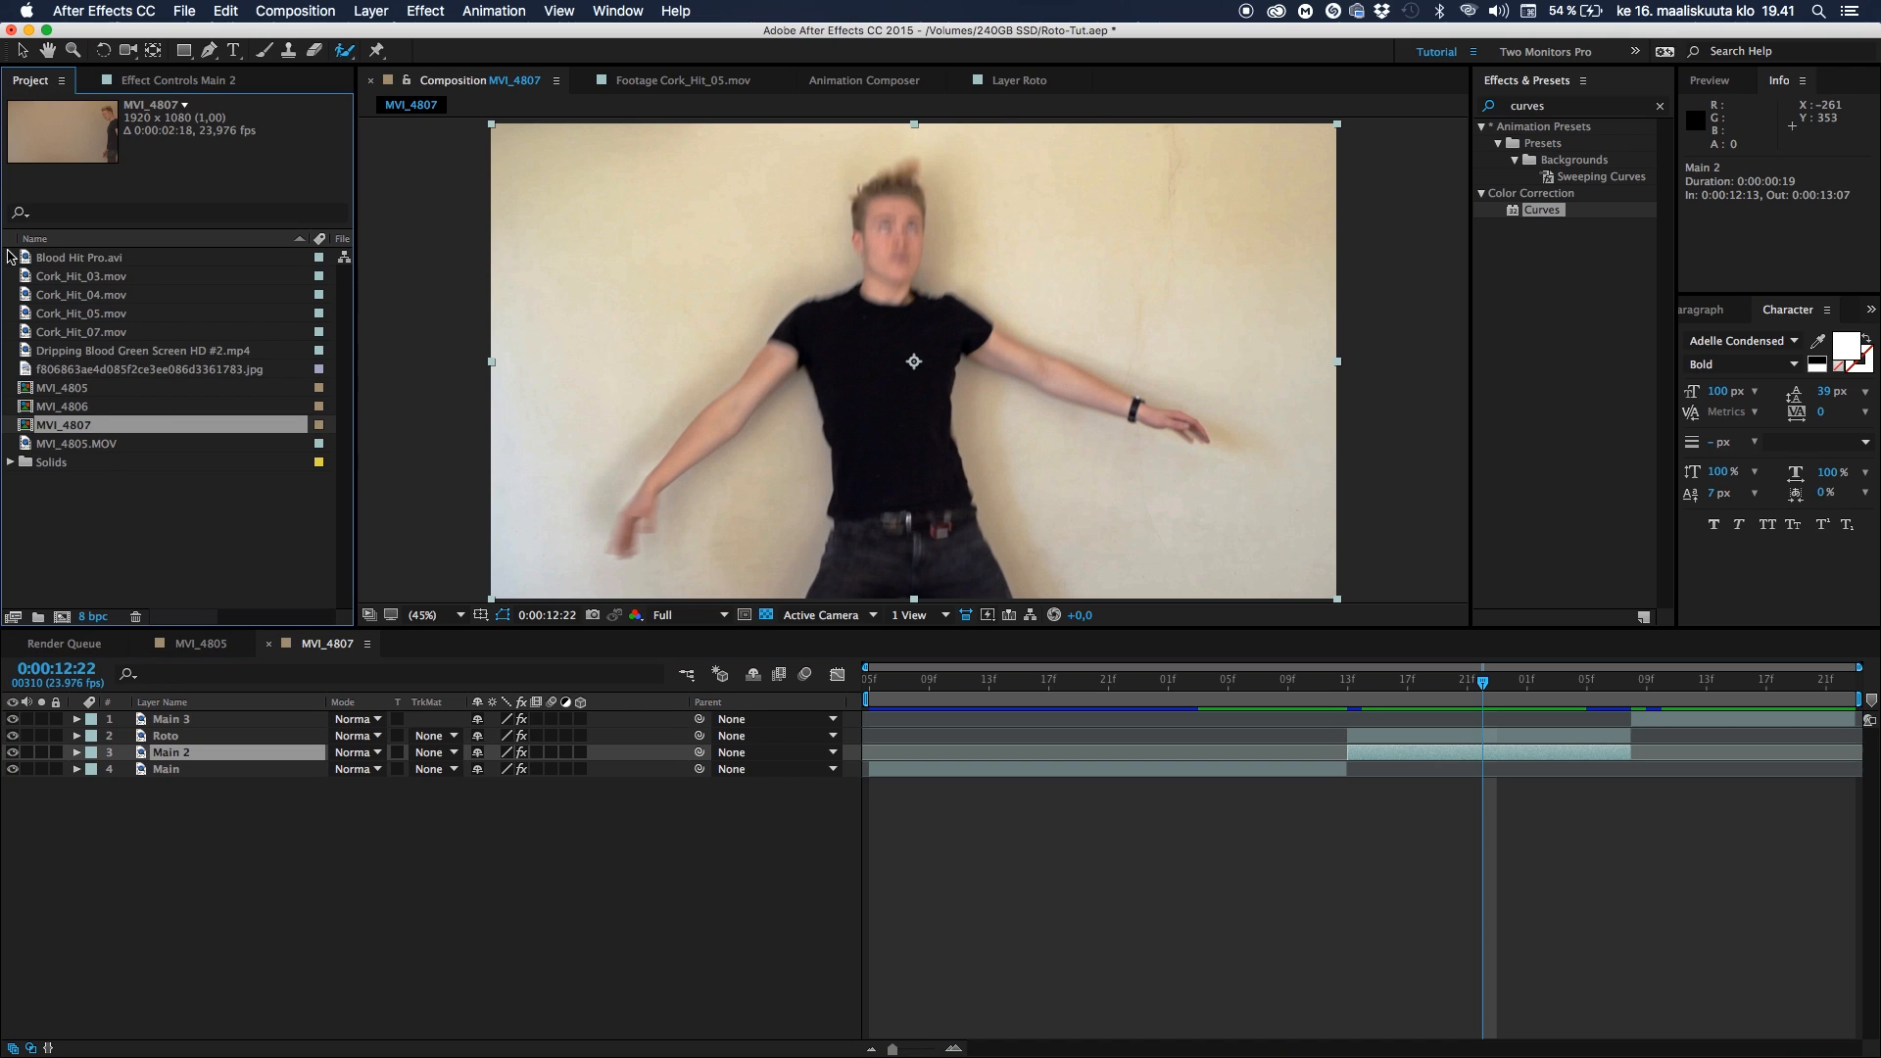
# Add the blood splatter JPG below Roto with Multiply blend mode
pyautogui.click(150, 368)
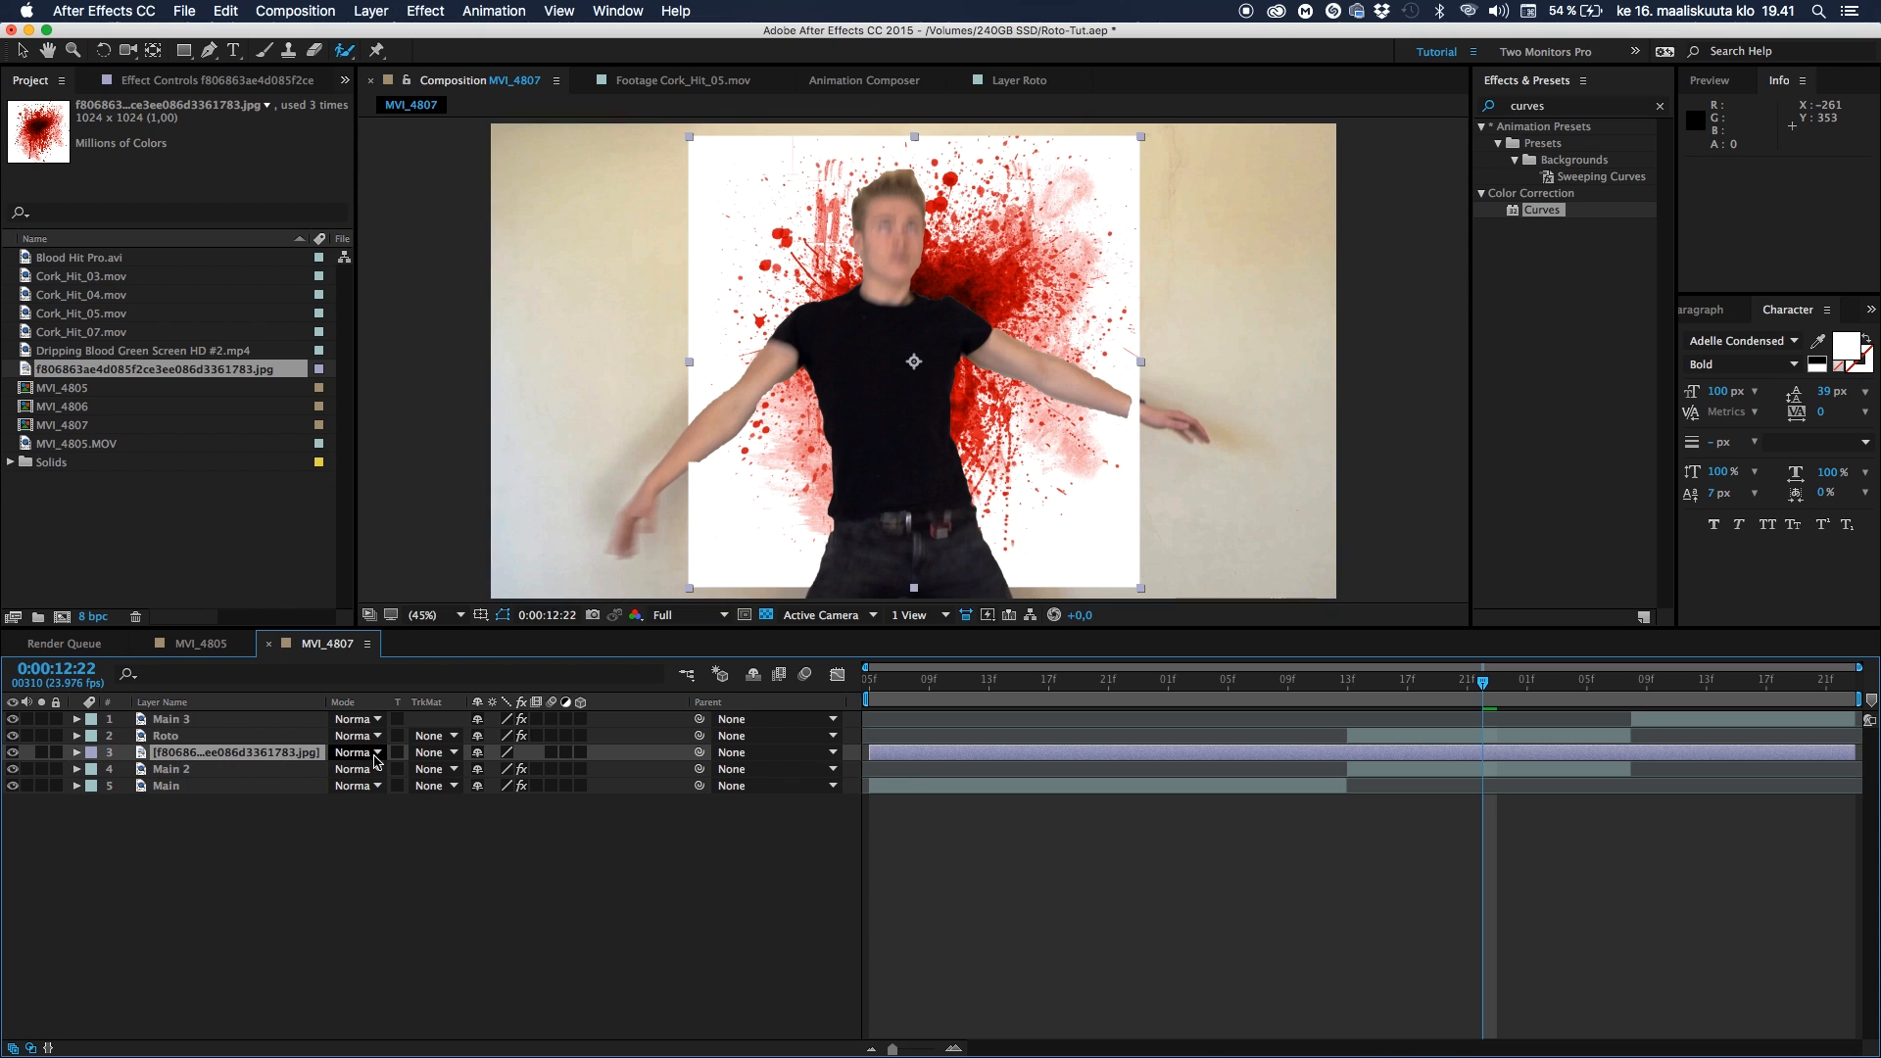
pyautogui.click(357, 753)
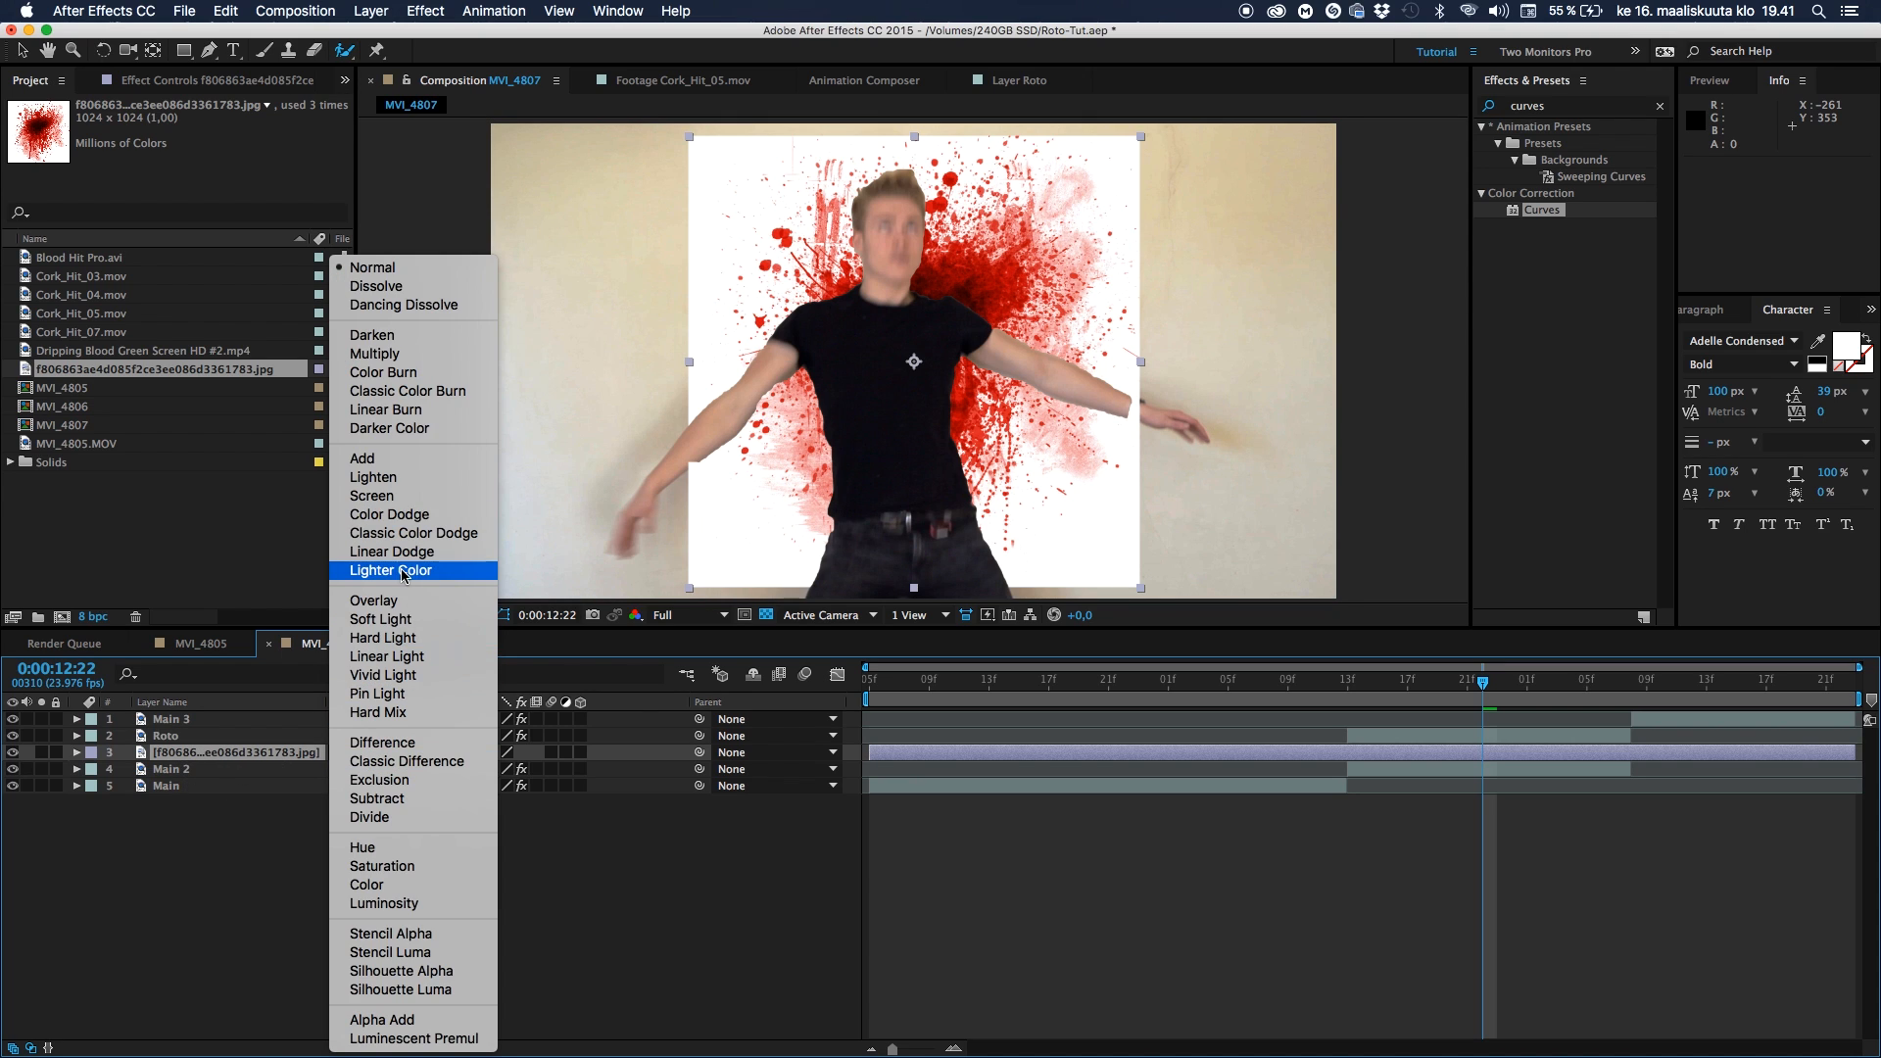
pyautogui.moveTo(413, 353)
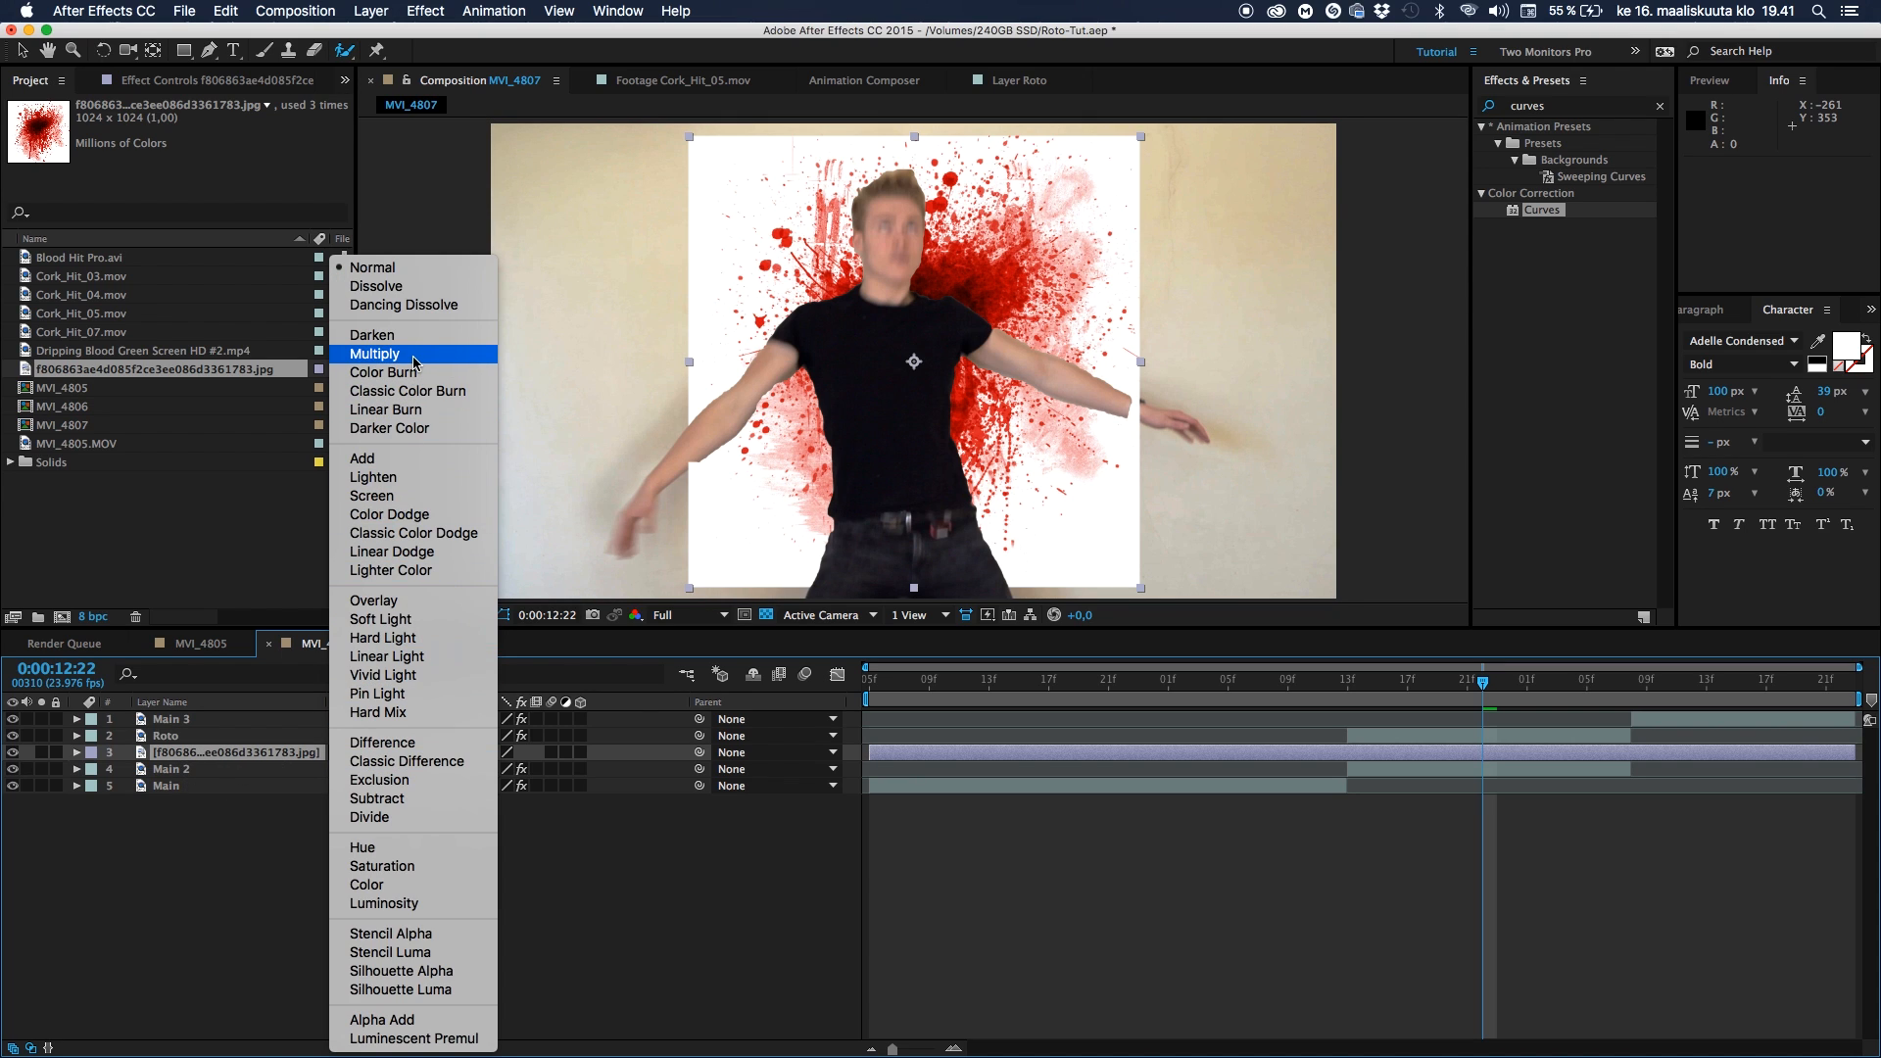
pyautogui.click(374, 353)
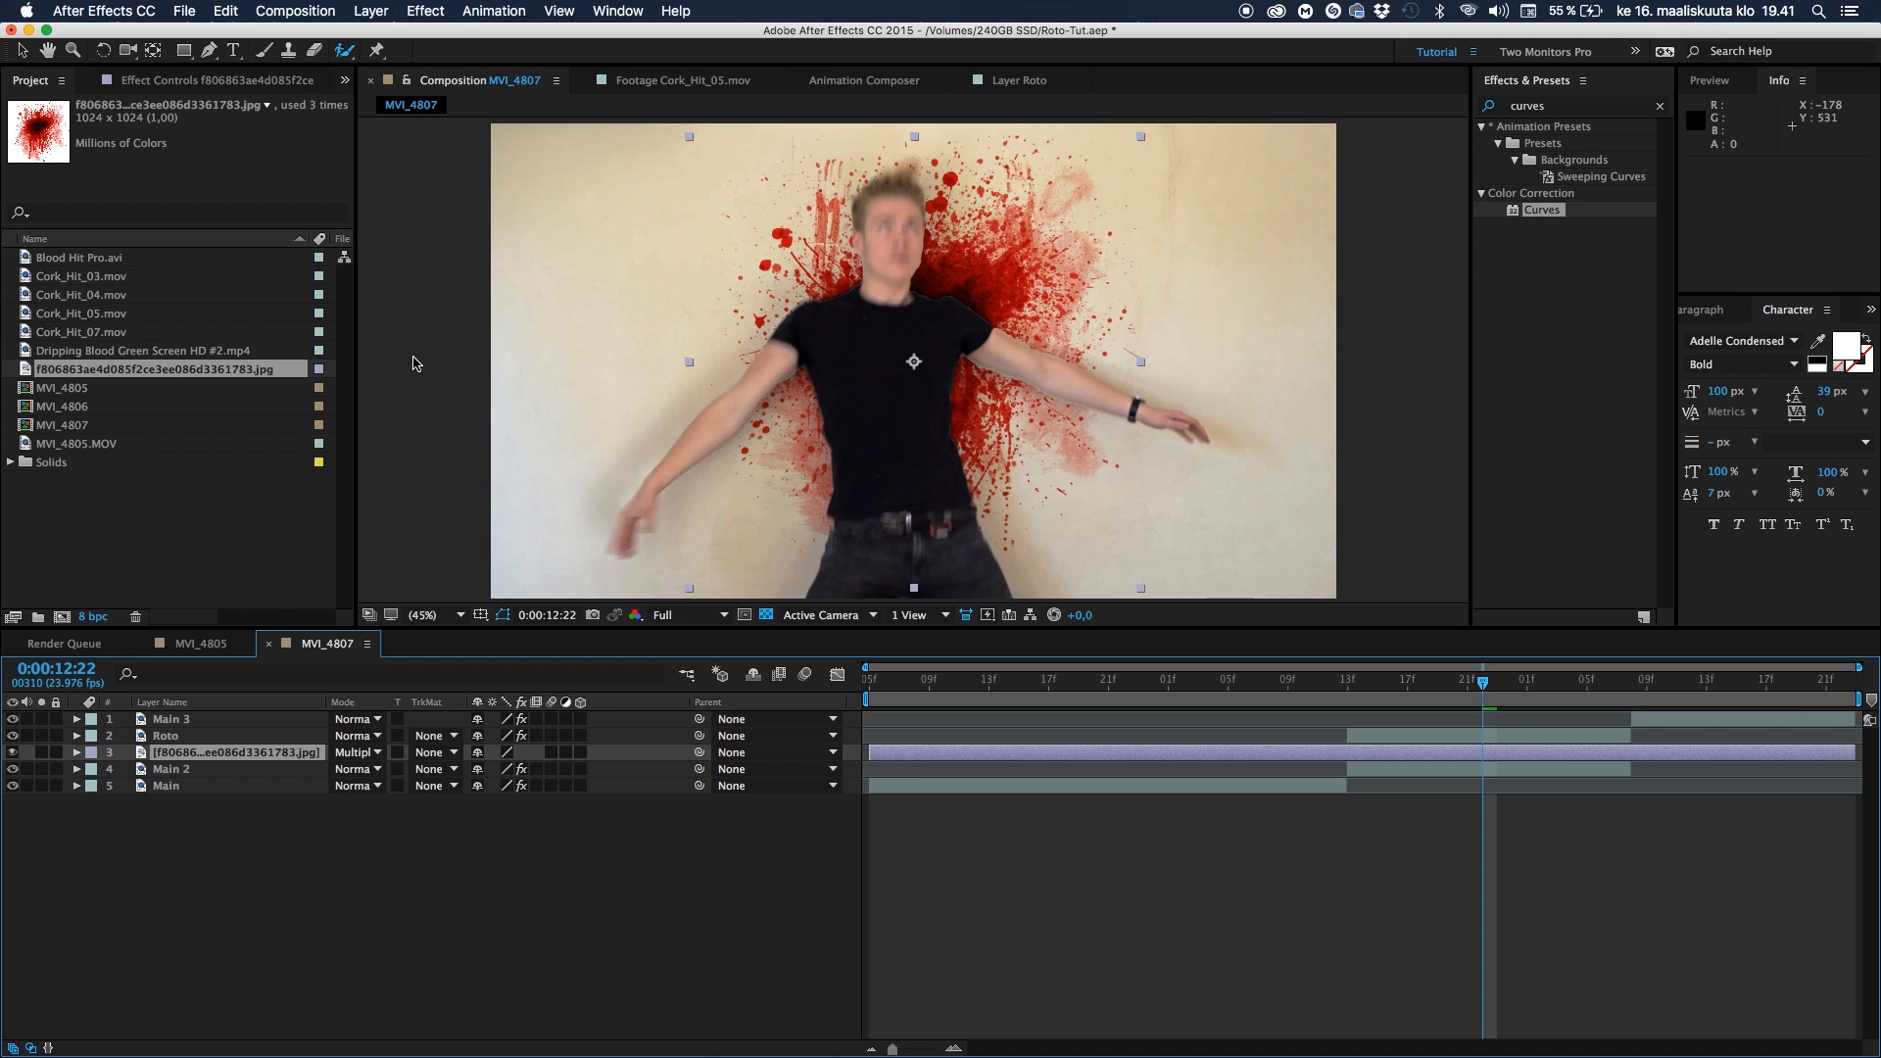
pyautogui.moveTo(900, 254)
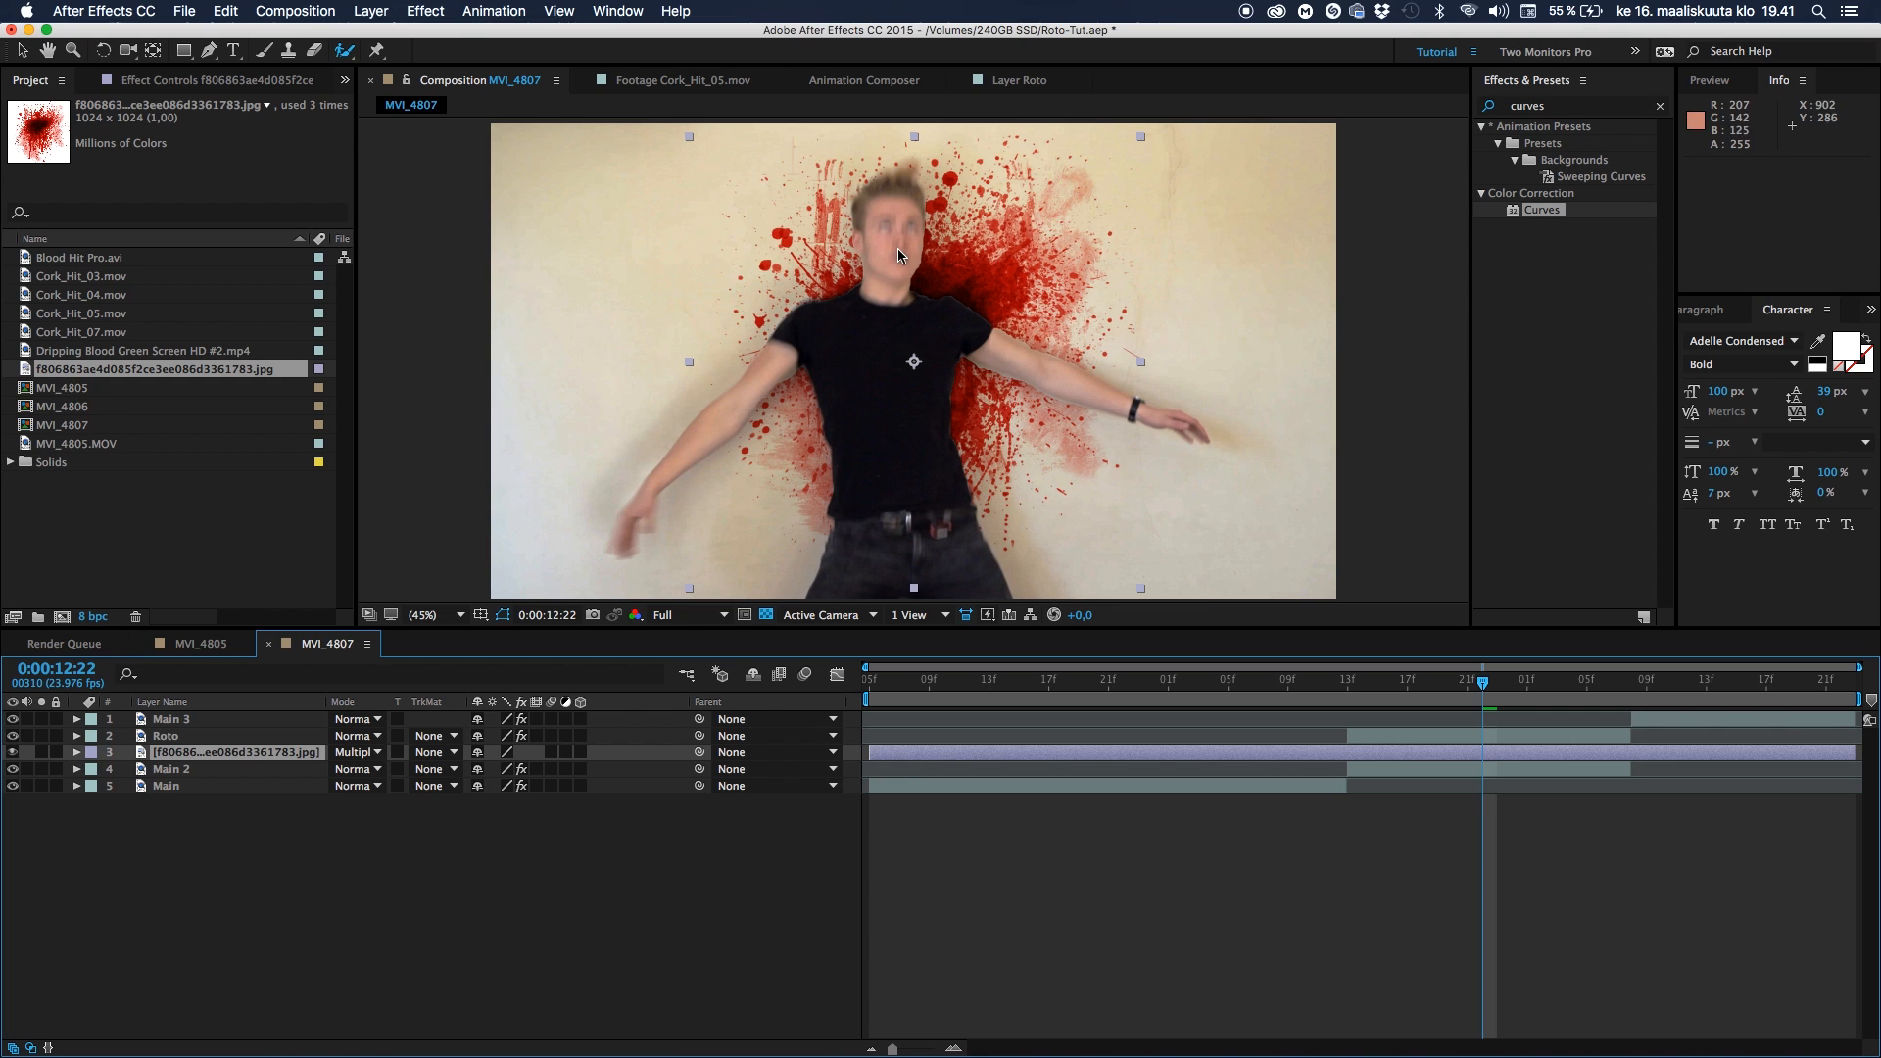
# Inspect the arm edge over the splatter and show the Roto layer's Effect Controls
pyautogui.click(419, 614)
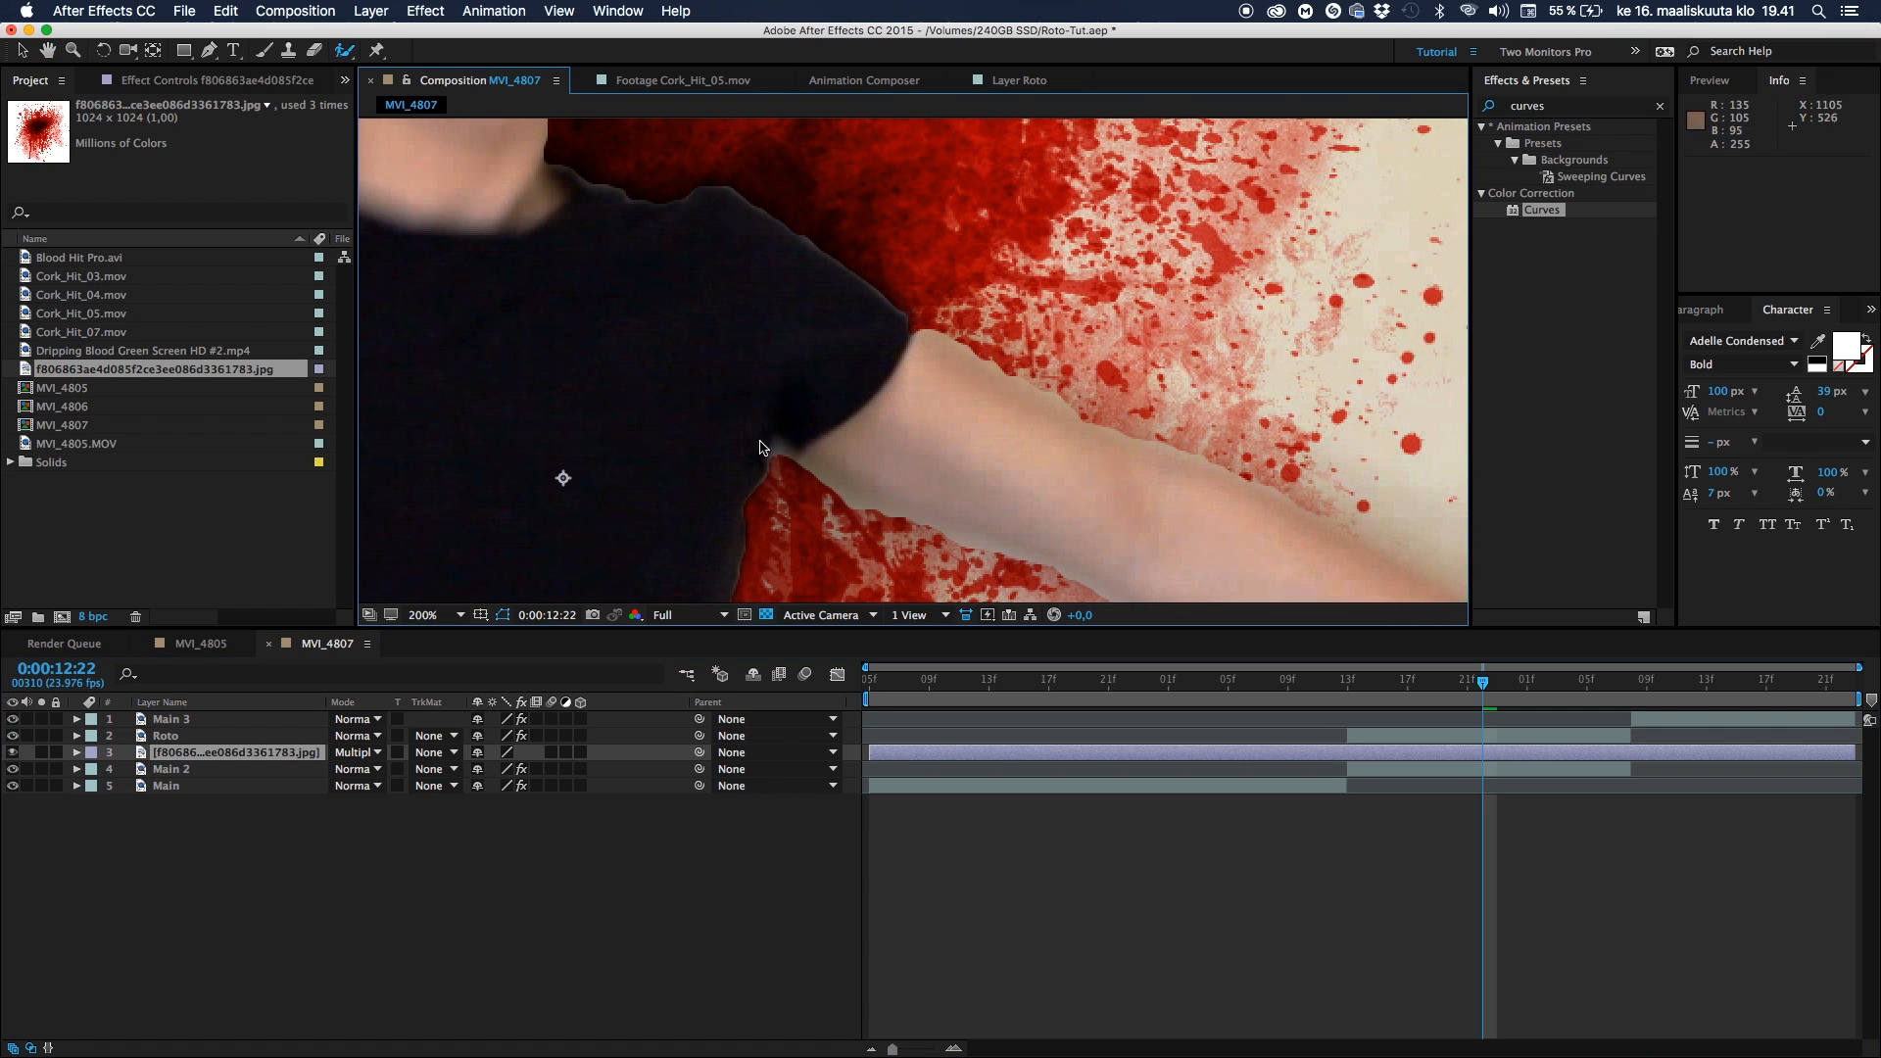
pyautogui.click(170, 768)
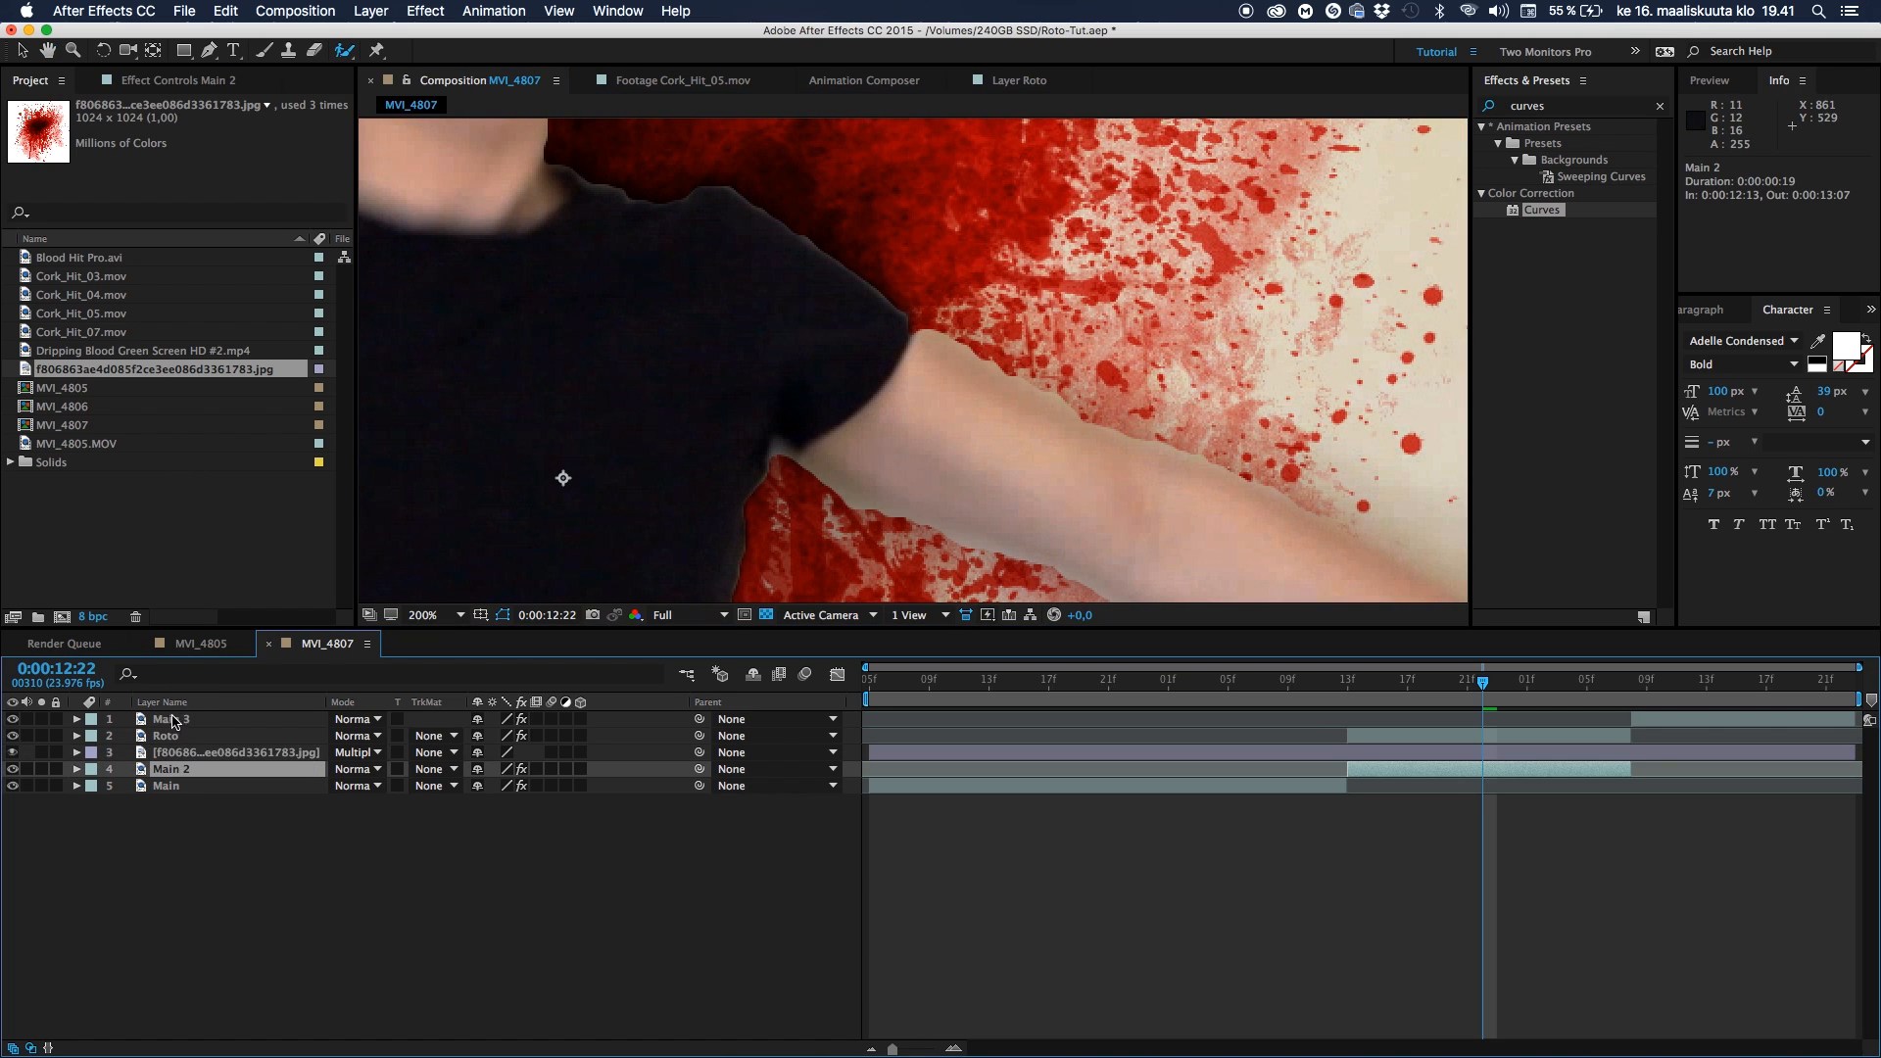
pyautogui.click(166, 734)
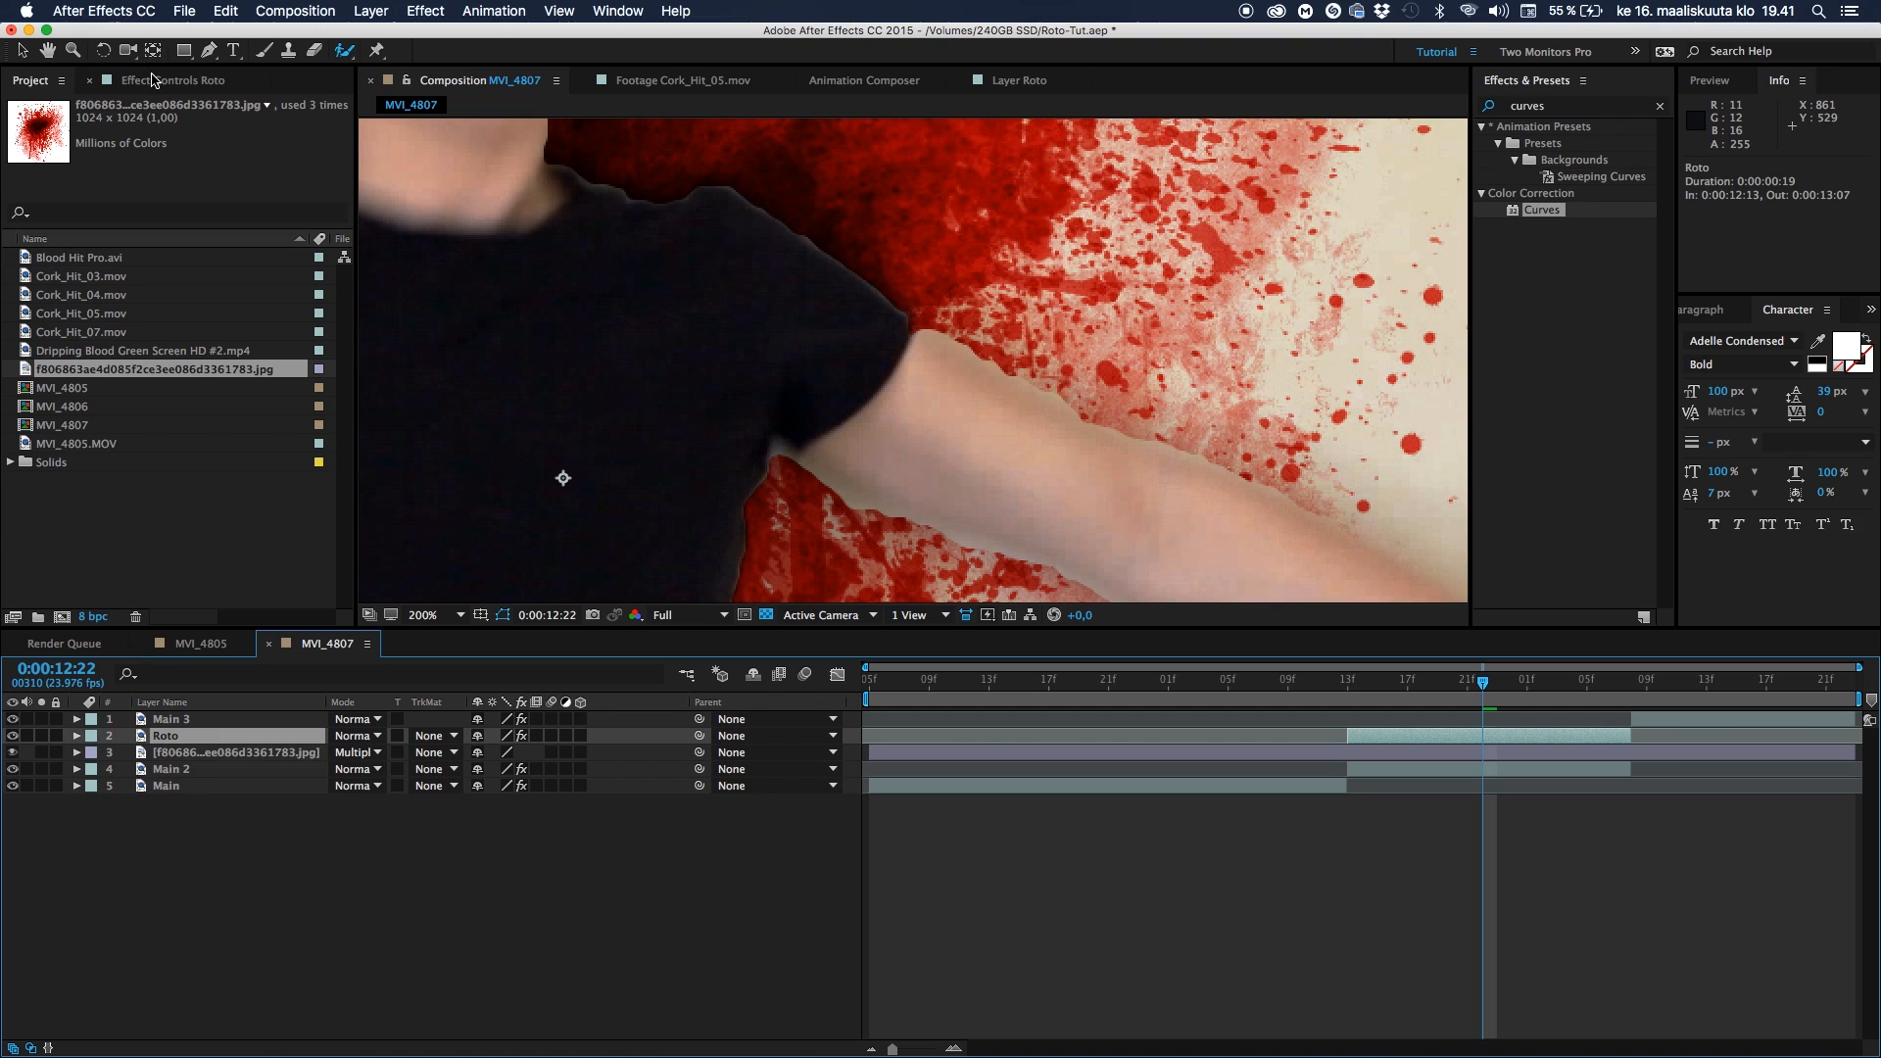
pyautogui.click(168, 80)
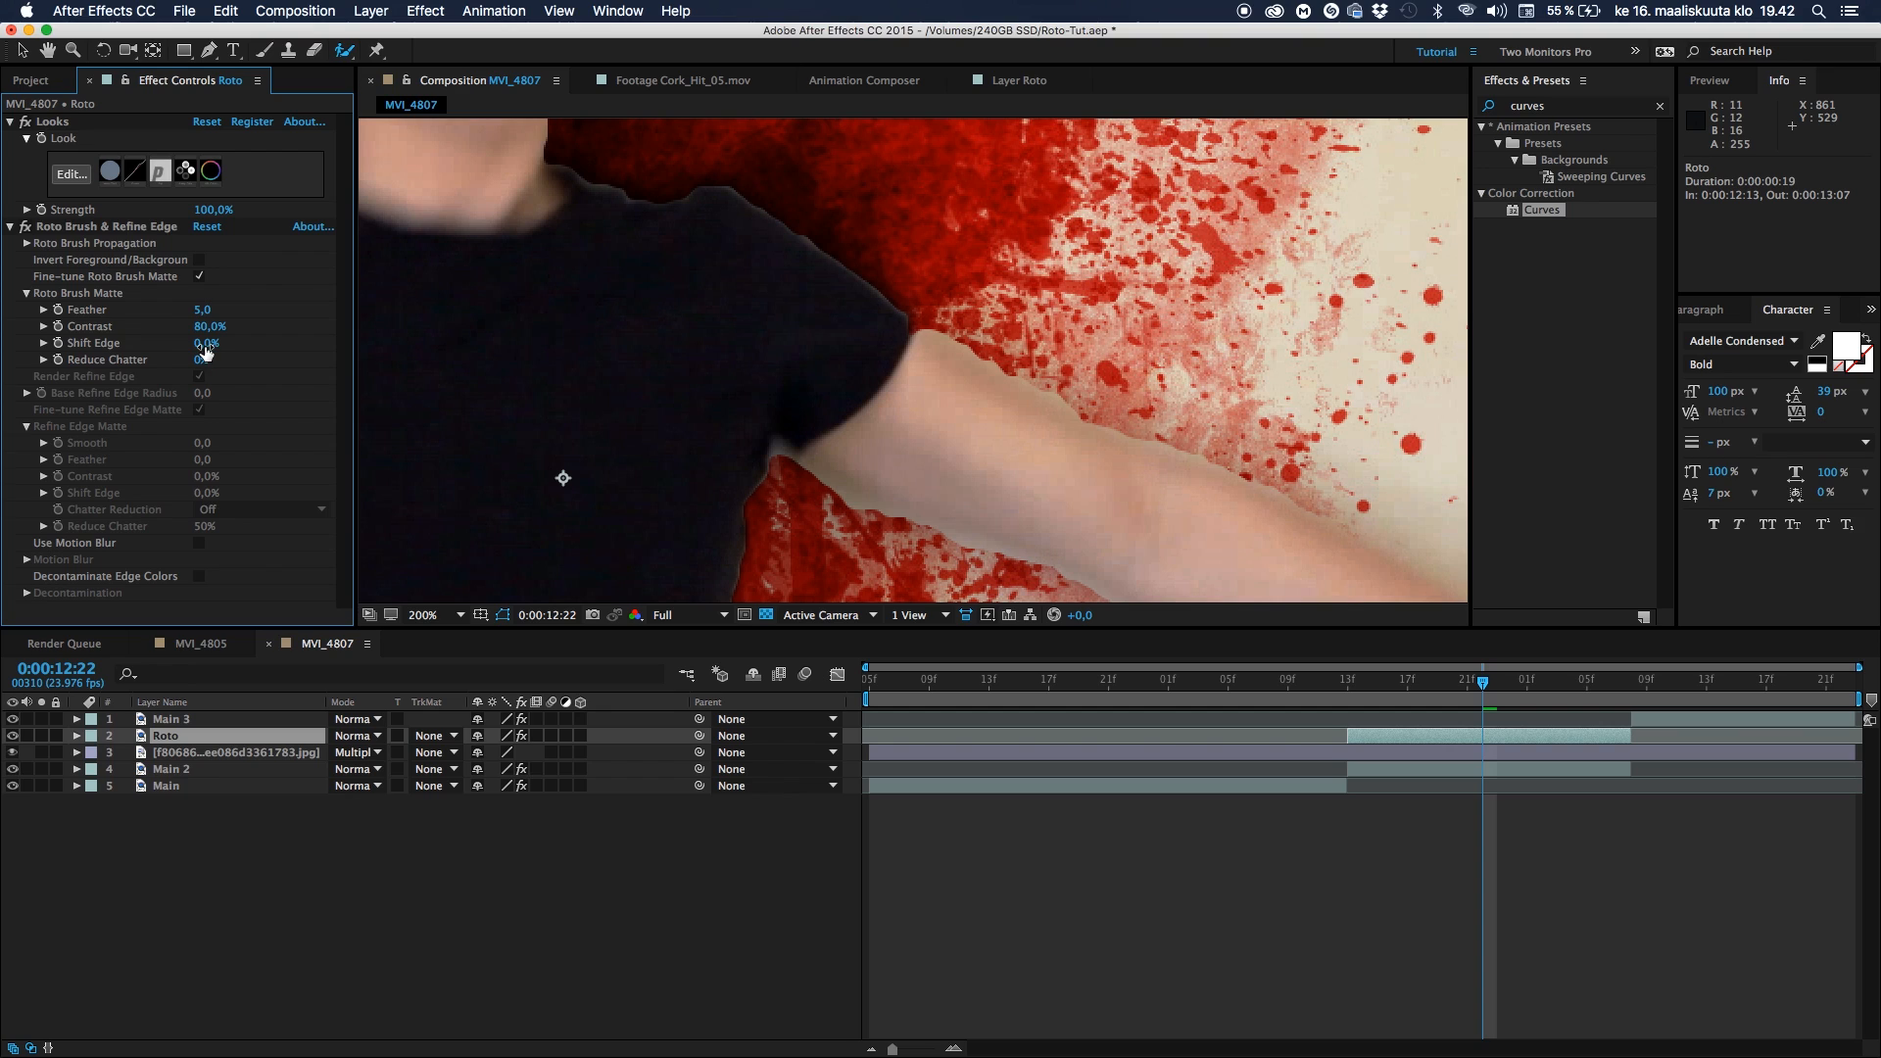
# Feather the matte to 20, shift its edge inward, and enable motion blur and decontamination
pyautogui.moveTo(215, 342); pyautogui.dragTo(168, 342)
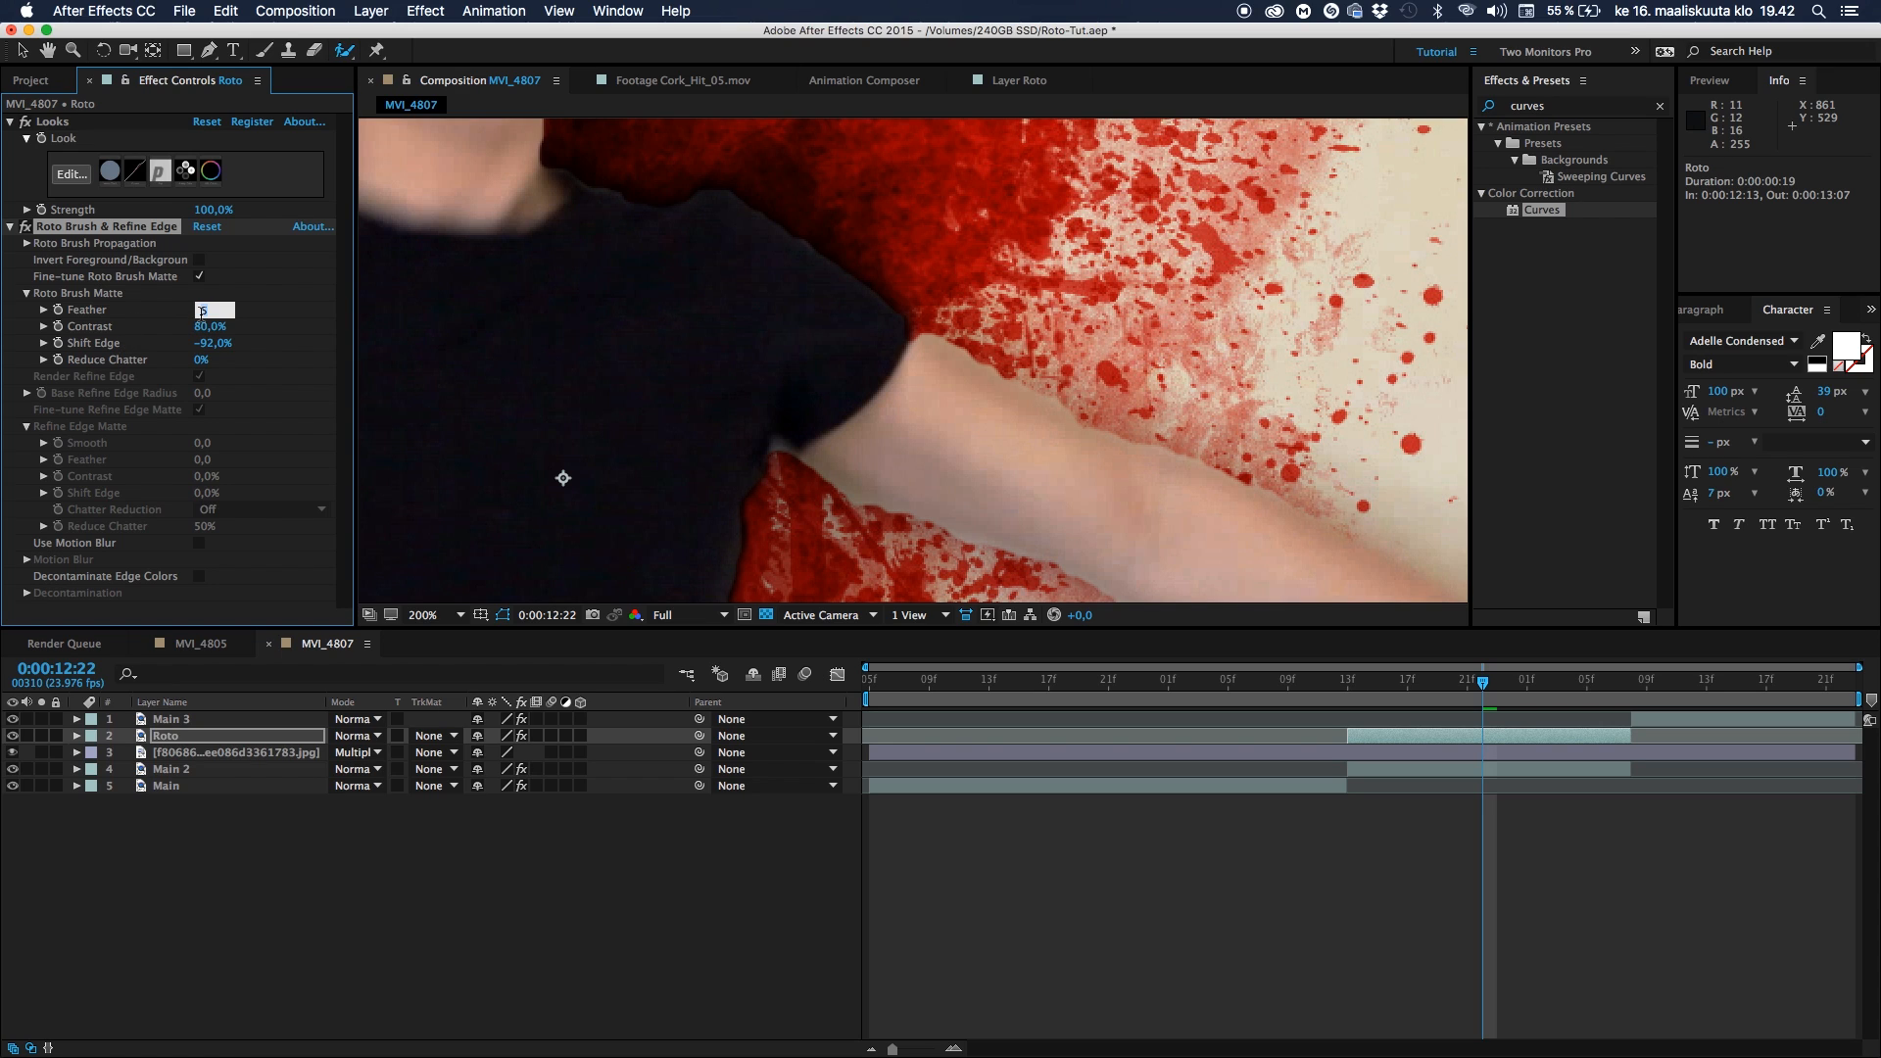
pyautogui.click(203, 309)
pyautogui.write('20')
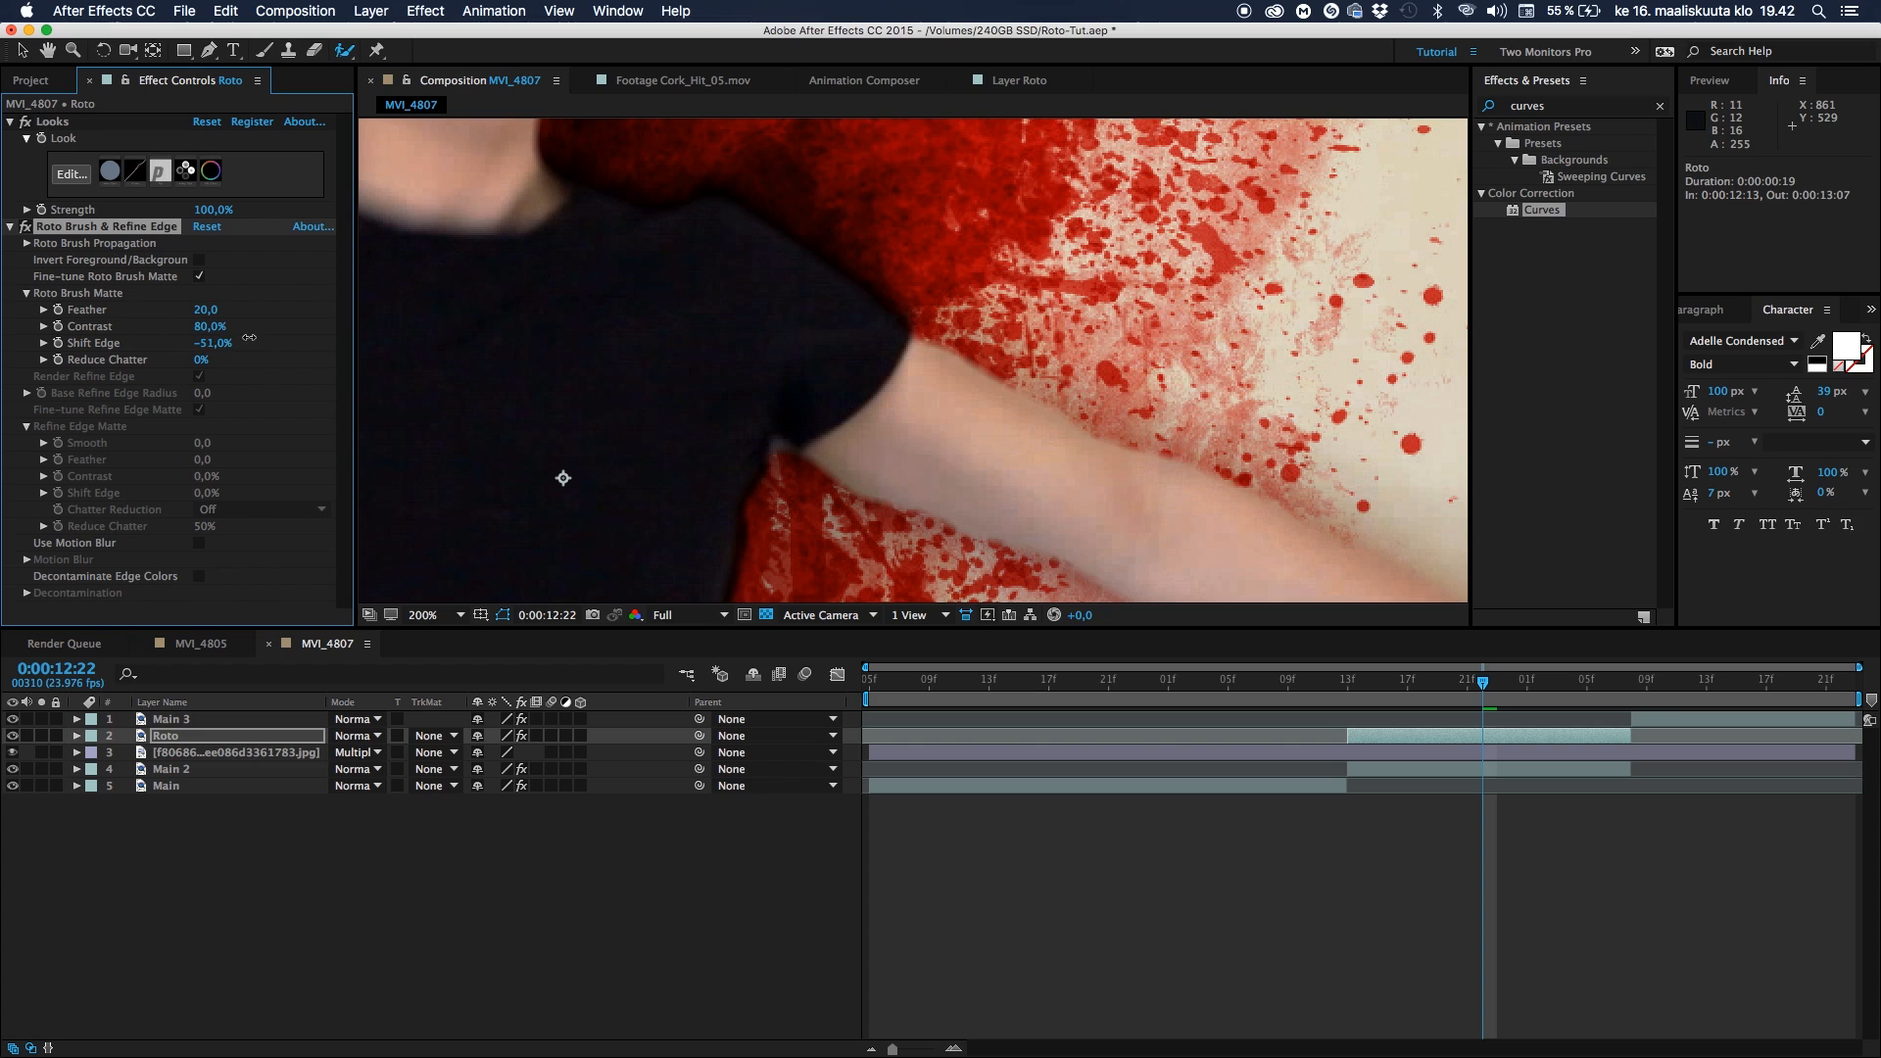
pyautogui.moveTo(214, 342); pyautogui.dragTo(202, 342)
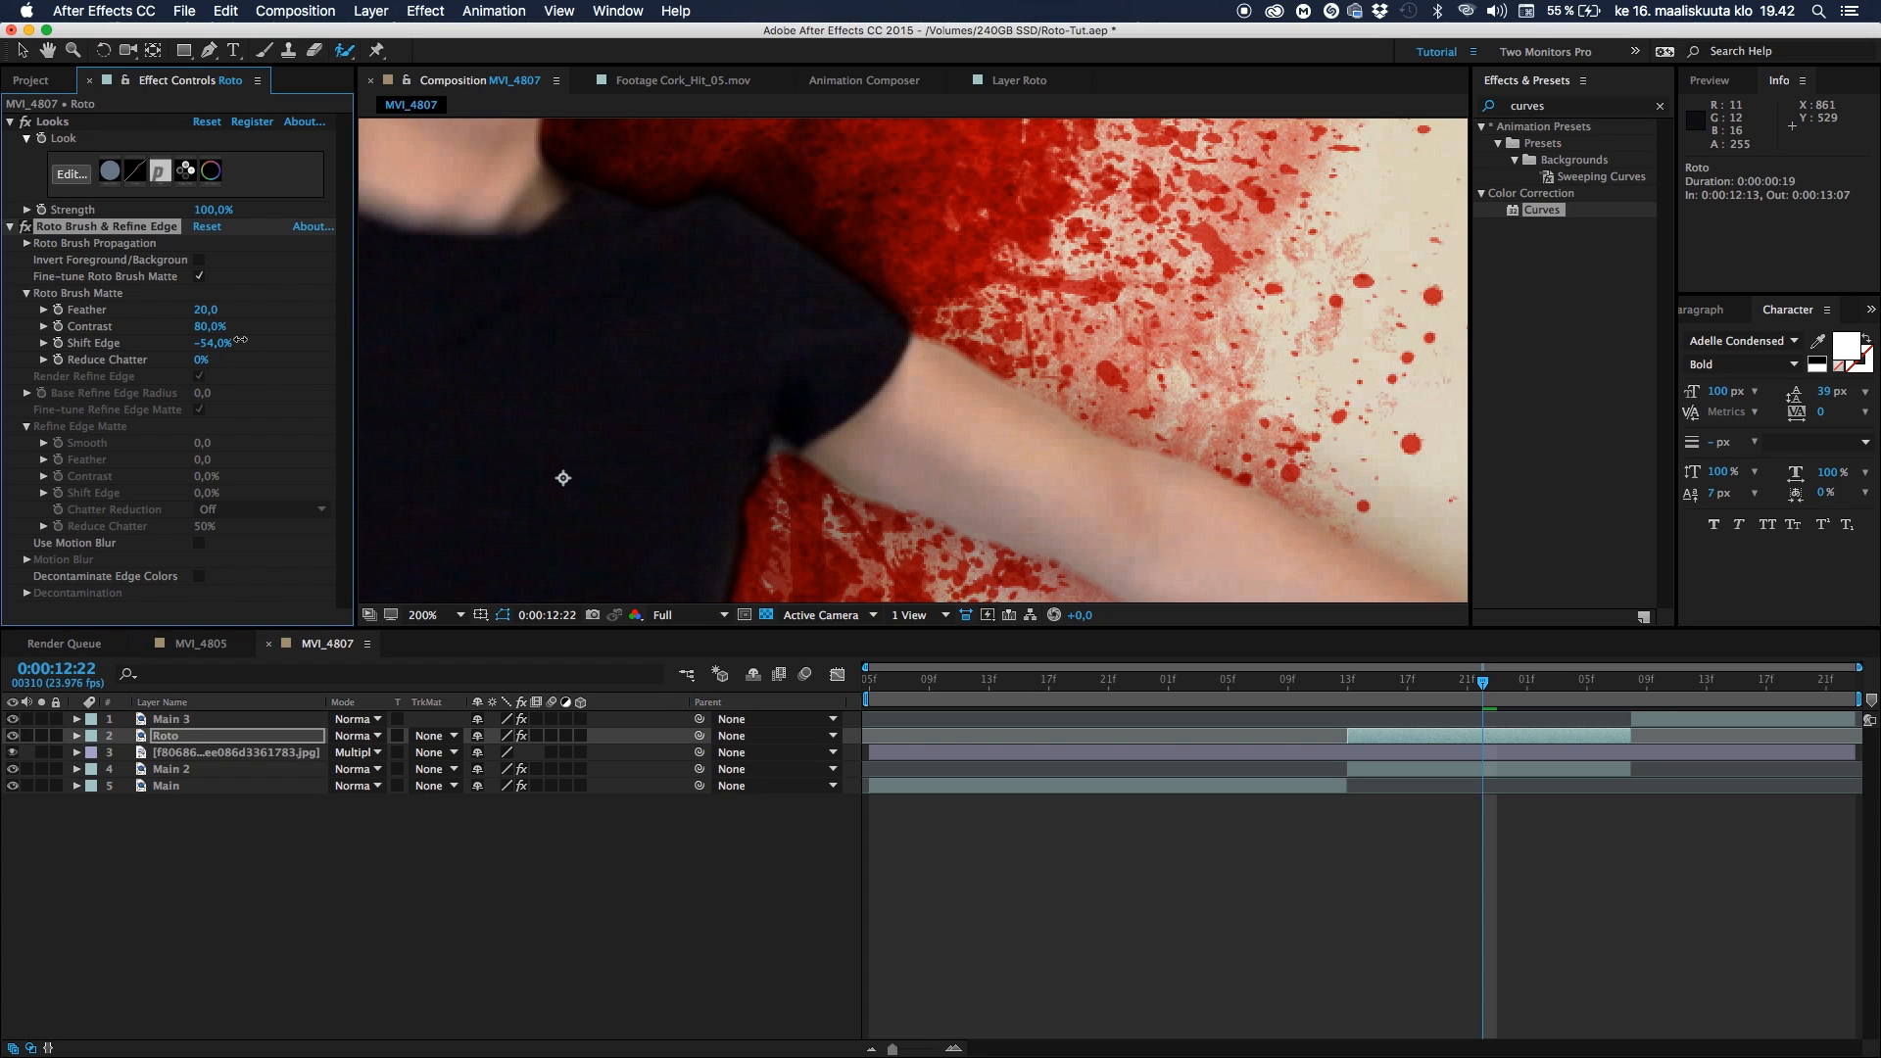
pyautogui.click(442, 614)
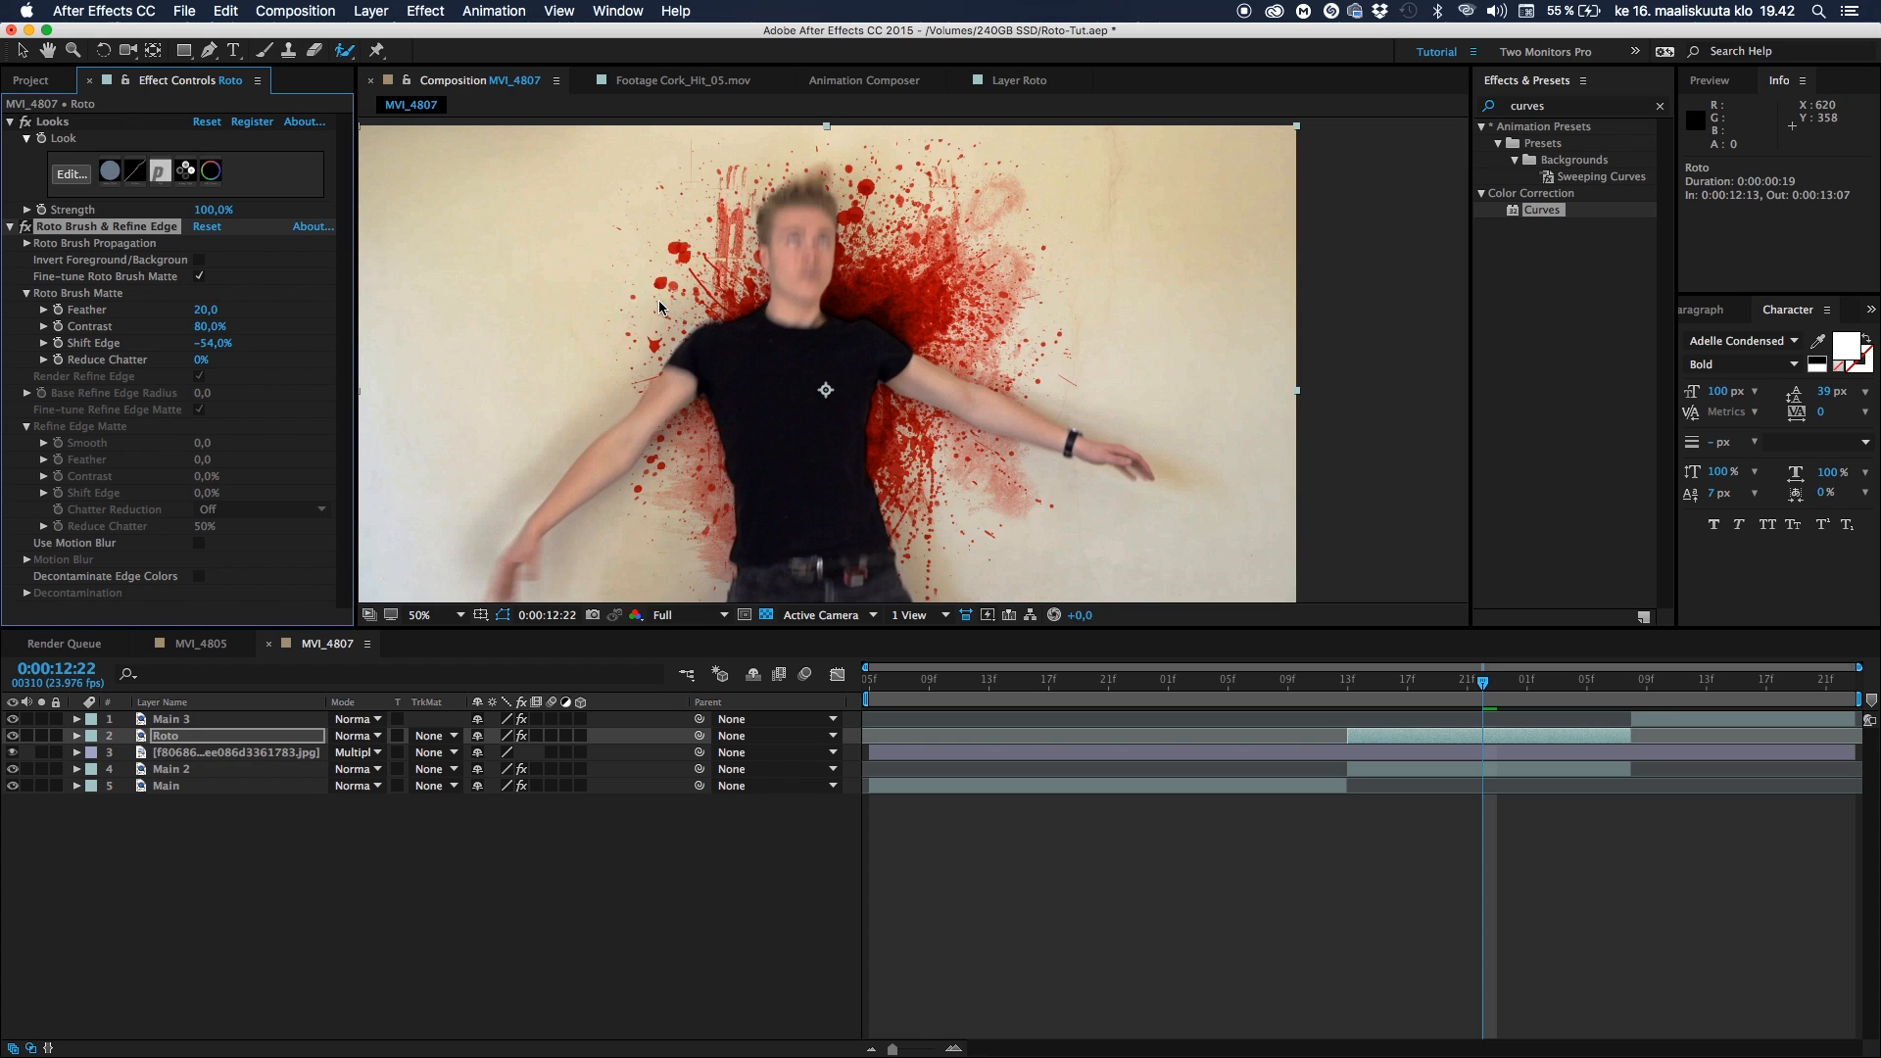
pyautogui.moveTo(400, 416)
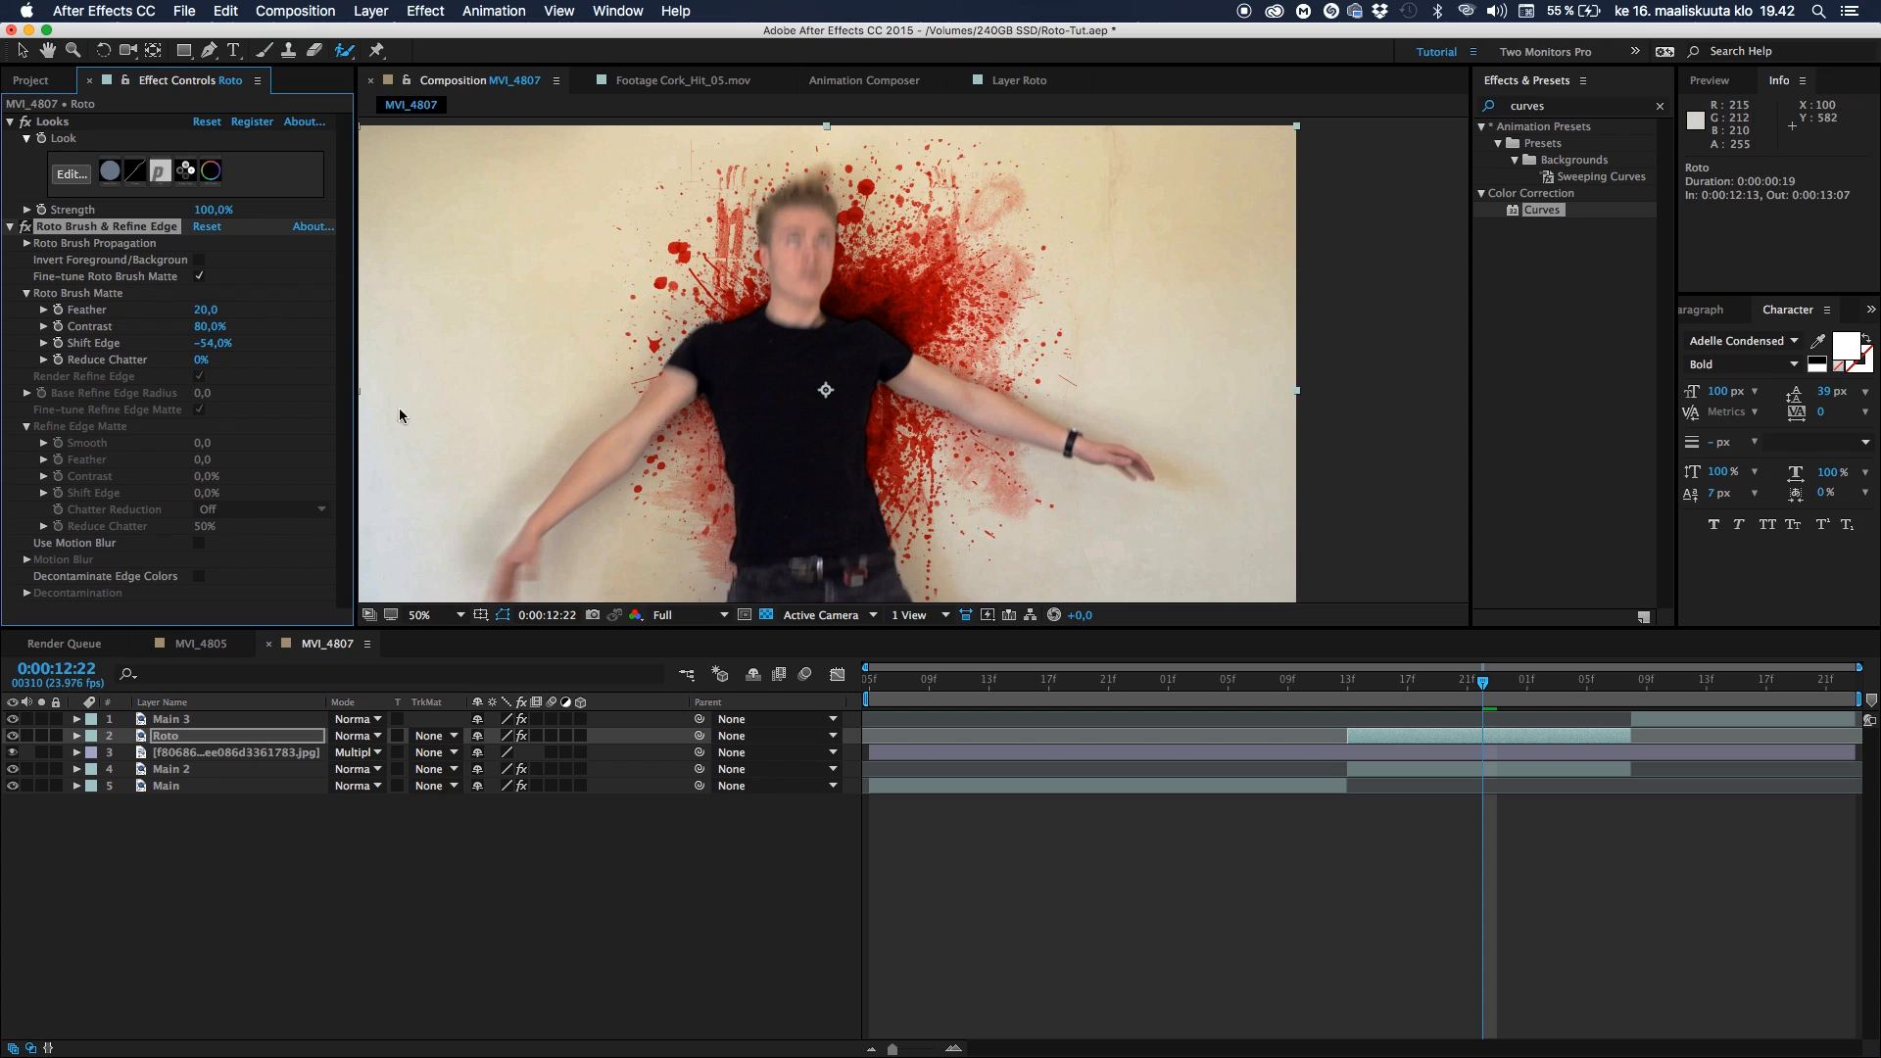
pyautogui.click(199, 542)
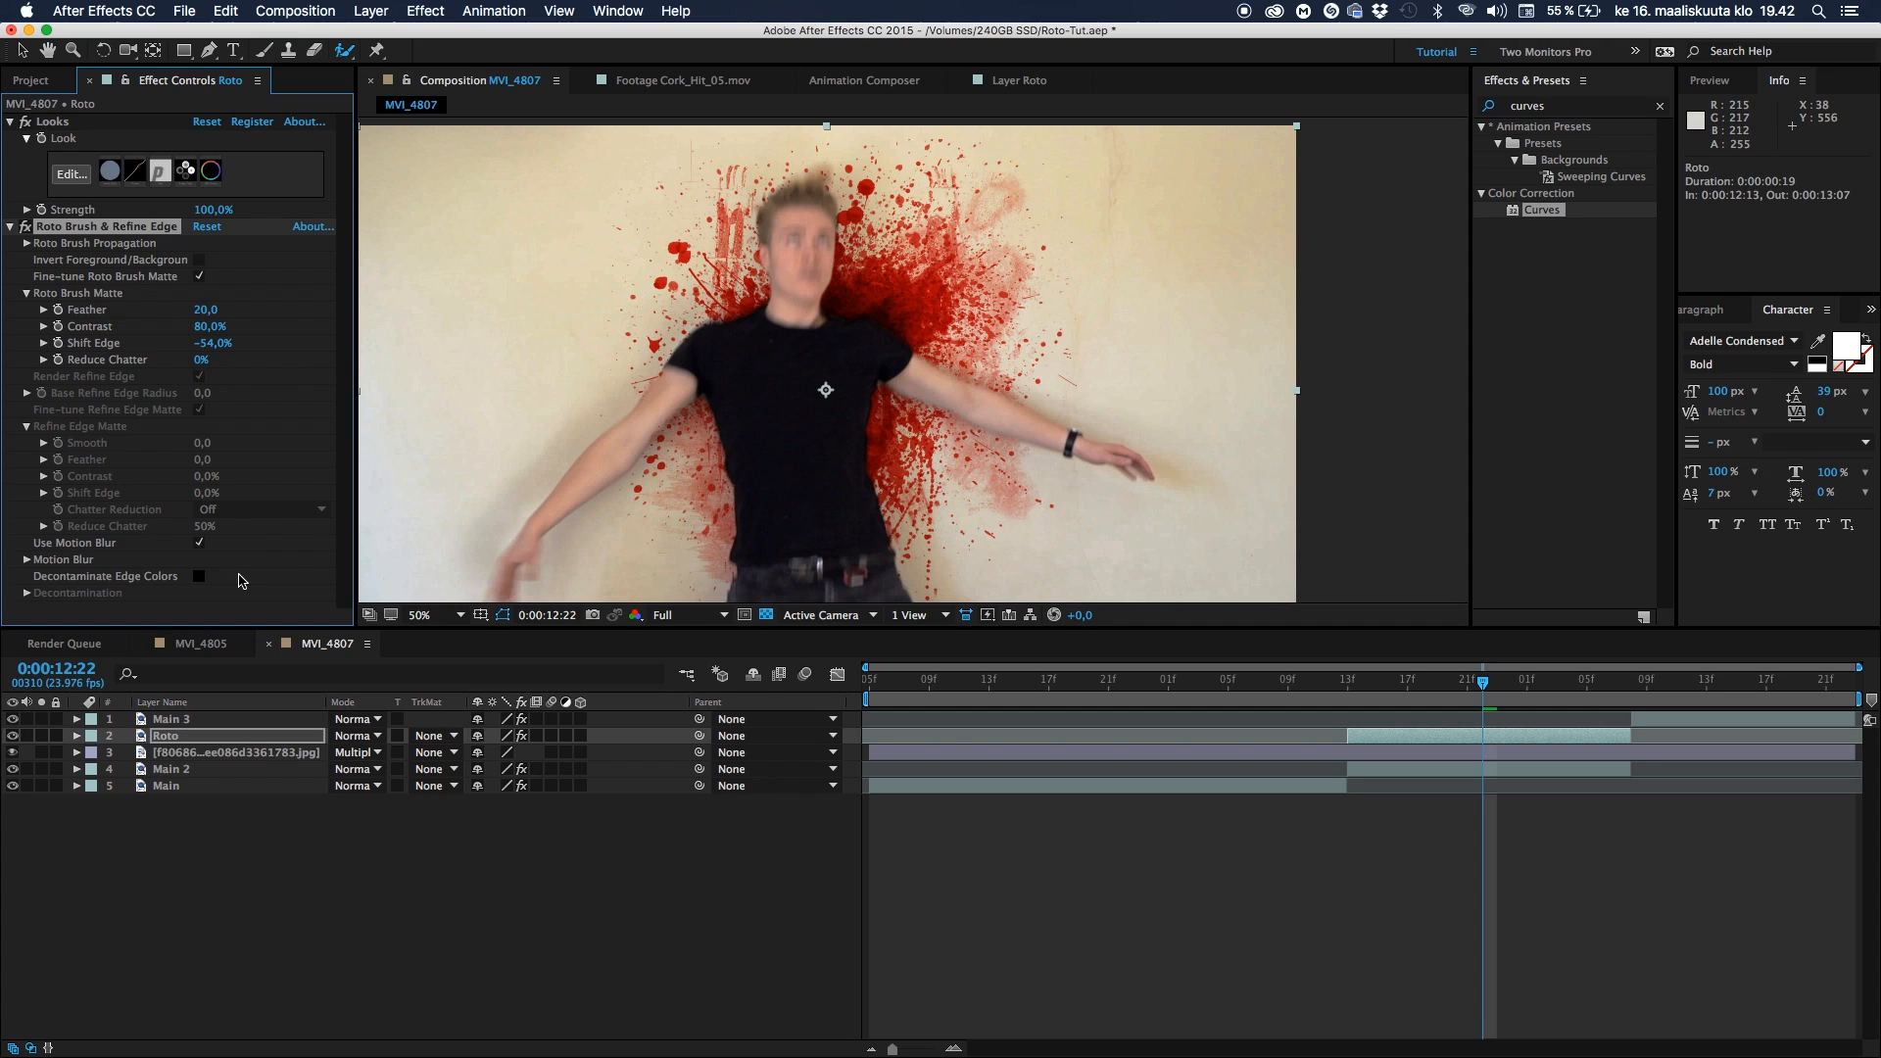
pyautogui.moveTo(196, 587)
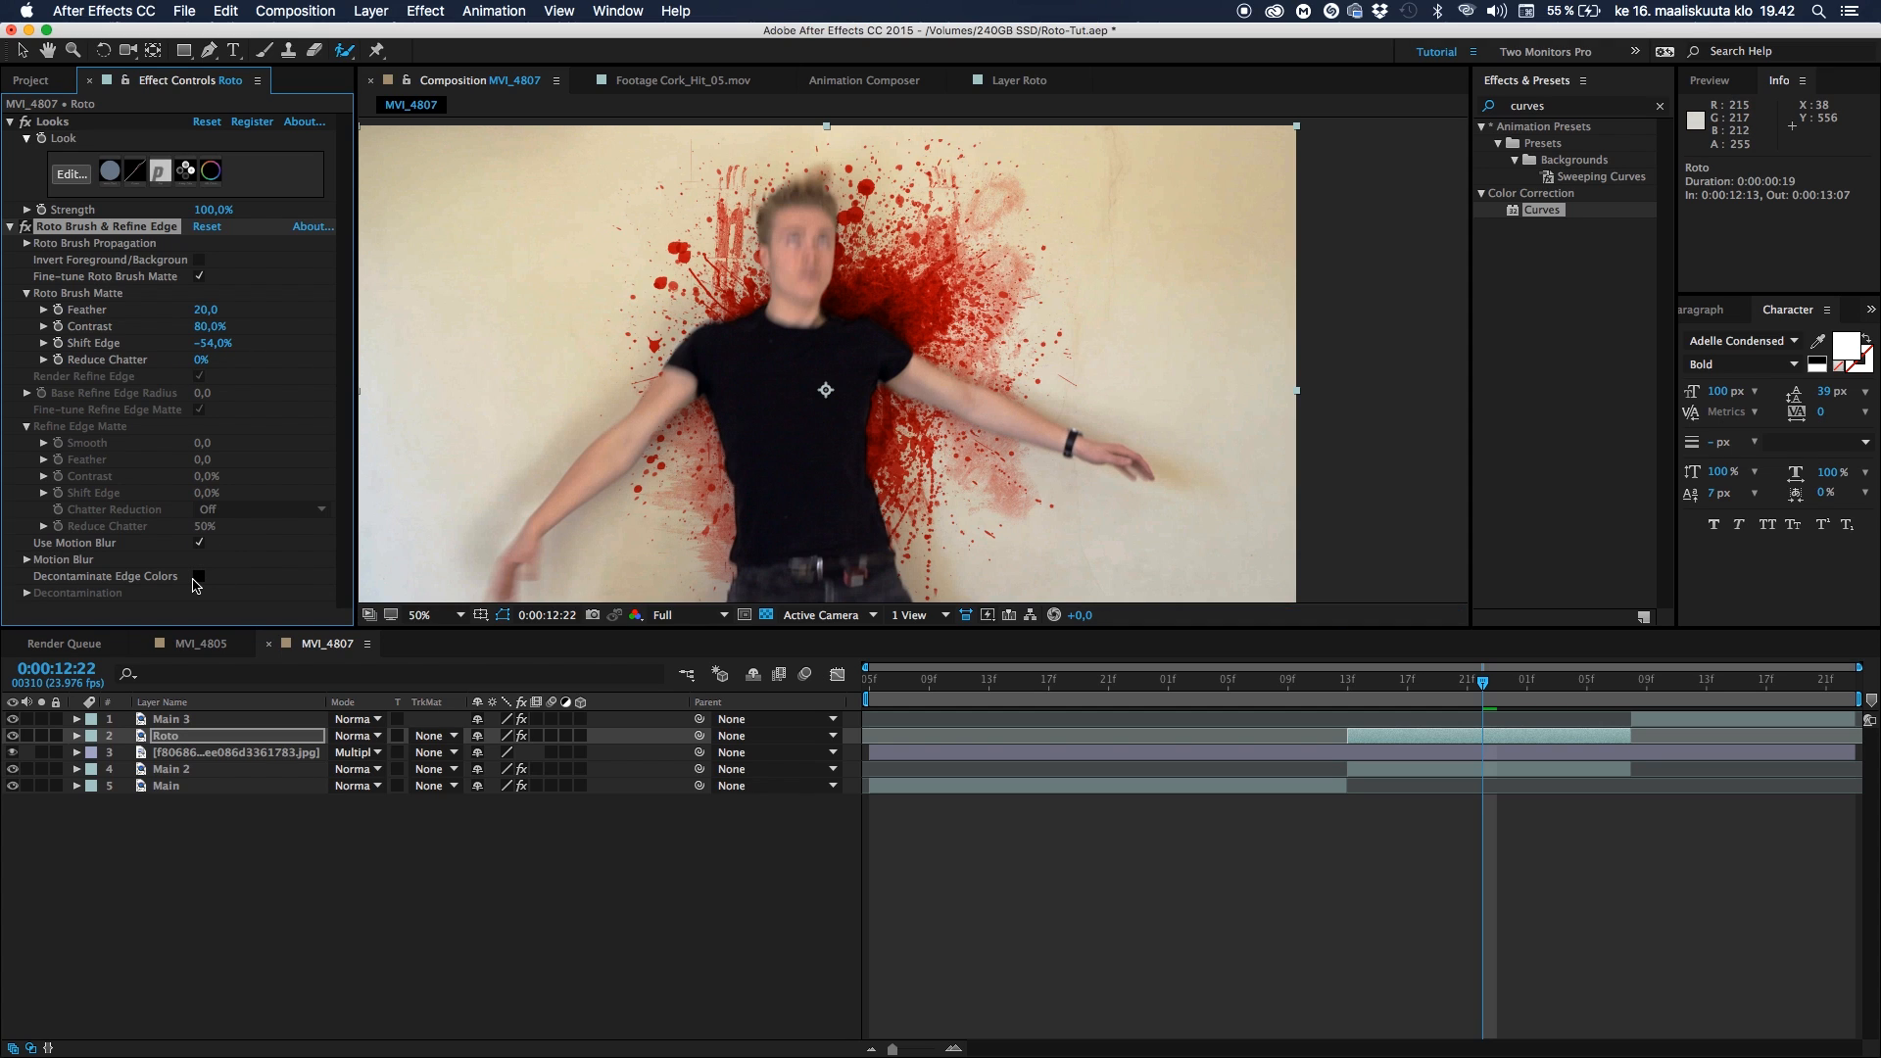
pyautogui.click(198, 593)
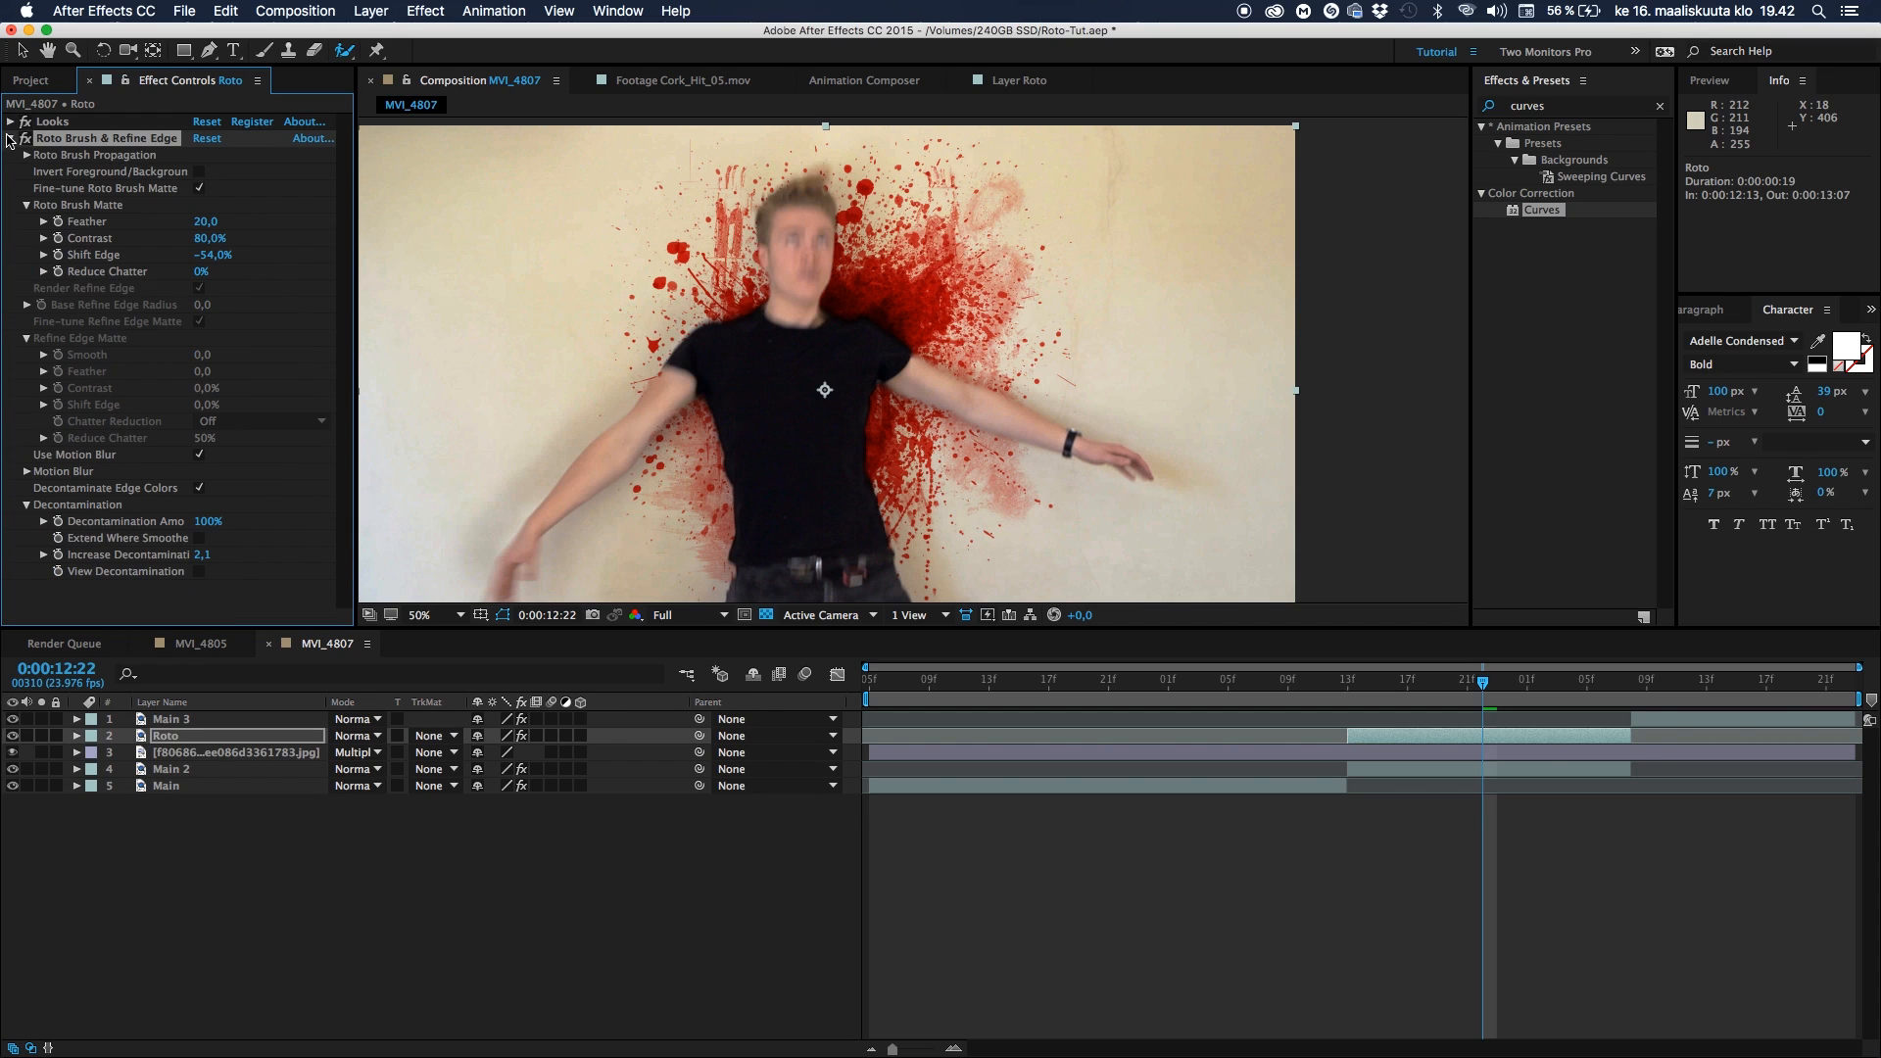
# Place the splatter JPG beside the person's shoulder at 65% scale, rotated about 13°
pyautogui.click(11, 138)
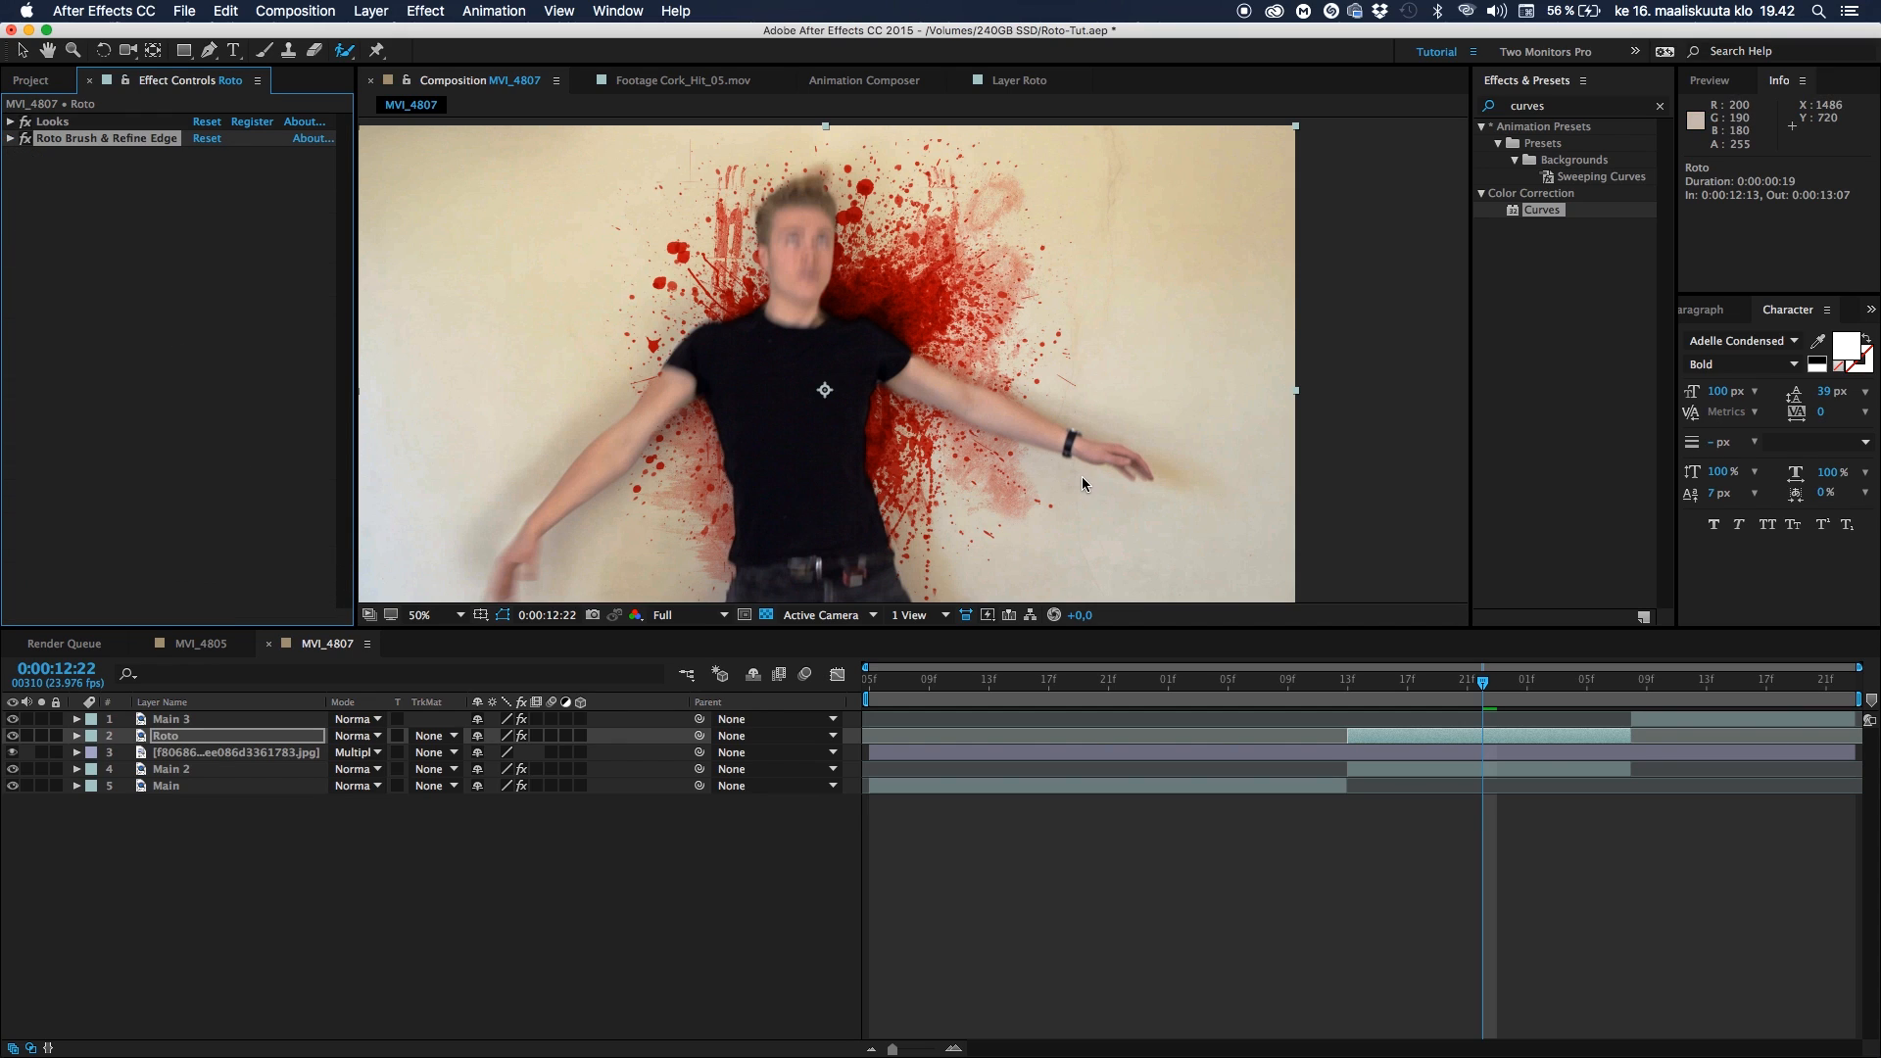
pyautogui.moveTo(849, 407)
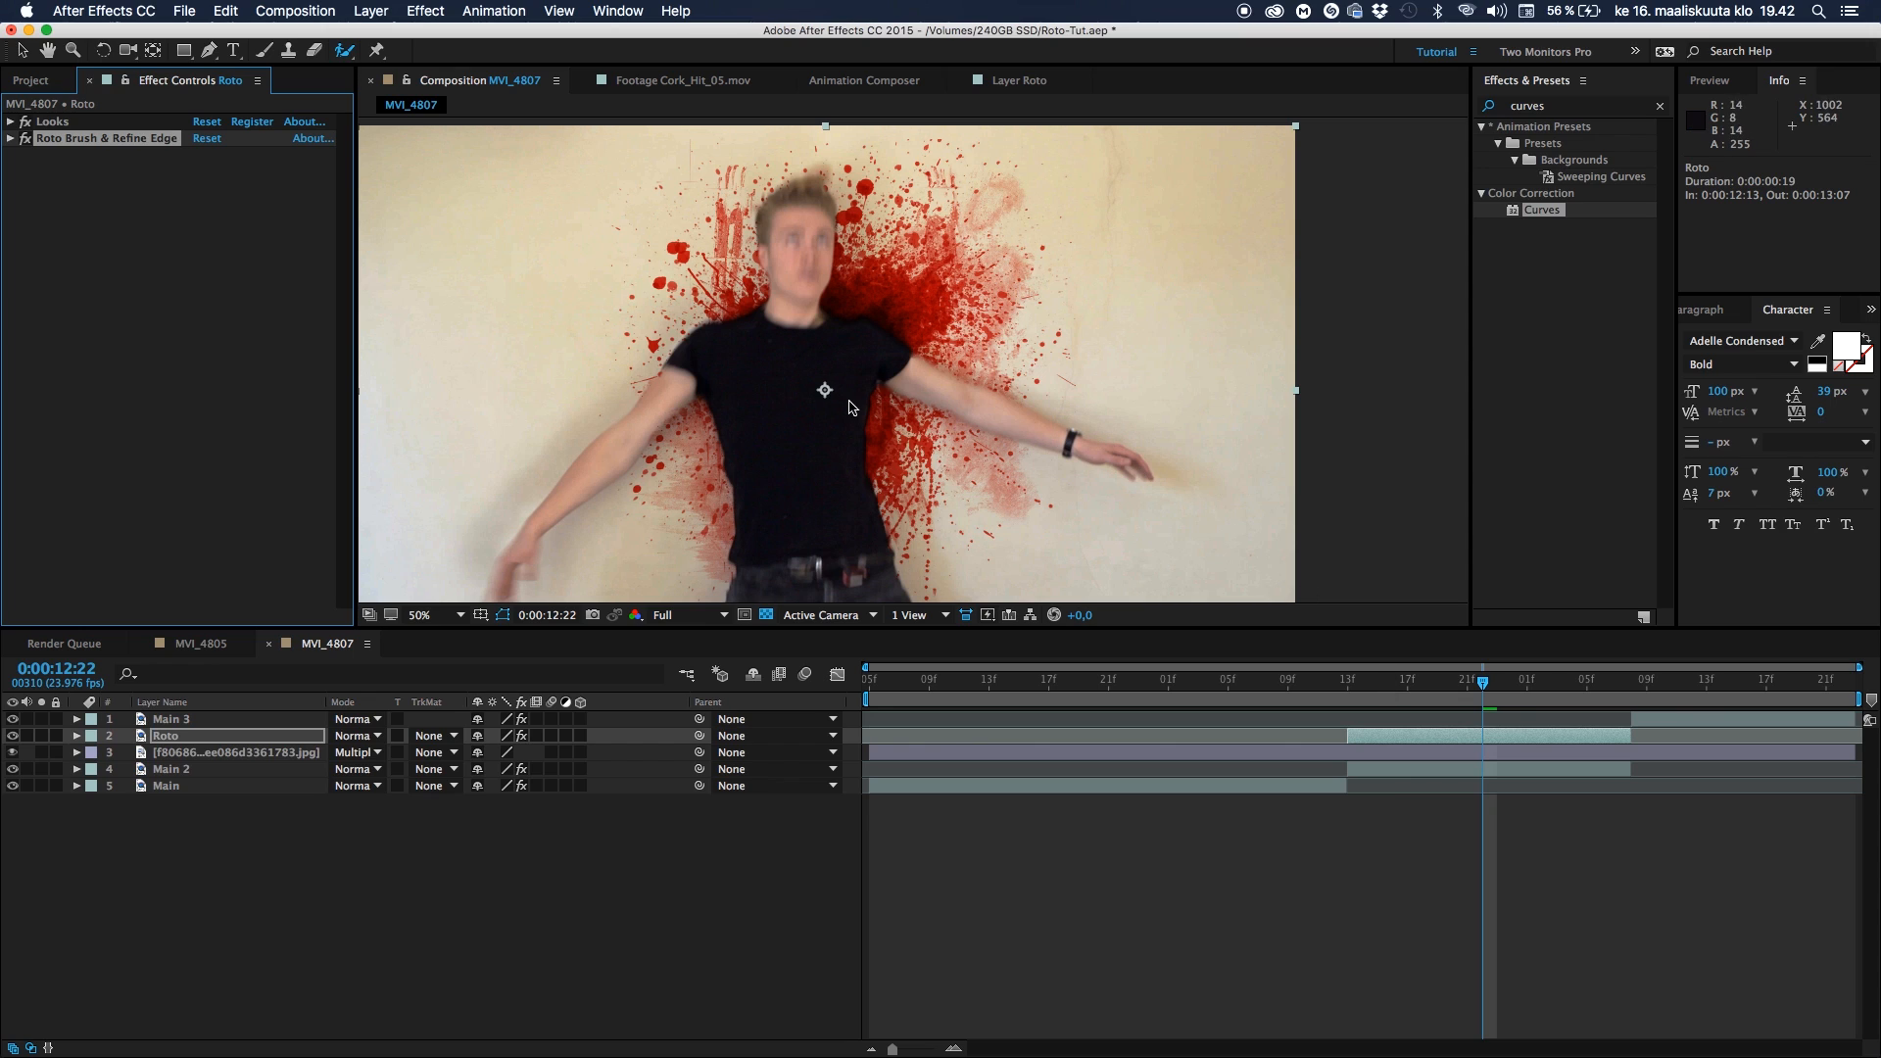
pyautogui.click(235, 752)
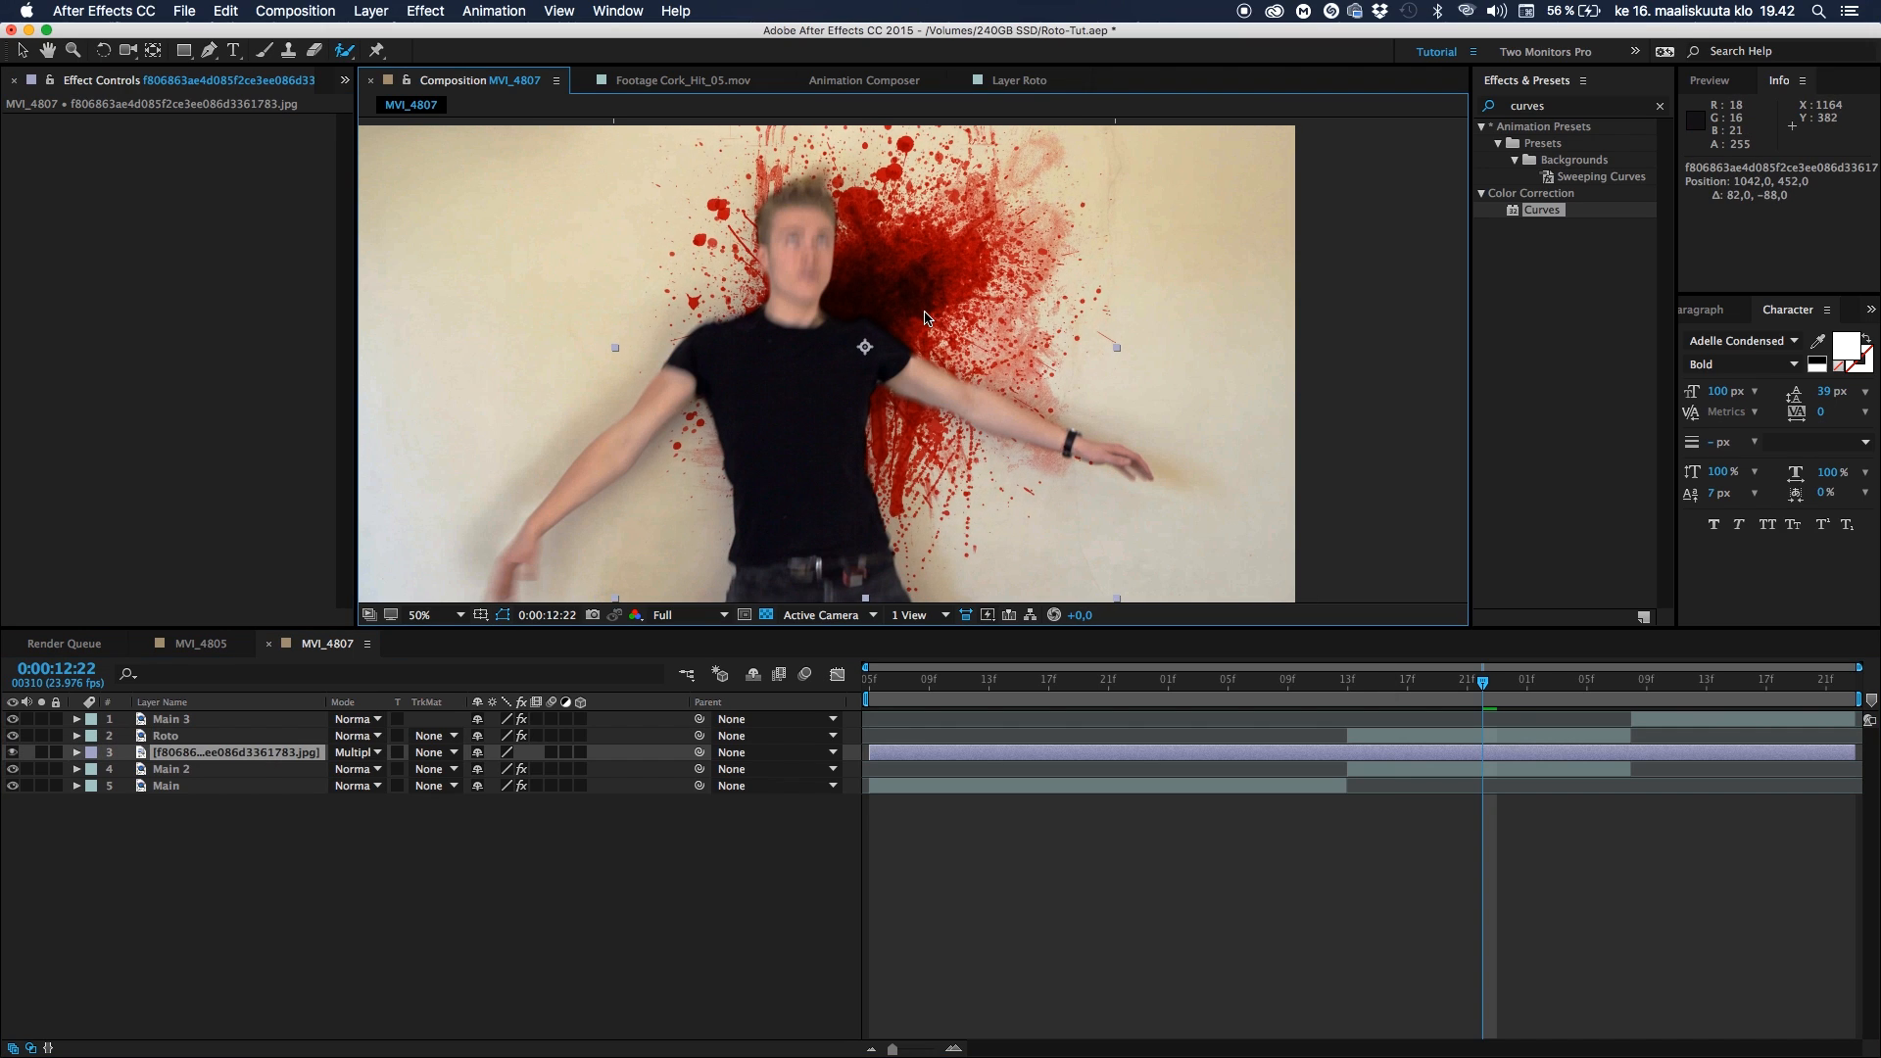
pyautogui.click(75, 752)
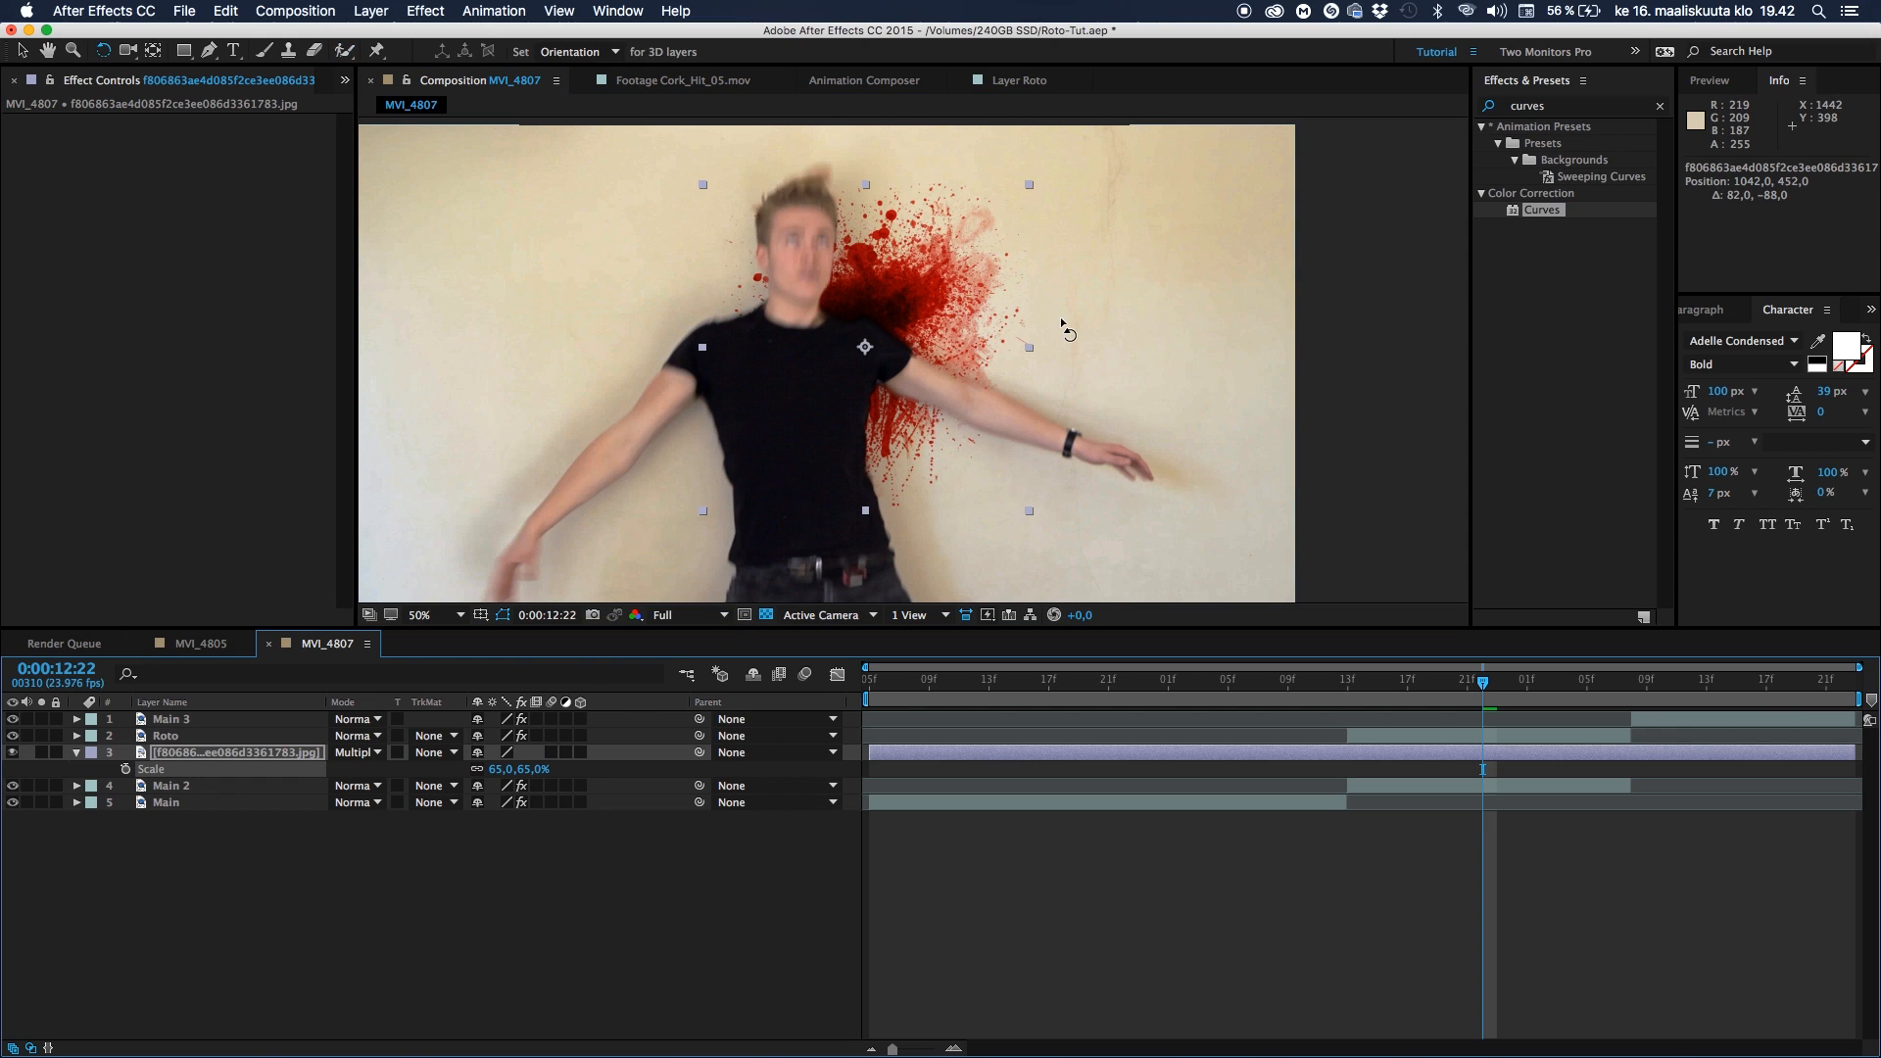
pyautogui.click(165, 736)
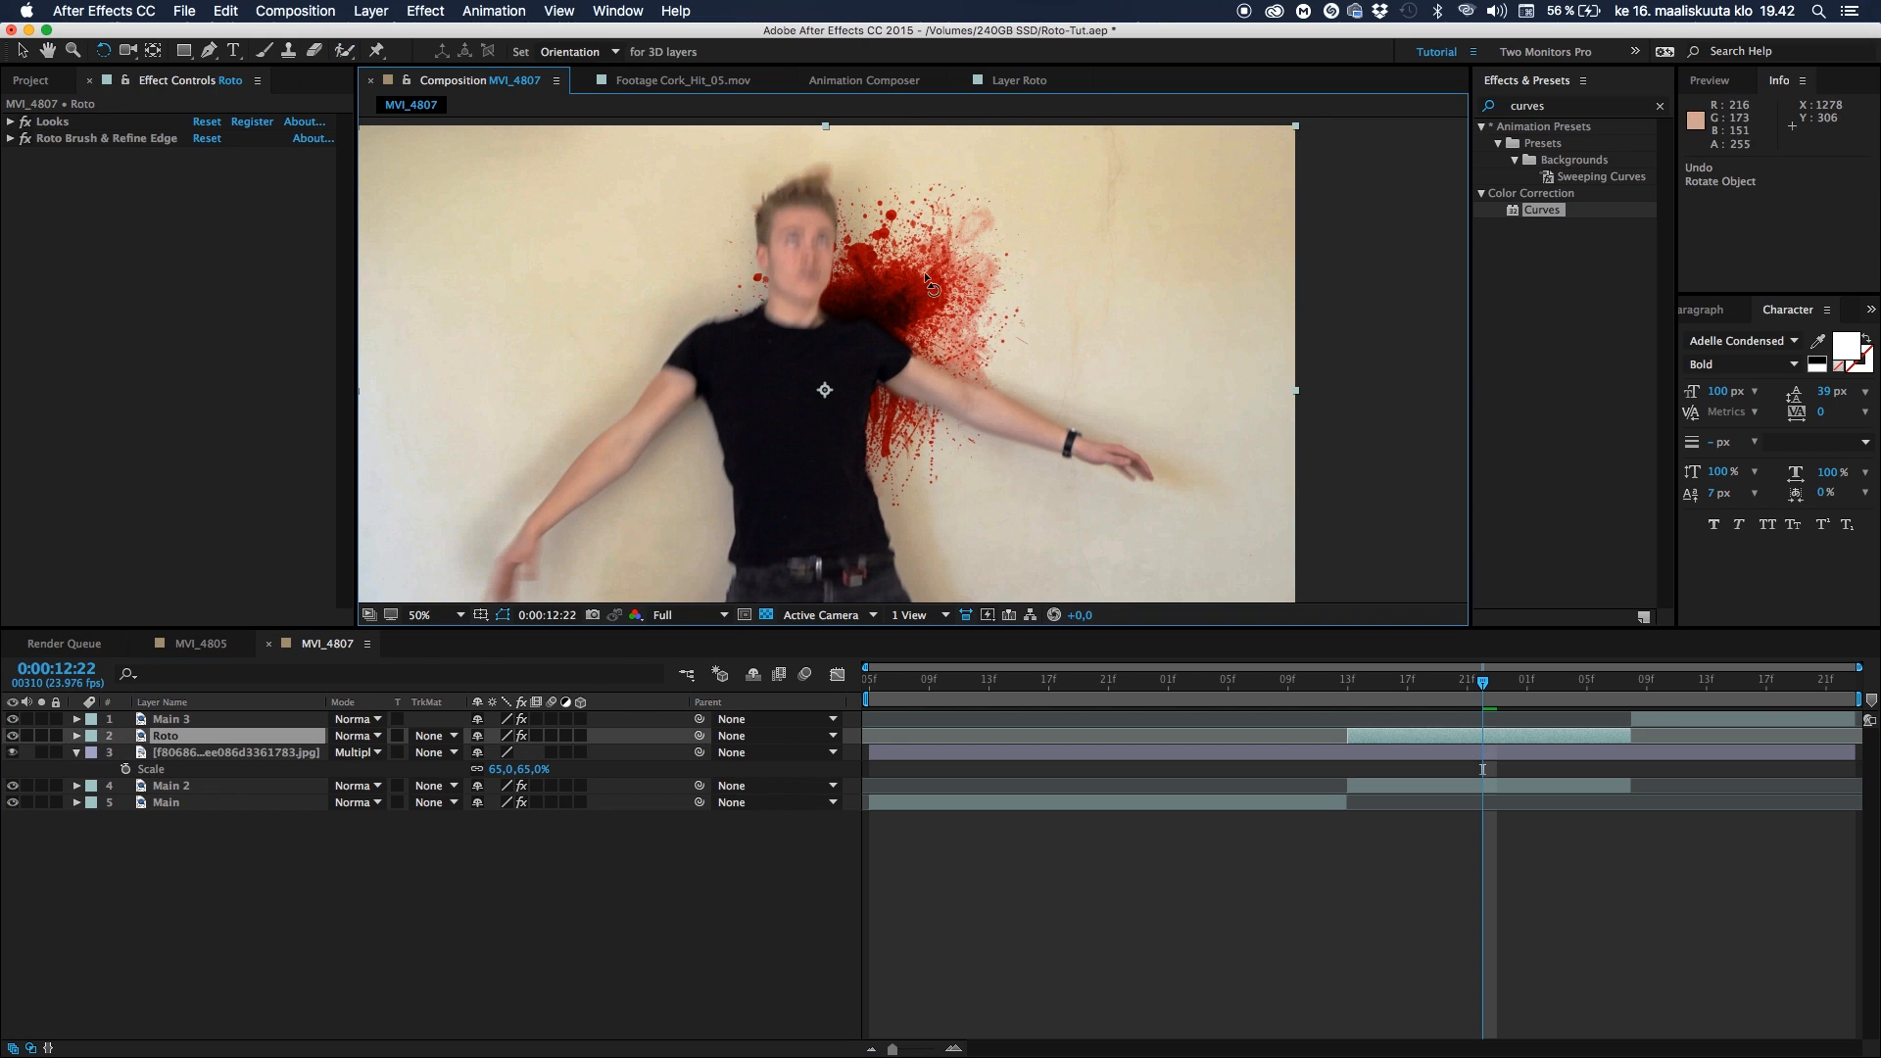
pyautogui.click(234, 752)
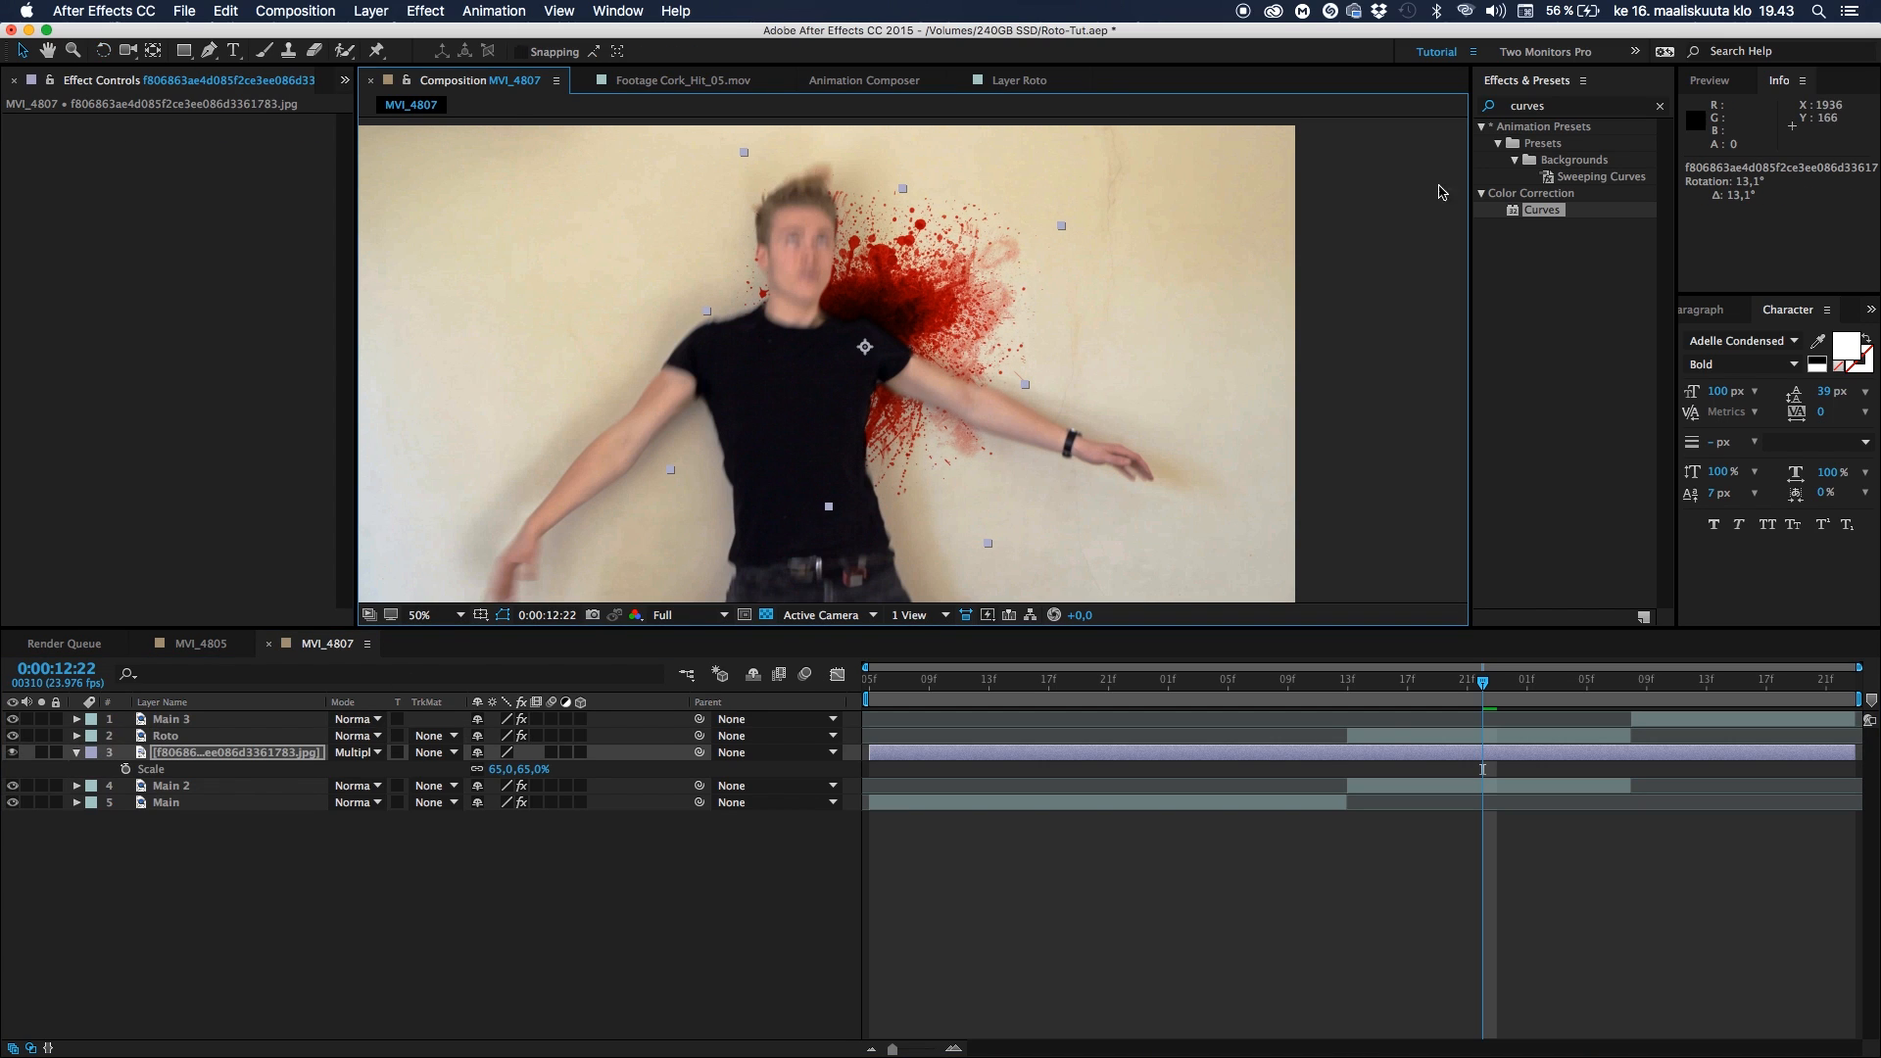
pyautogui.moveTo(1548, 160)
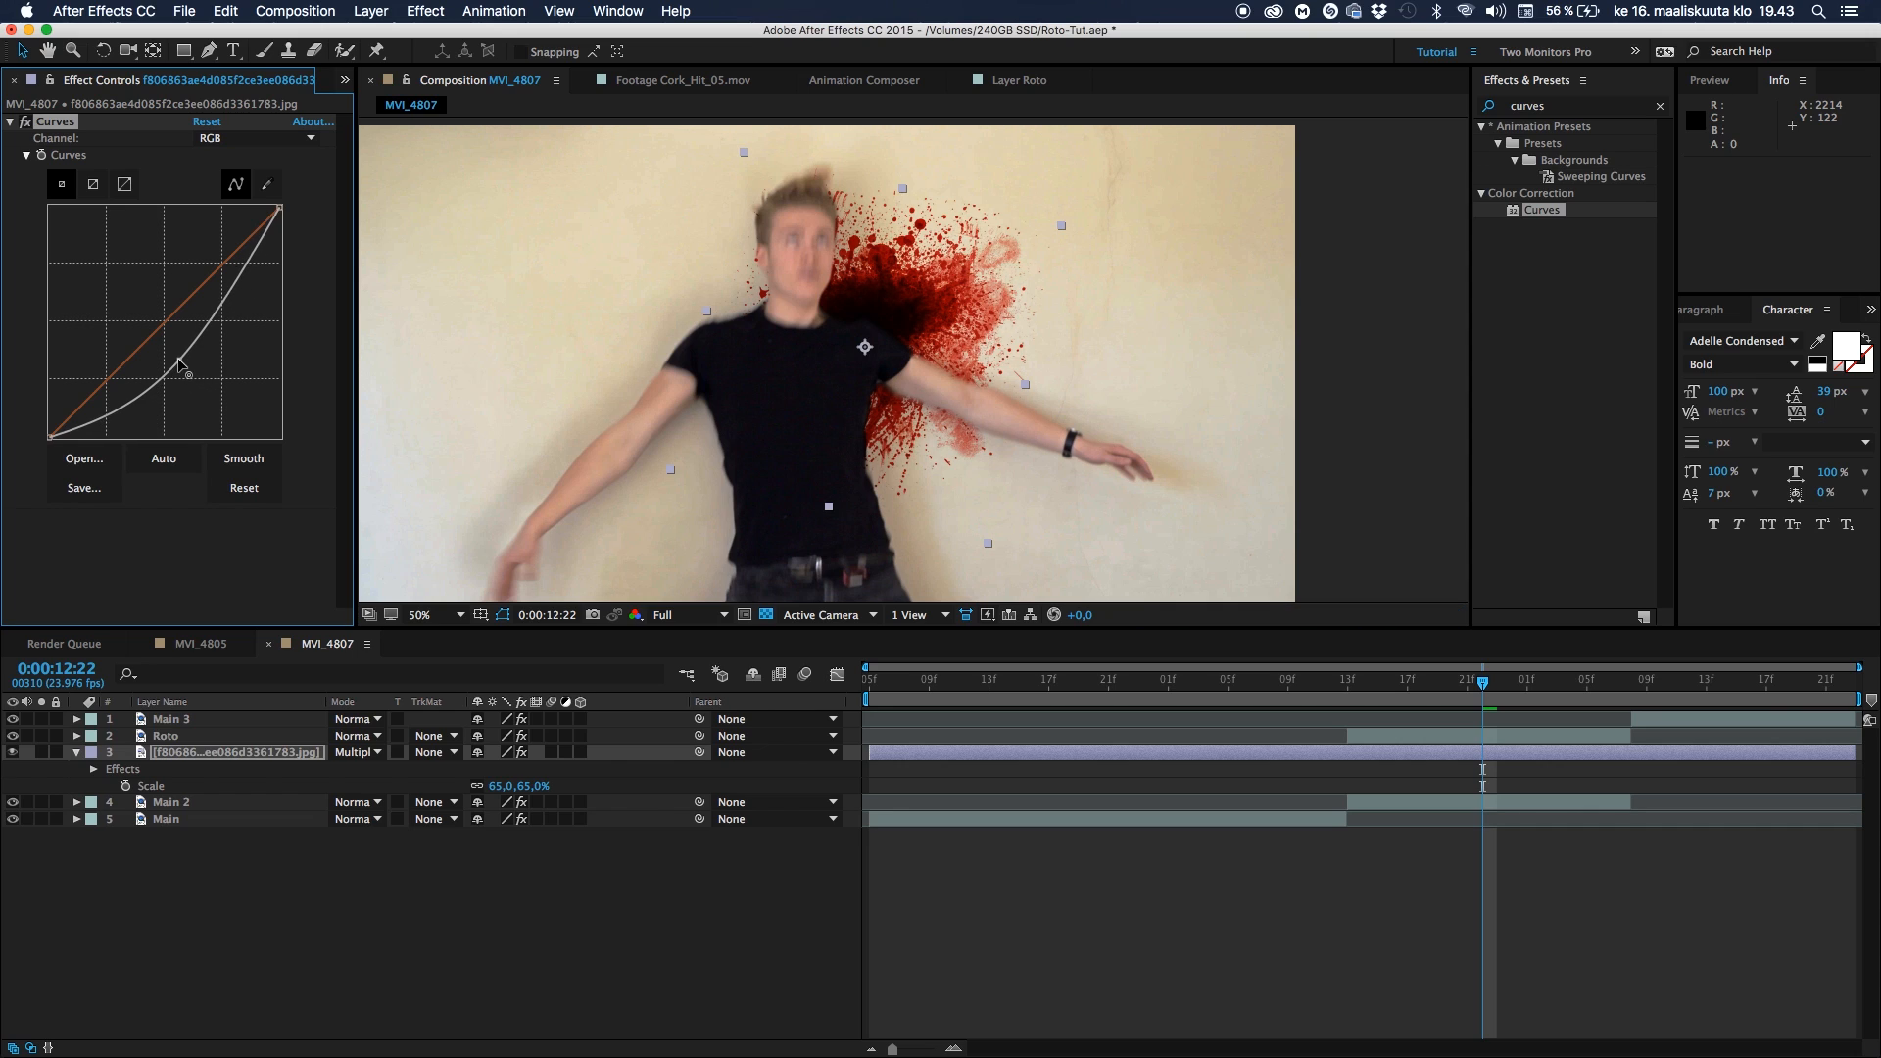
# Bend the splatter's RGB Curves down to darken it, then adjust the Red channel
pyautogui.moveTo(180, 365); pyautogui.dragTo(210, 300)
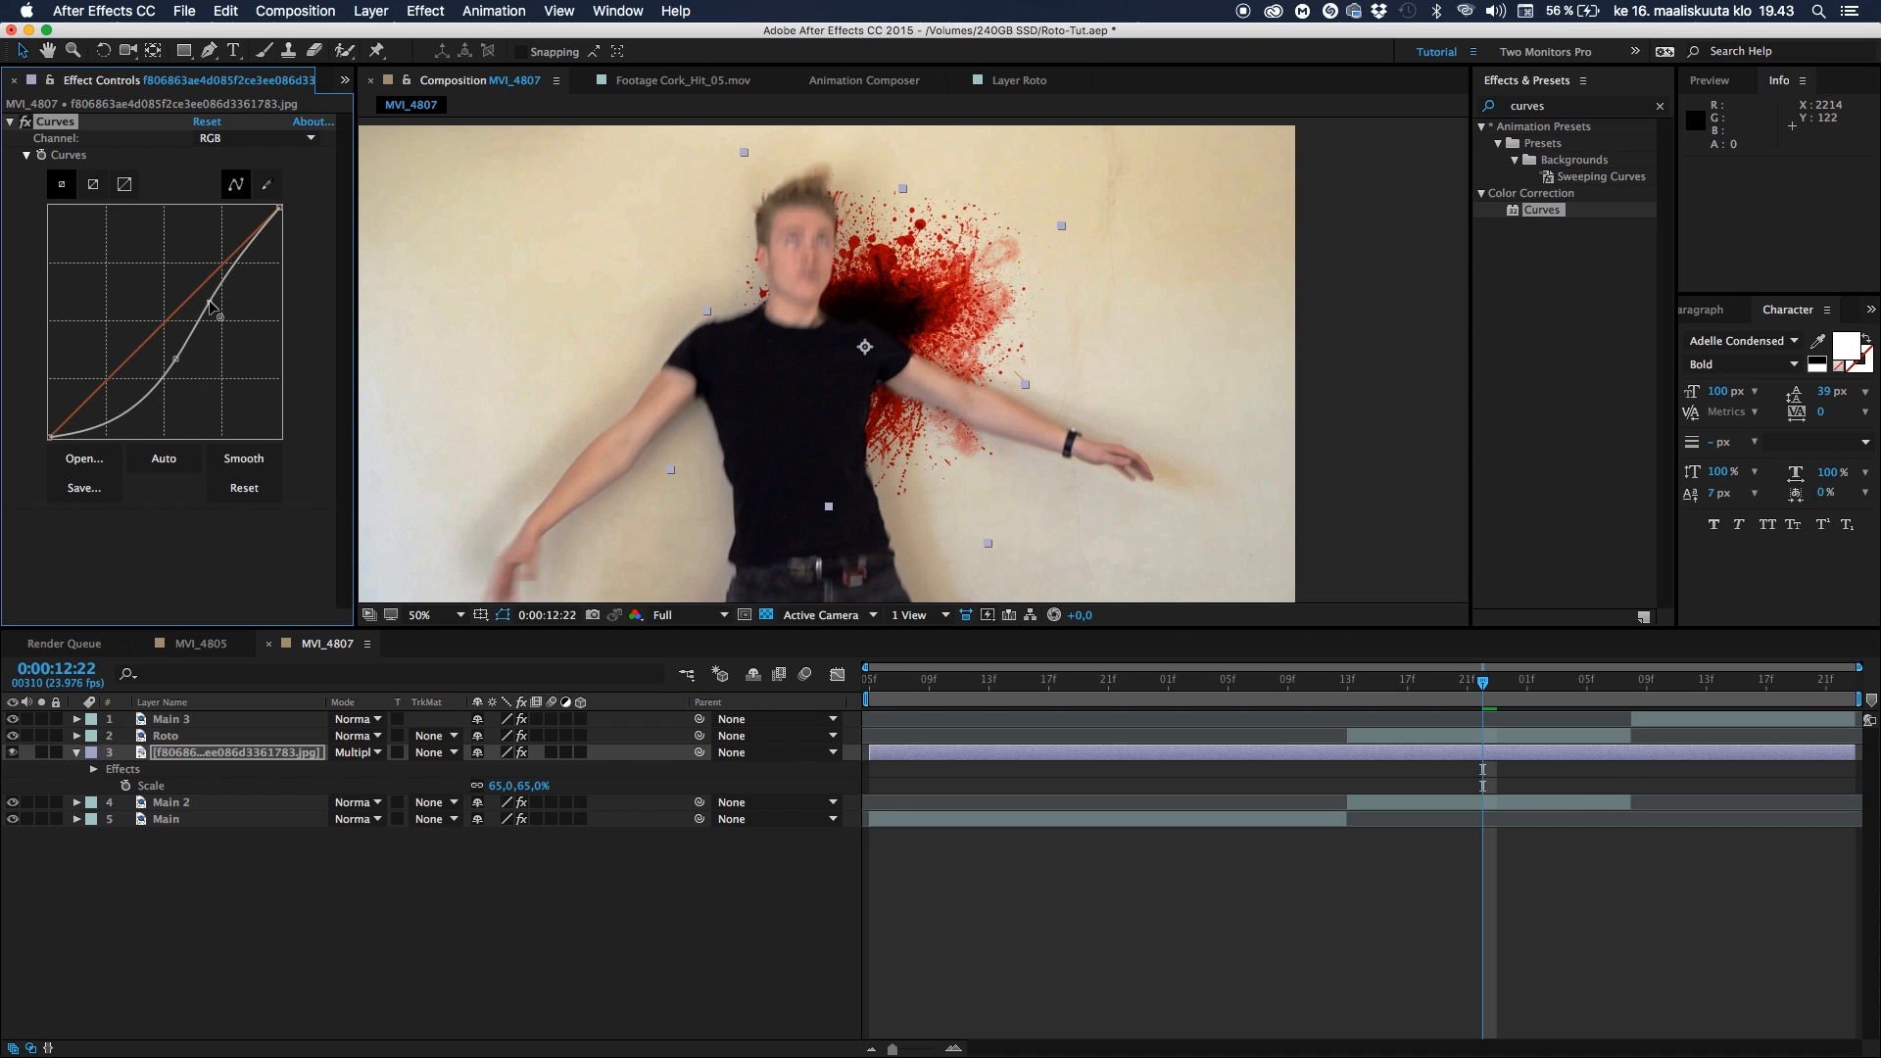
pyautogui.moveTo(209, 300); pyautogui.dragTo(228, 320)
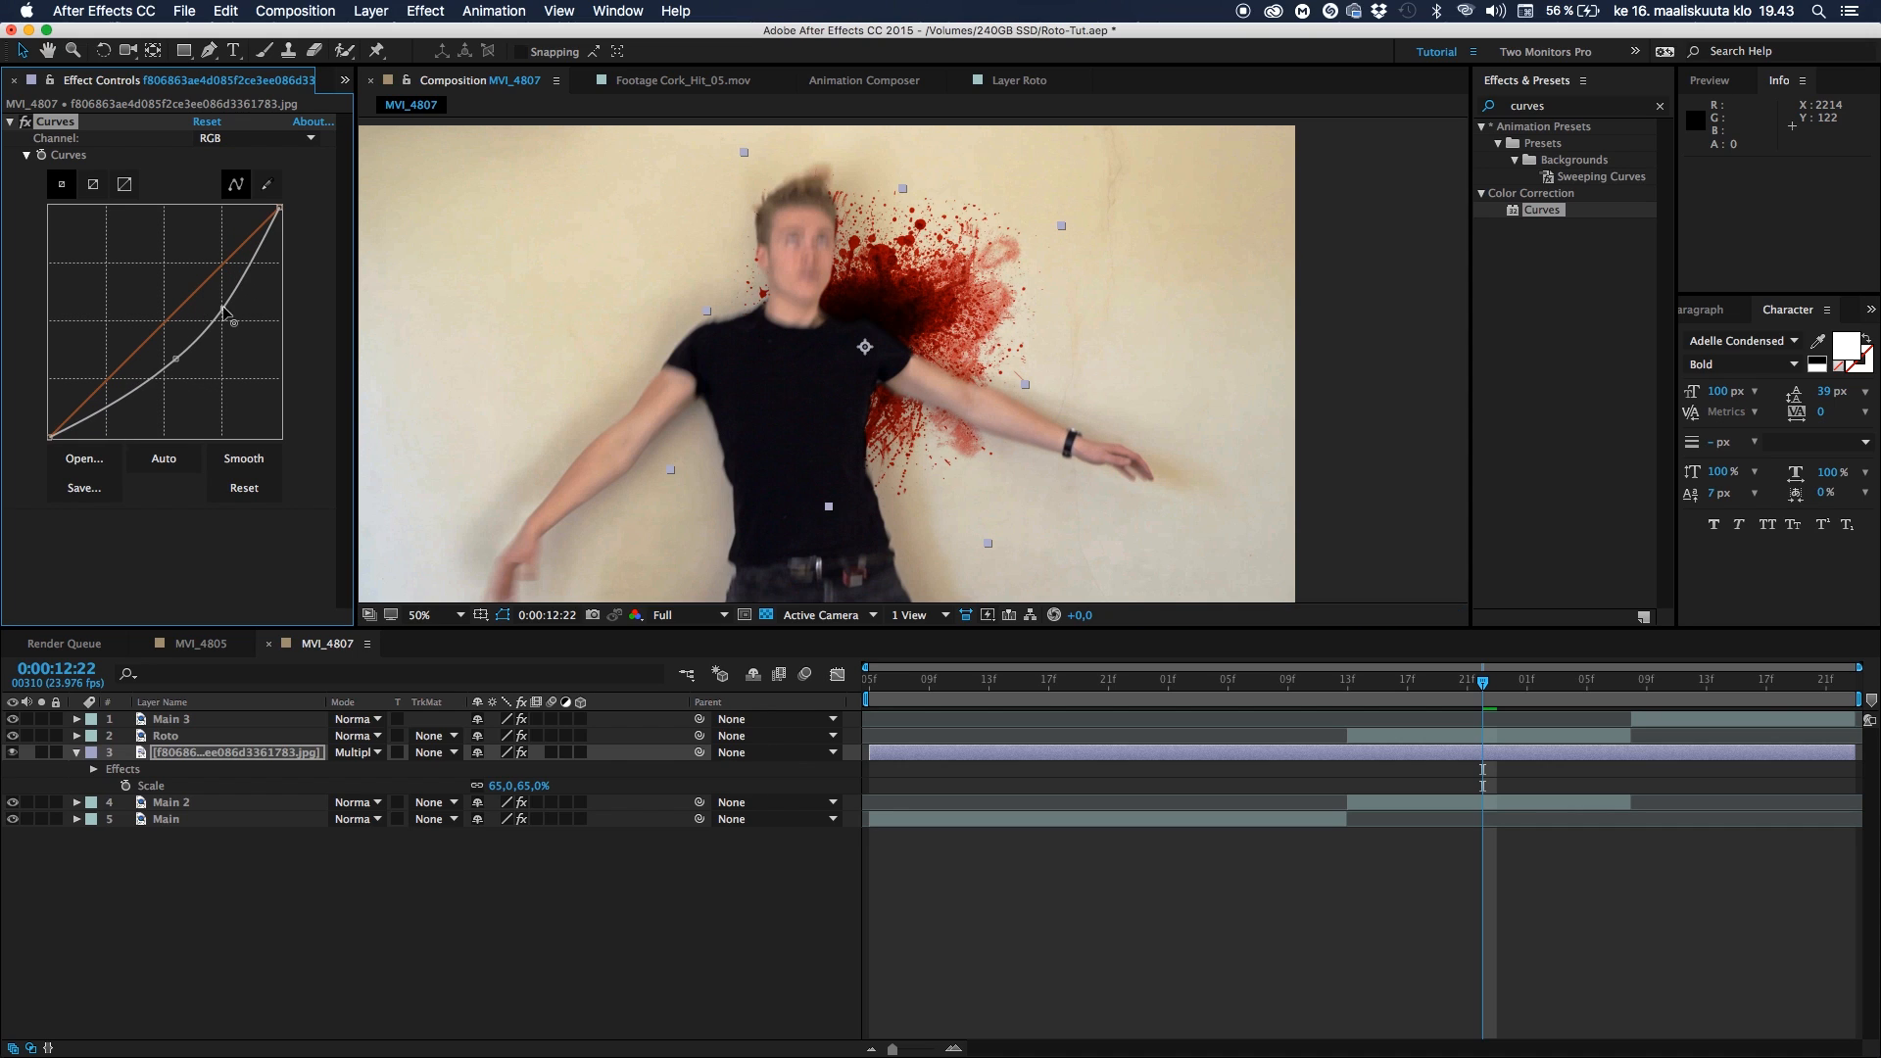
pyautogui.moveTo(229, 317); pyautogui.dragTo(120, 402)
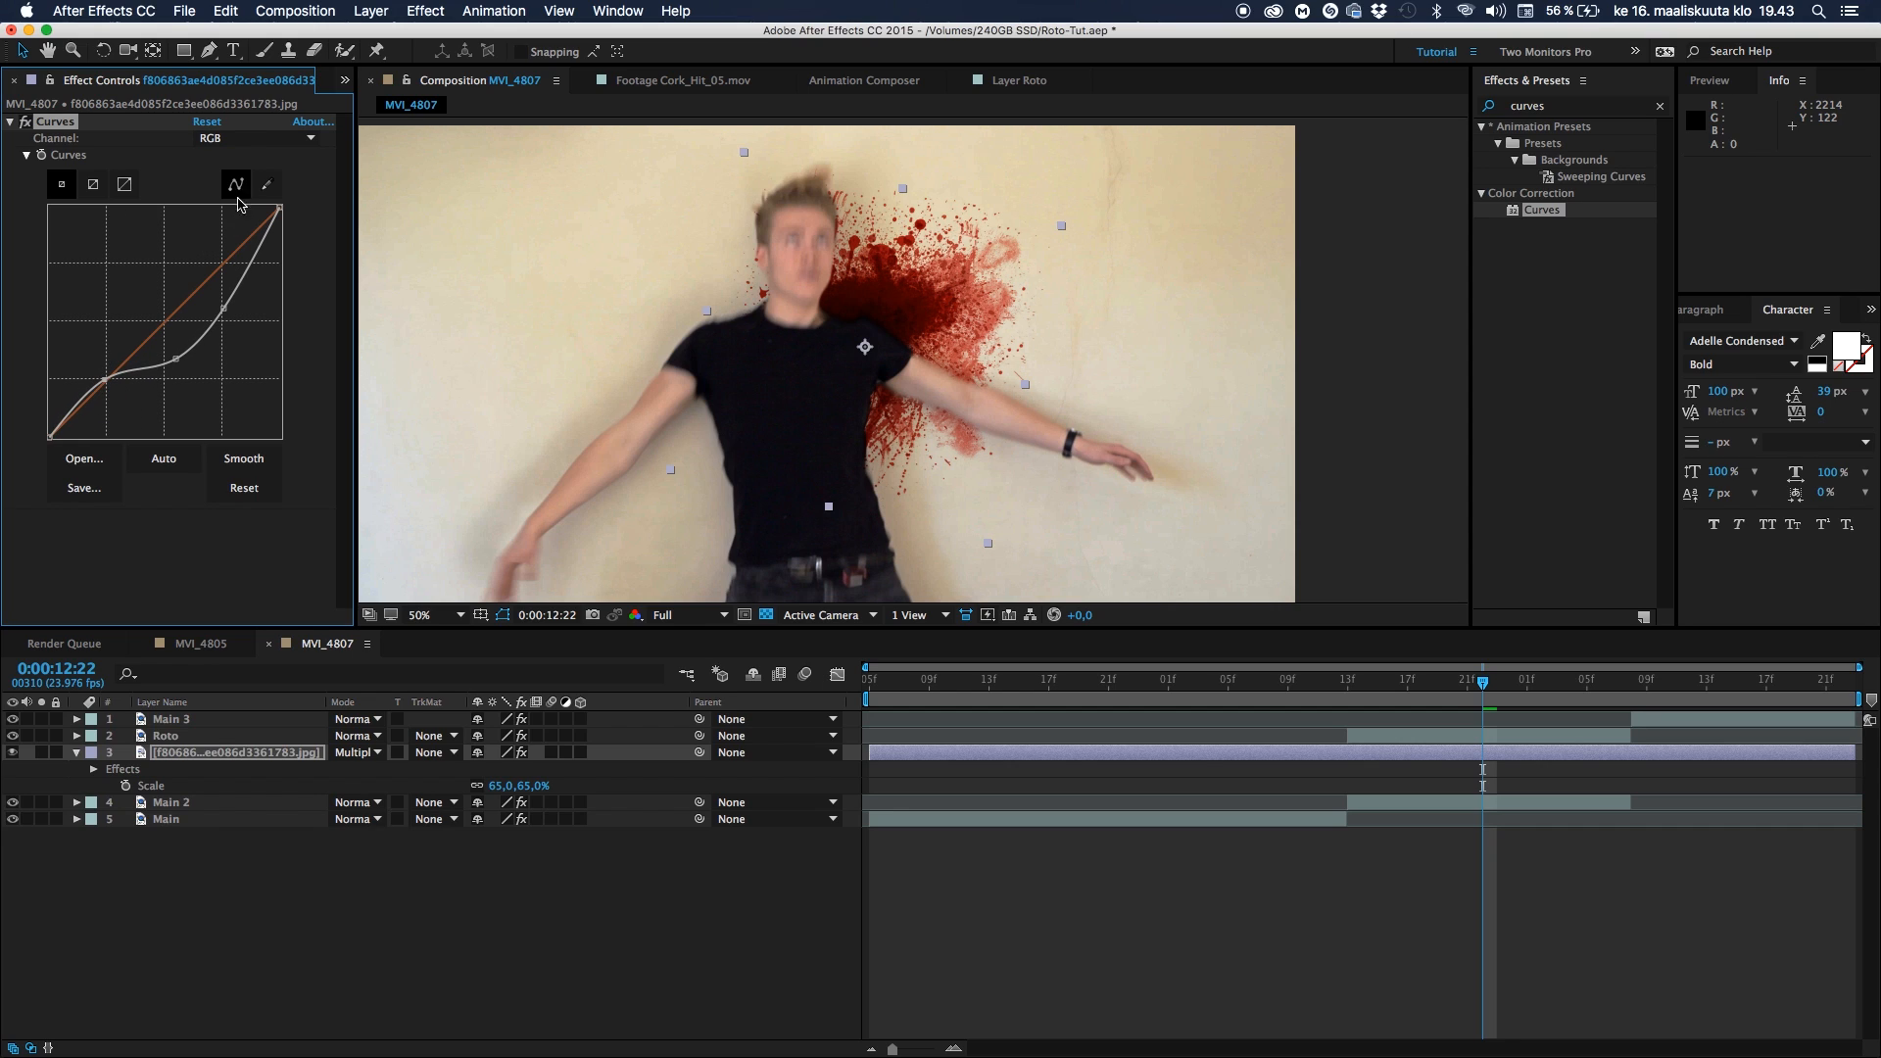
pyautogui.click(257, 138)
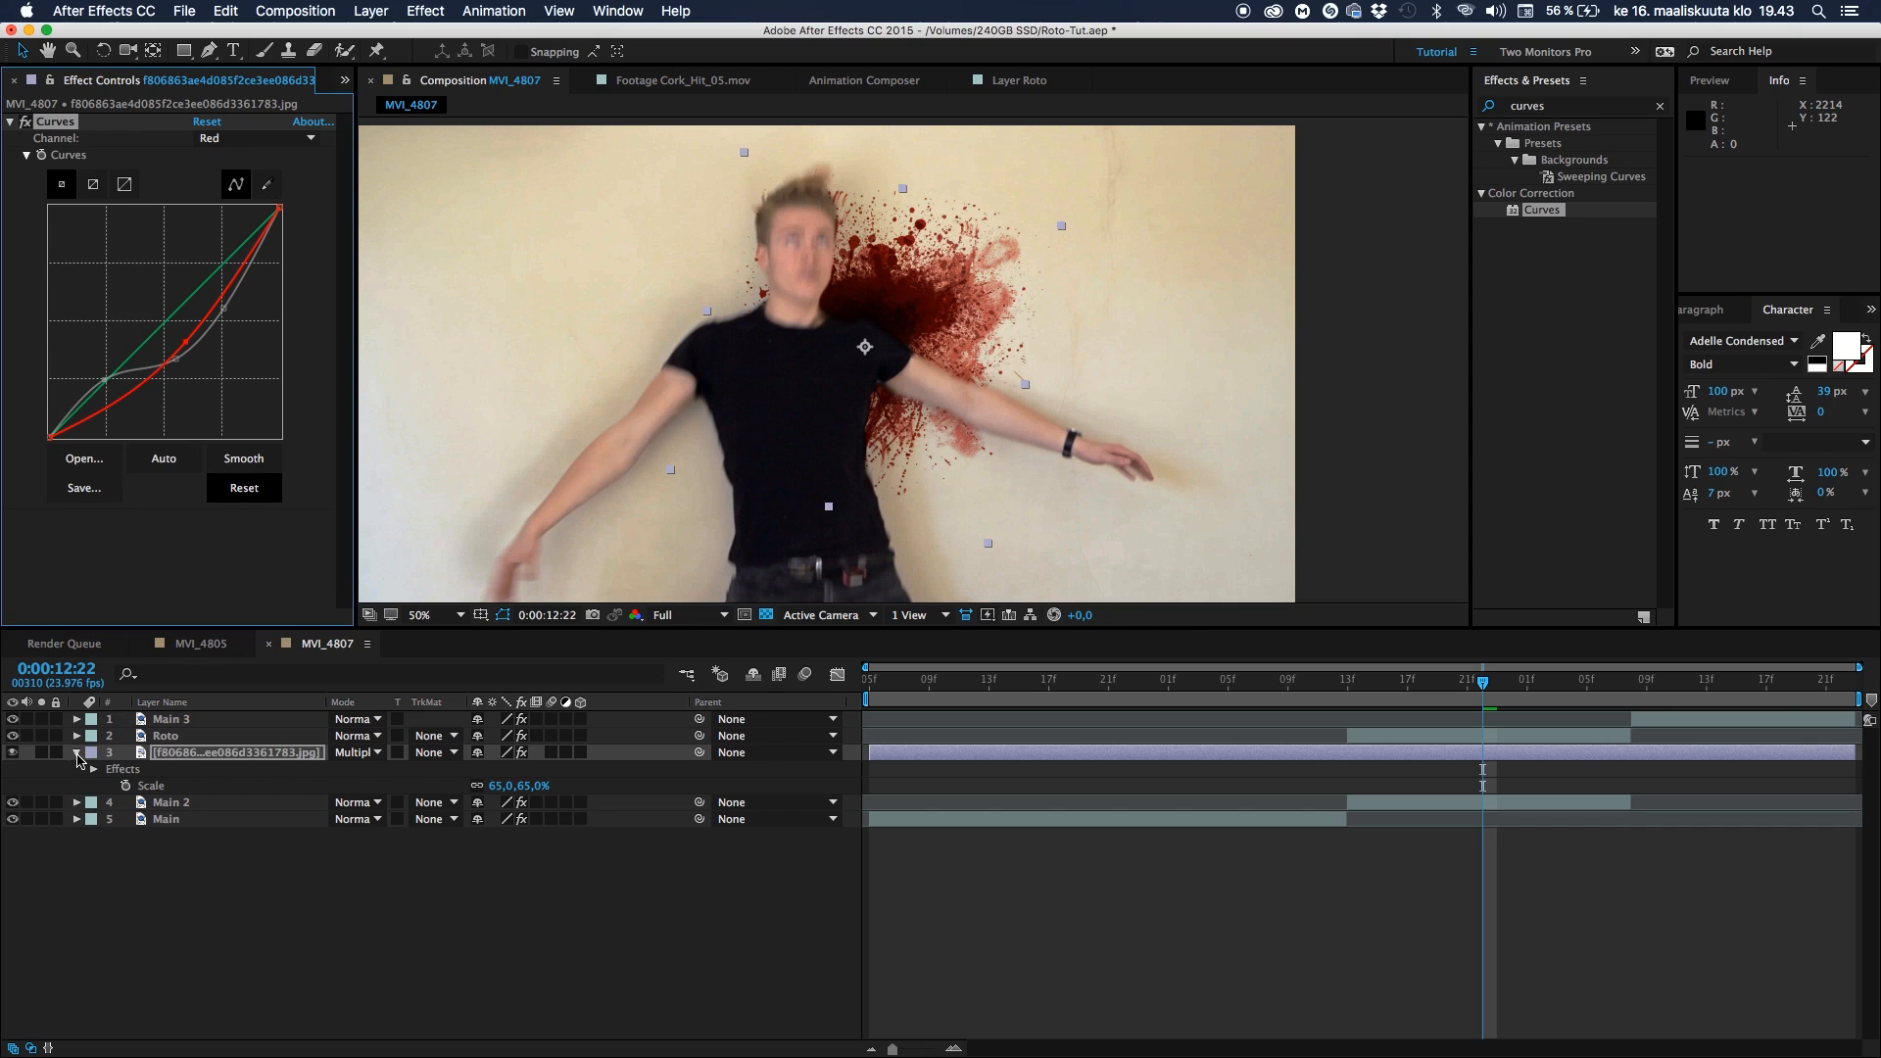
pyautogui.click(76, 752)
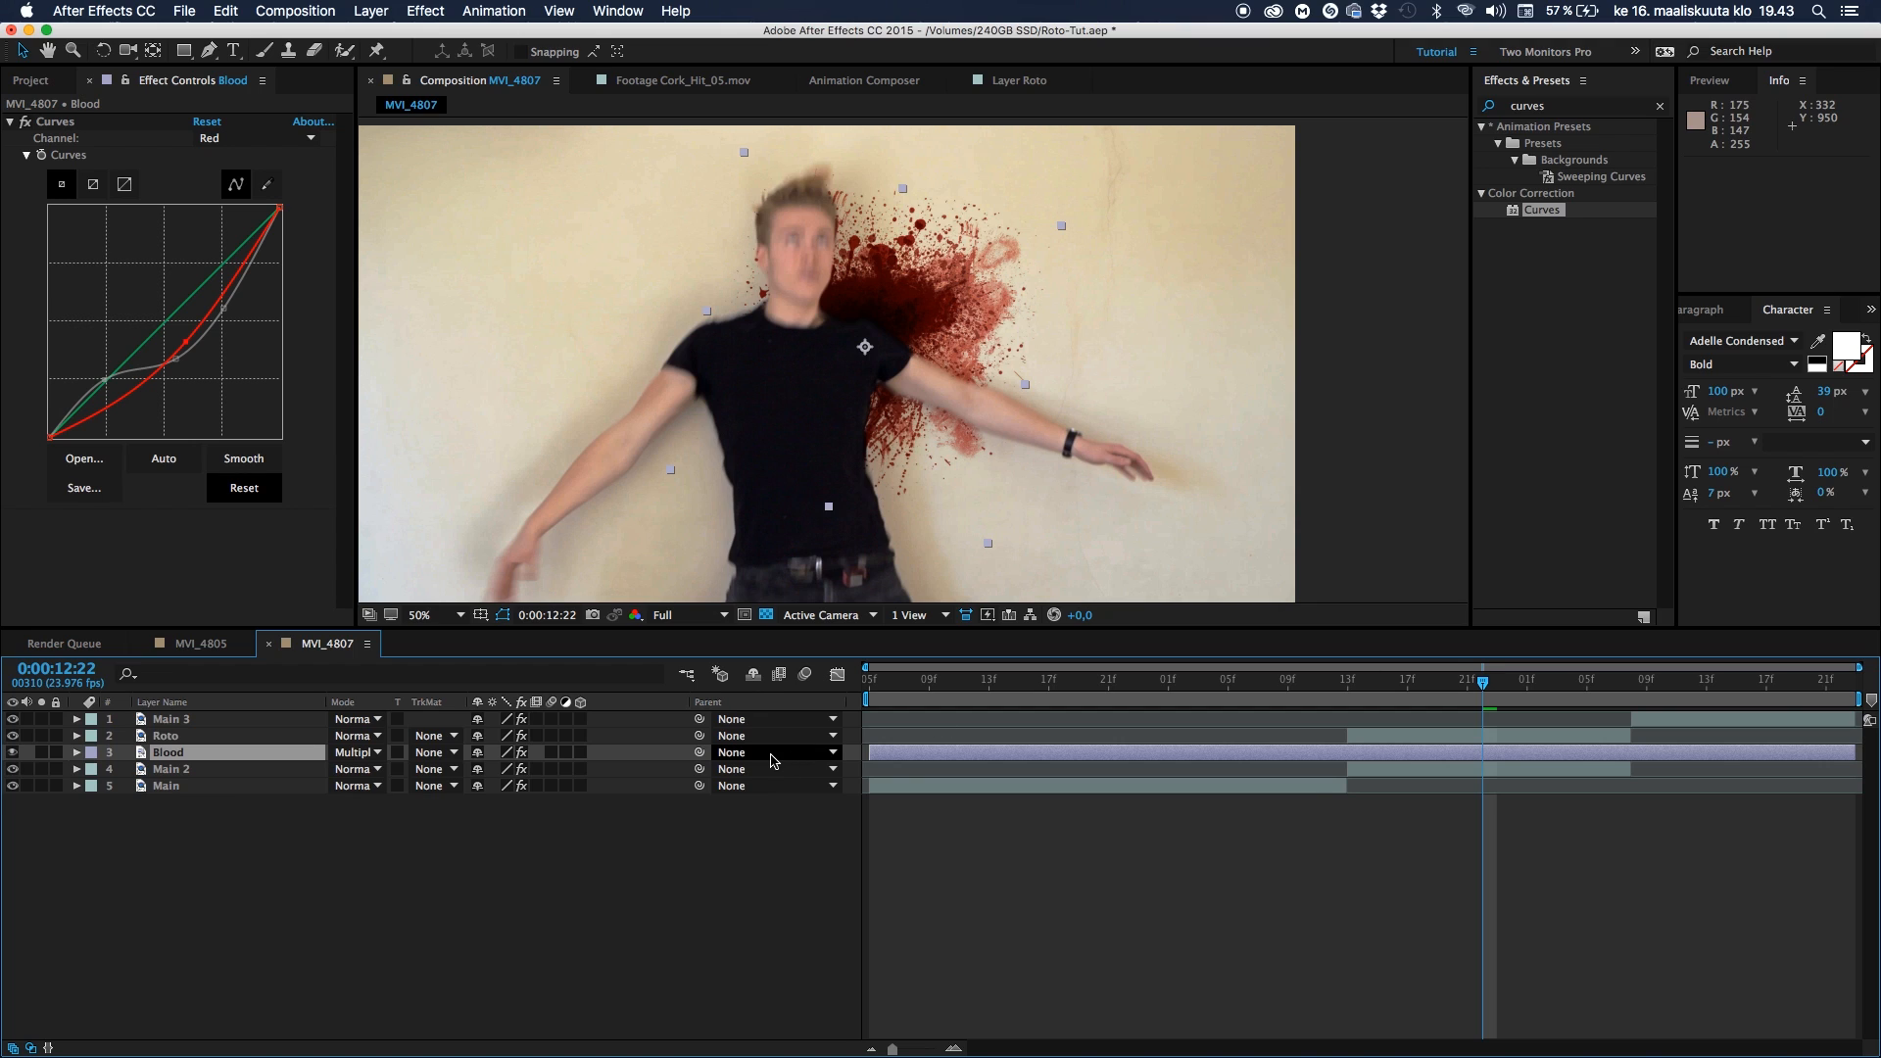
# Name the splatter layer 'Blood' and preview the composite from about 12 seconds
pyautogui.click(74, 753)
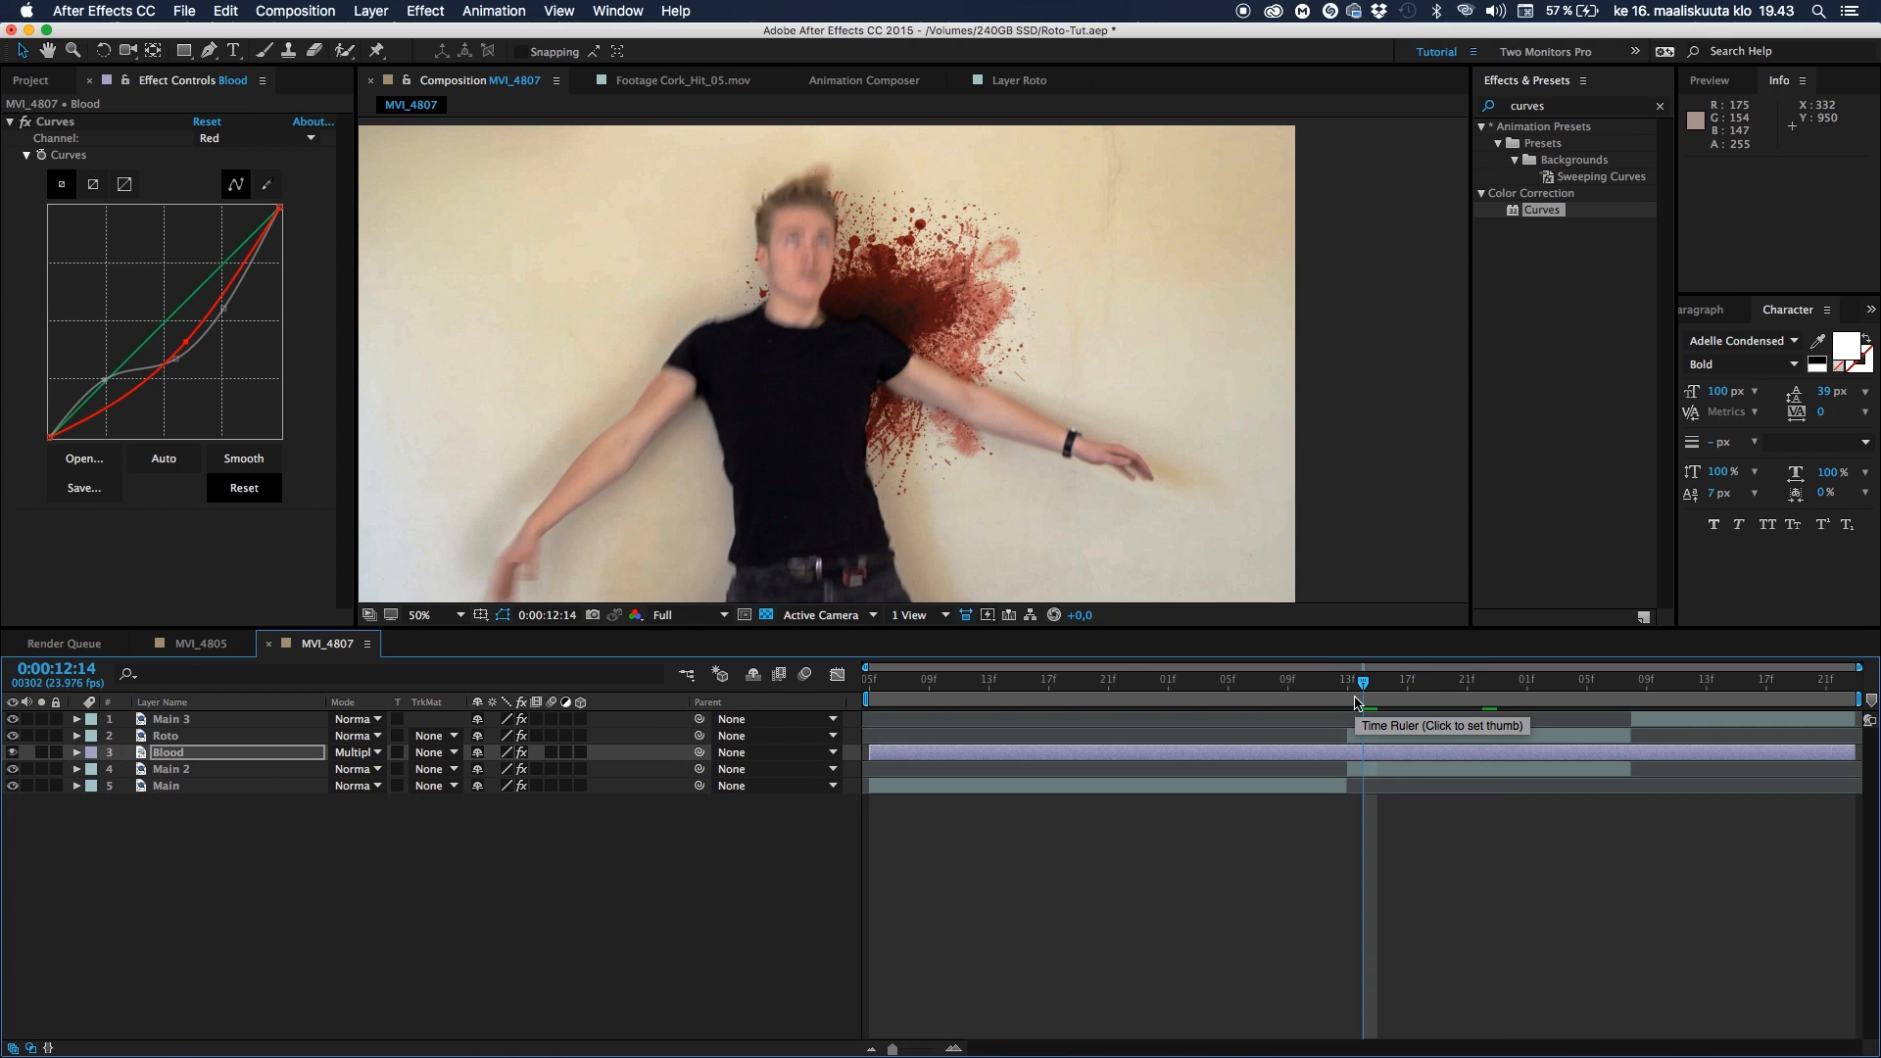
pyautogui.press('space')
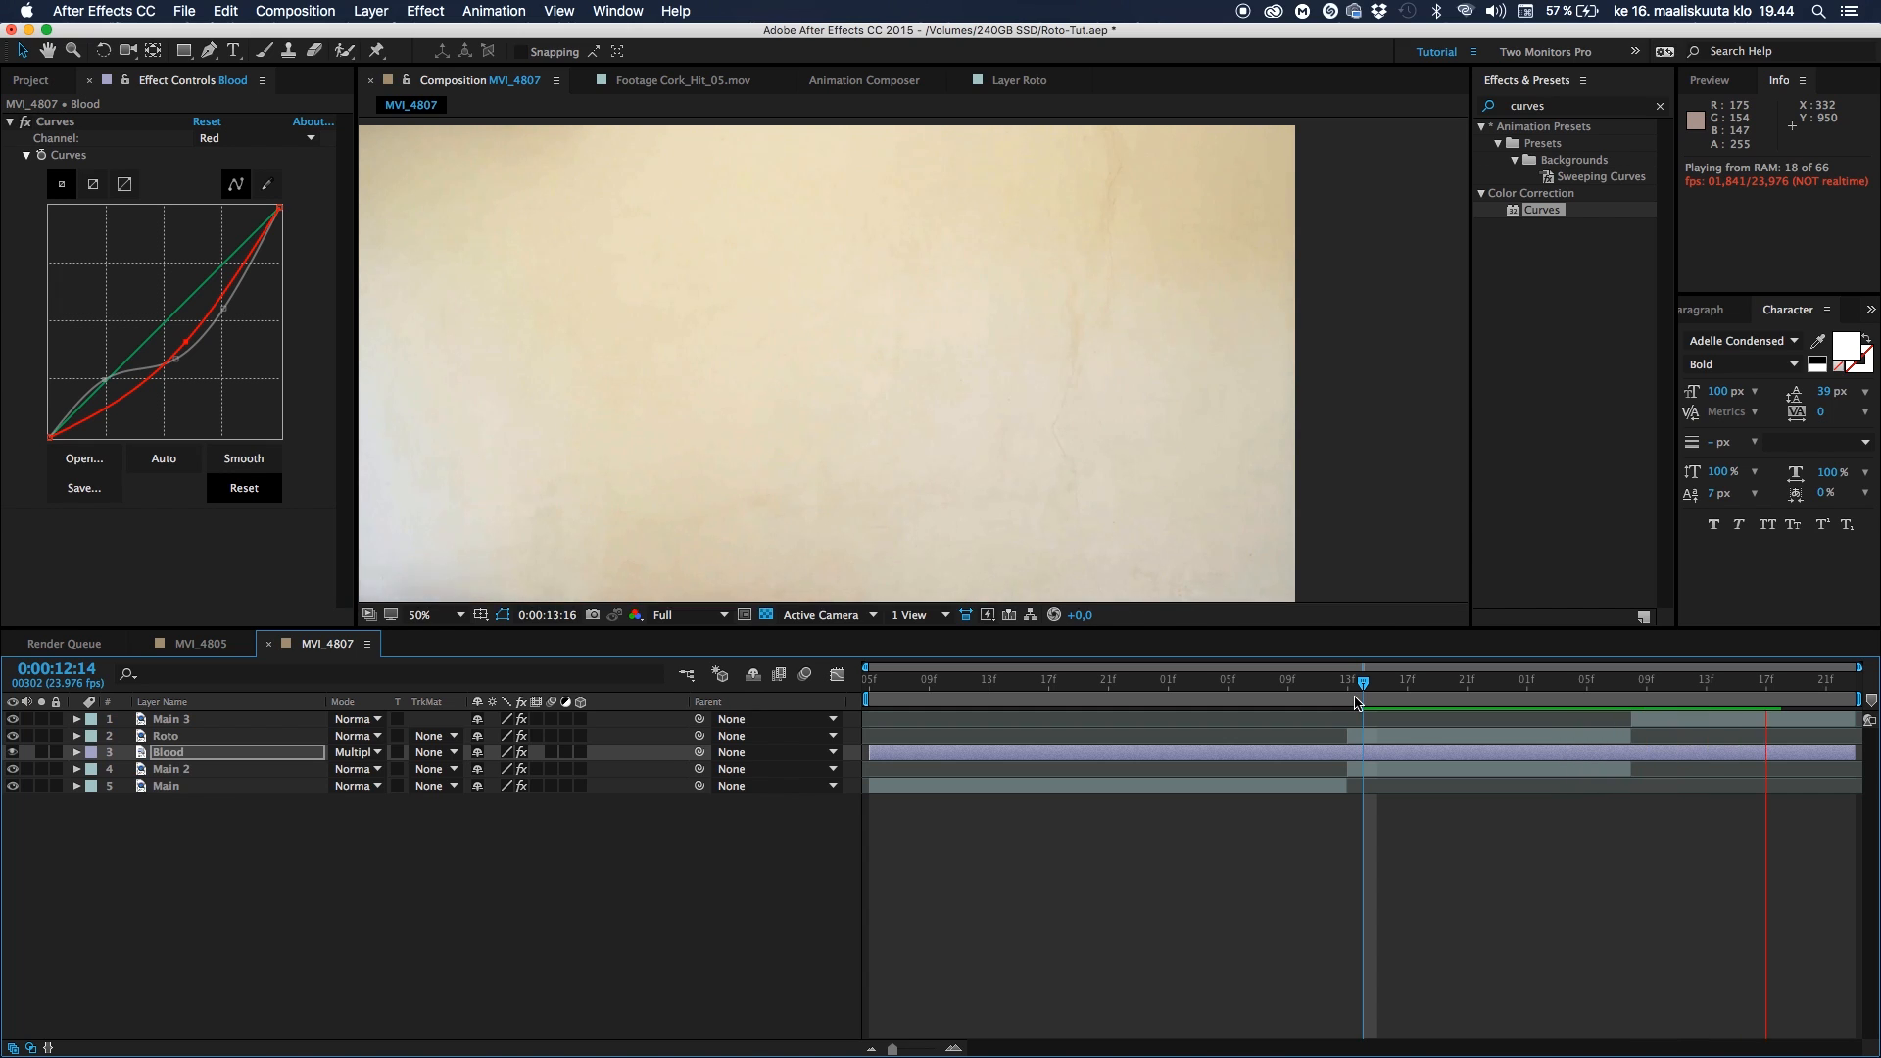
# Preview the wall hit and park the playhead on the impact frame
pyautogui.click(1317, 680)
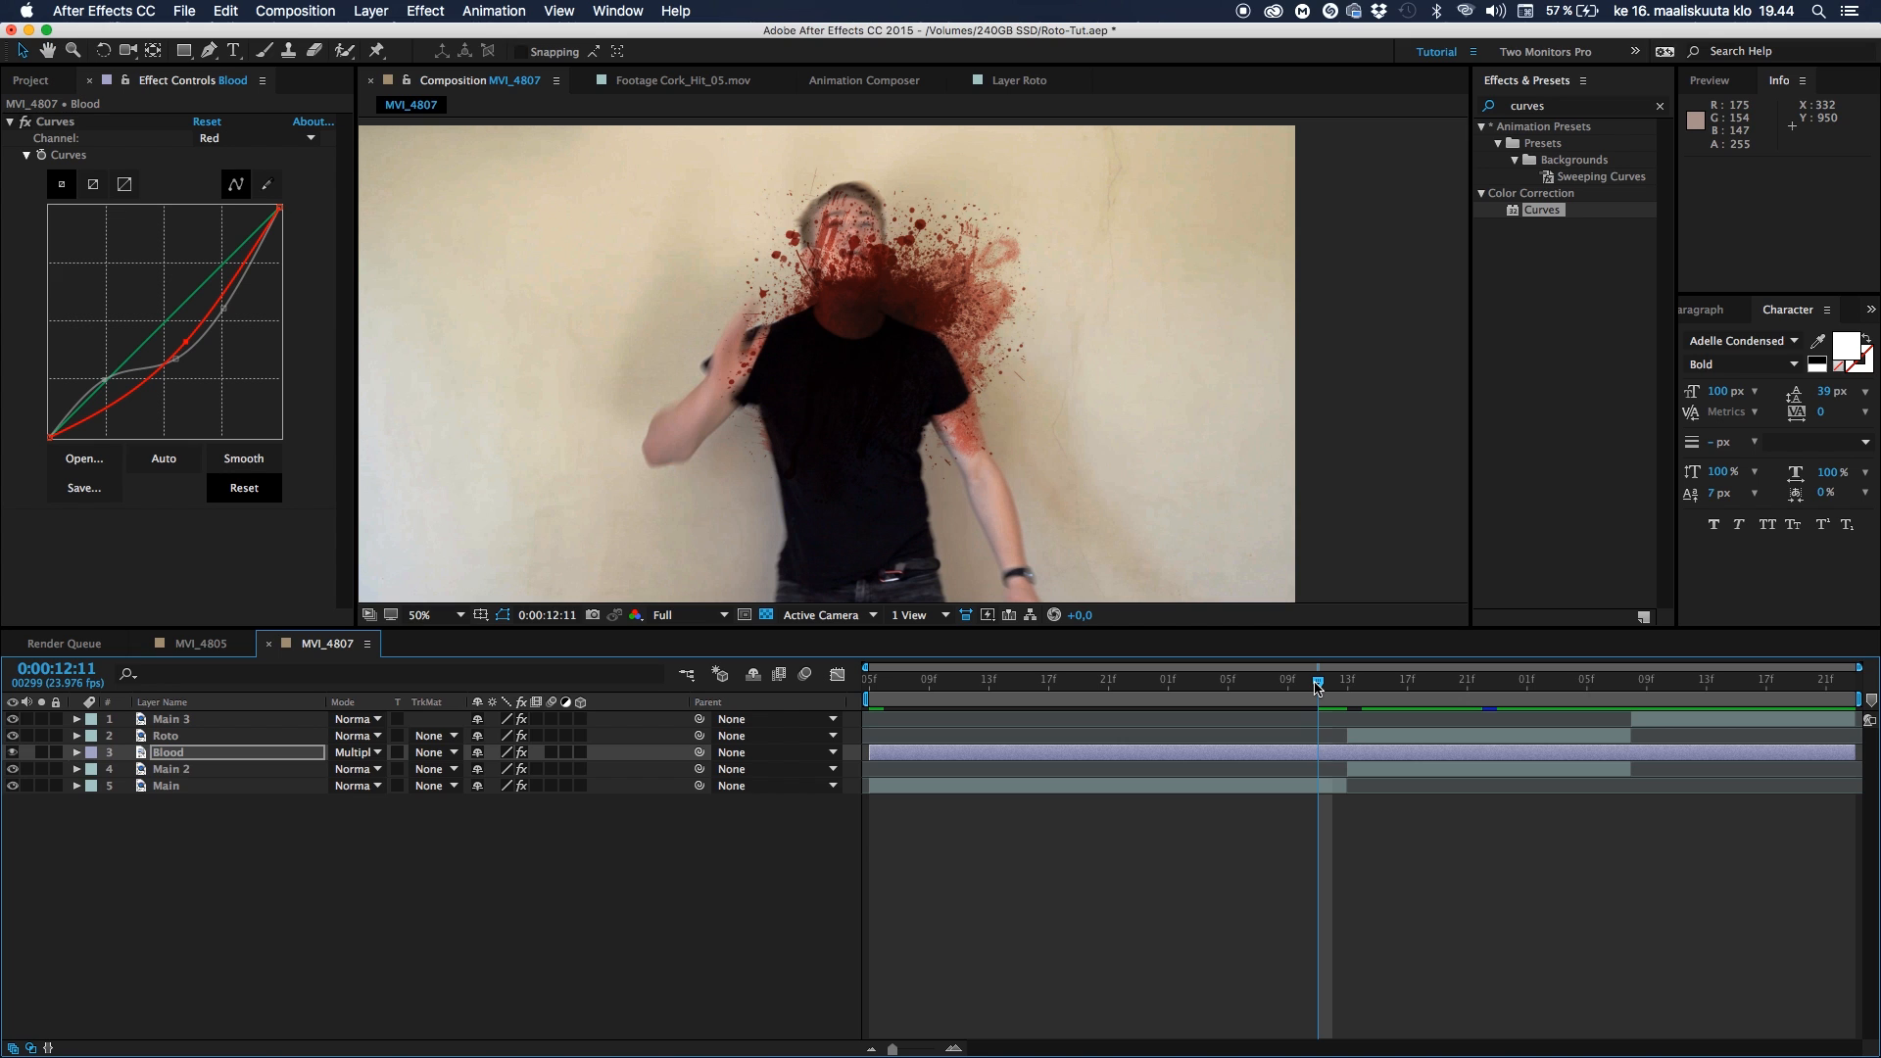
pyautogui.press('space')
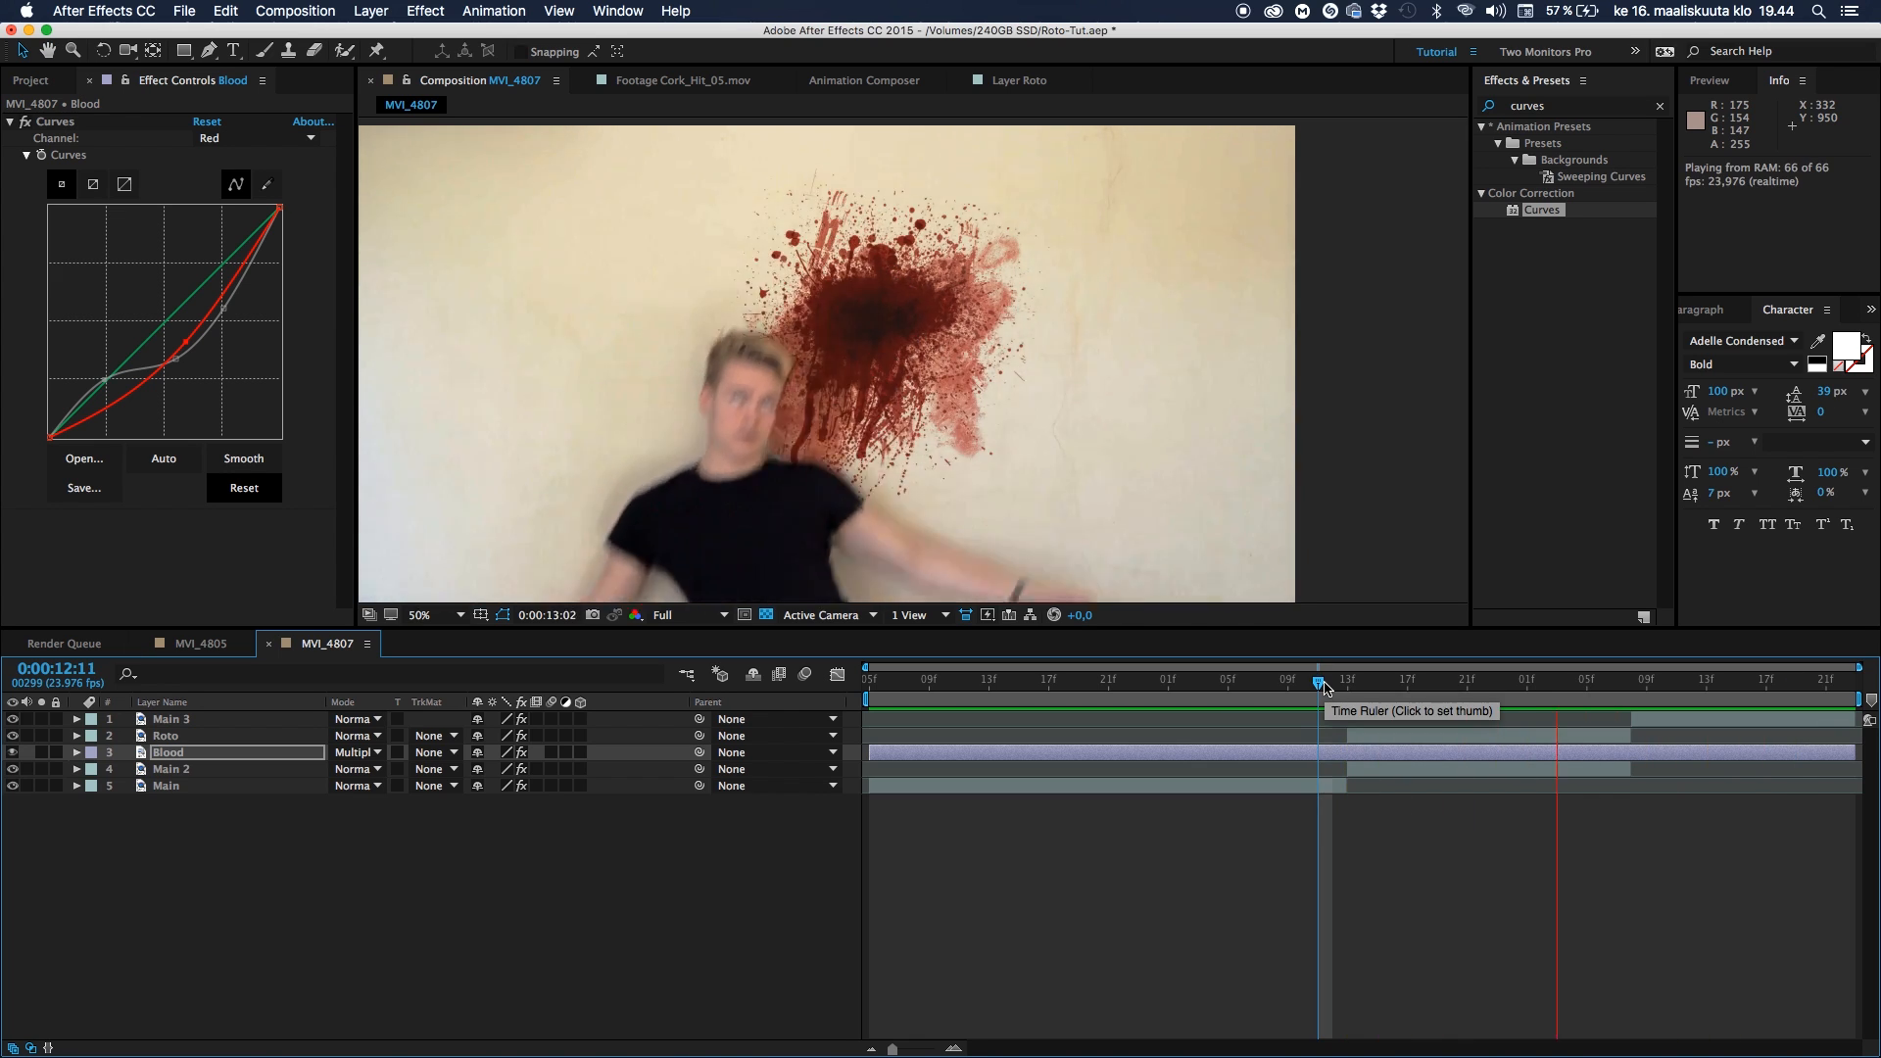
pyautogui.click(1330, 688)
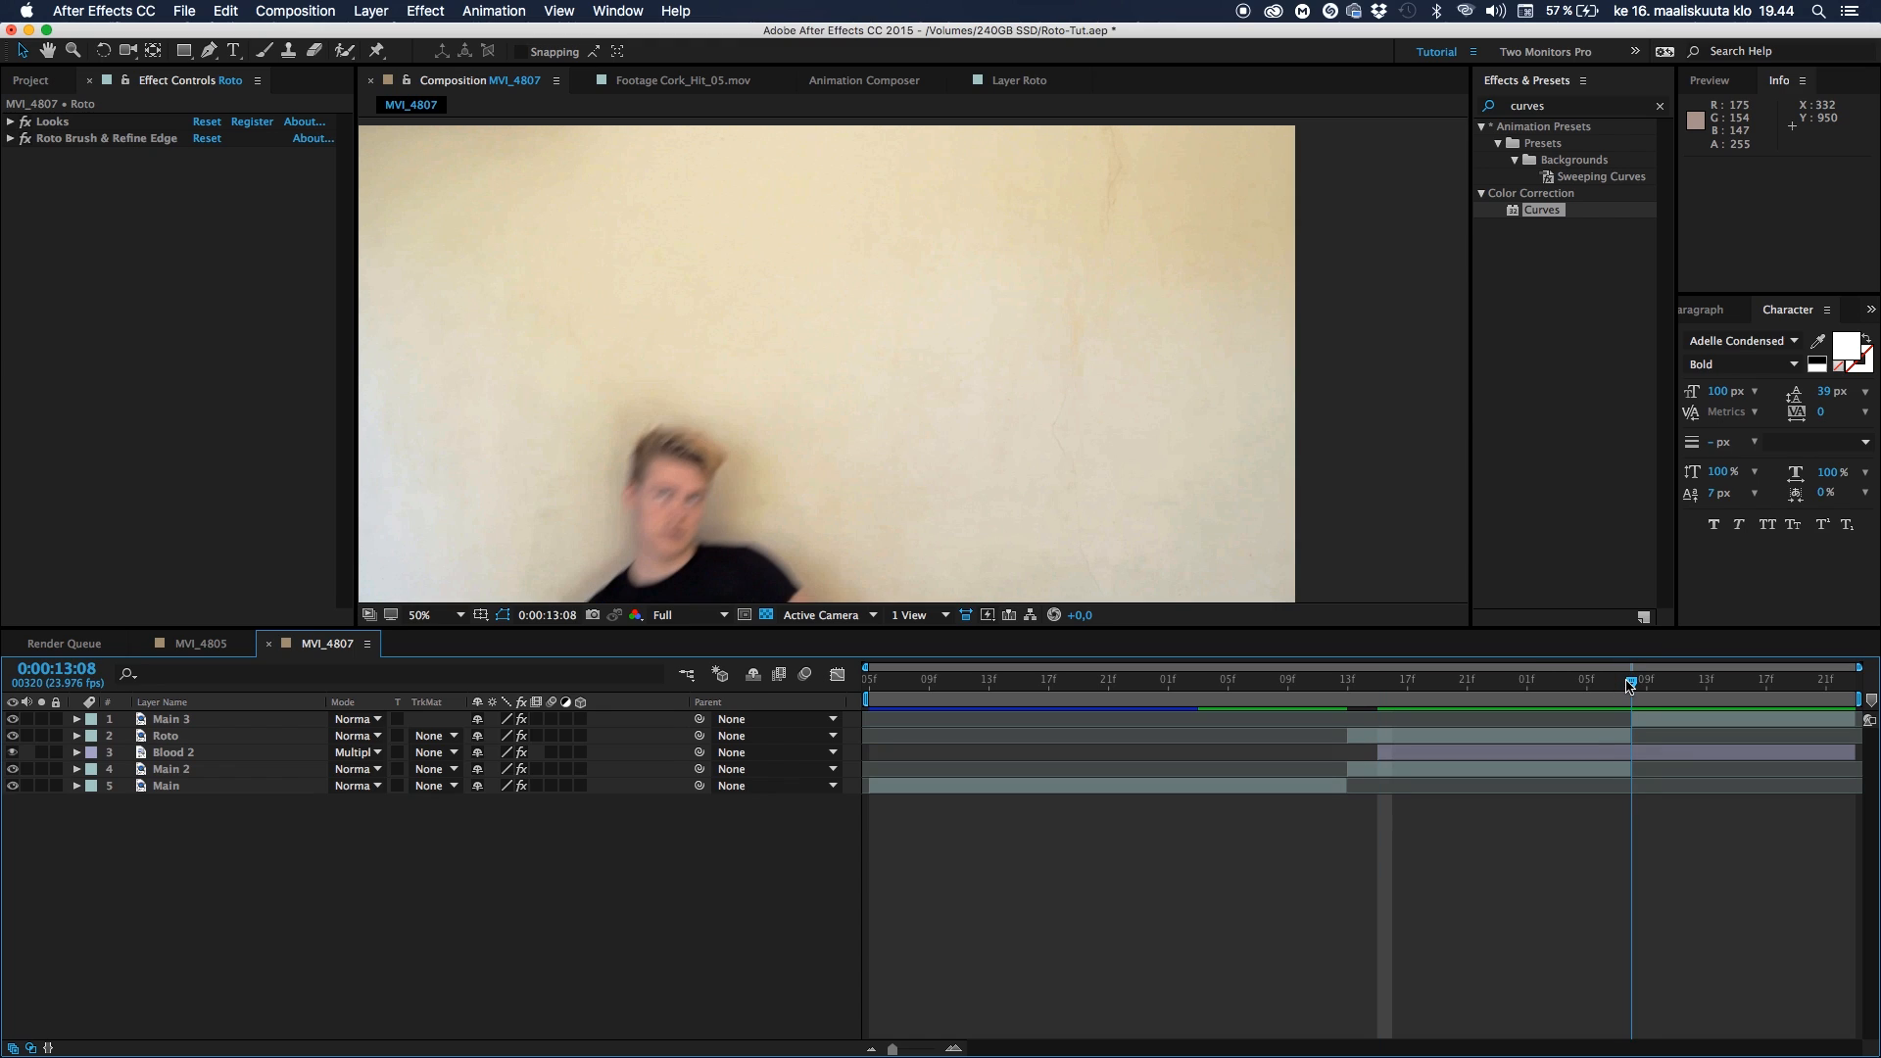
# Bring up the MVI_4805 composition in the Timeline panel
pyautogui.click(170, 718)
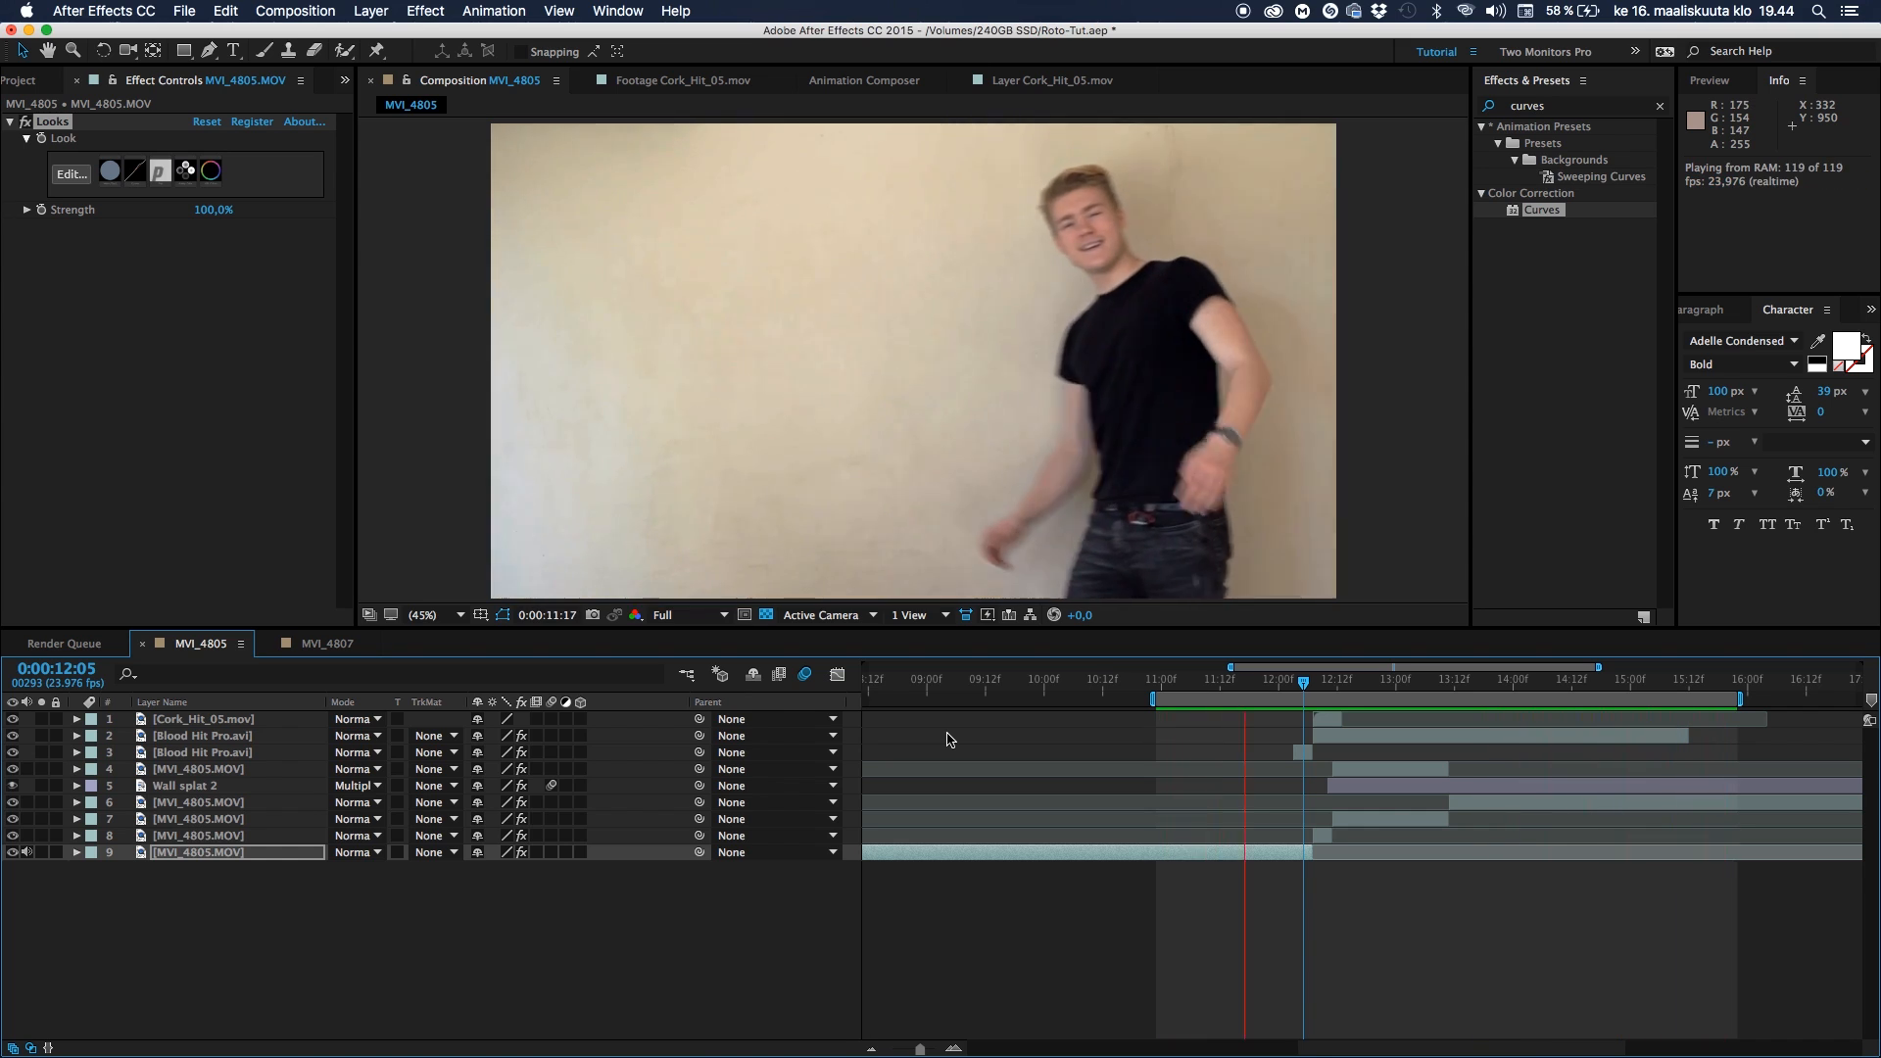
pyautogui.click(1448, 680)
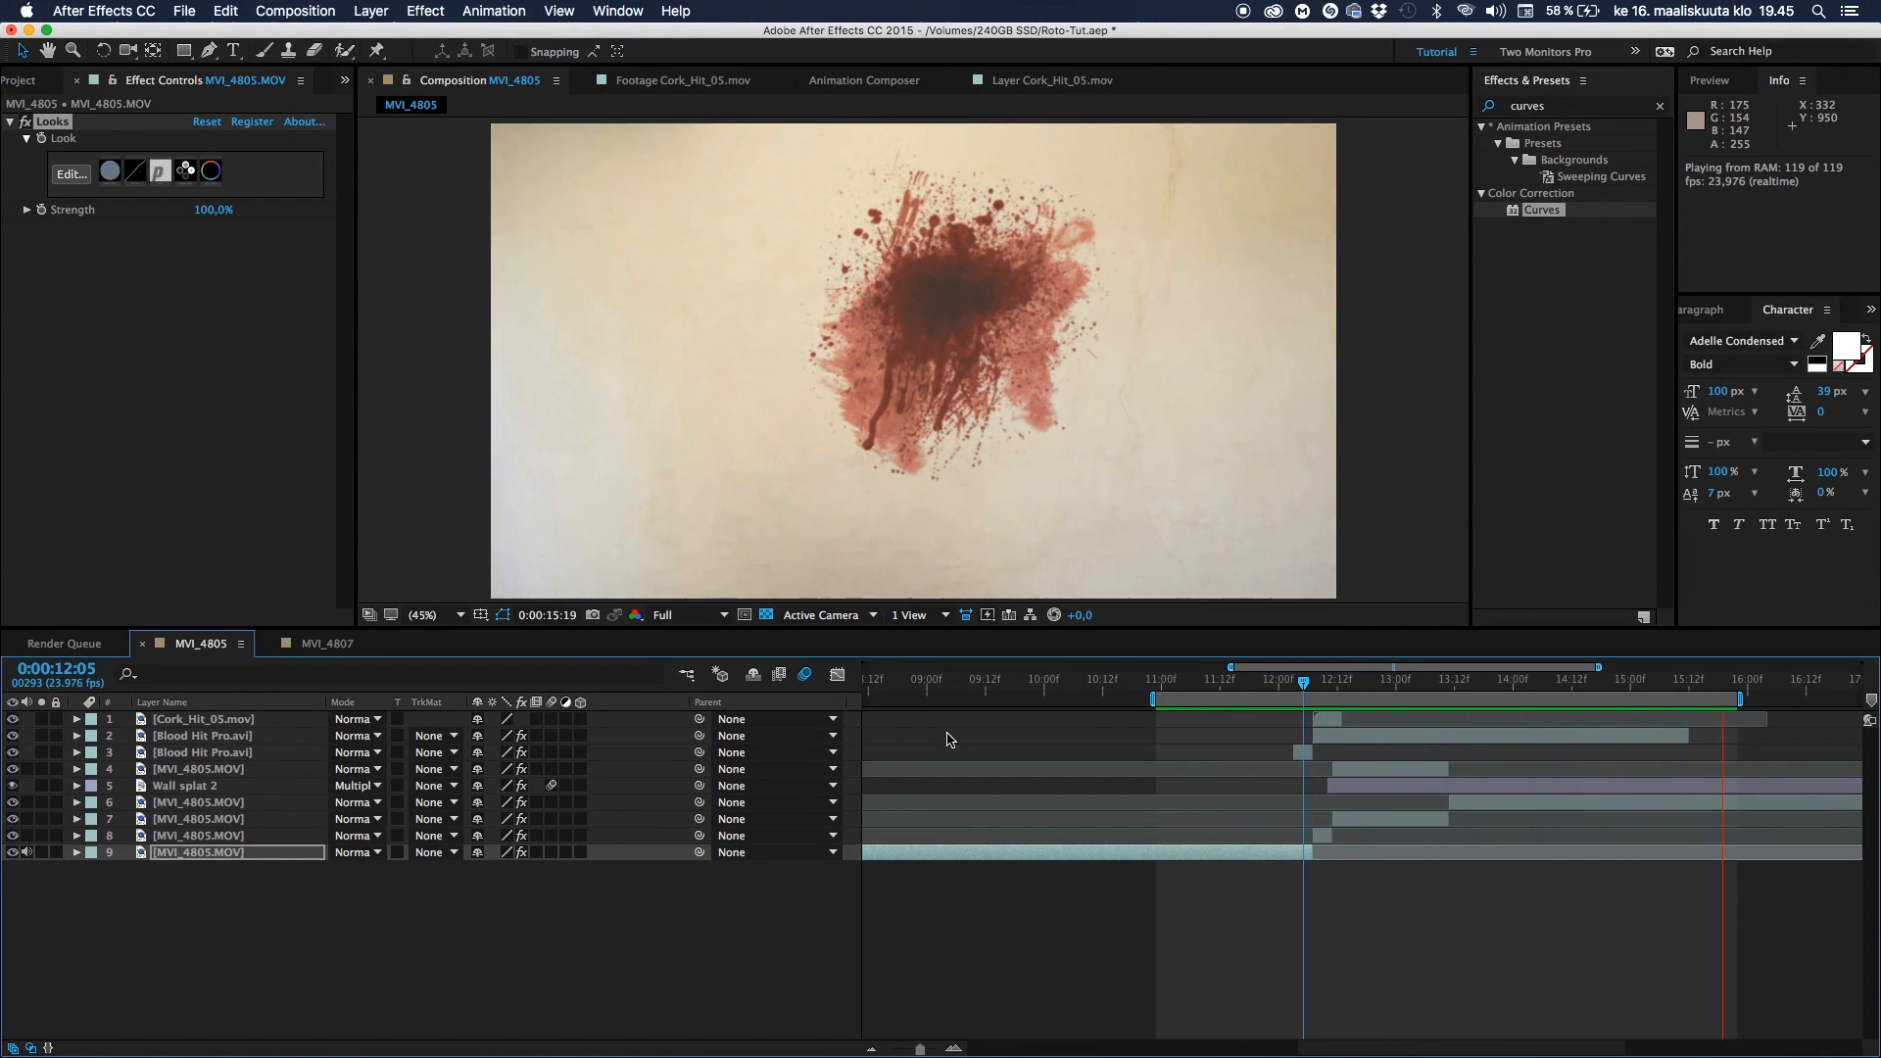
pyautogui.click(1376, 678)
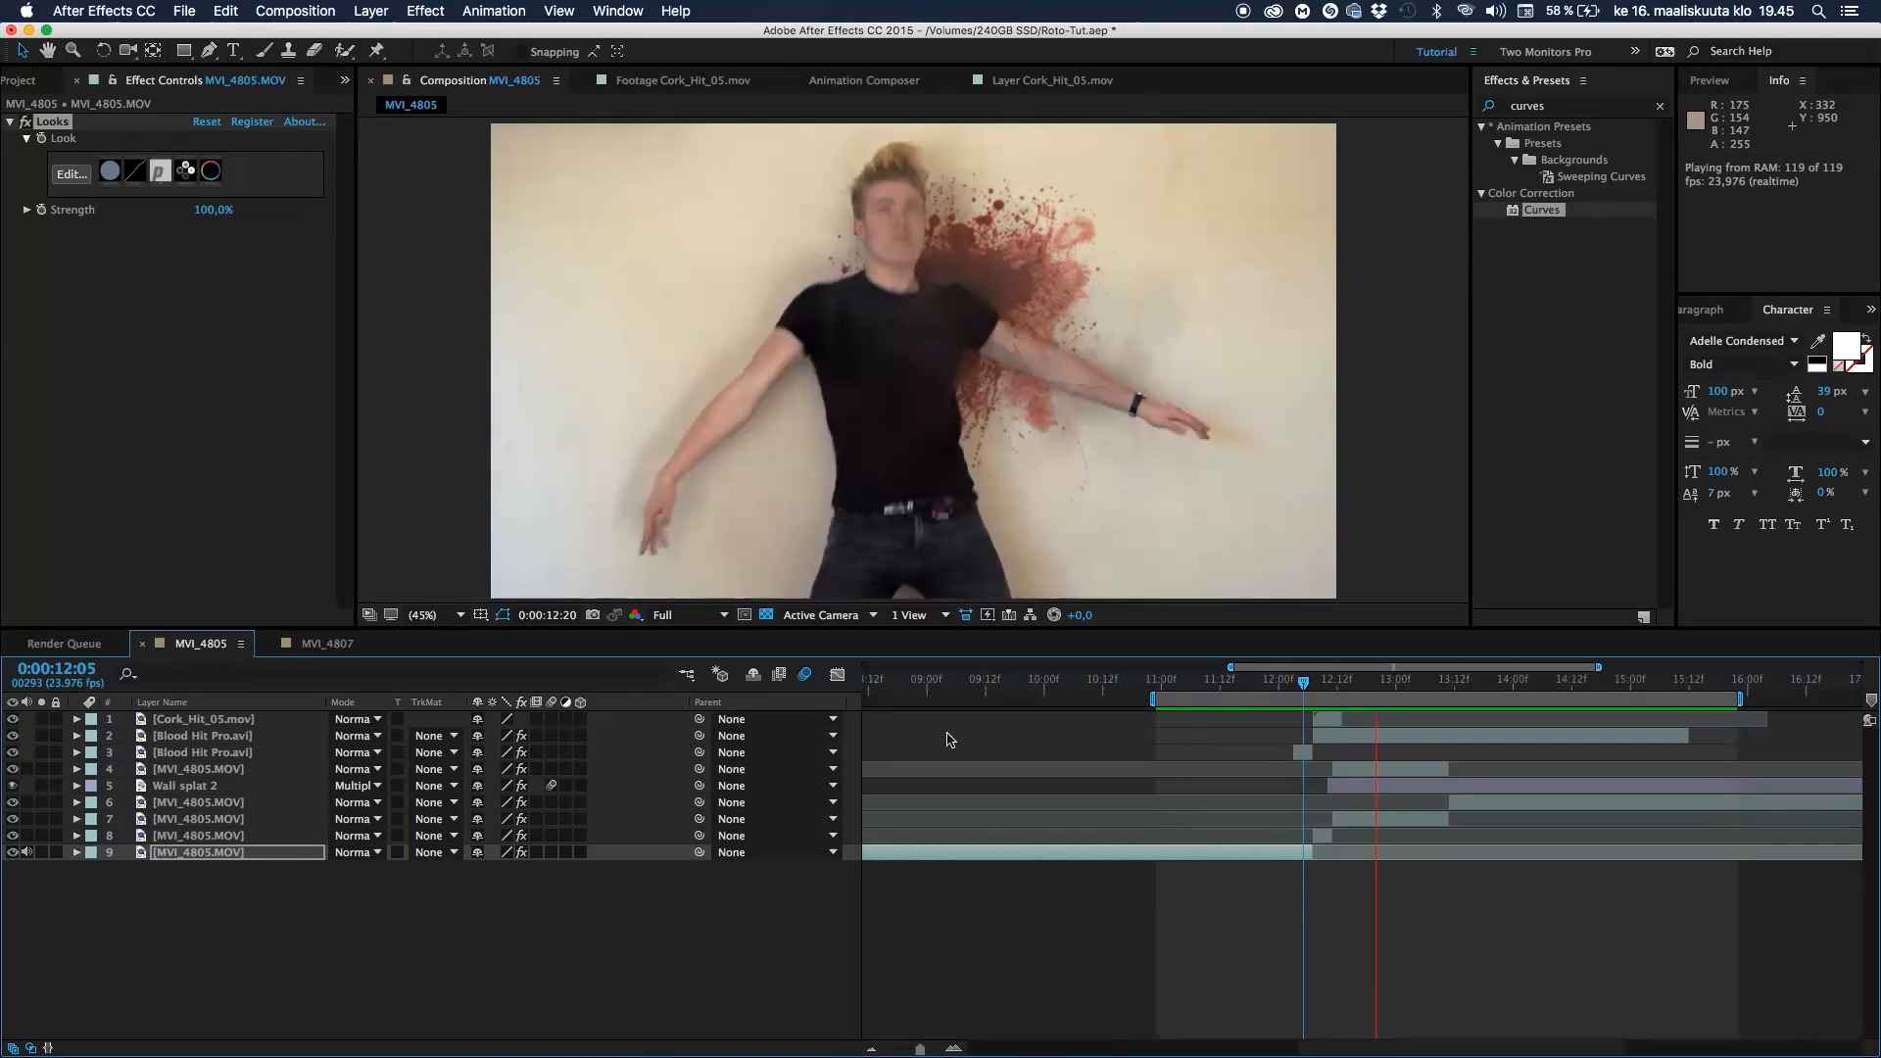